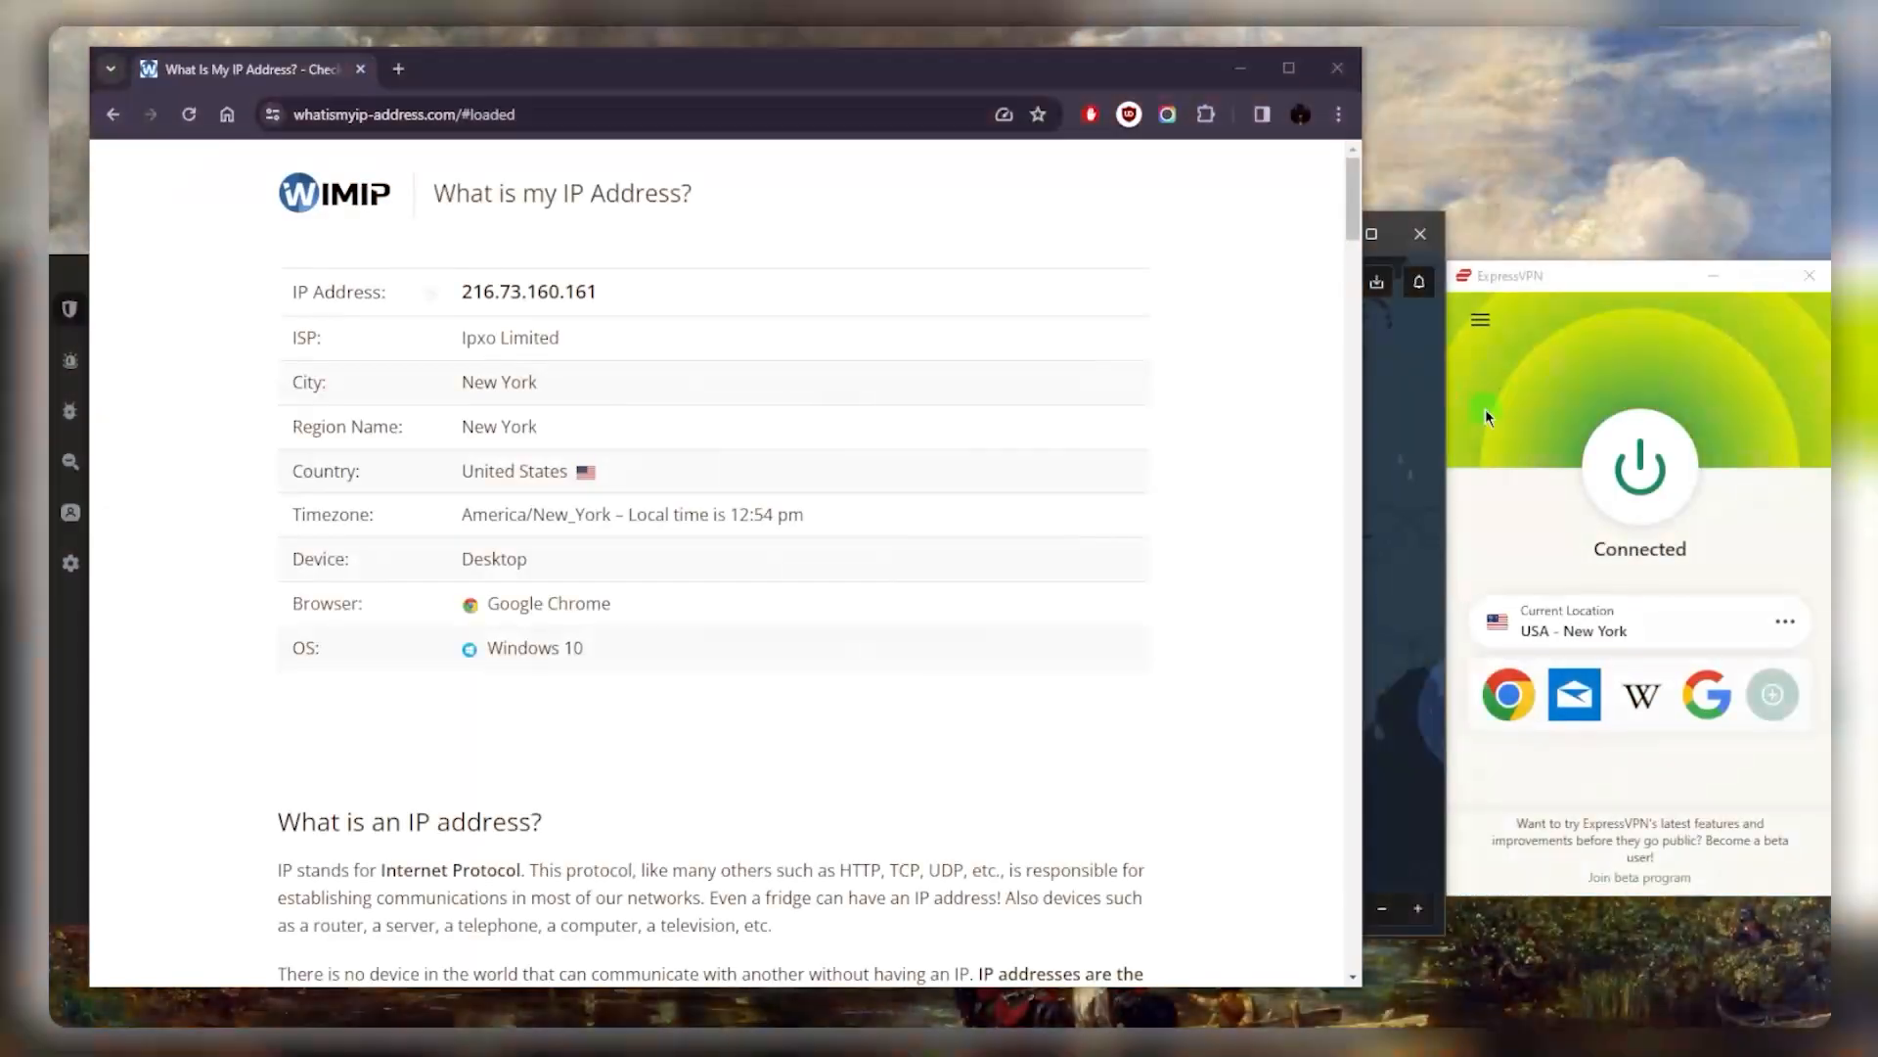
{"action": "mouse_move", "coordinate": [1507, 396]}
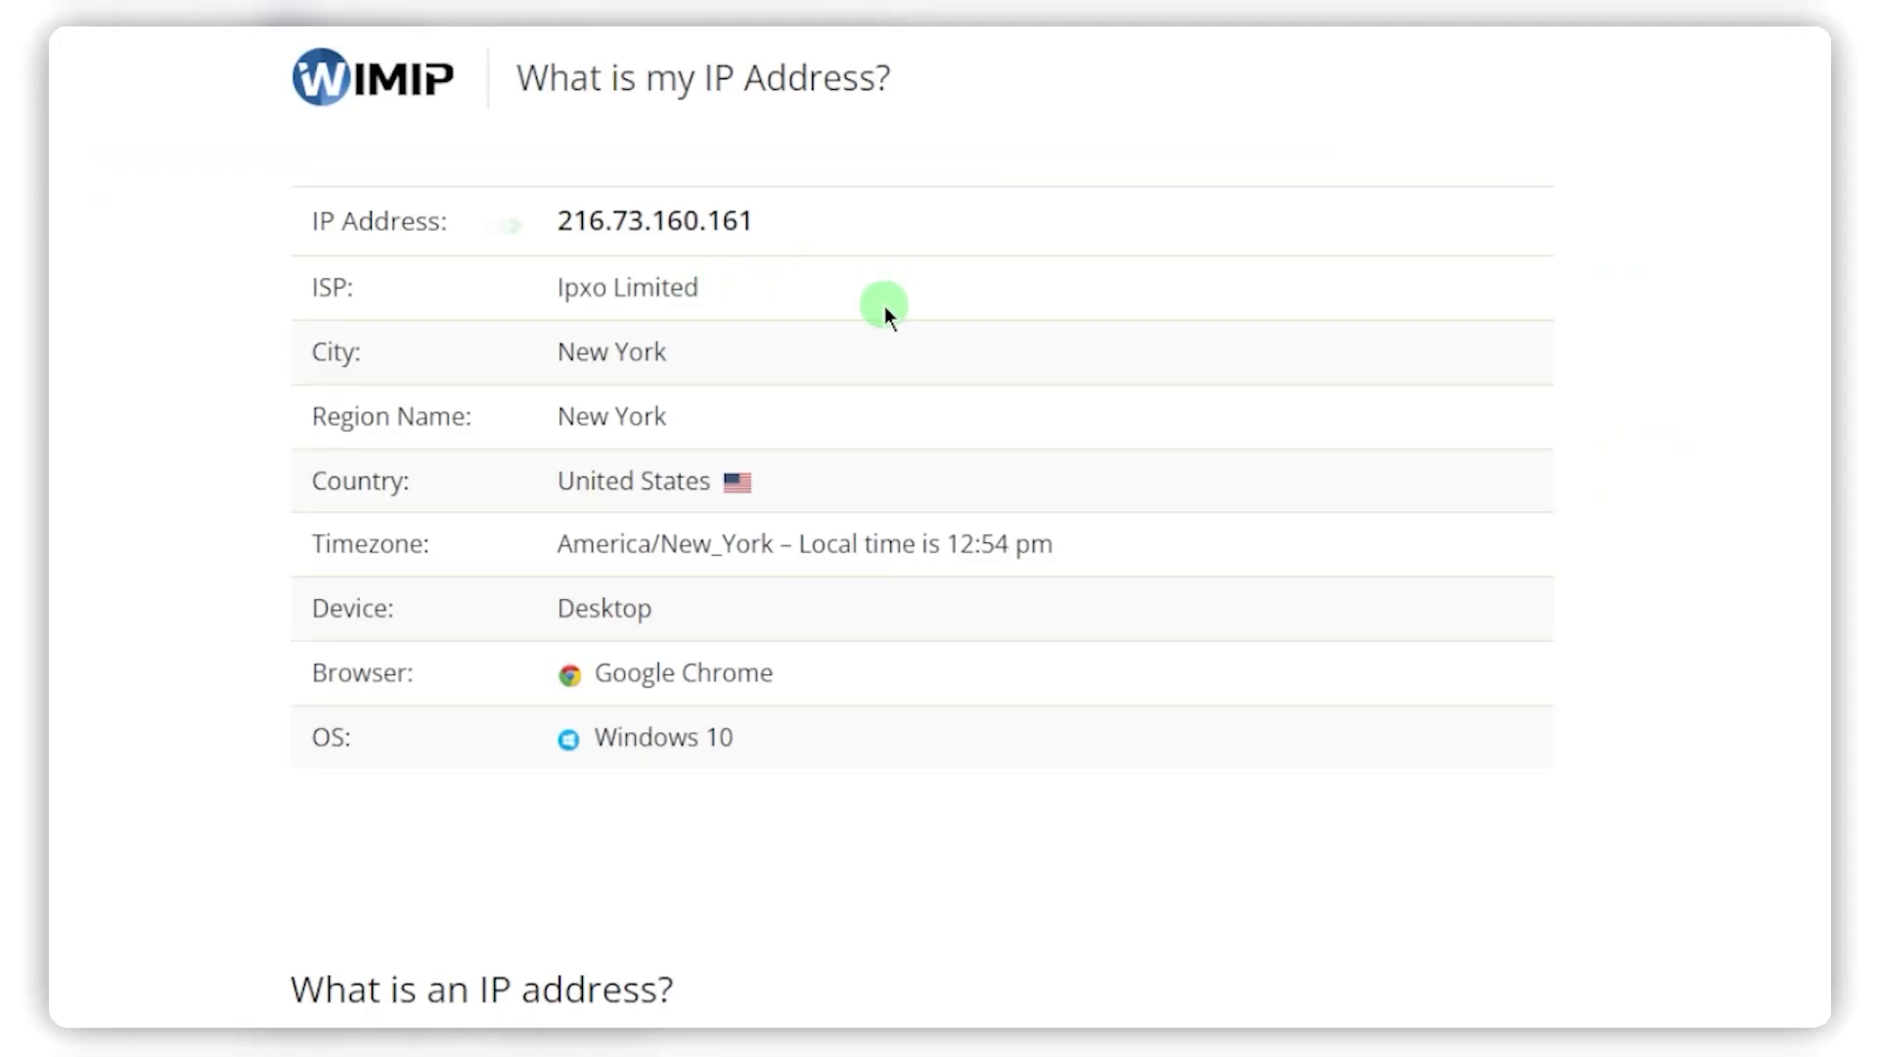
{"action": "mouse_move", "coordinate": [629, 257]}
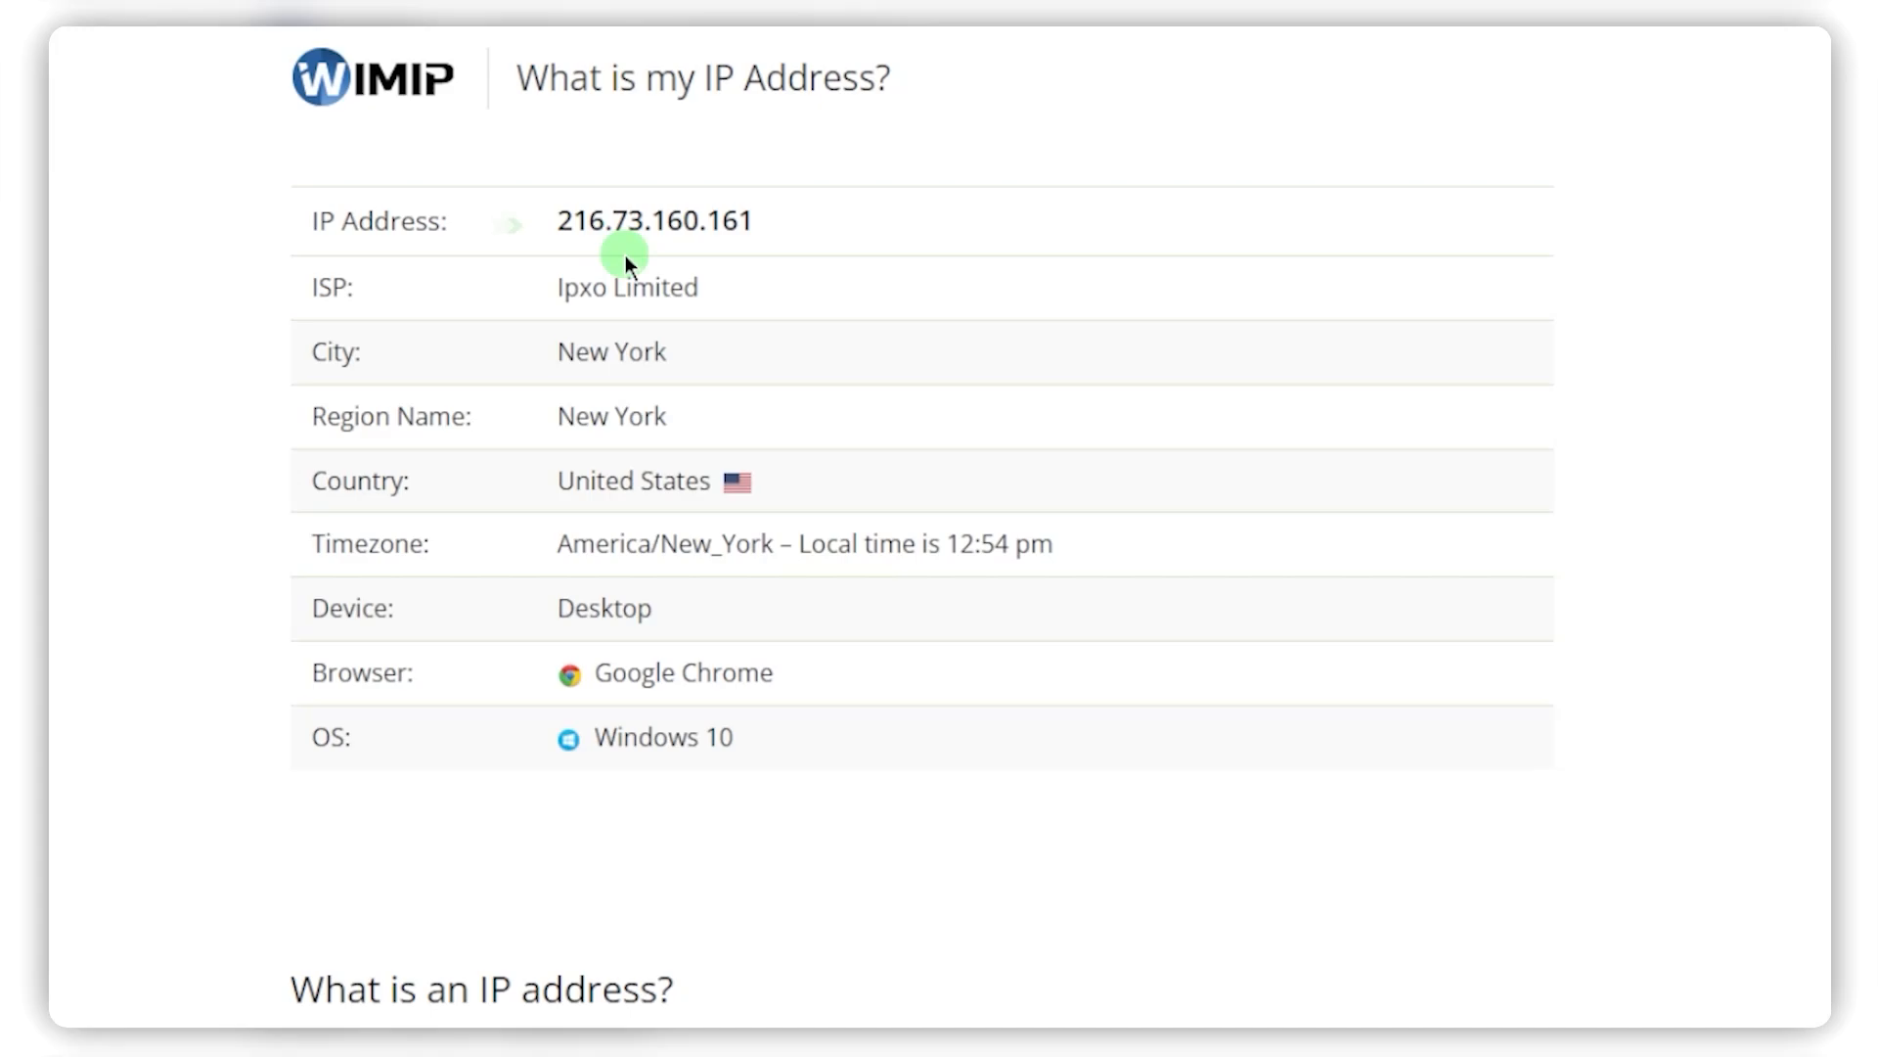
{"action": "mouse_move", "coordinate": [826, 215]}
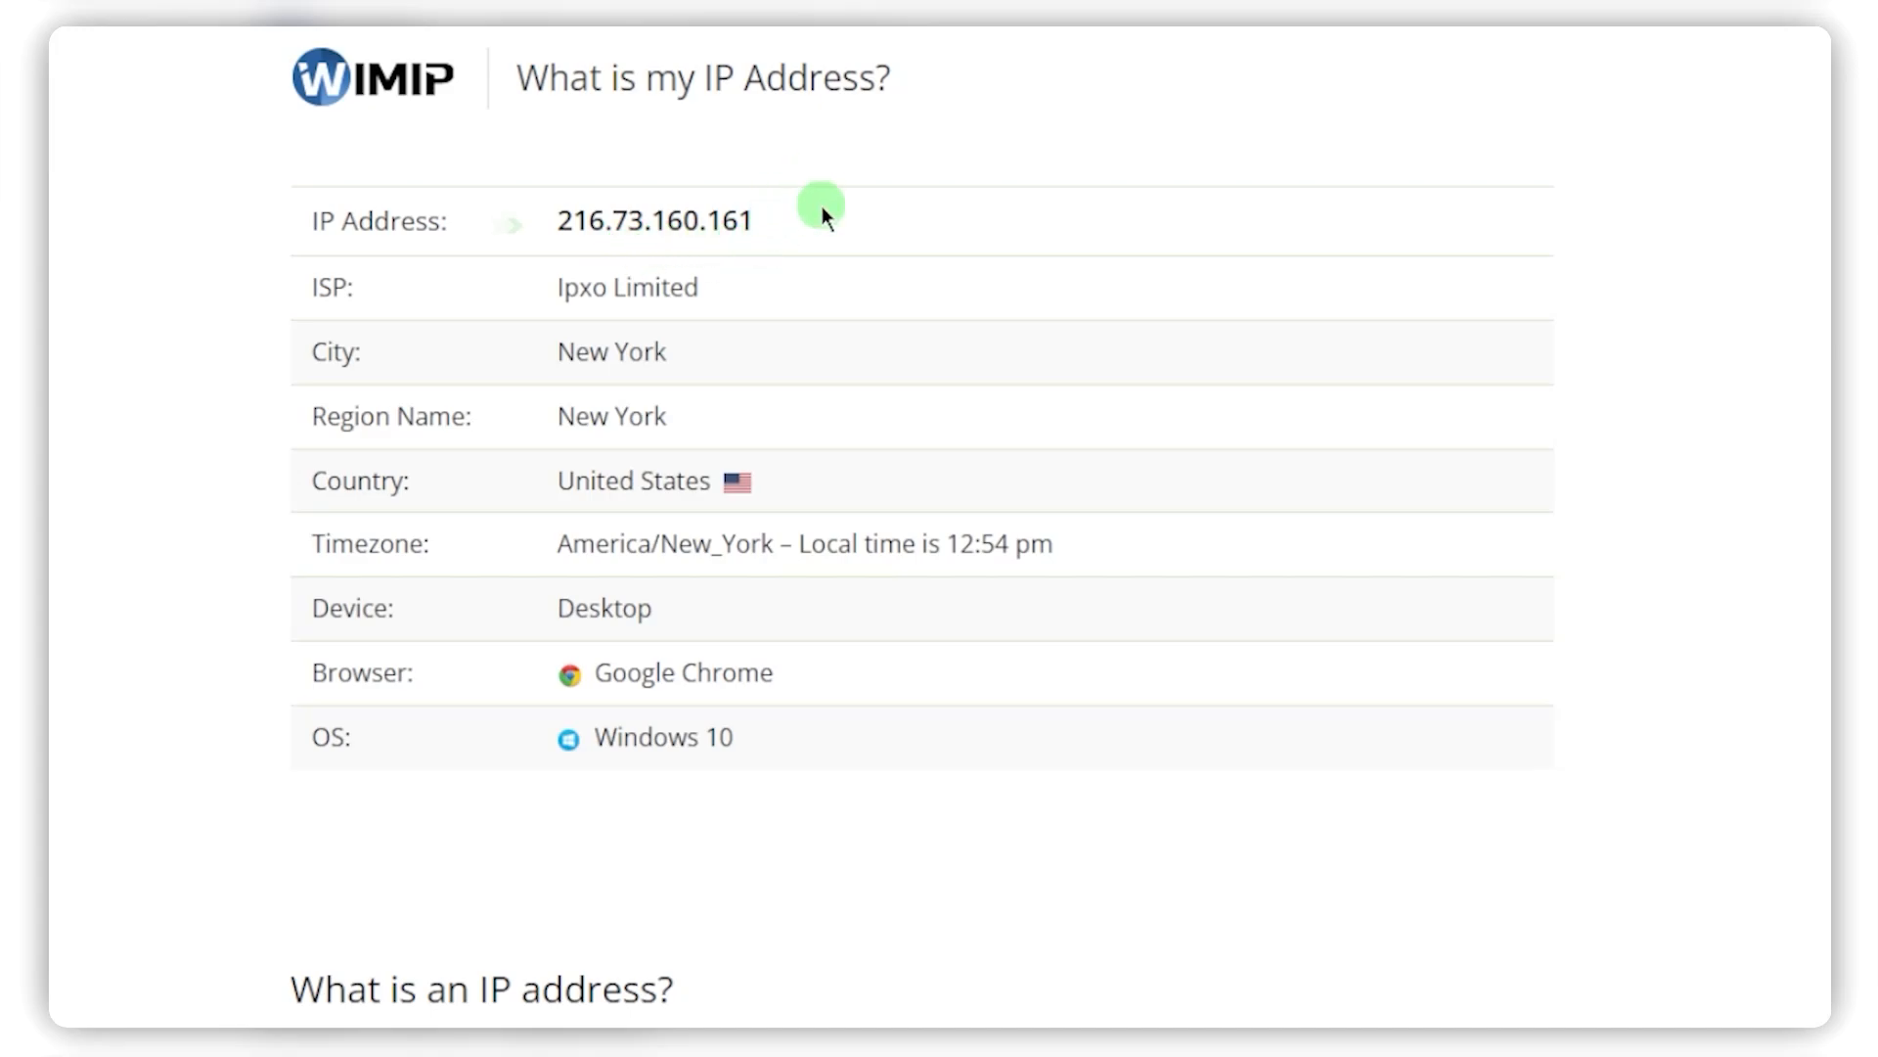
{"action": "mouse_move", "coordinate": [998, 281]}
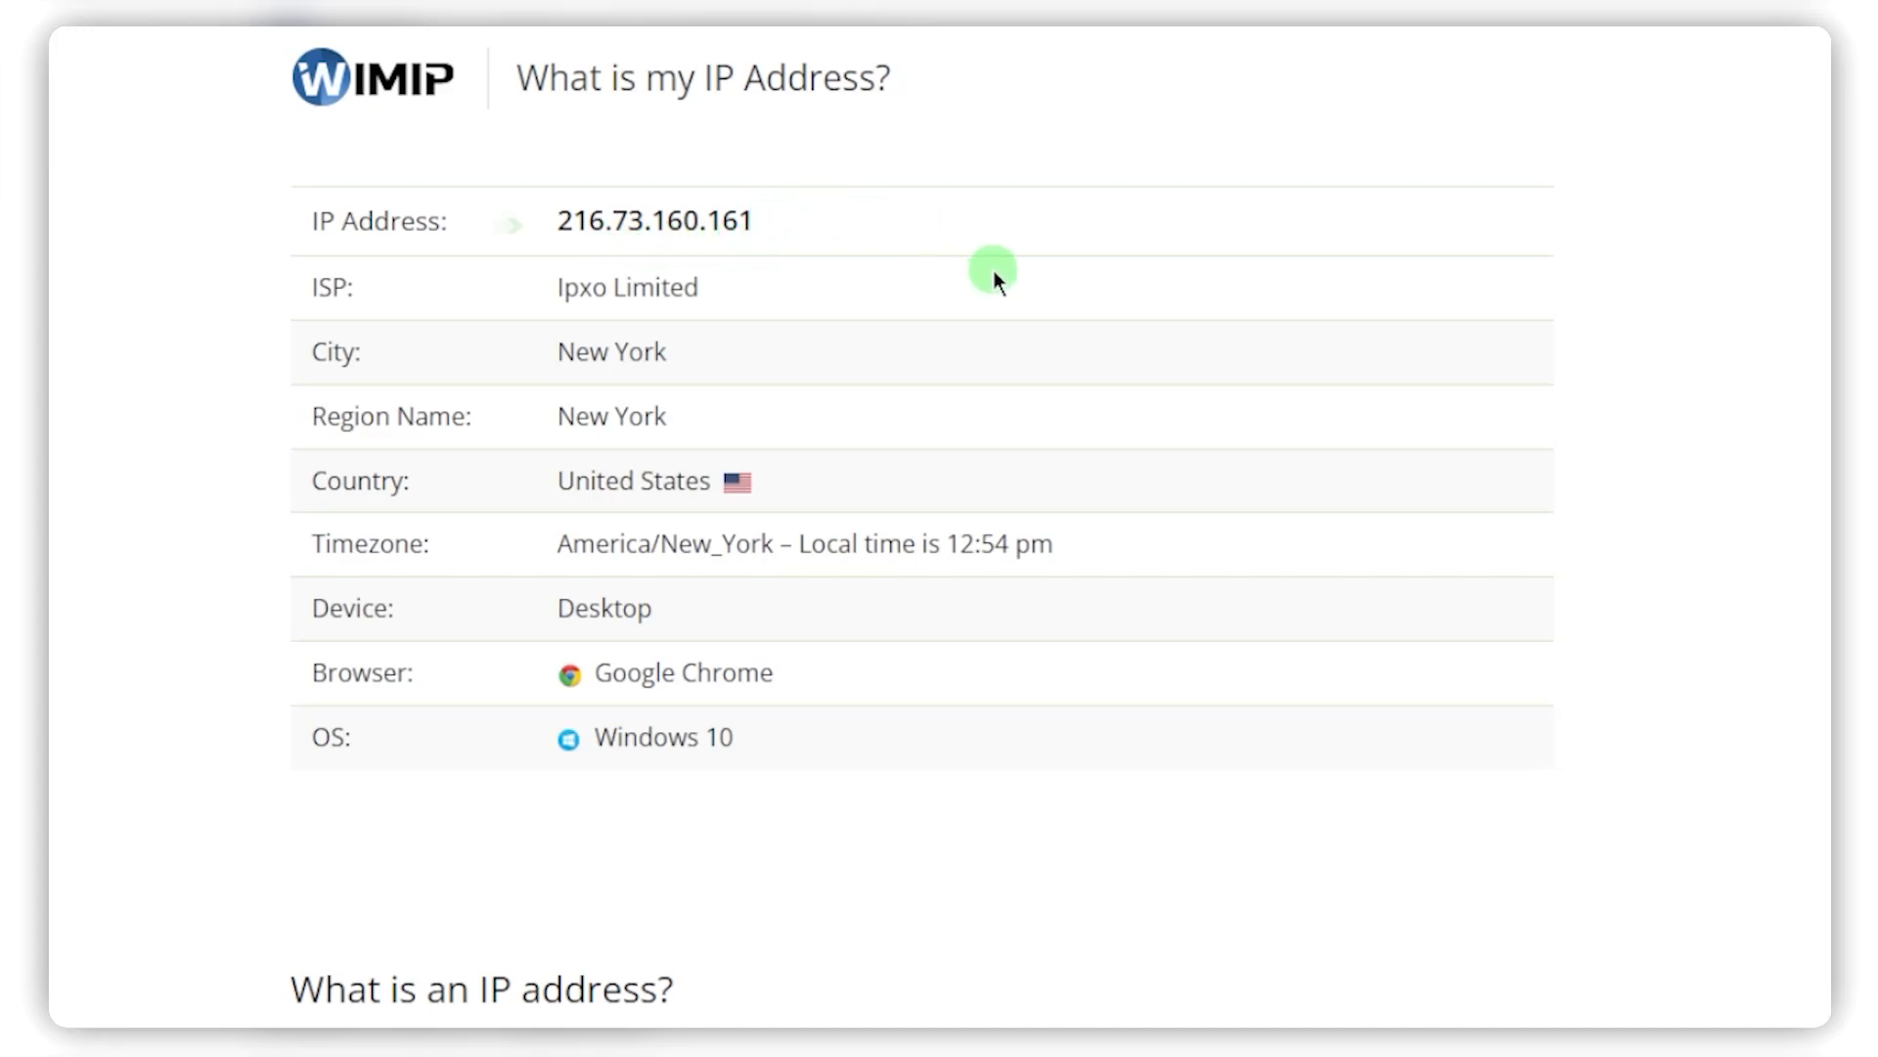
{"action": "mouse_move", "coordinate": [997, 284]}
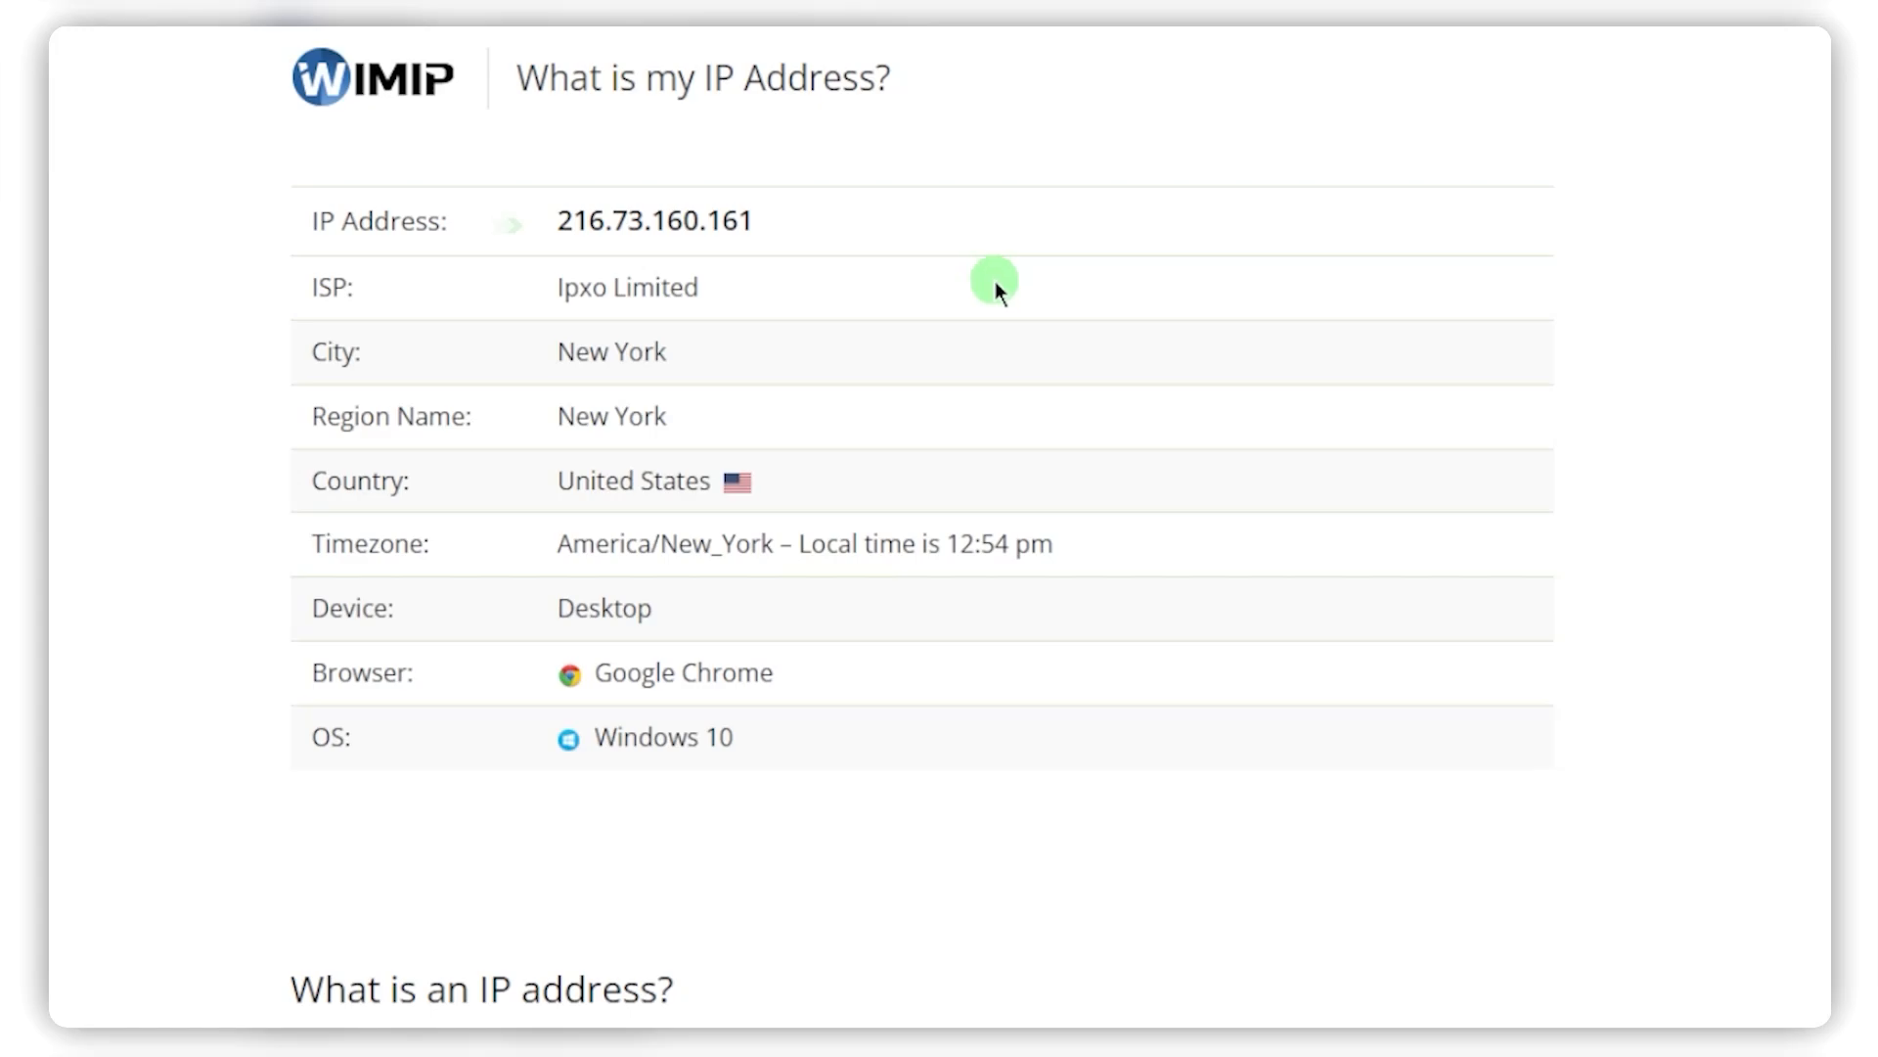
{"action": "mouse_move", "coordinate": [1028, 266]}
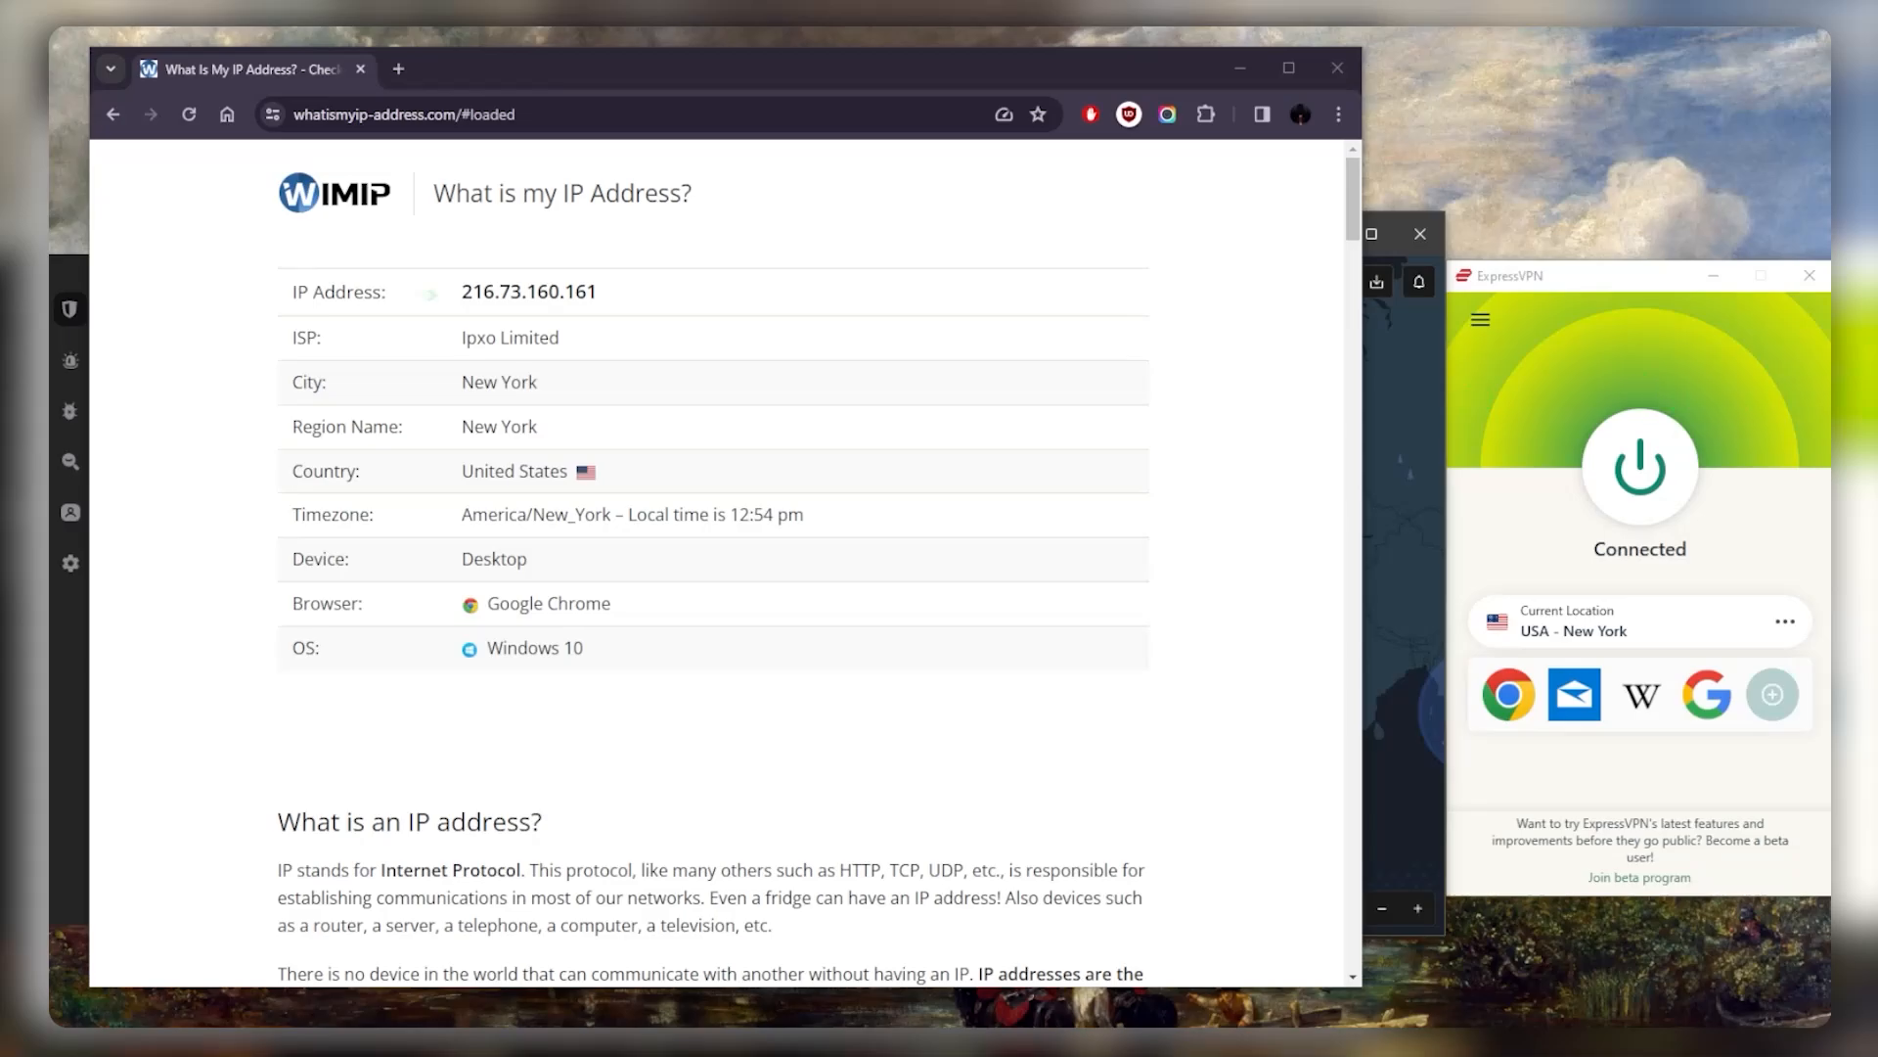
{"action": "mouse_move", "coordinate": [1554, 531]}
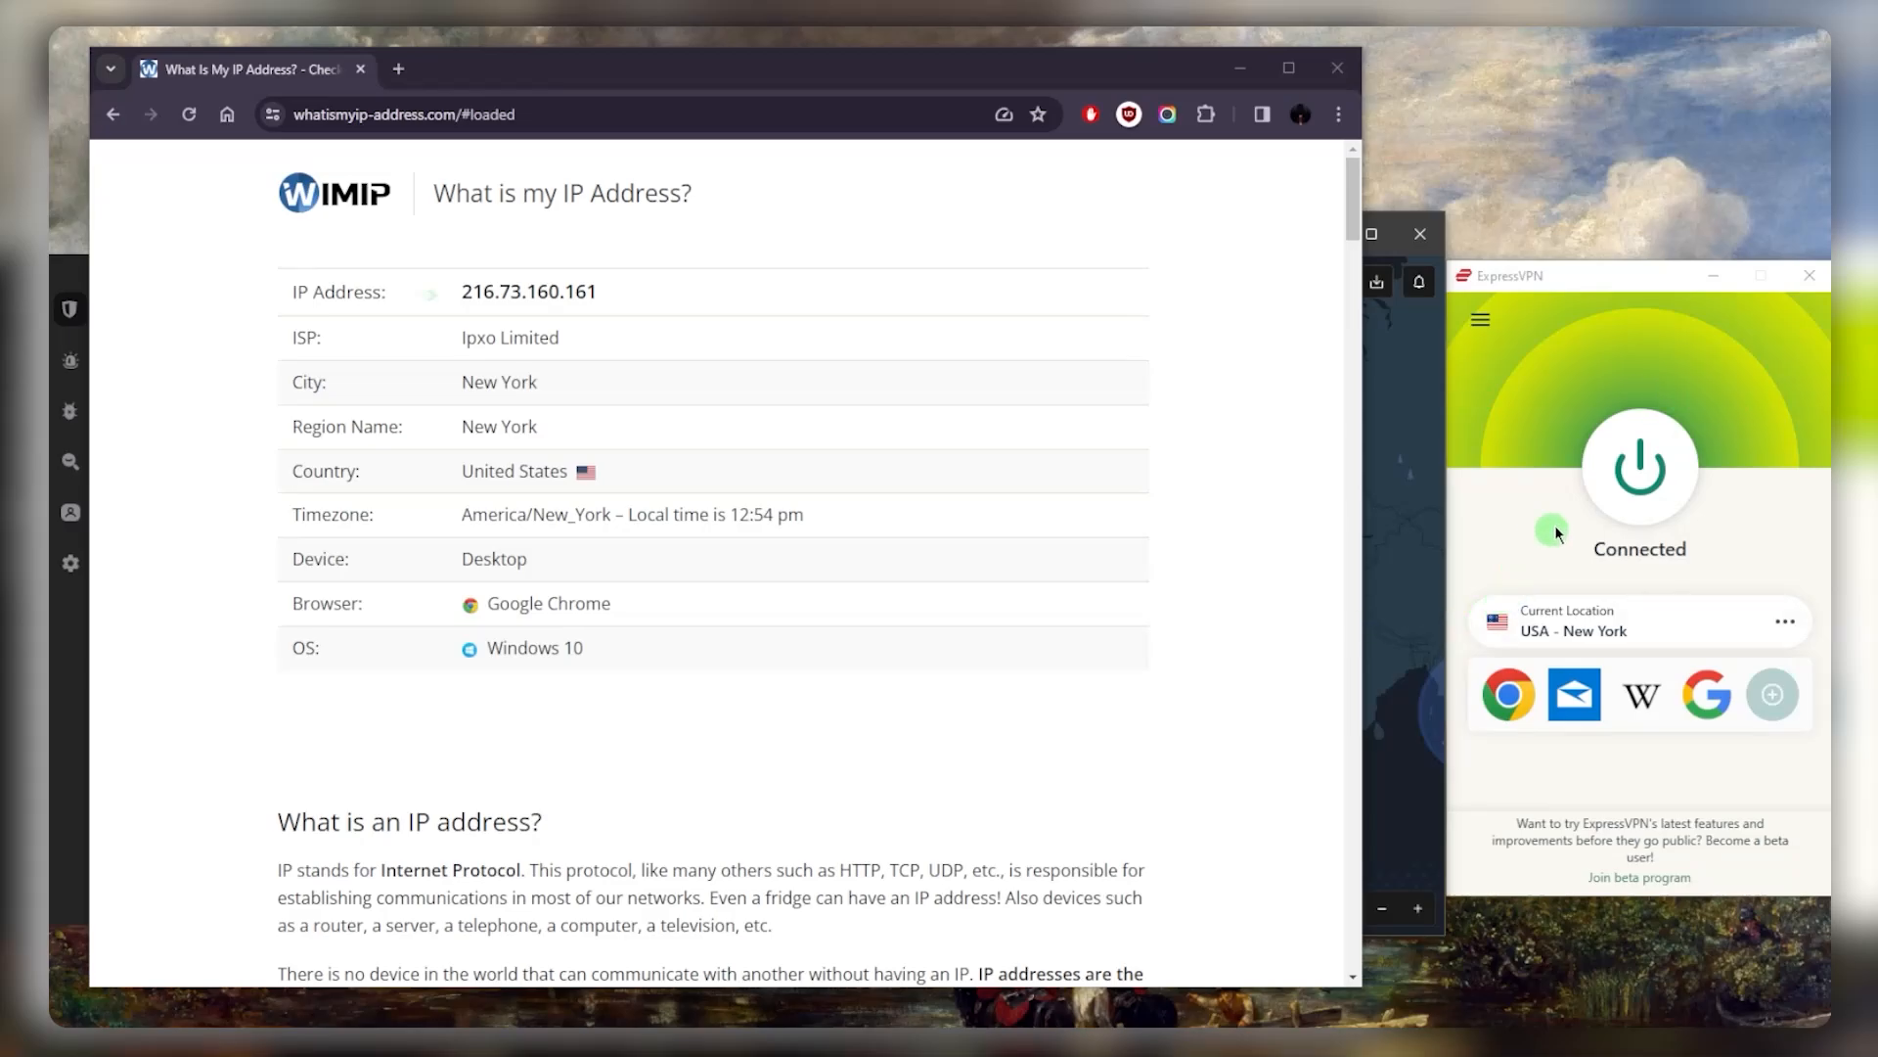
{"action": "mouse_move", "coordinate": [689, 587]}
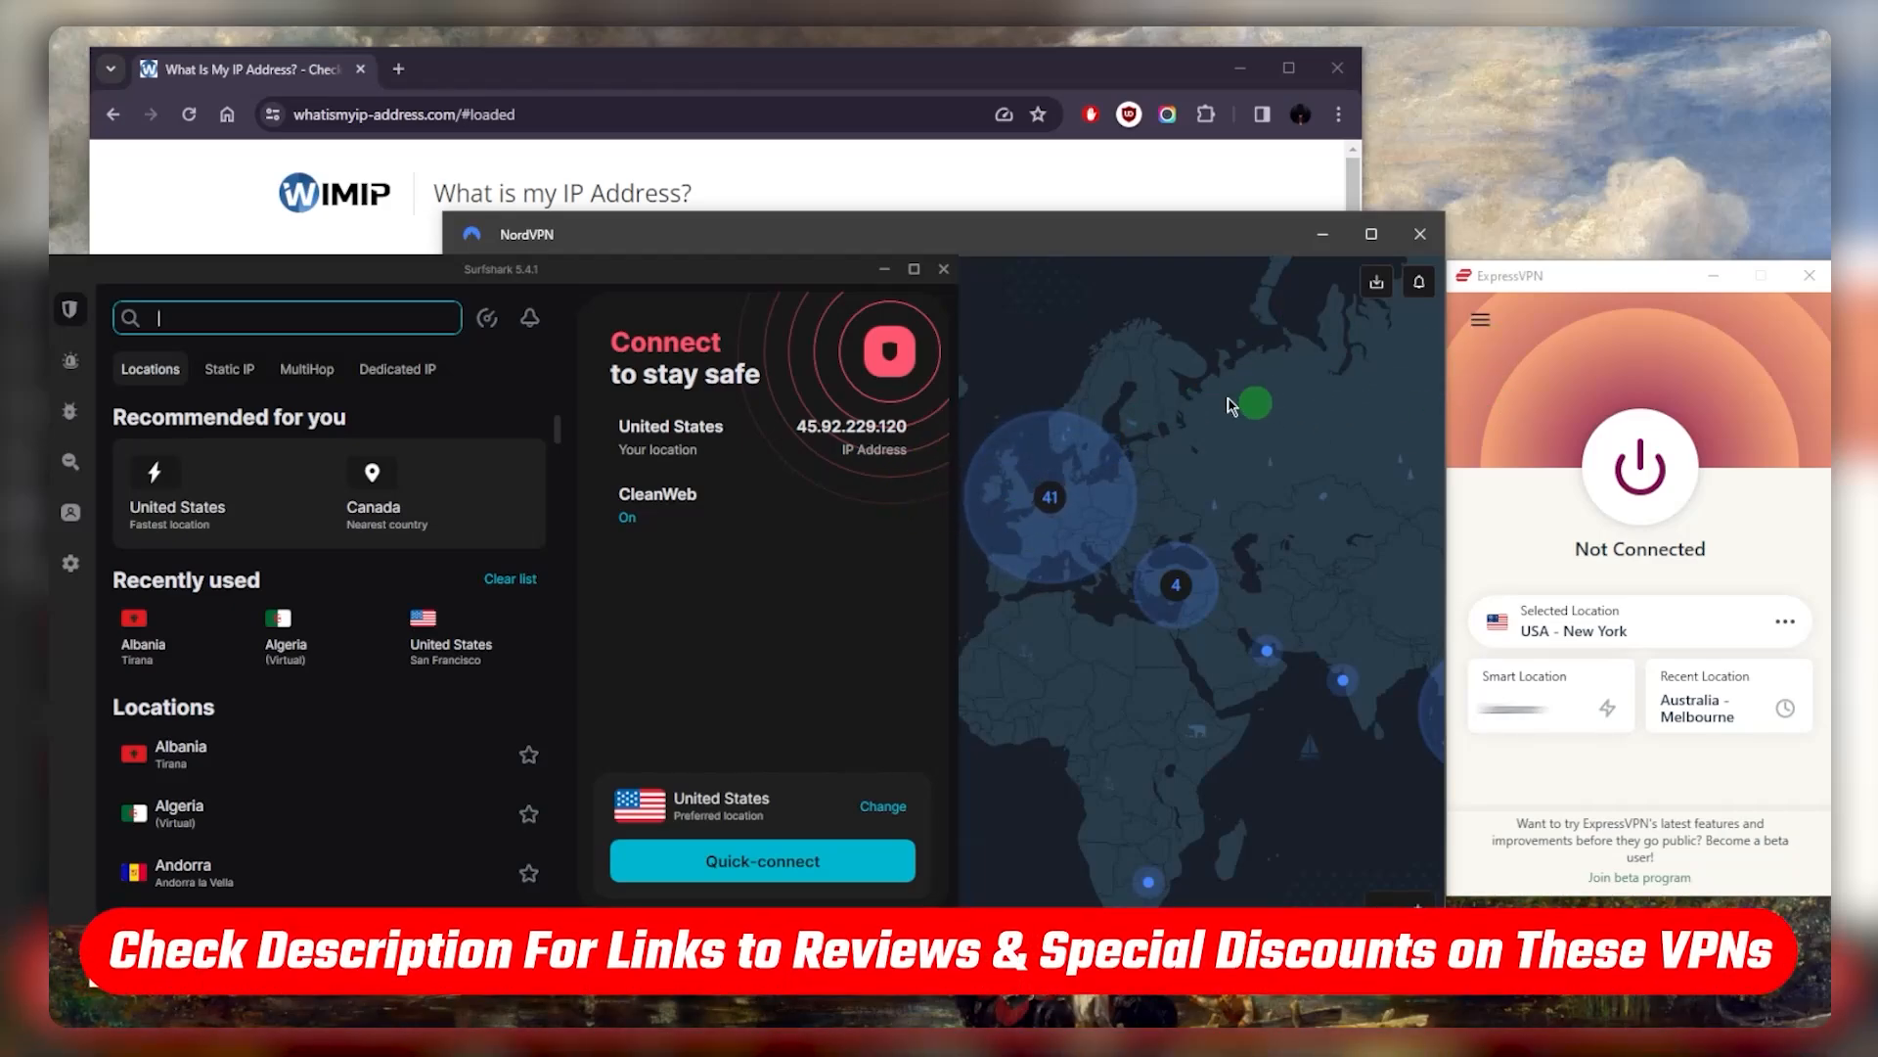
{"action": "mouse_move", "coordinate": [970, 549]}
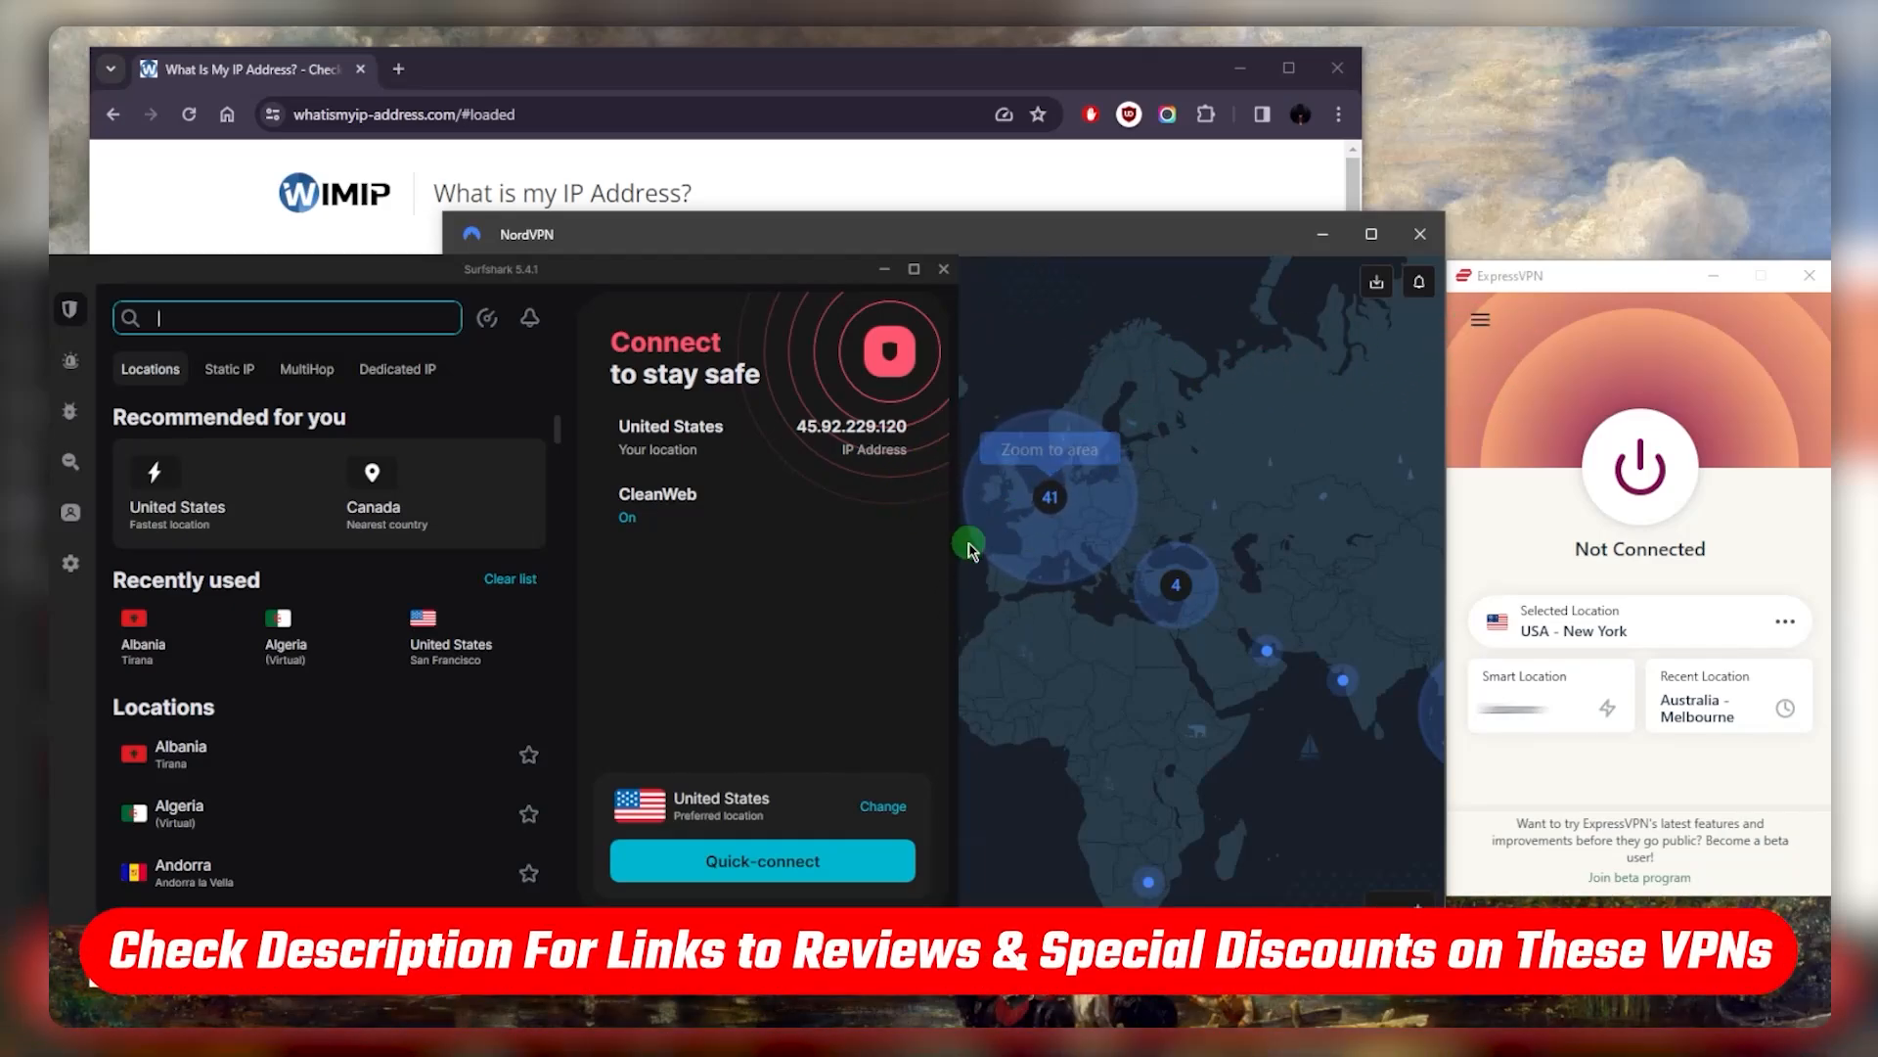
{"action": "mouse_move", "coordinate": [1504, 369]}
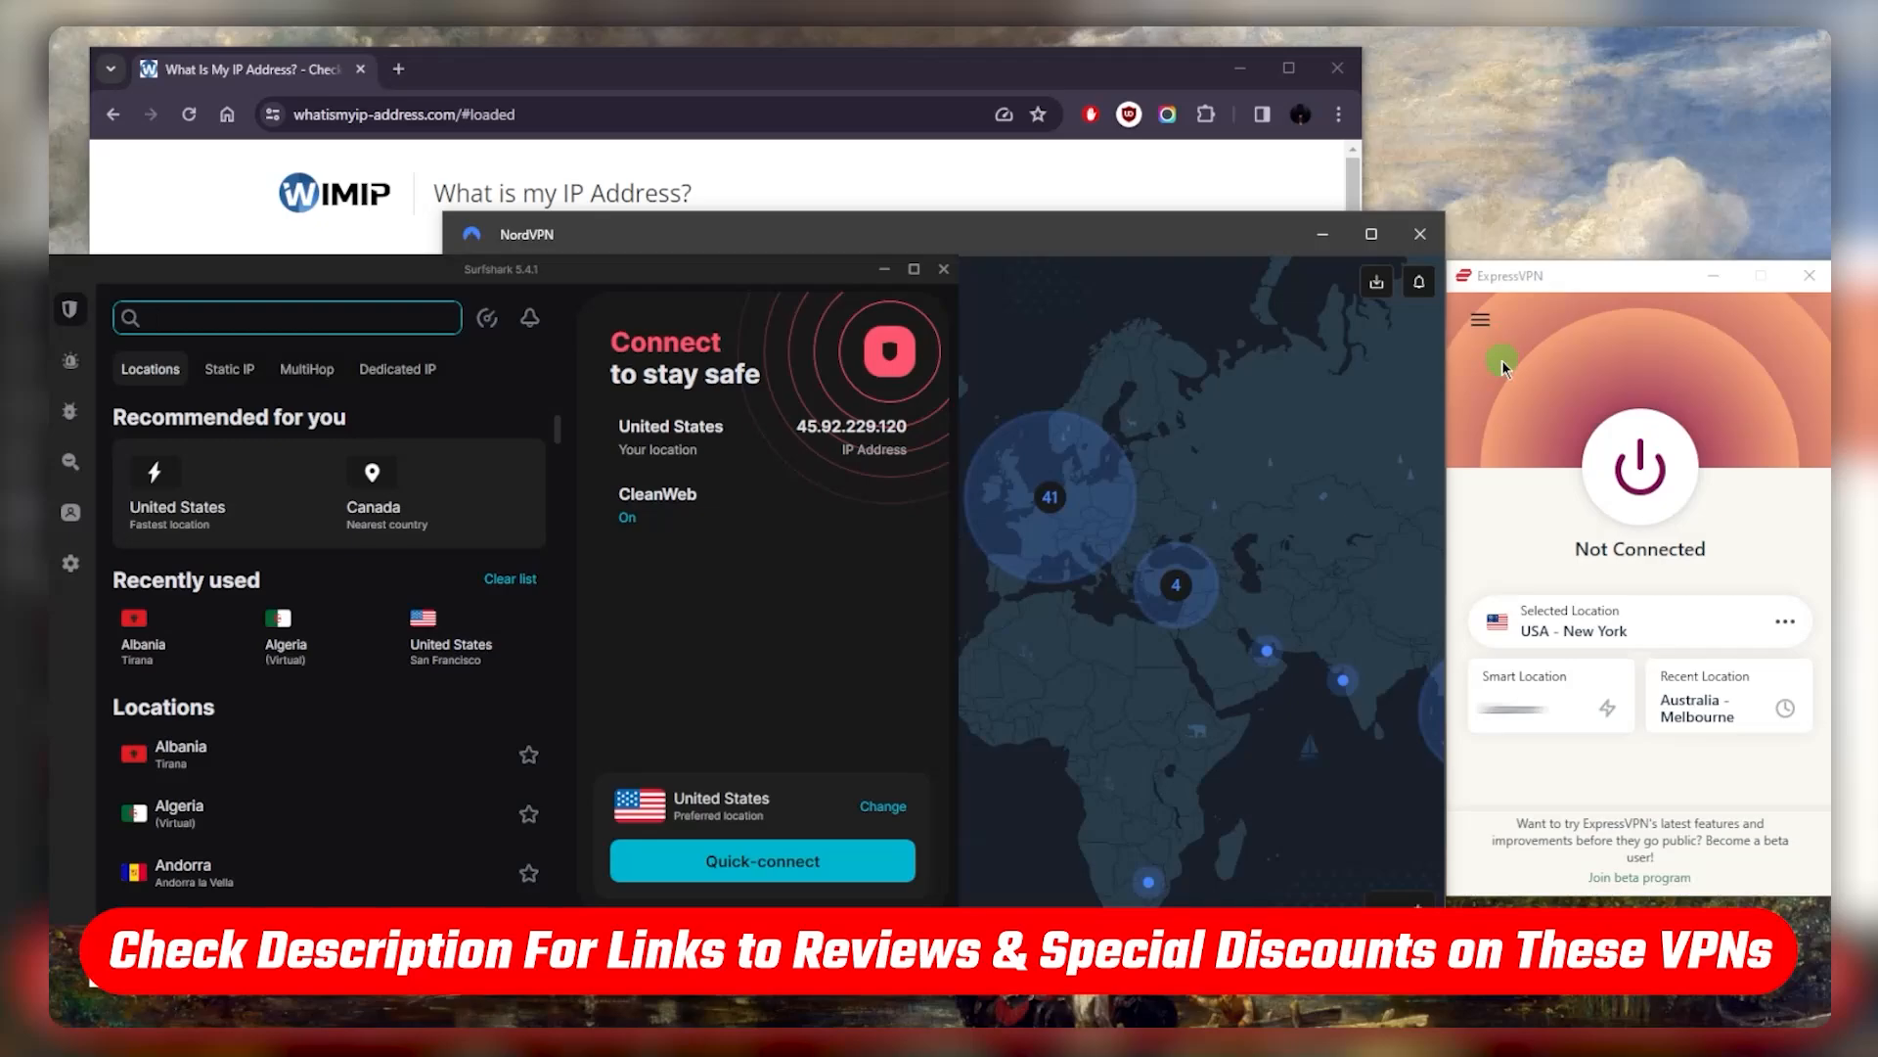
{"action": "mouse_move", "coordinate": [1174, 288]}
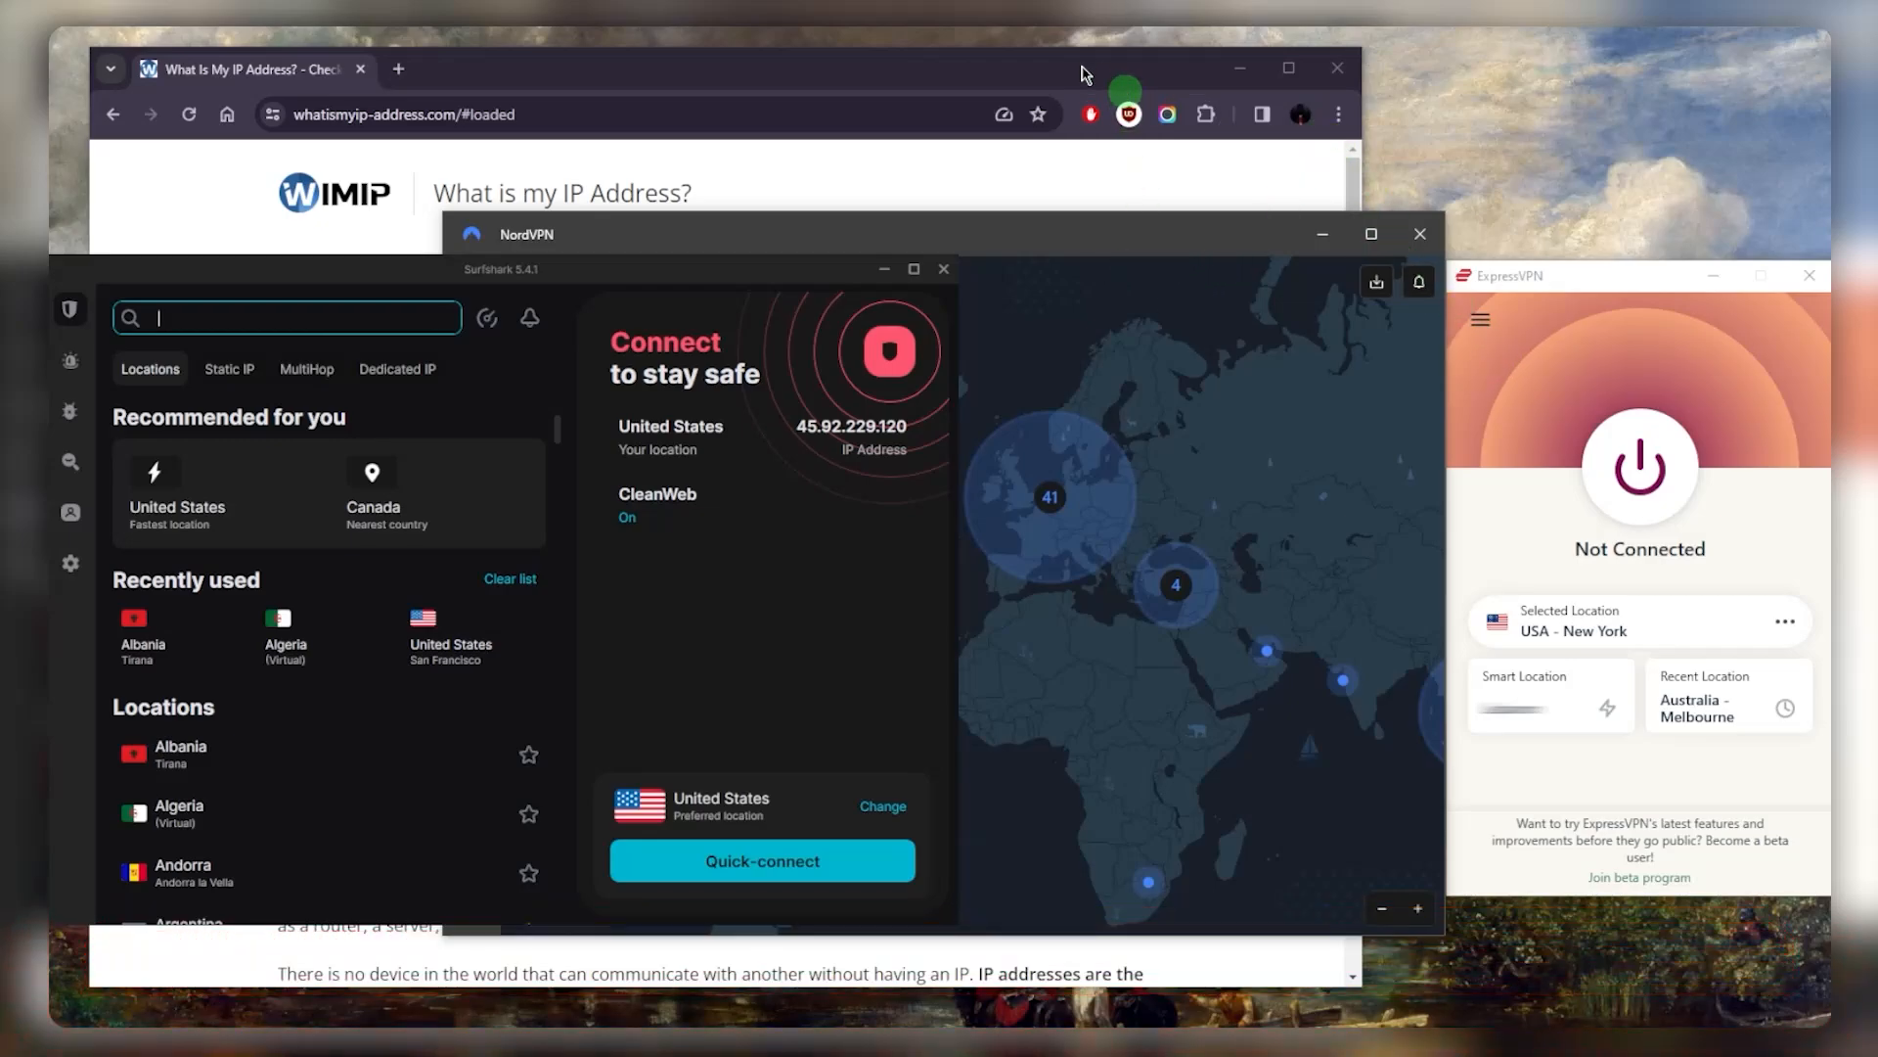
{"action": "mouse_move", "coordinate": [1374, 367]}
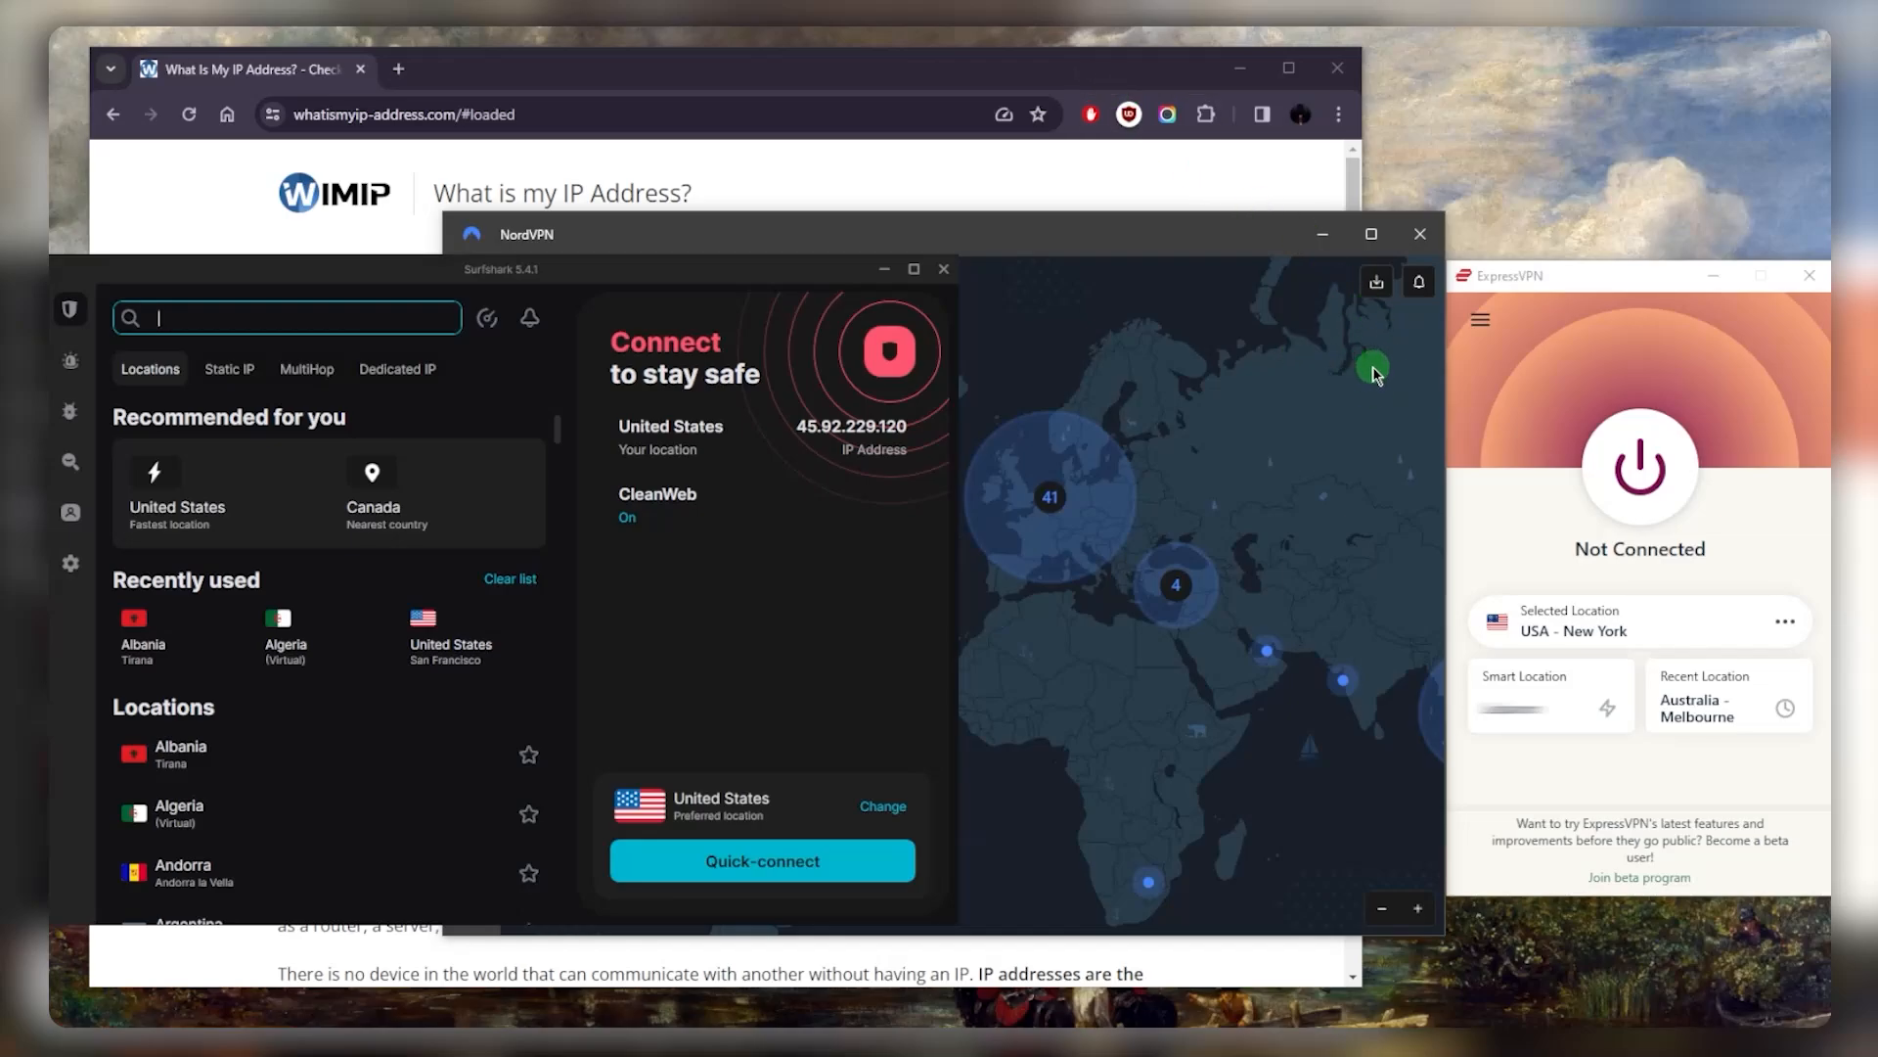
{"action": "mouse_move", "coordinate": [1243, 381]}
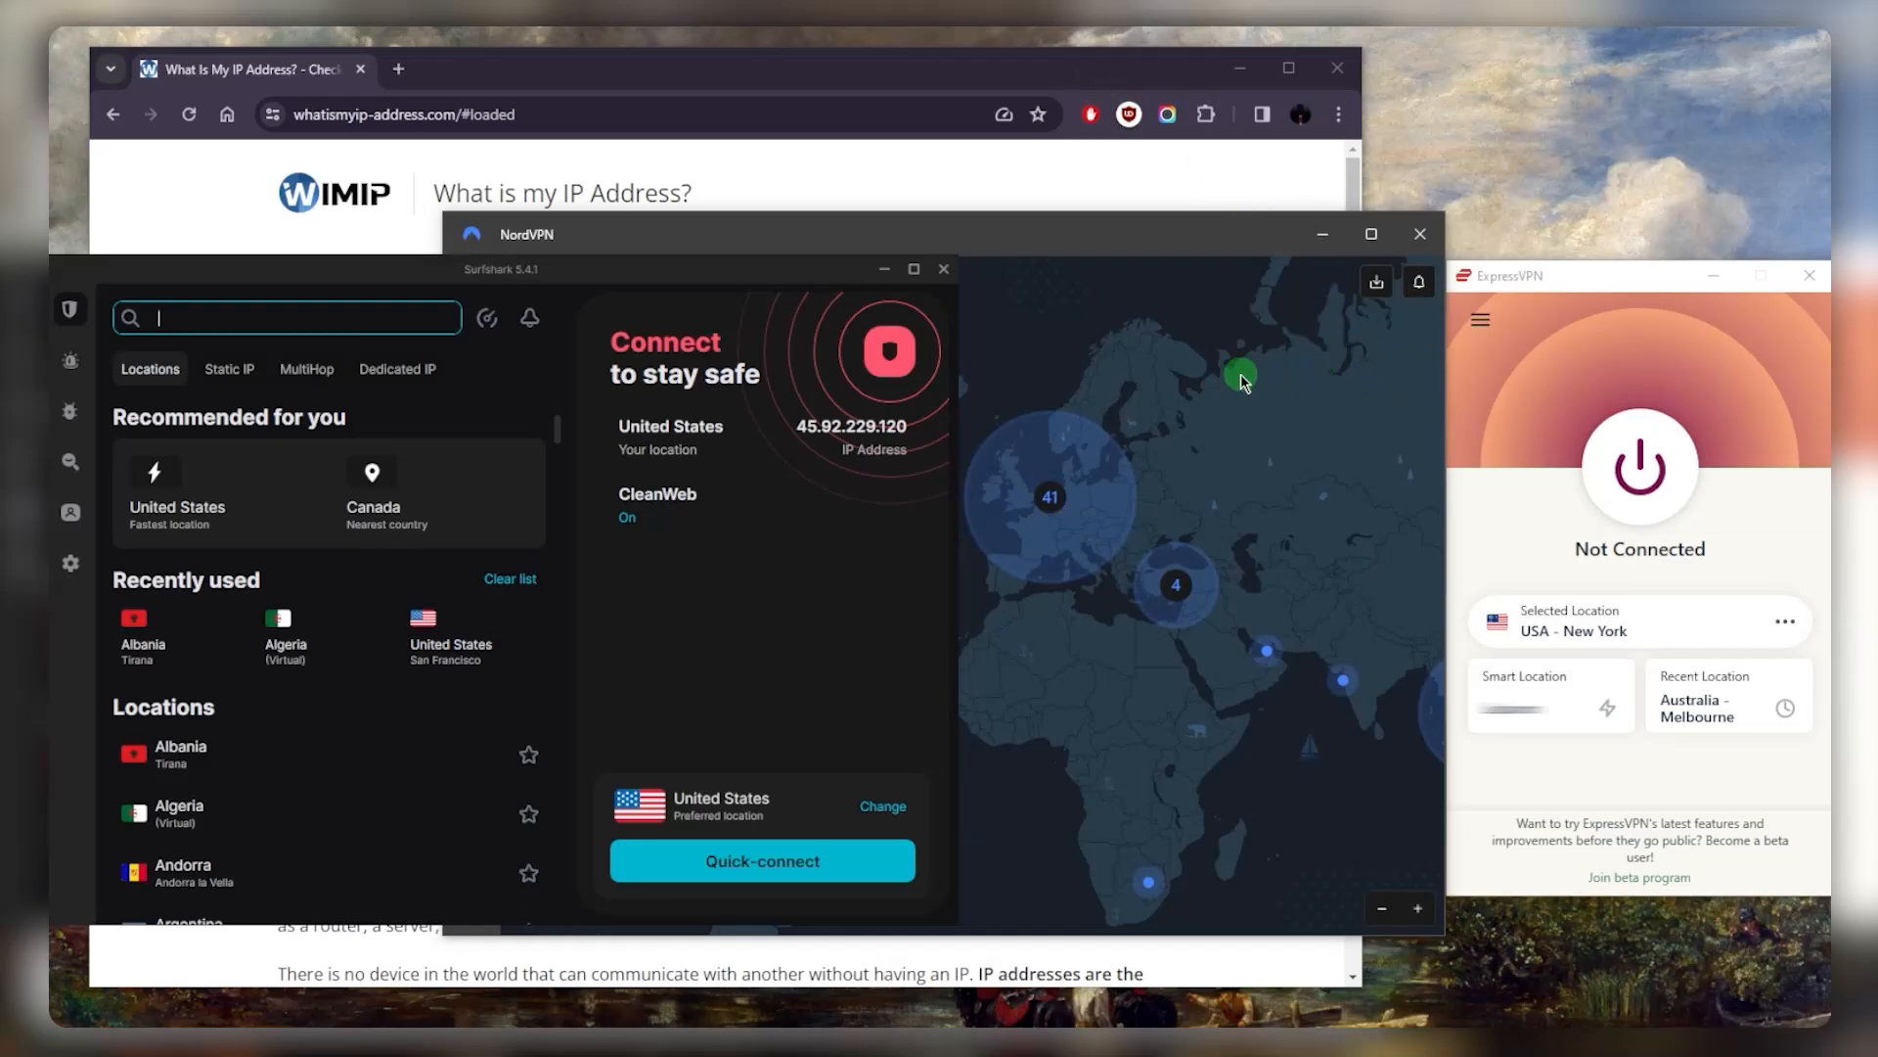
{"action": "mouse_move", "coordinate": [1147, 452]}
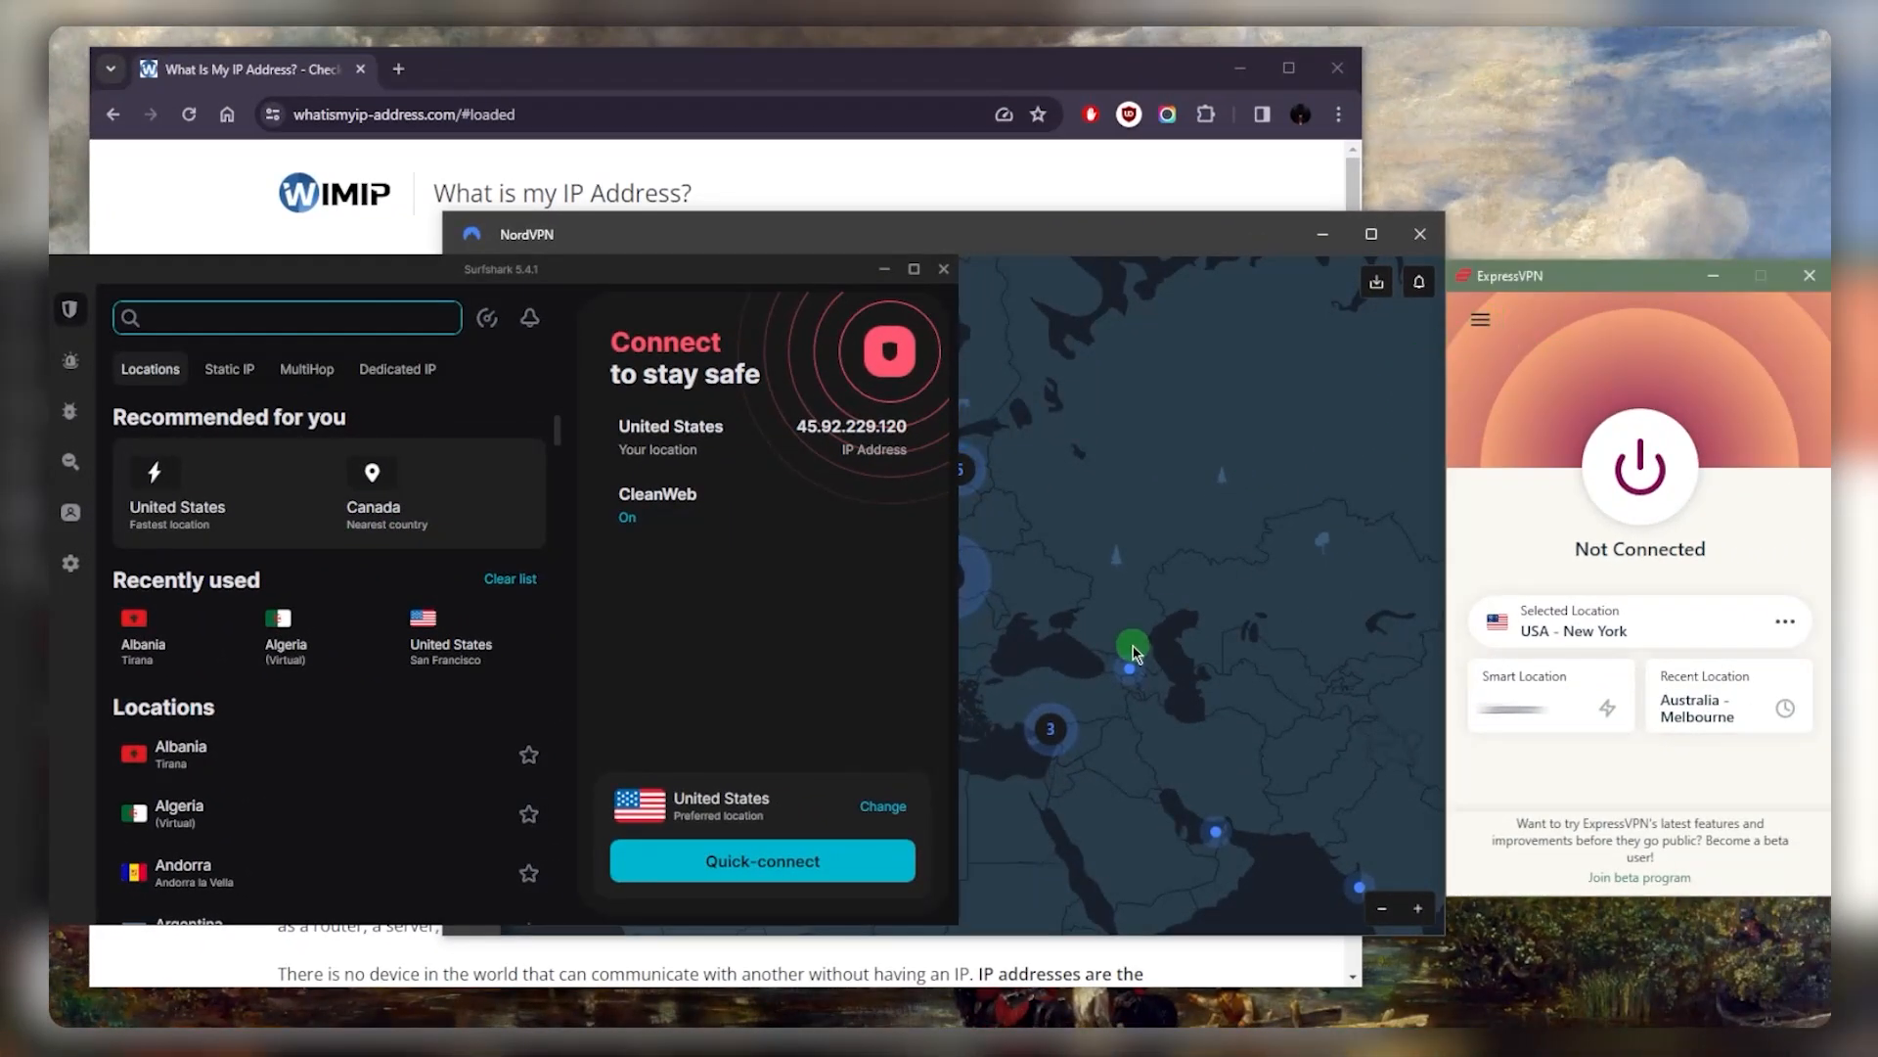
- Select Canada – Toronto from ExpressVPN's VPN Locations list under Canada
{"action": "left_click", "coordinate": [1479, 320]}
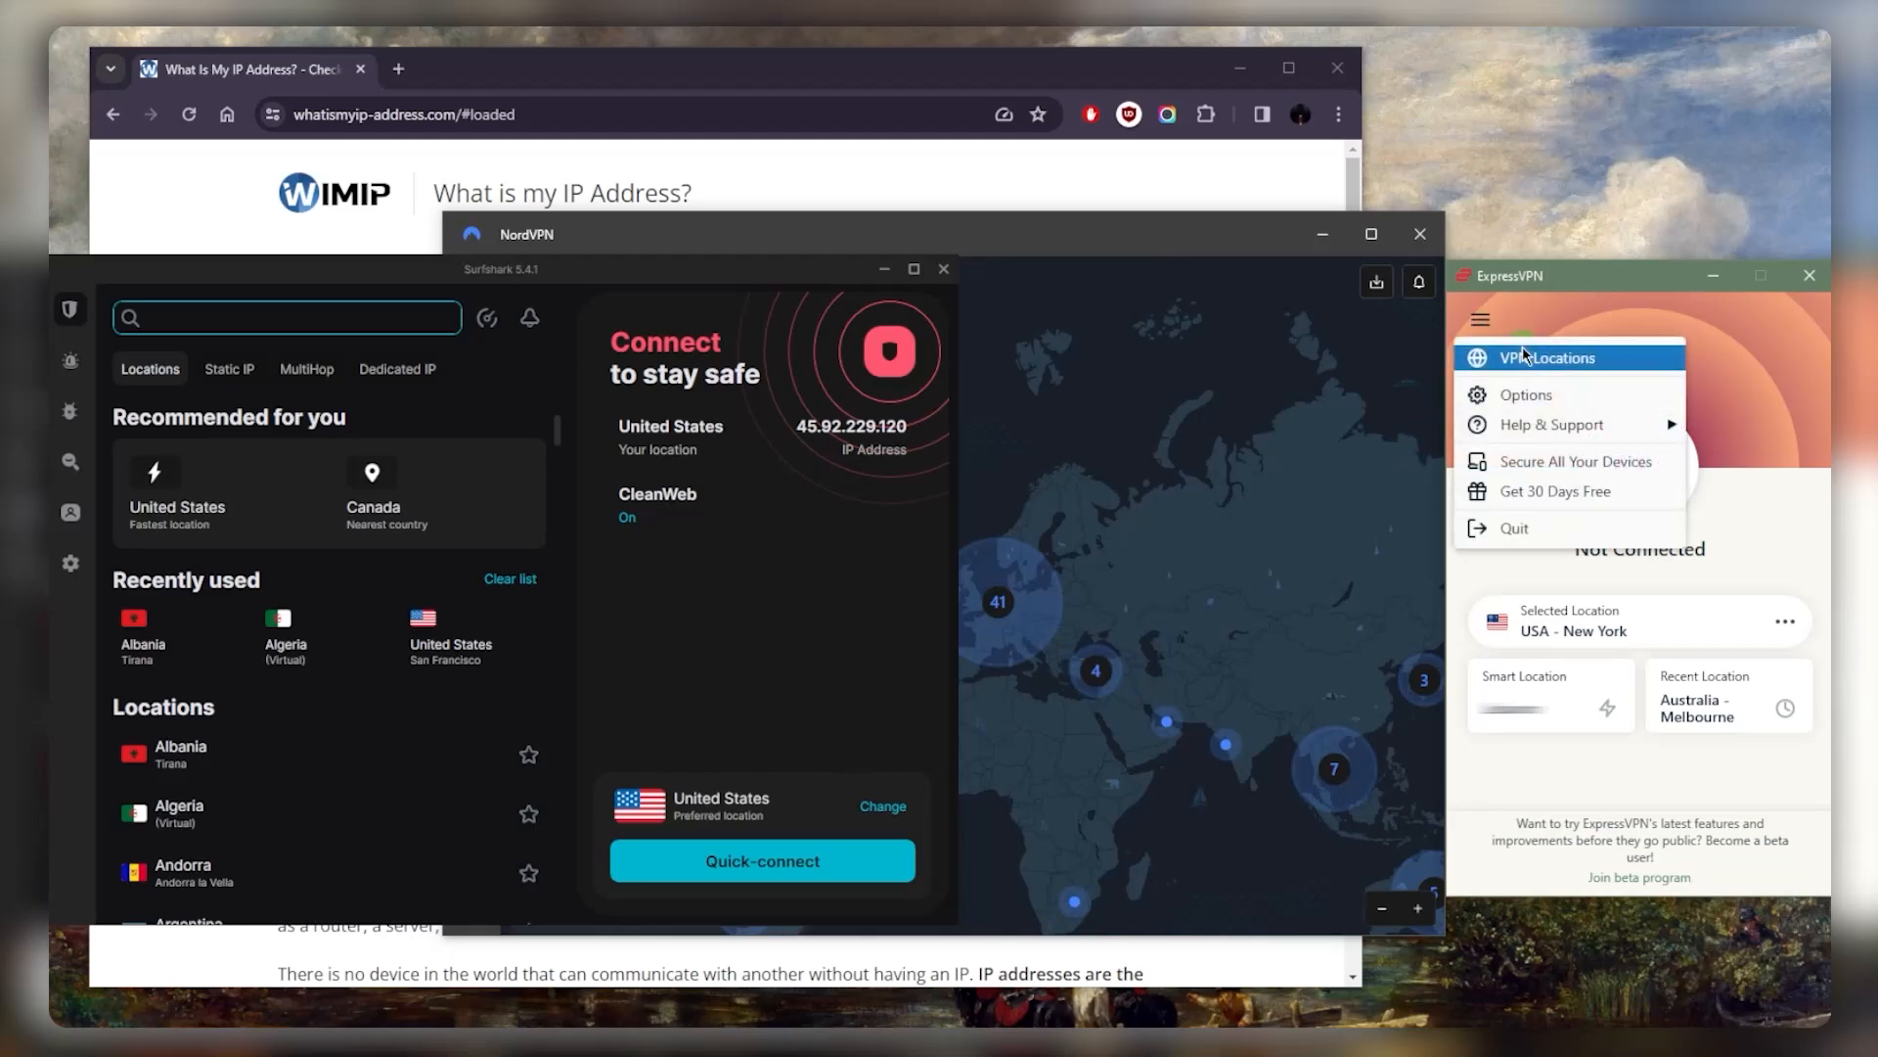
{"action": "left_click", "coordinate": [1553, 357]}
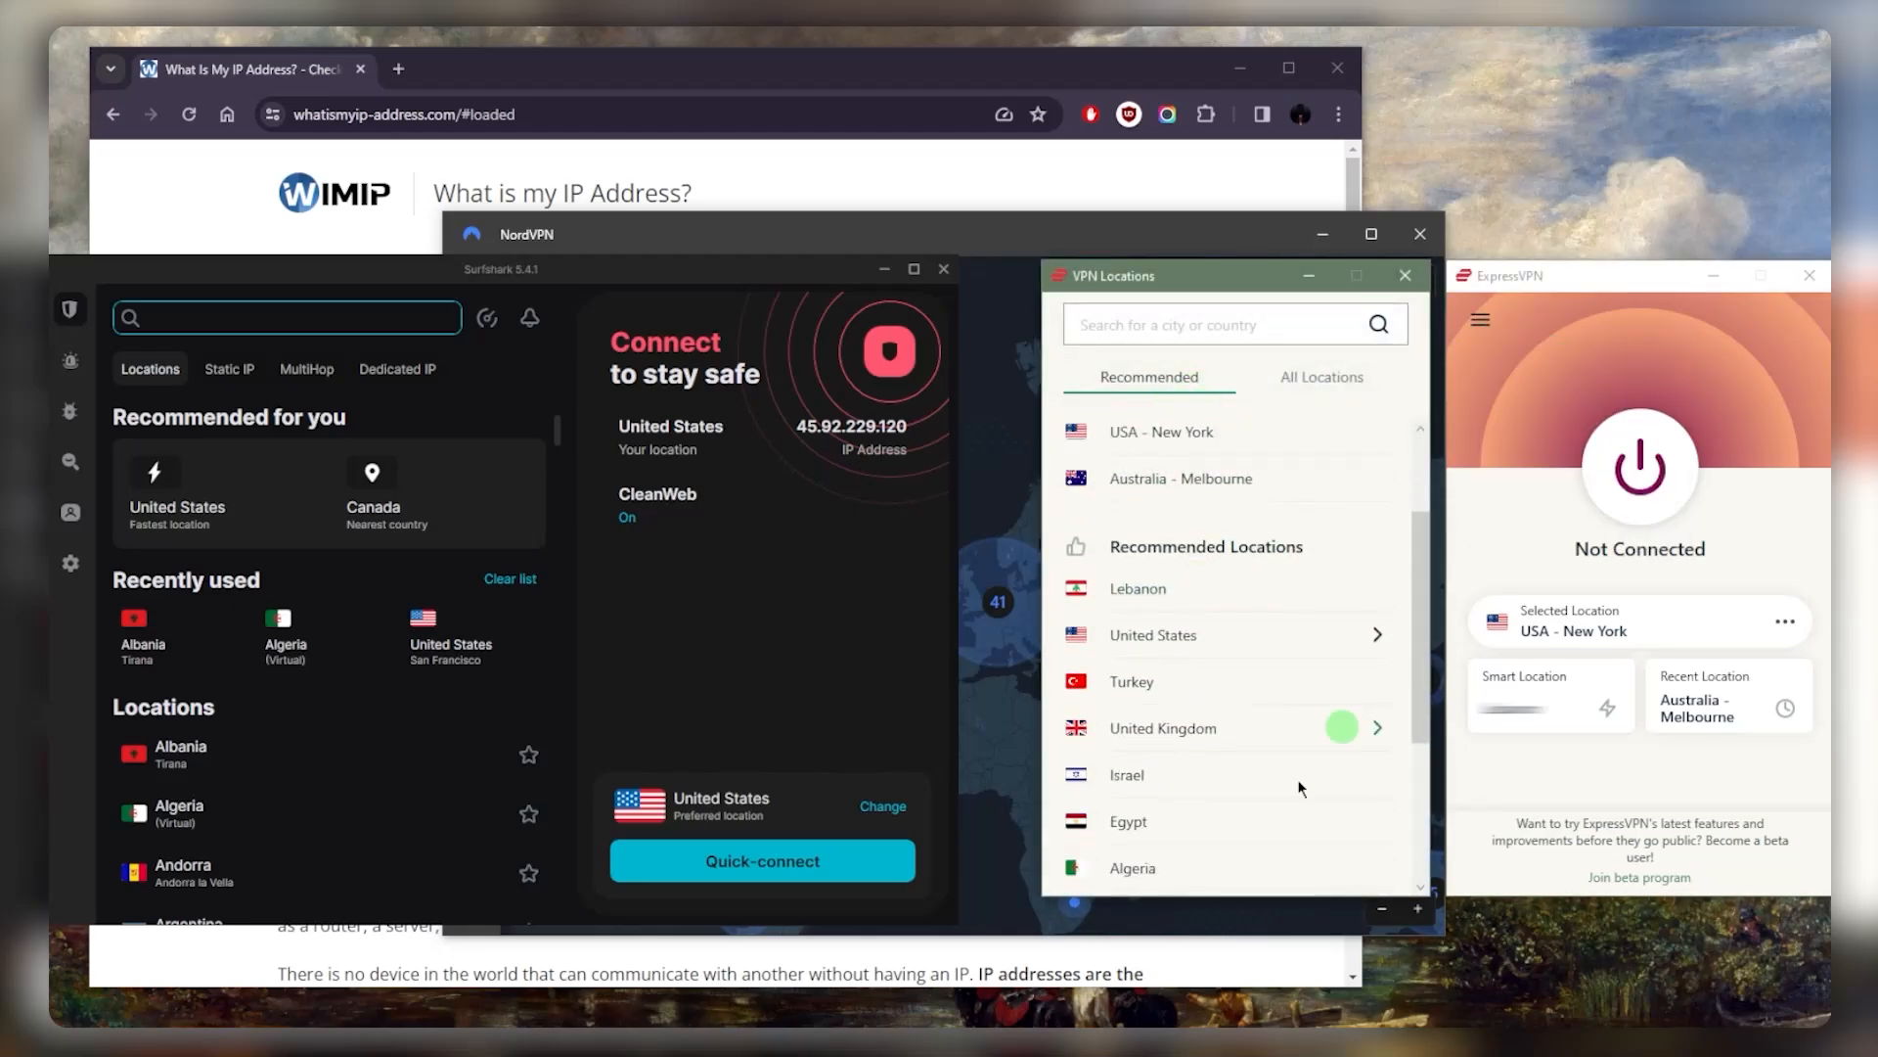
{"action": "left_click", "coordinate": [1322, 376]}
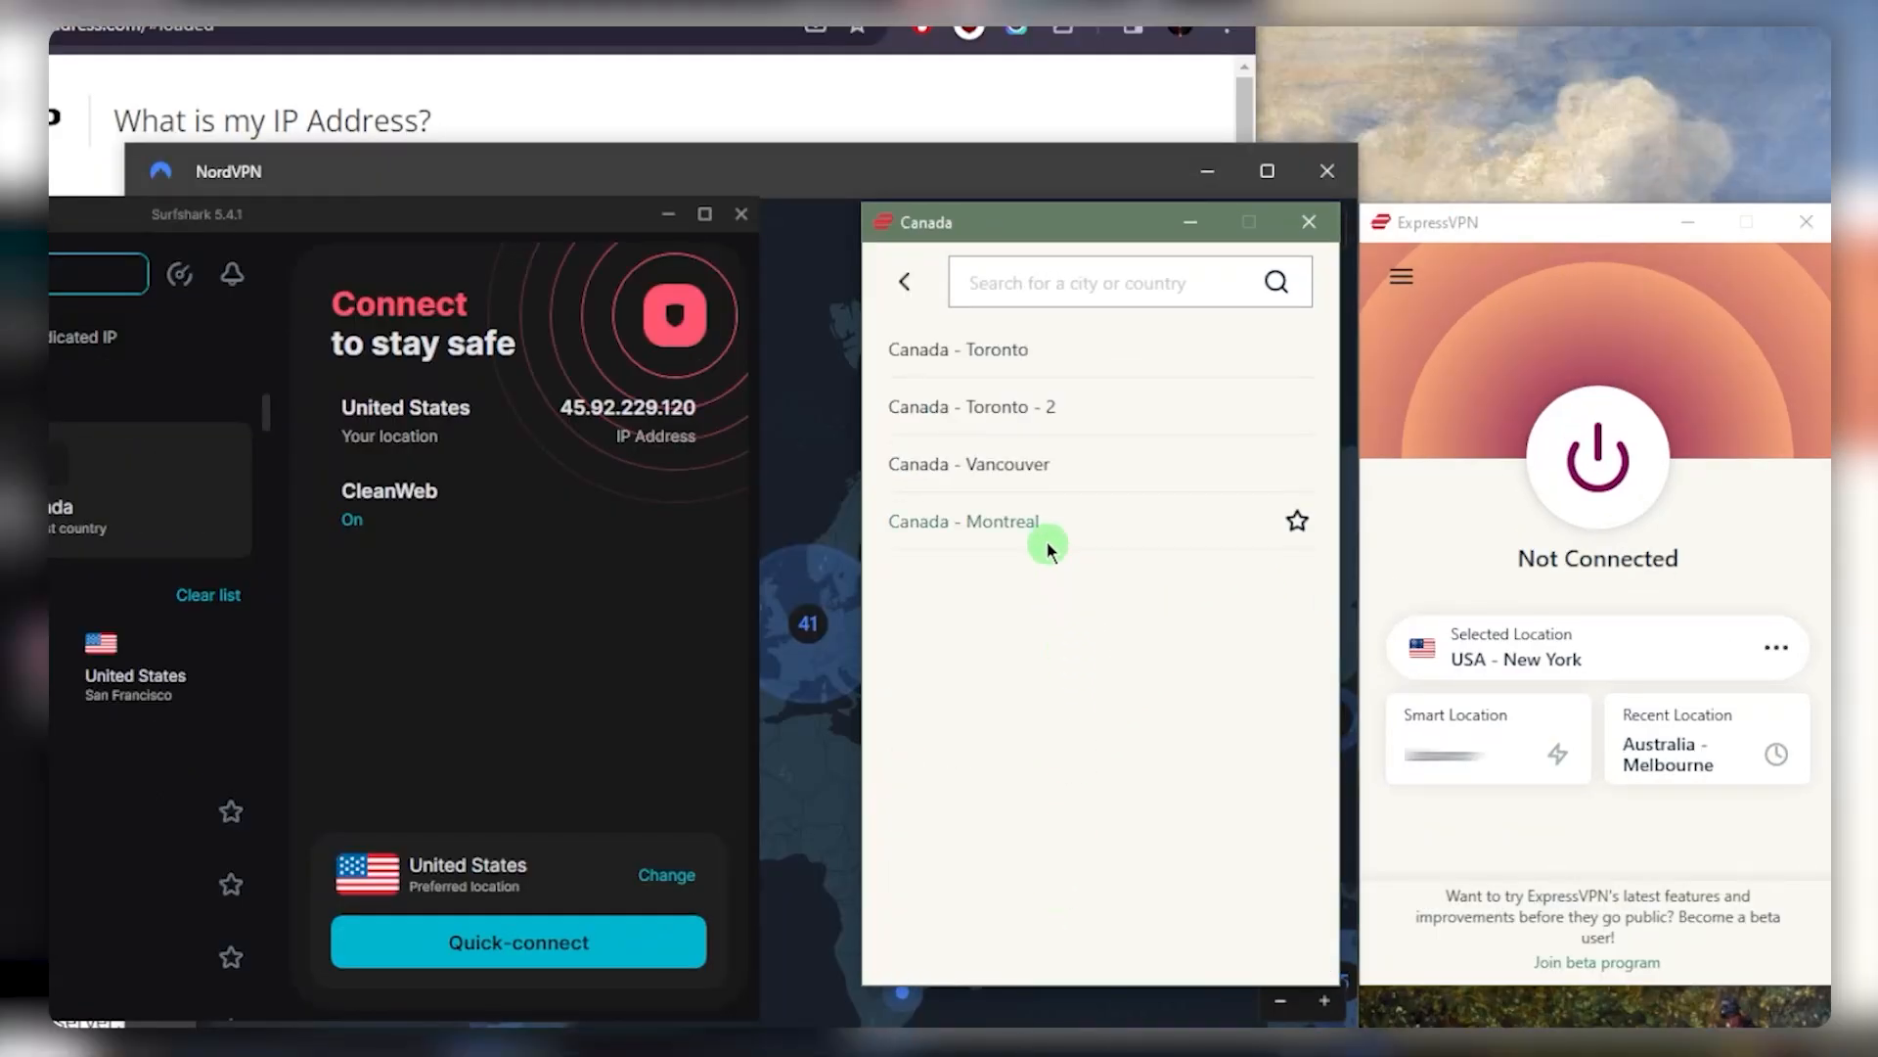
{"action": "mouse_move", "coordinate": [987, 348]}
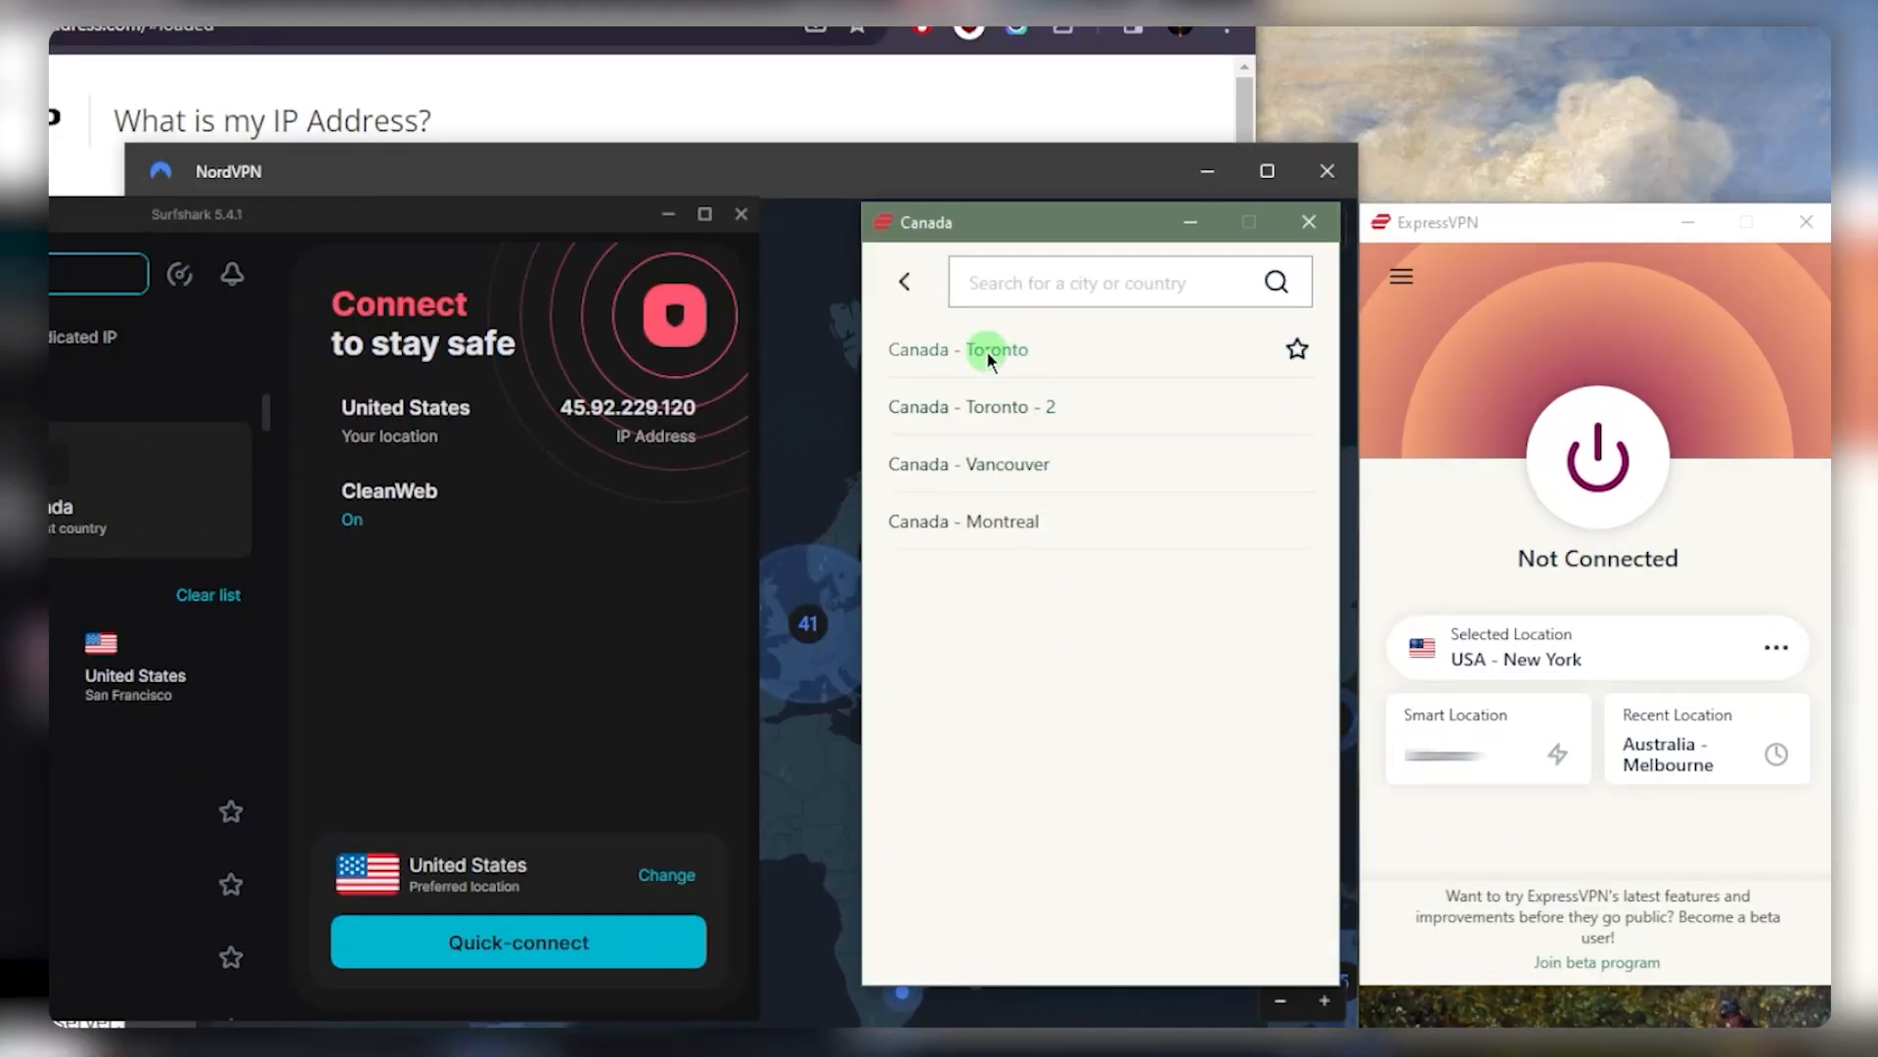
{"action": "left_click", "coordinate": [957, 348]}
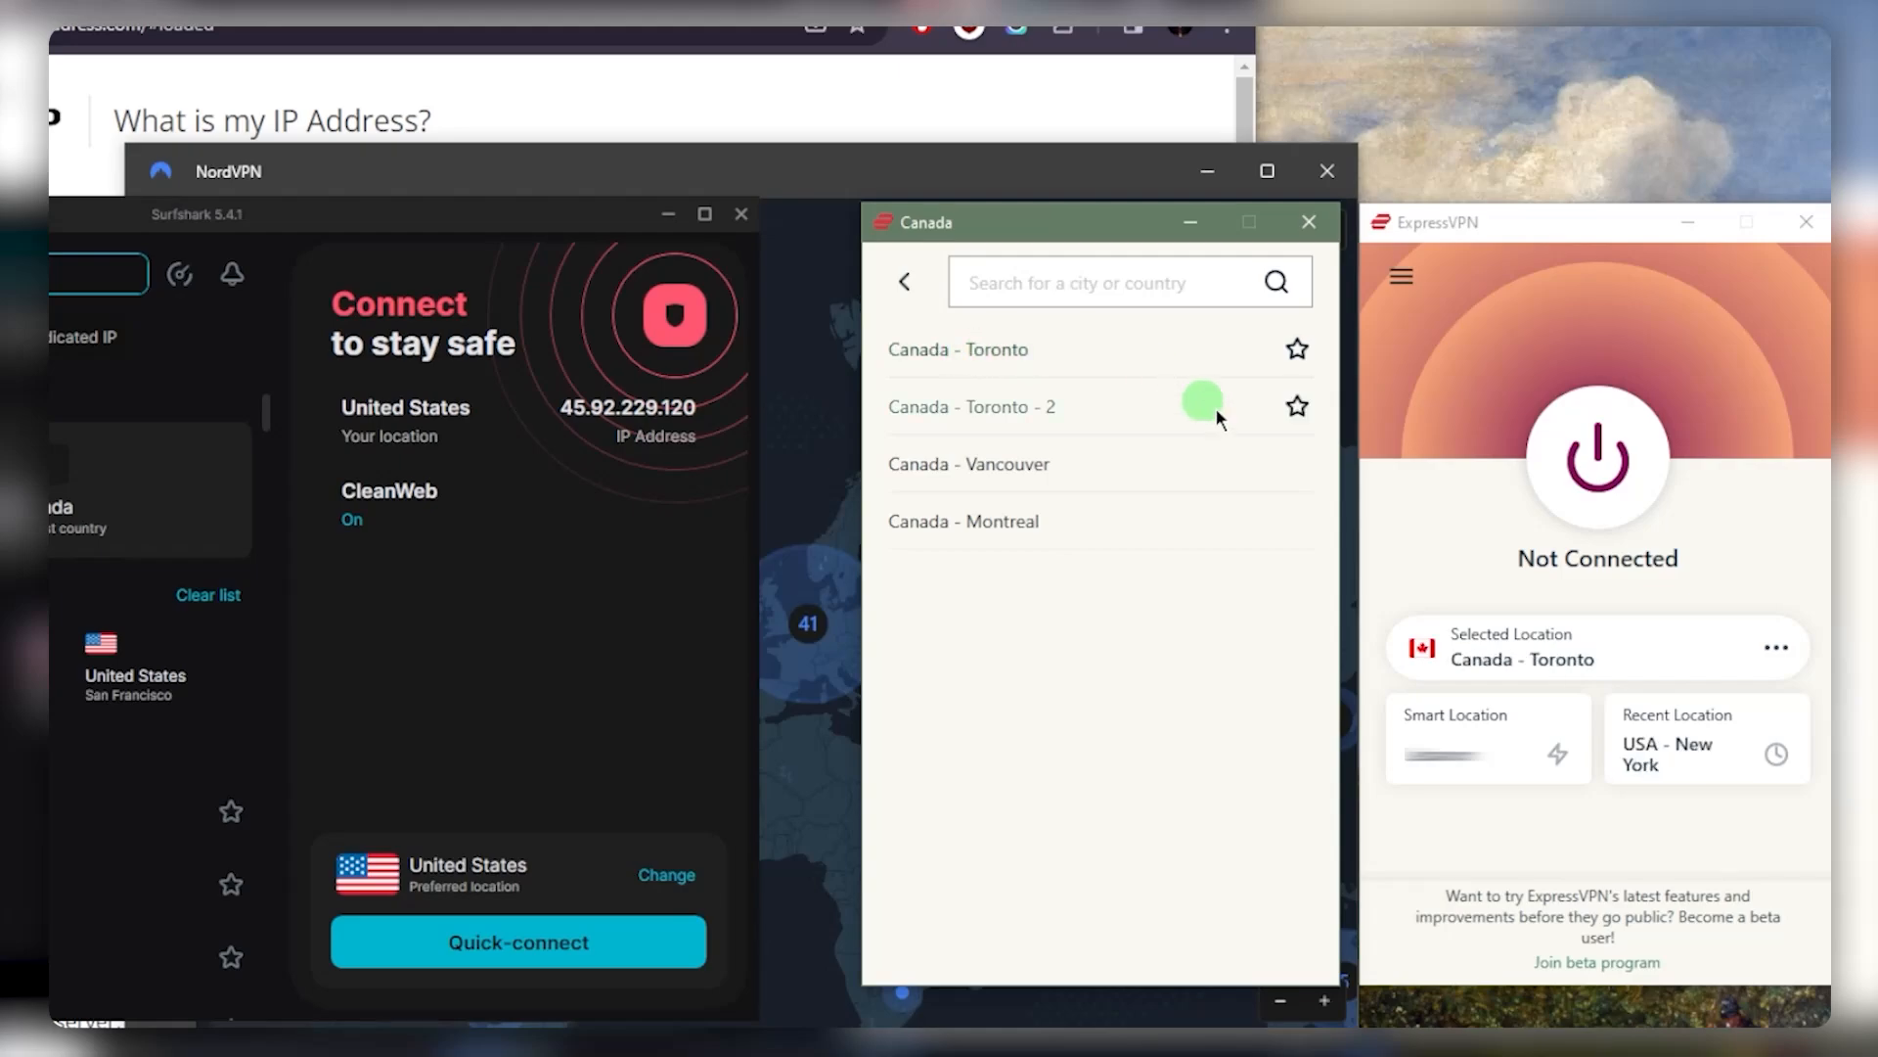
{"action": "mouse_move", "coordinate": [1633, 442]}
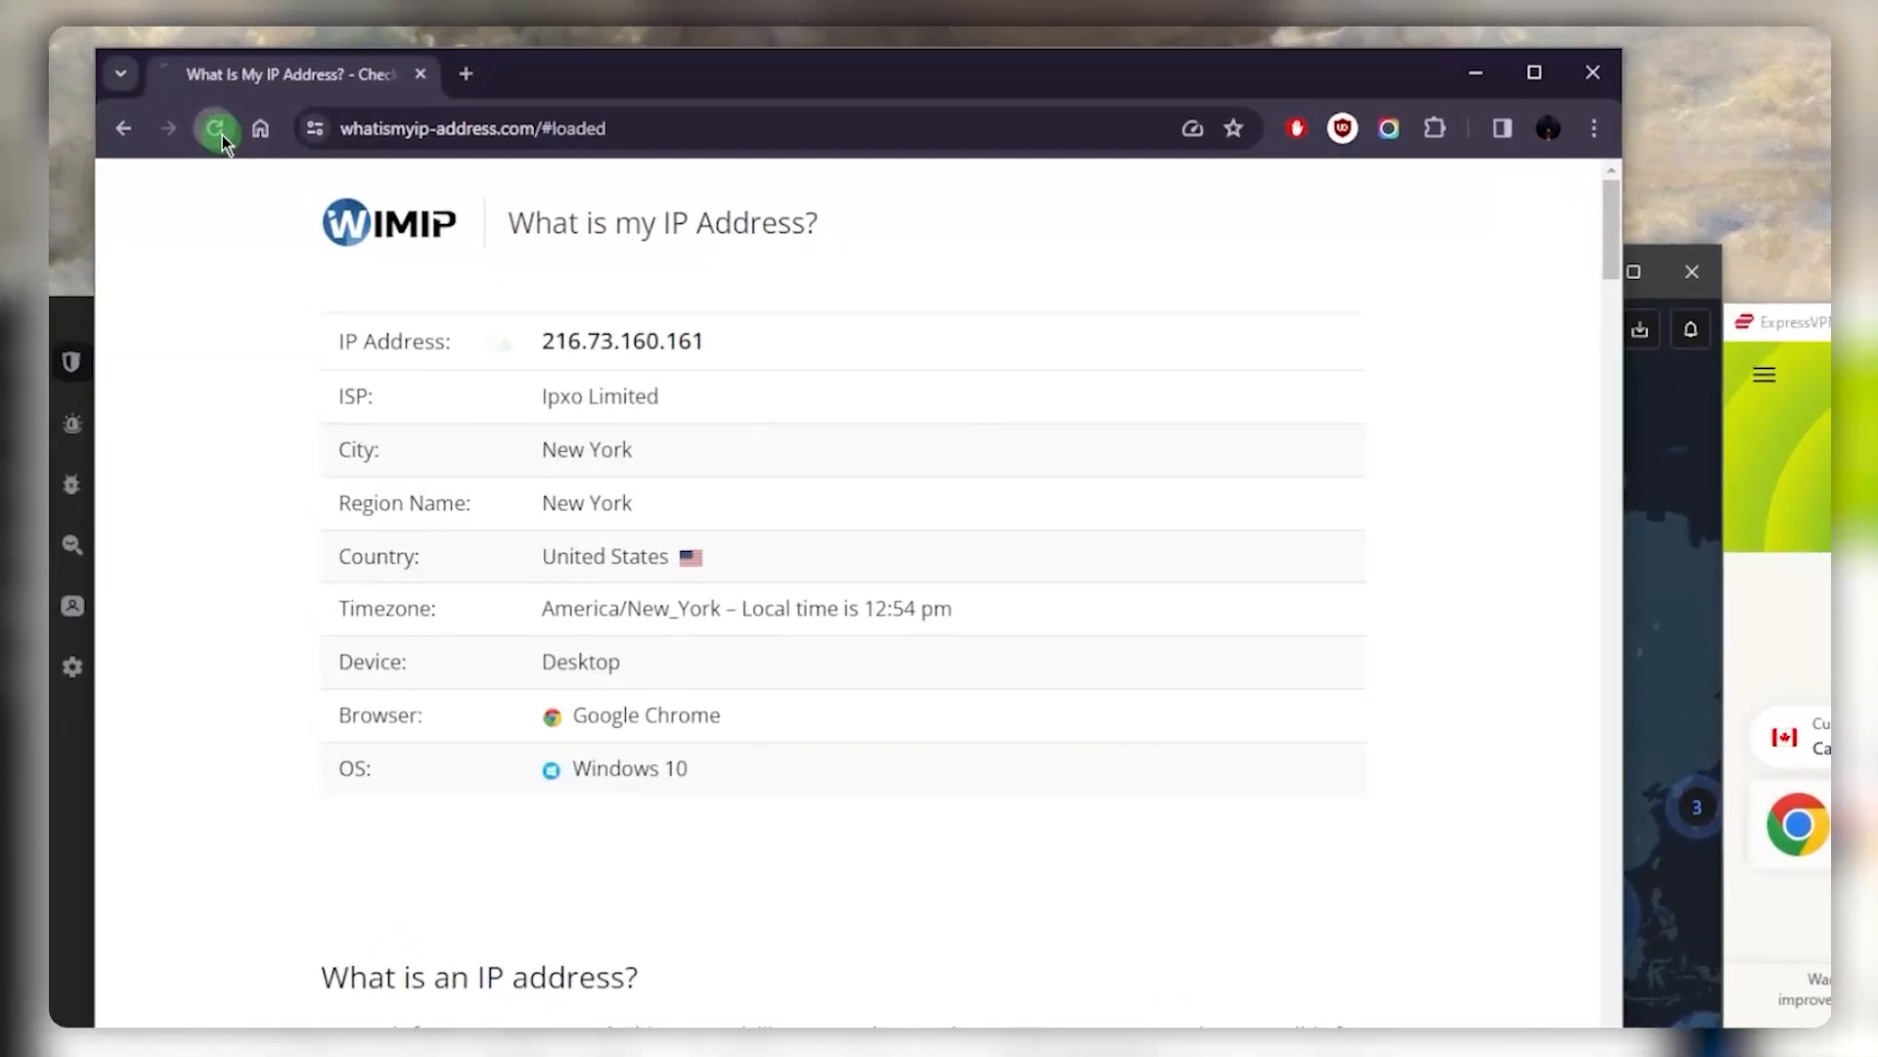
- Reload whatismyip-address.com to recheck the IP address
{"action": "left_click", "coordinate": [216, 128]}
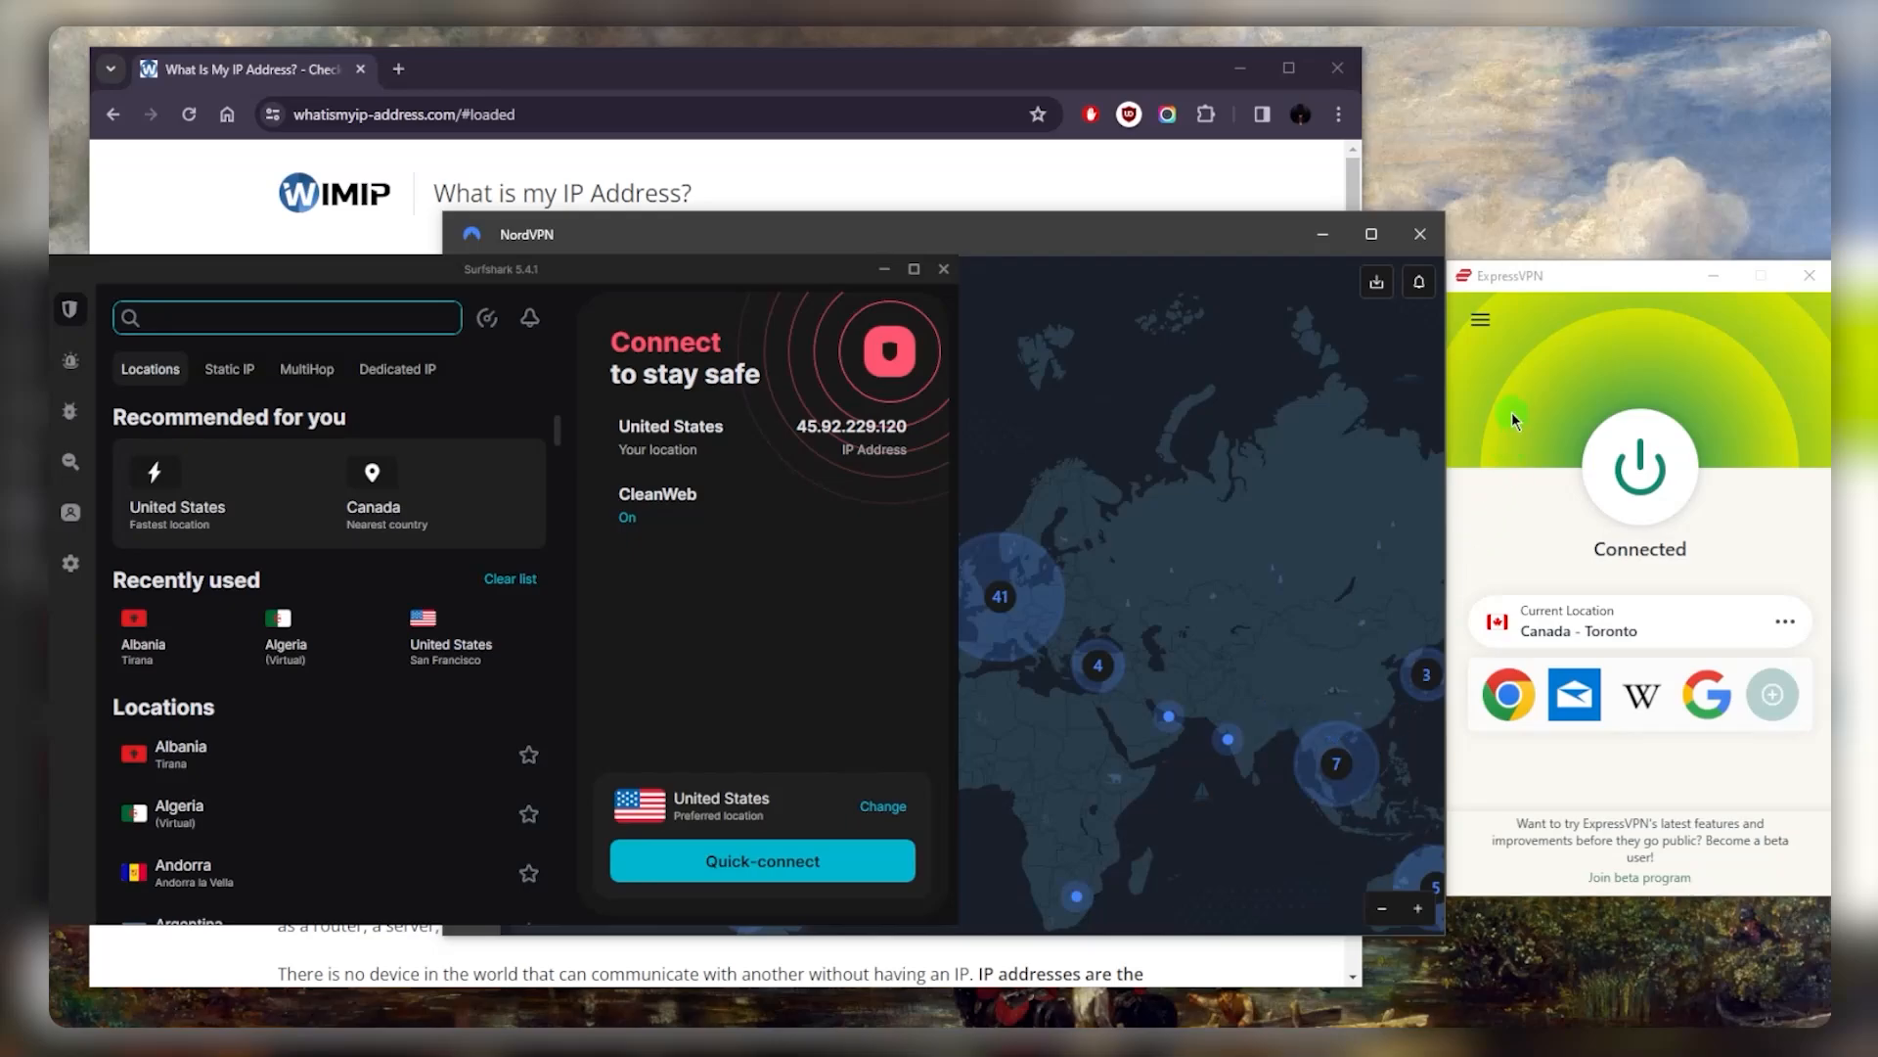
{"action": "mouse_move", "coordinate": [1477, 439]}
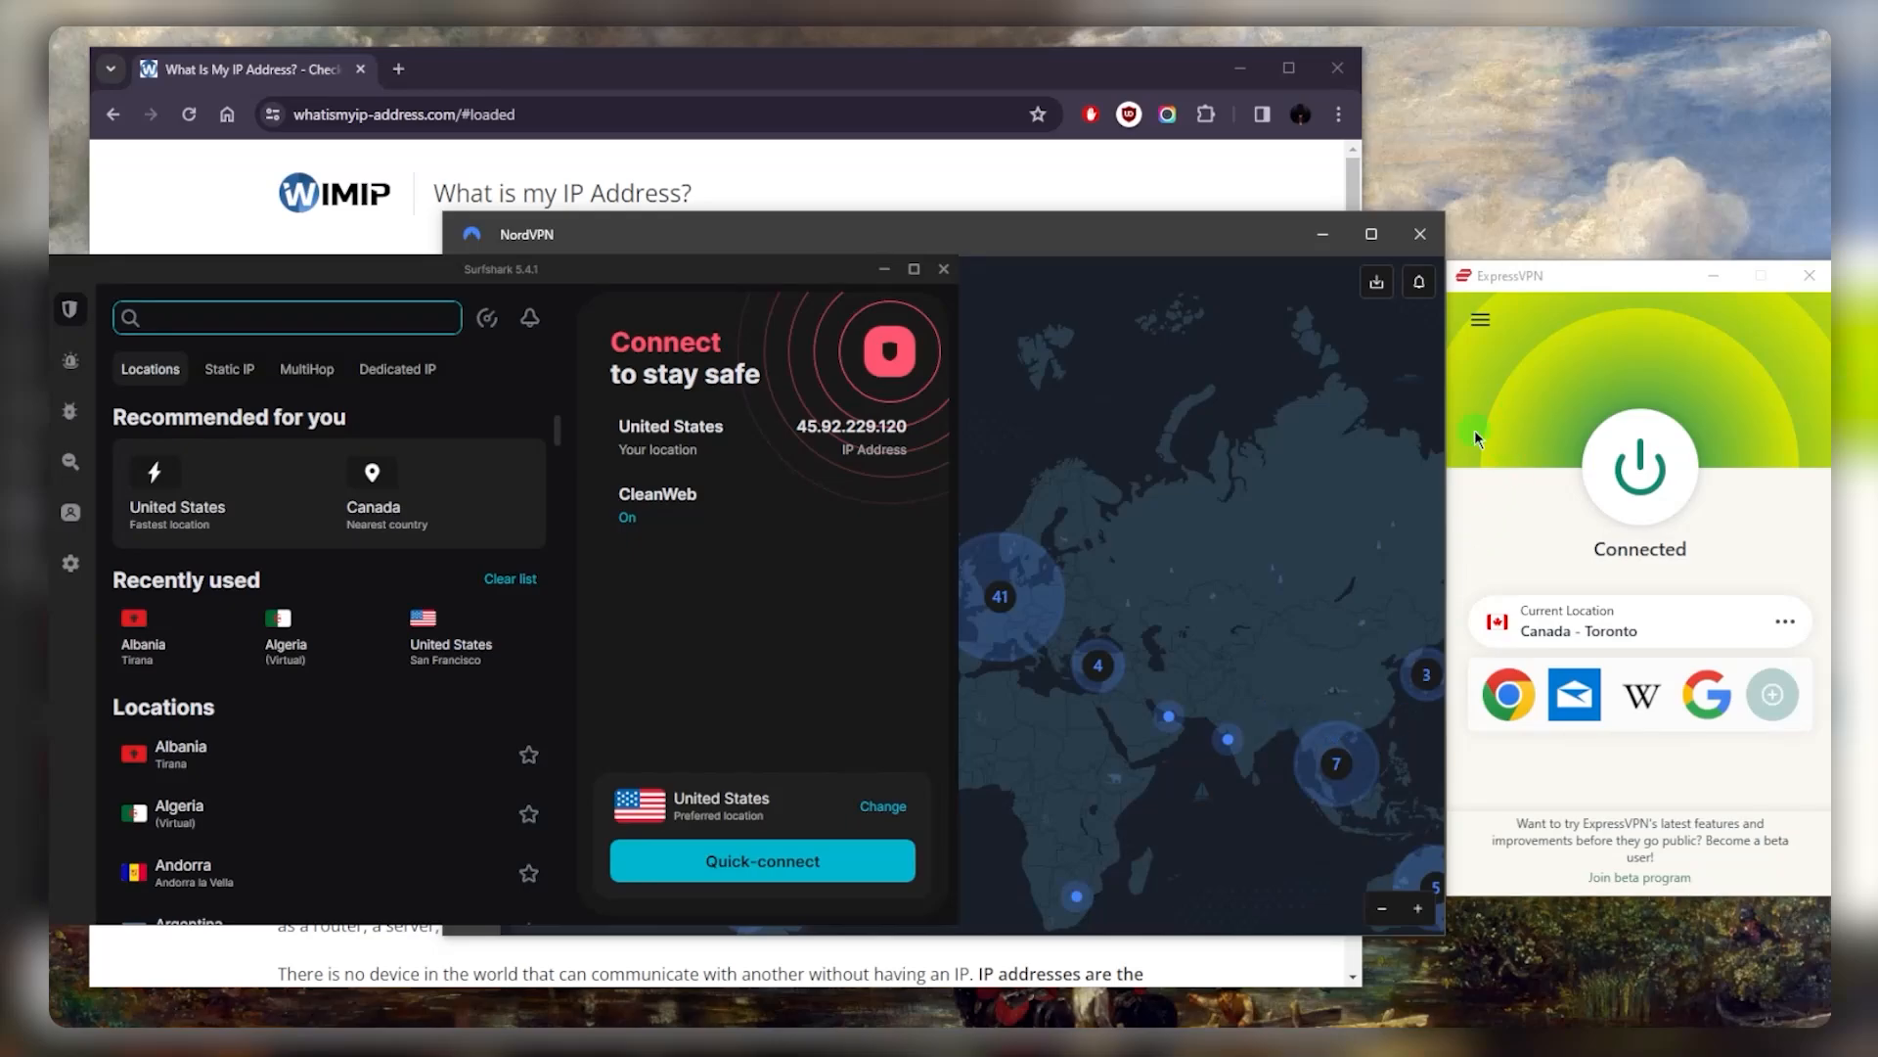
{"action": "mouse_move", "coordinate": [1067, 189]}
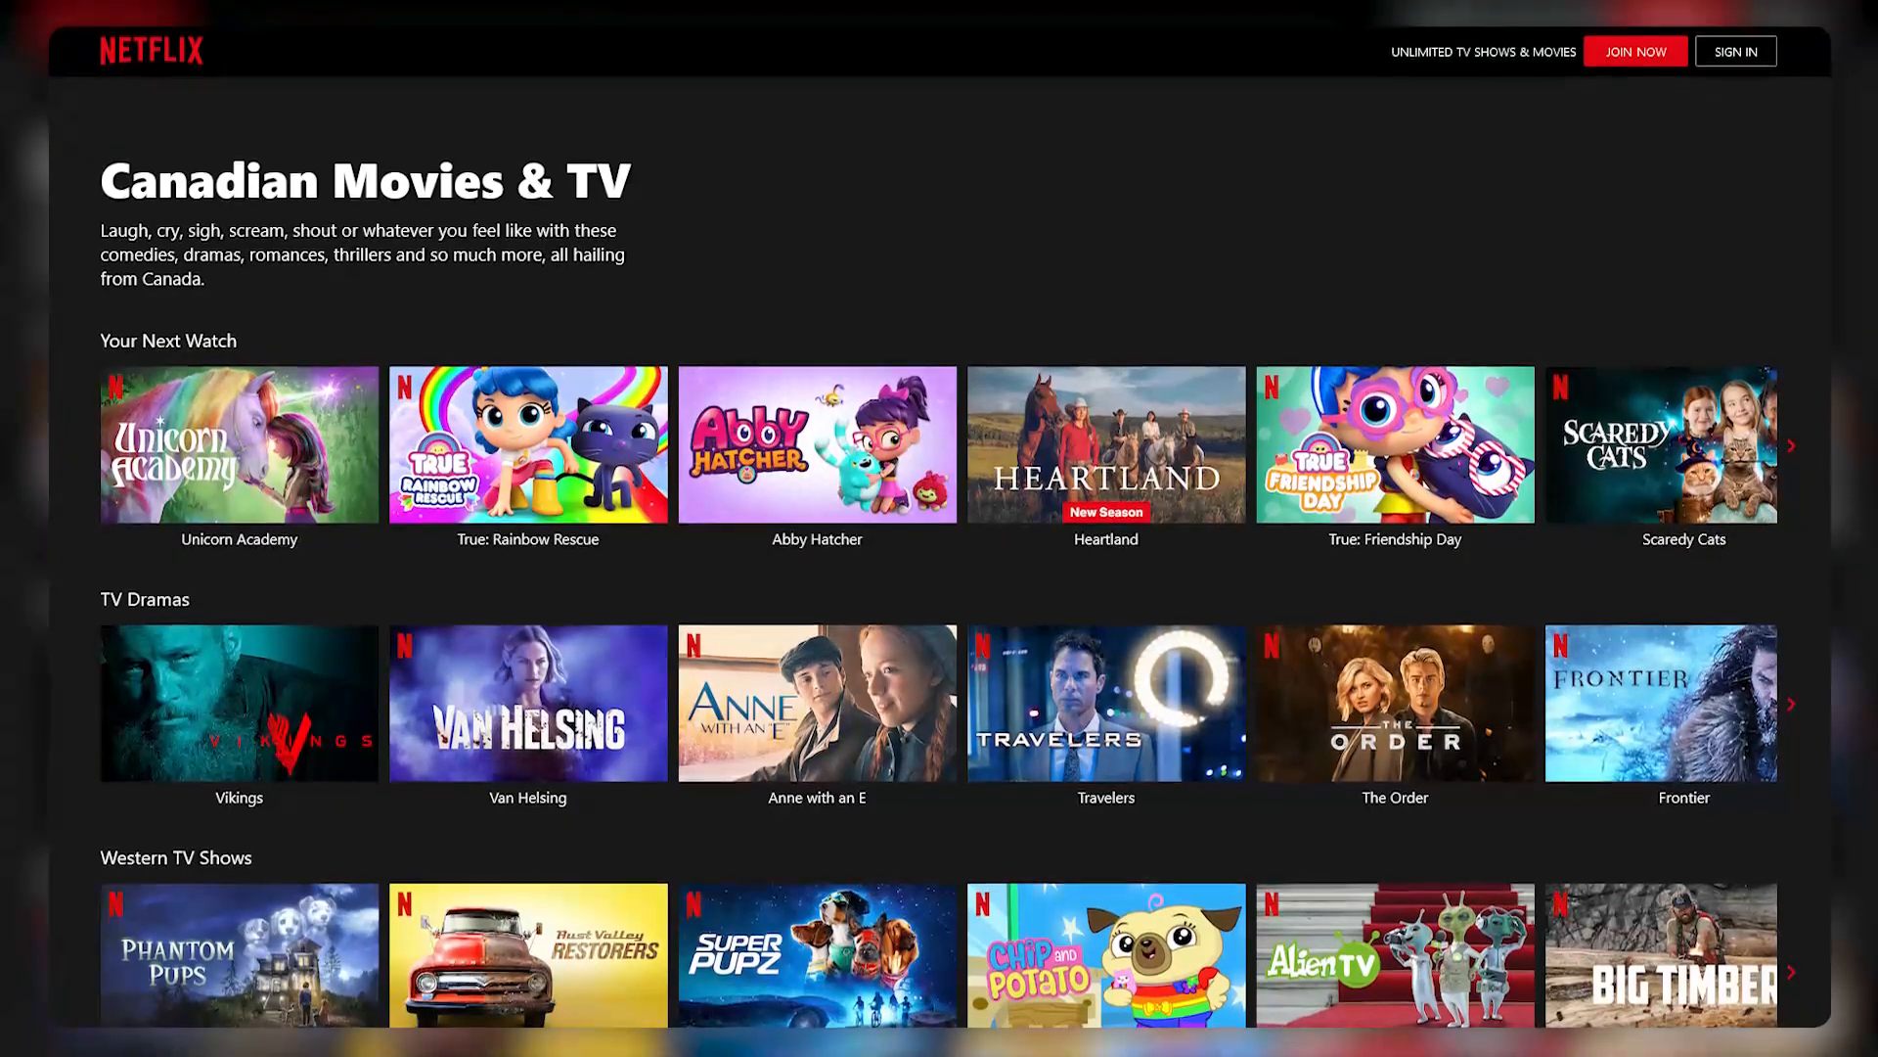
- Scroll down the CBC homepage past the news stories to the Top Videos strip
{"action": "scroll", "scroll_direction": "down", "scroll_amount": 3}
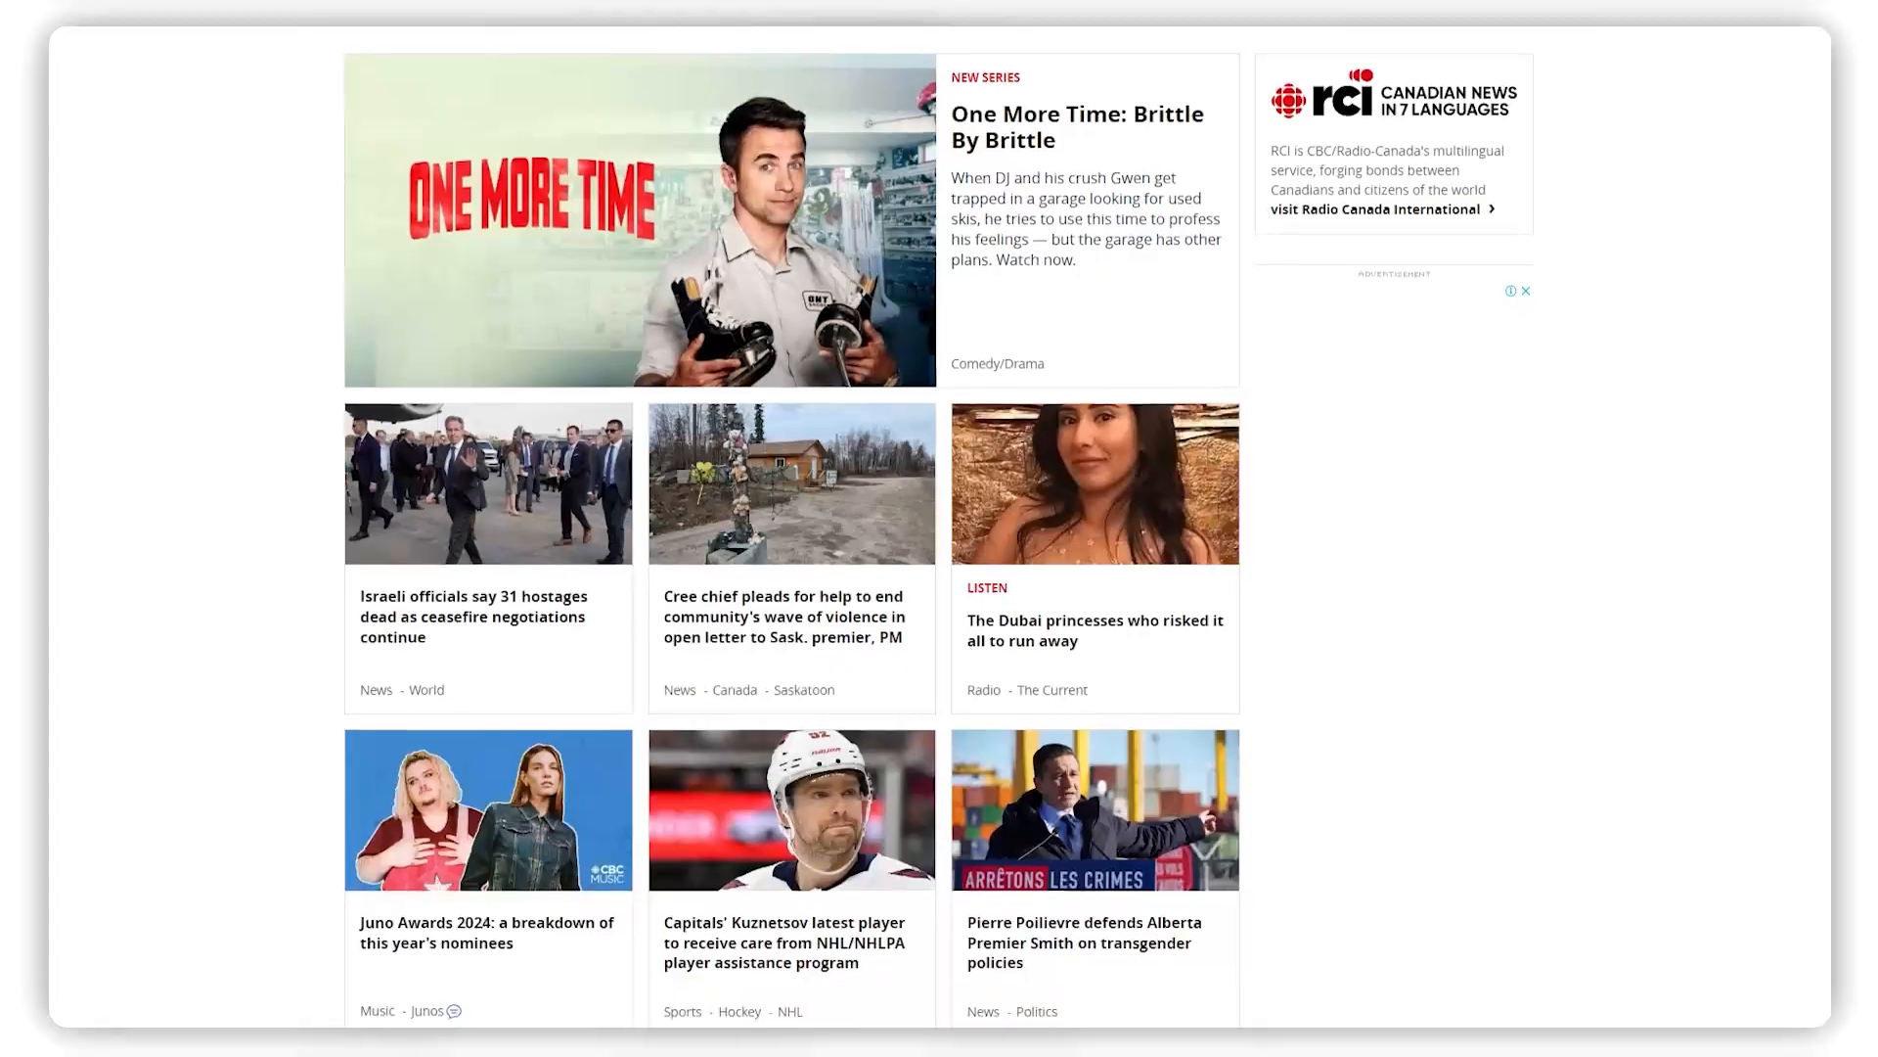
{"action": "scroll", "scroll_direction": "down", "scroll_amount": 3}
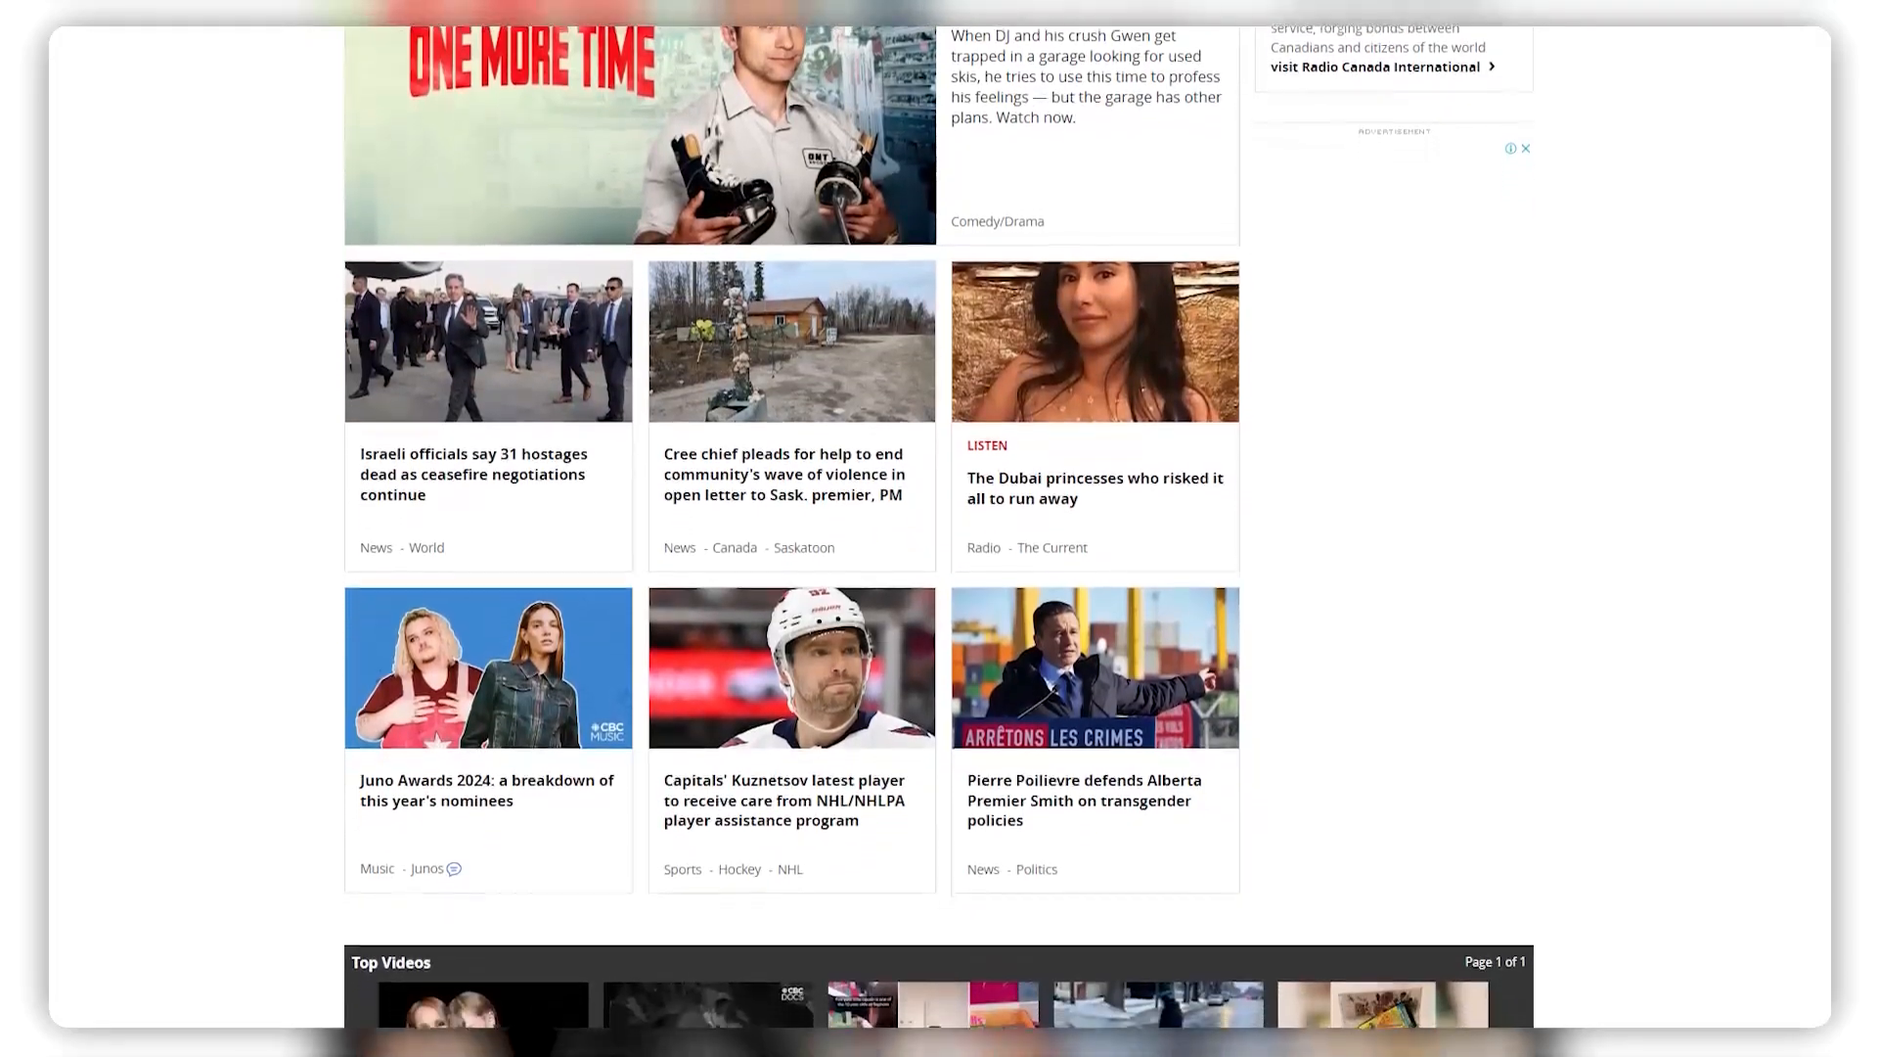
{"action": "scroll", "scroll_direction": "down", "scroll_amount": 3}
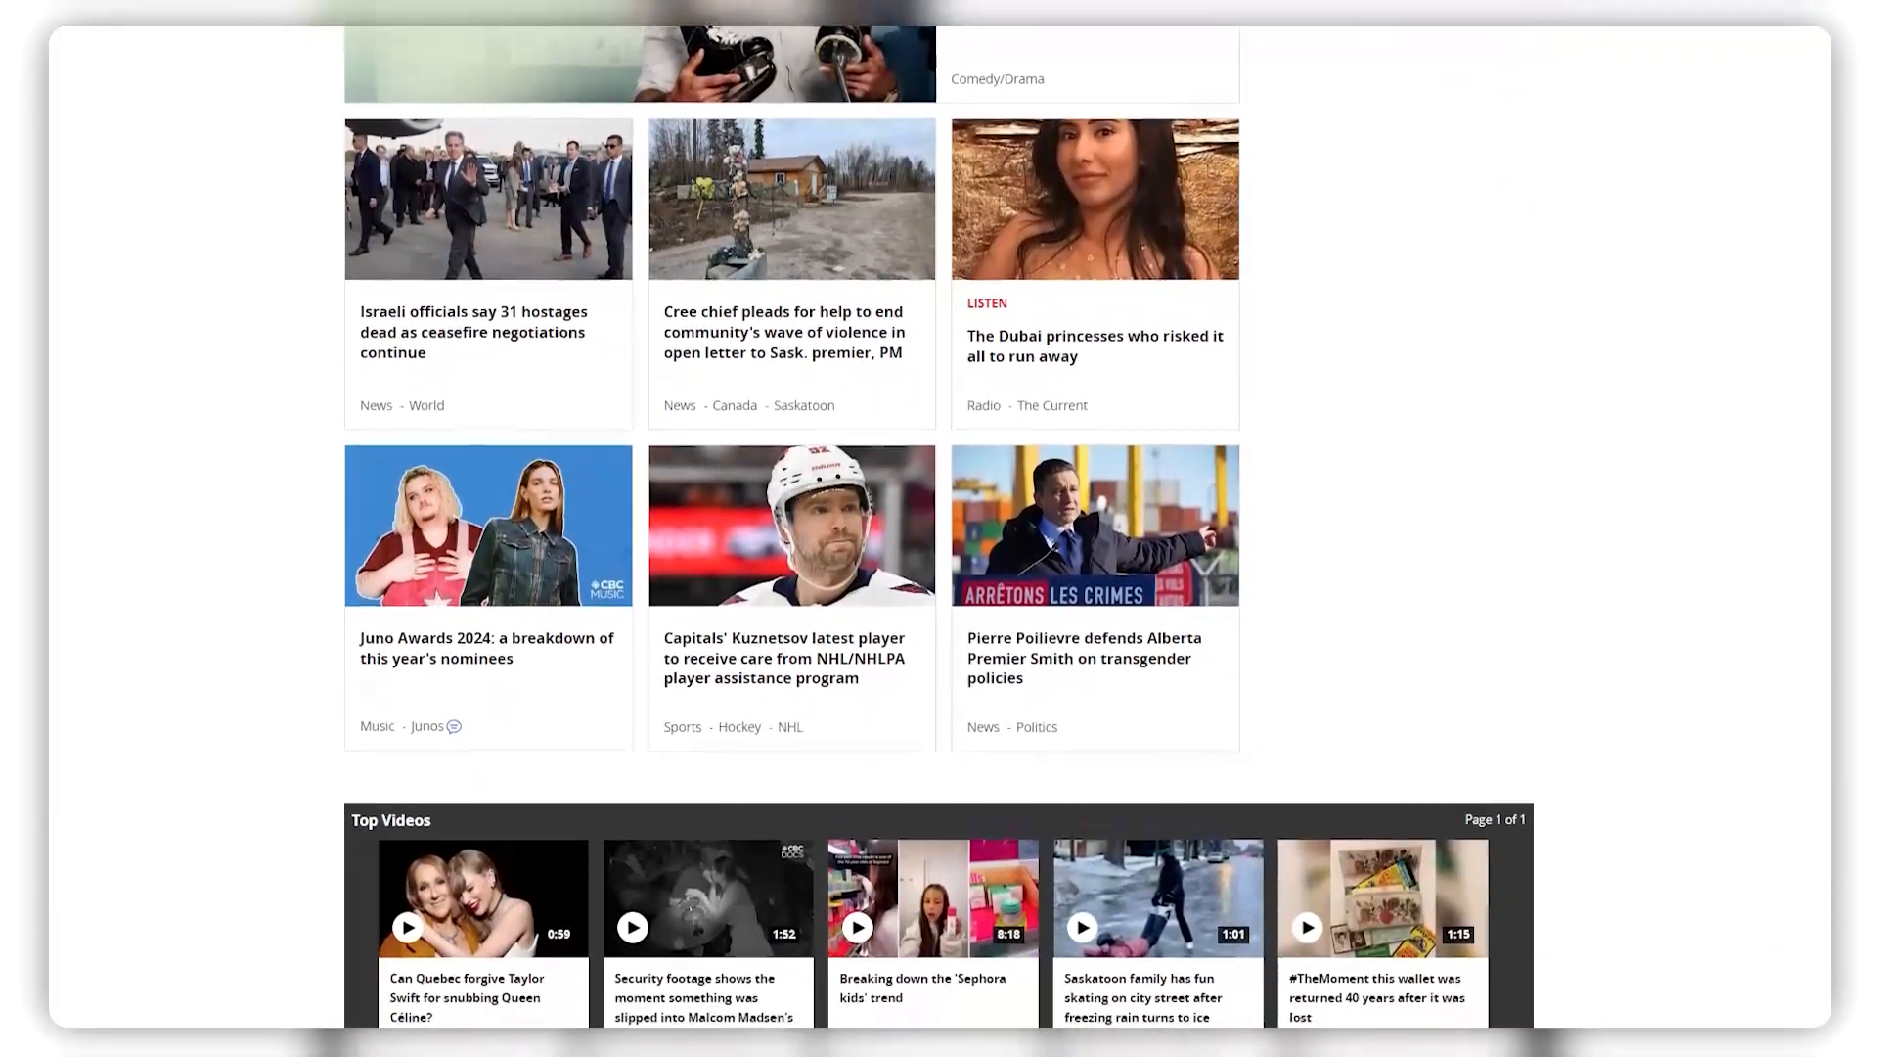
{"action": "scroll", "scroll_direction": "down", "scroll_amount": 3}
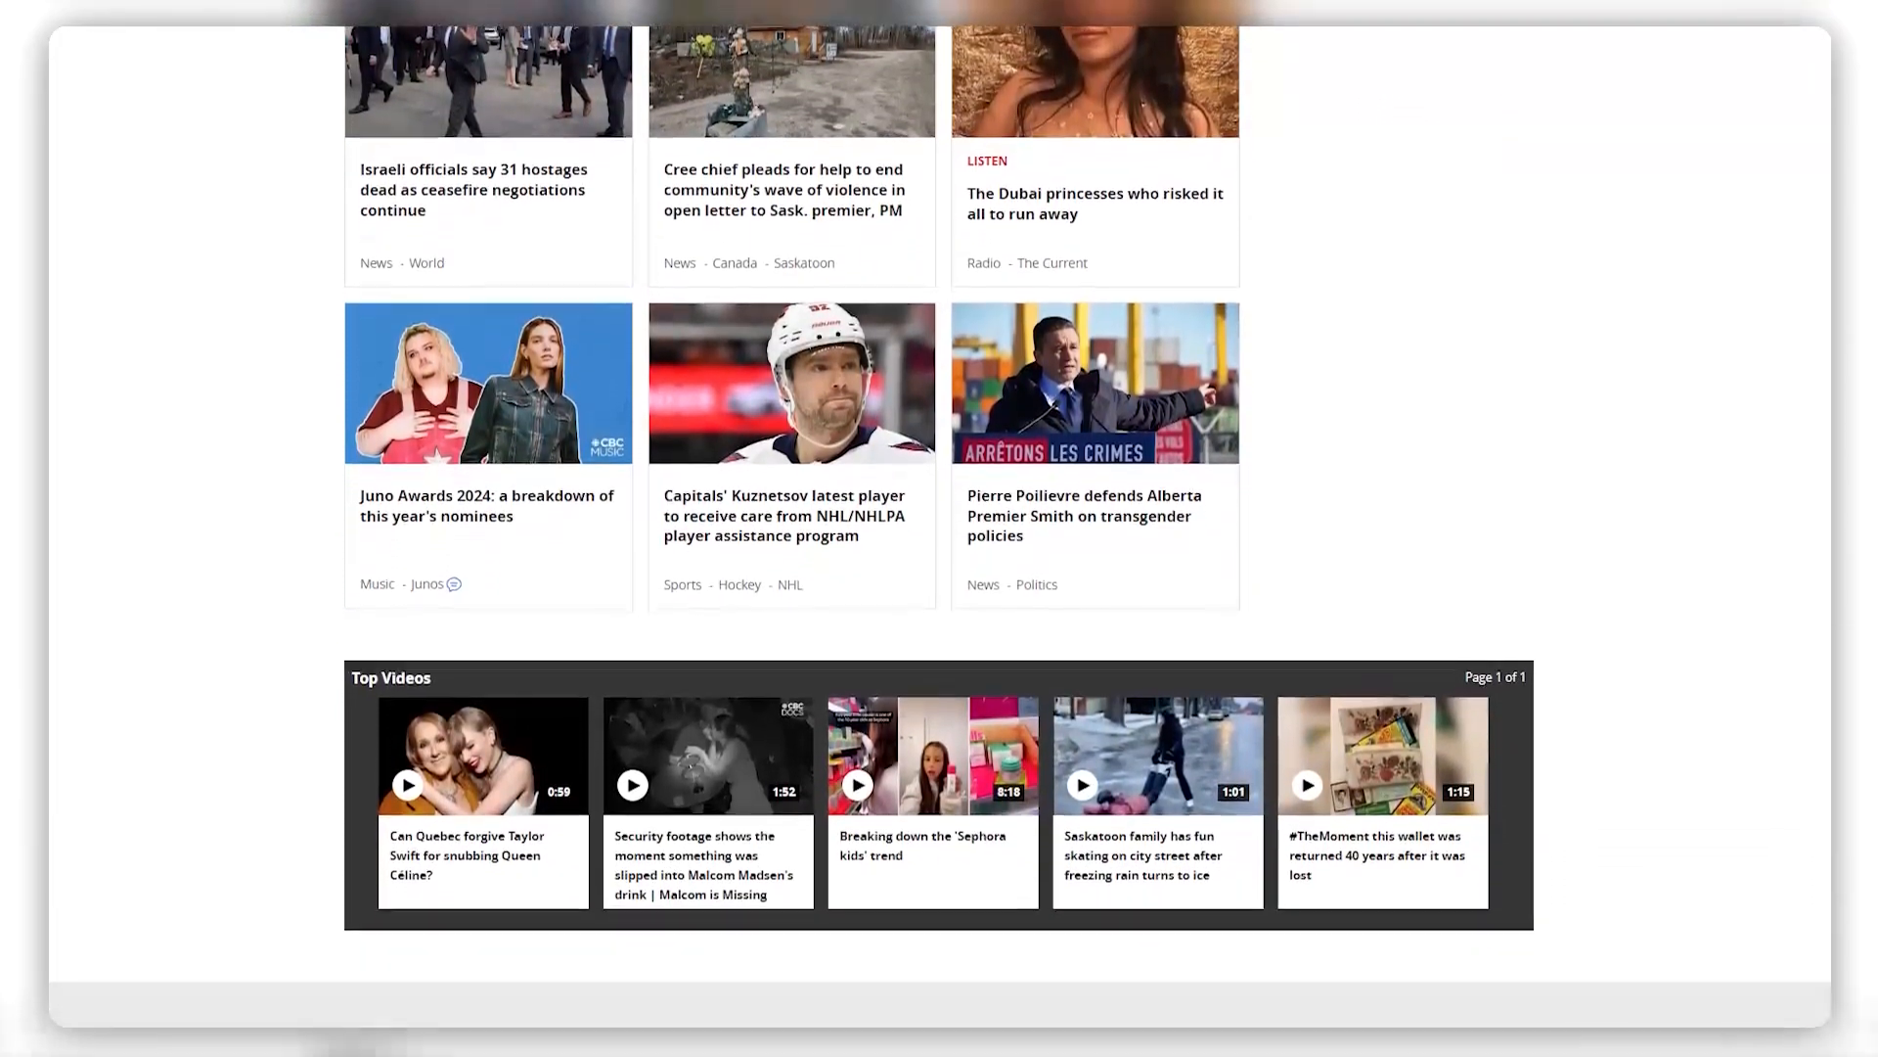
{"action": "scroll", "scroll_direction": "down", "scroll_amount": 3}
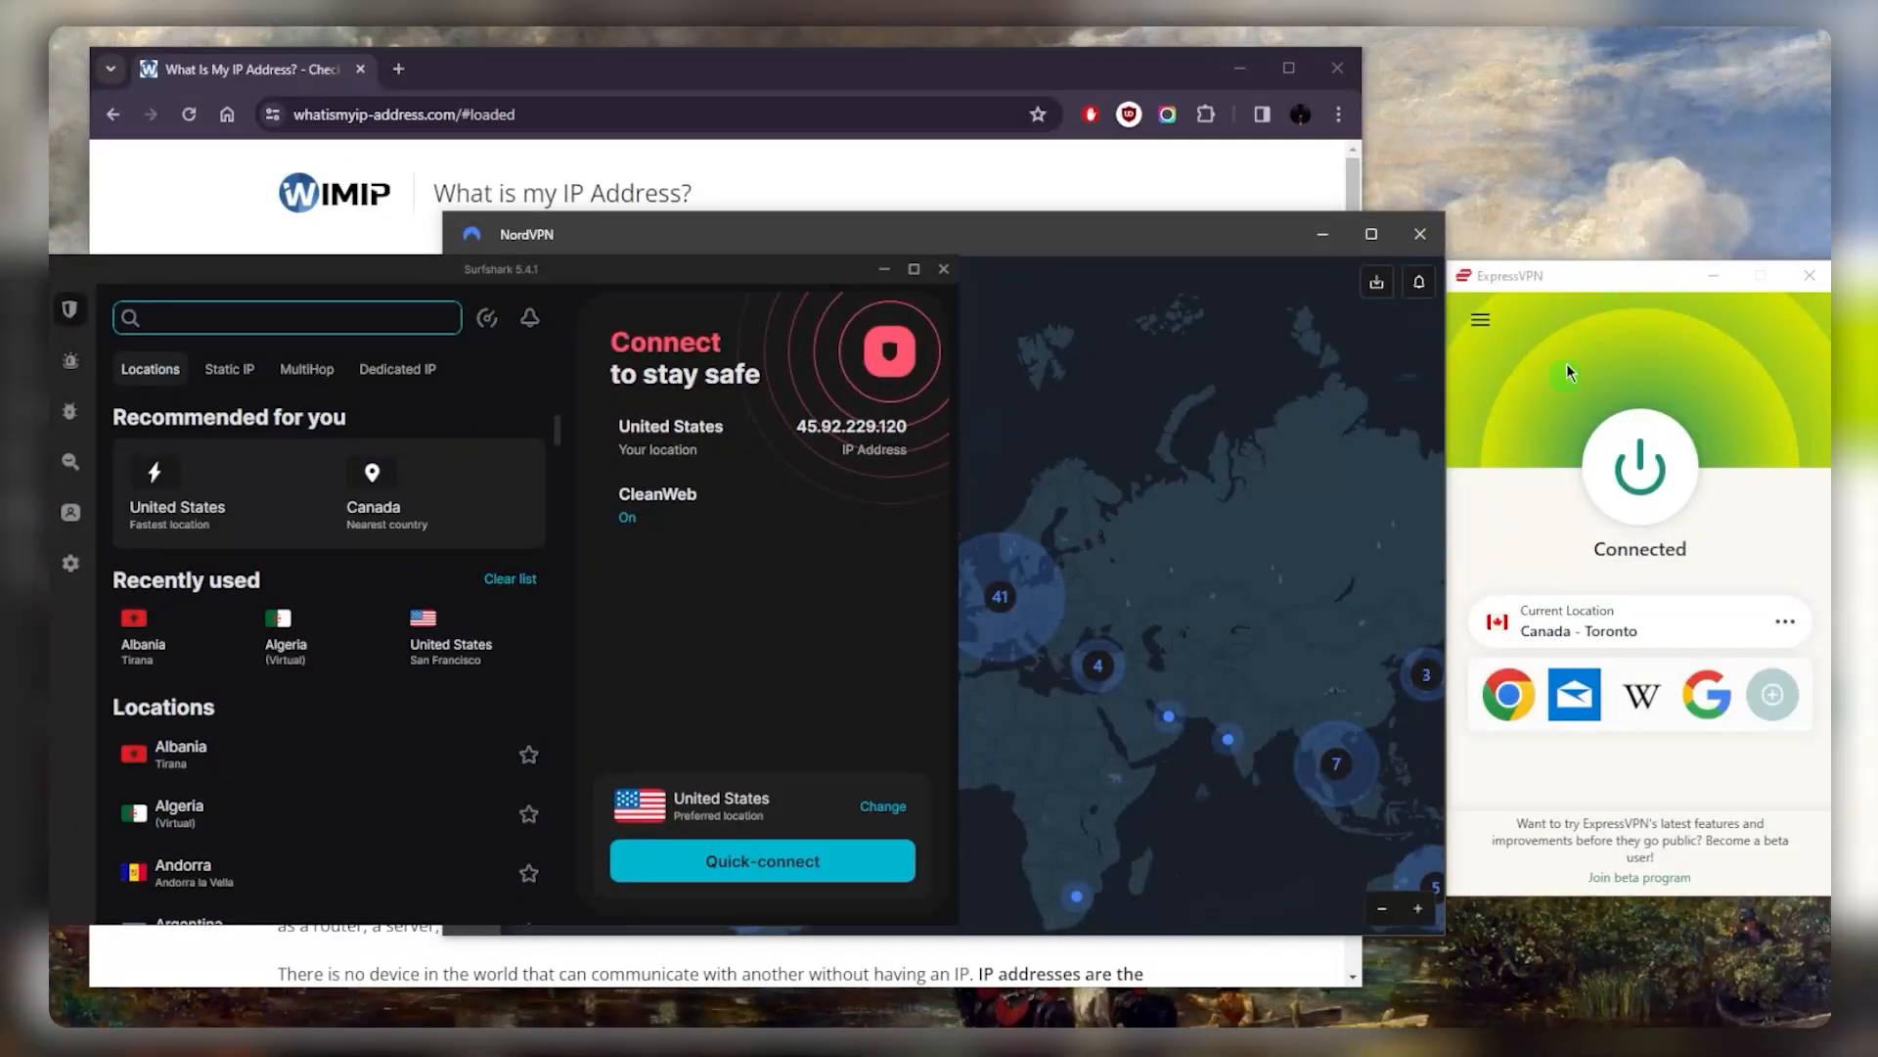
{"action": "mouse_move", "coordinate": [1593, 404]}
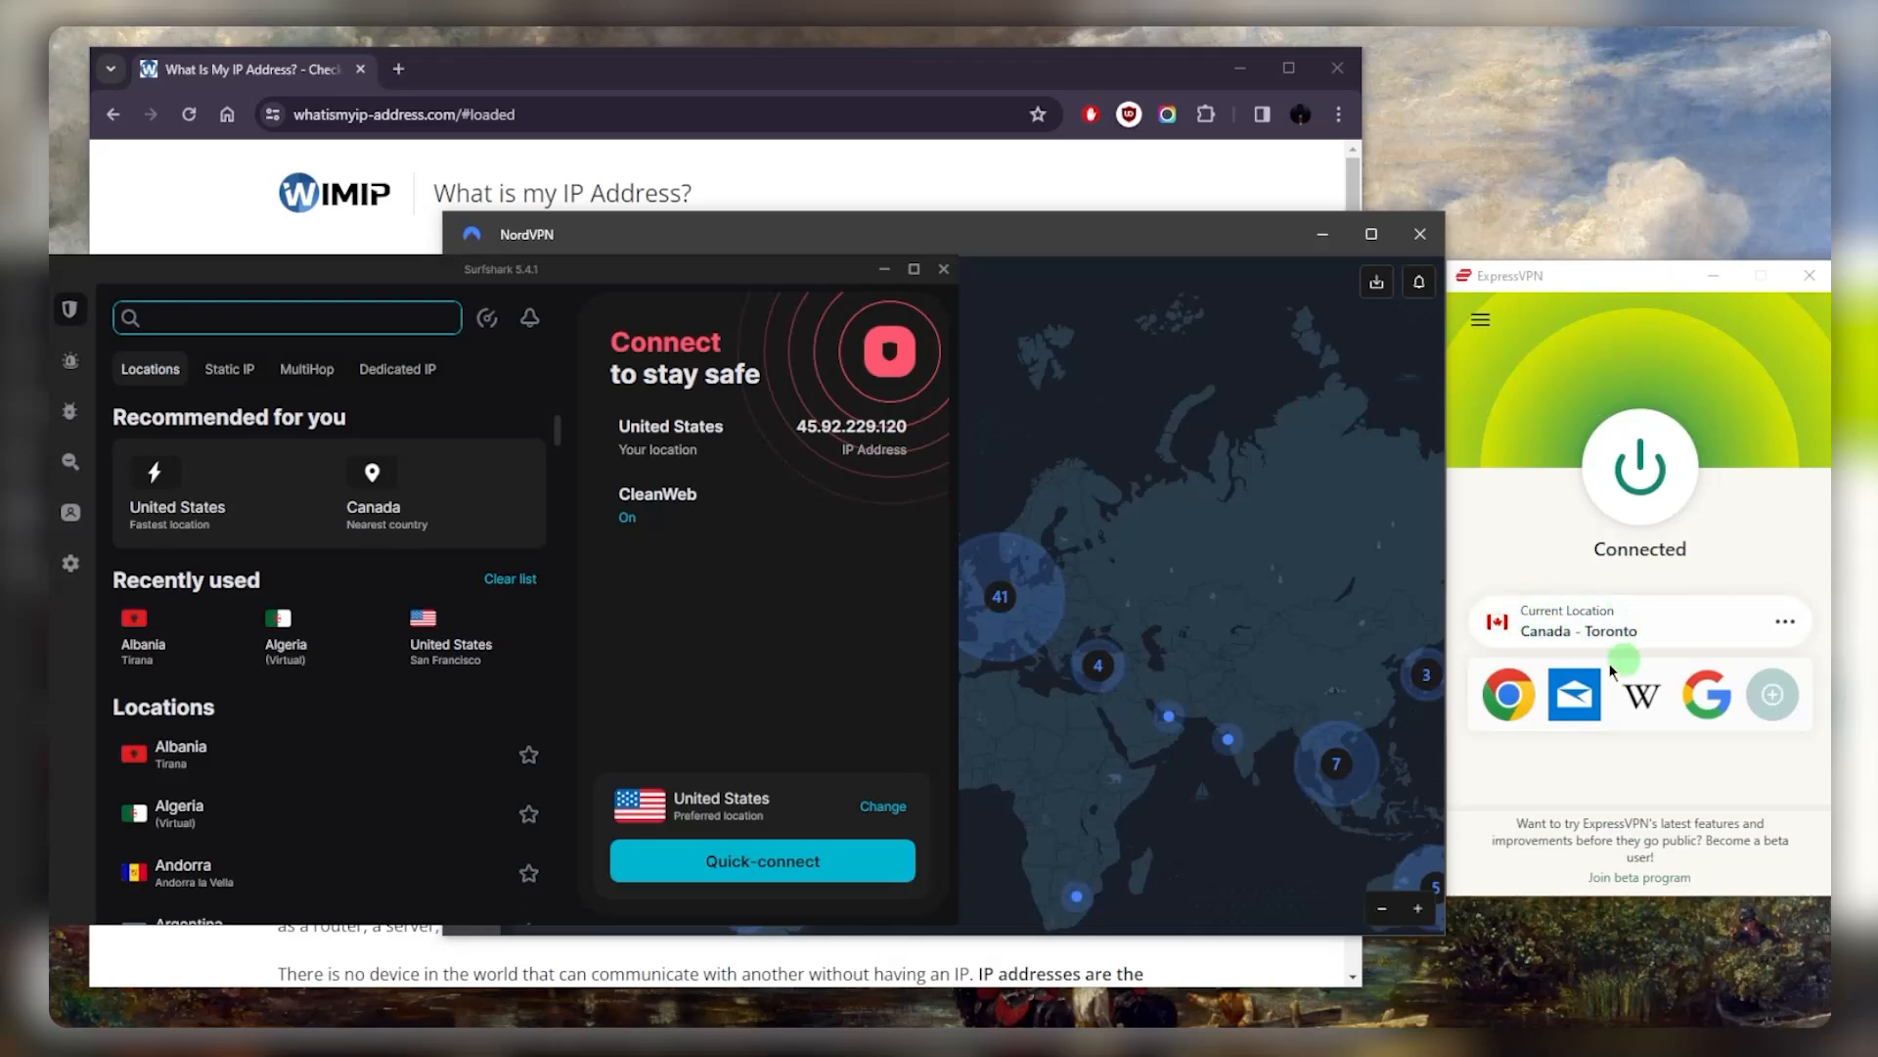
{"action": "mouse_move", "coordinate": [1546, 365]}
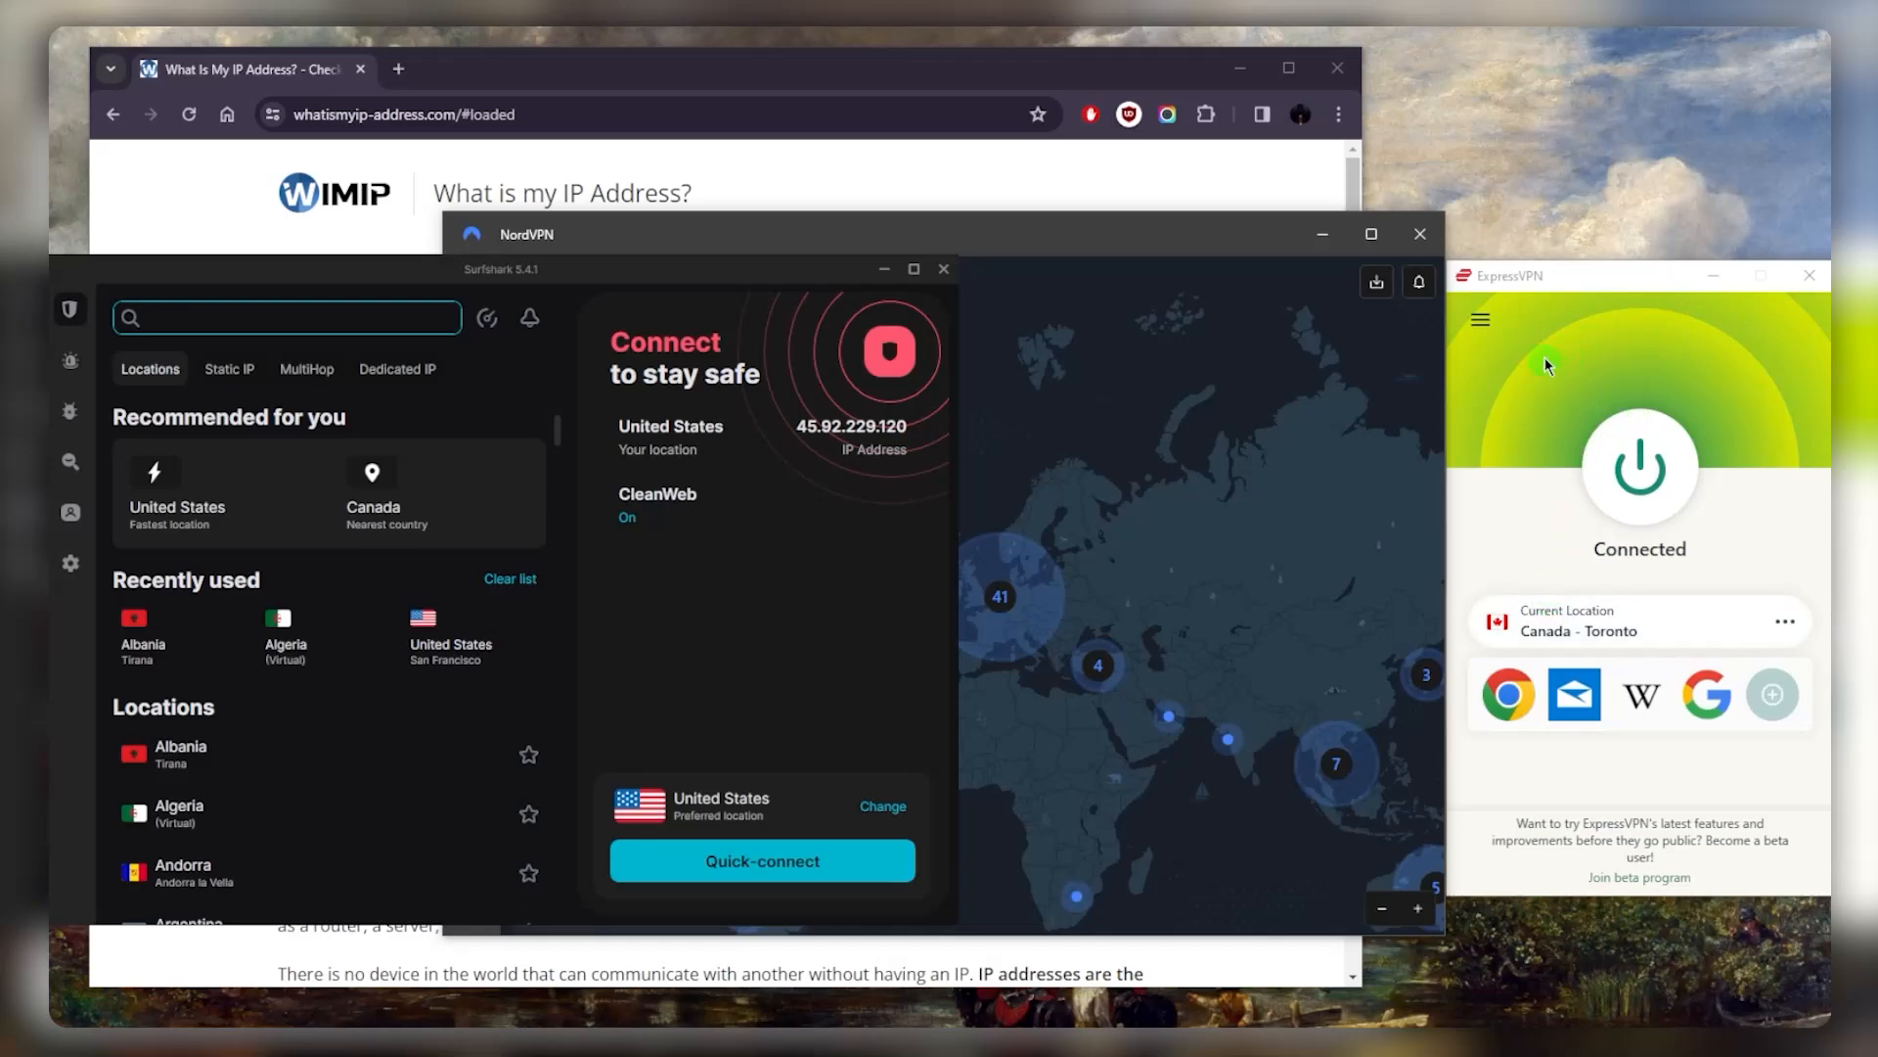
{"action": "mouse_move", "coordinate": [1450, 548]}
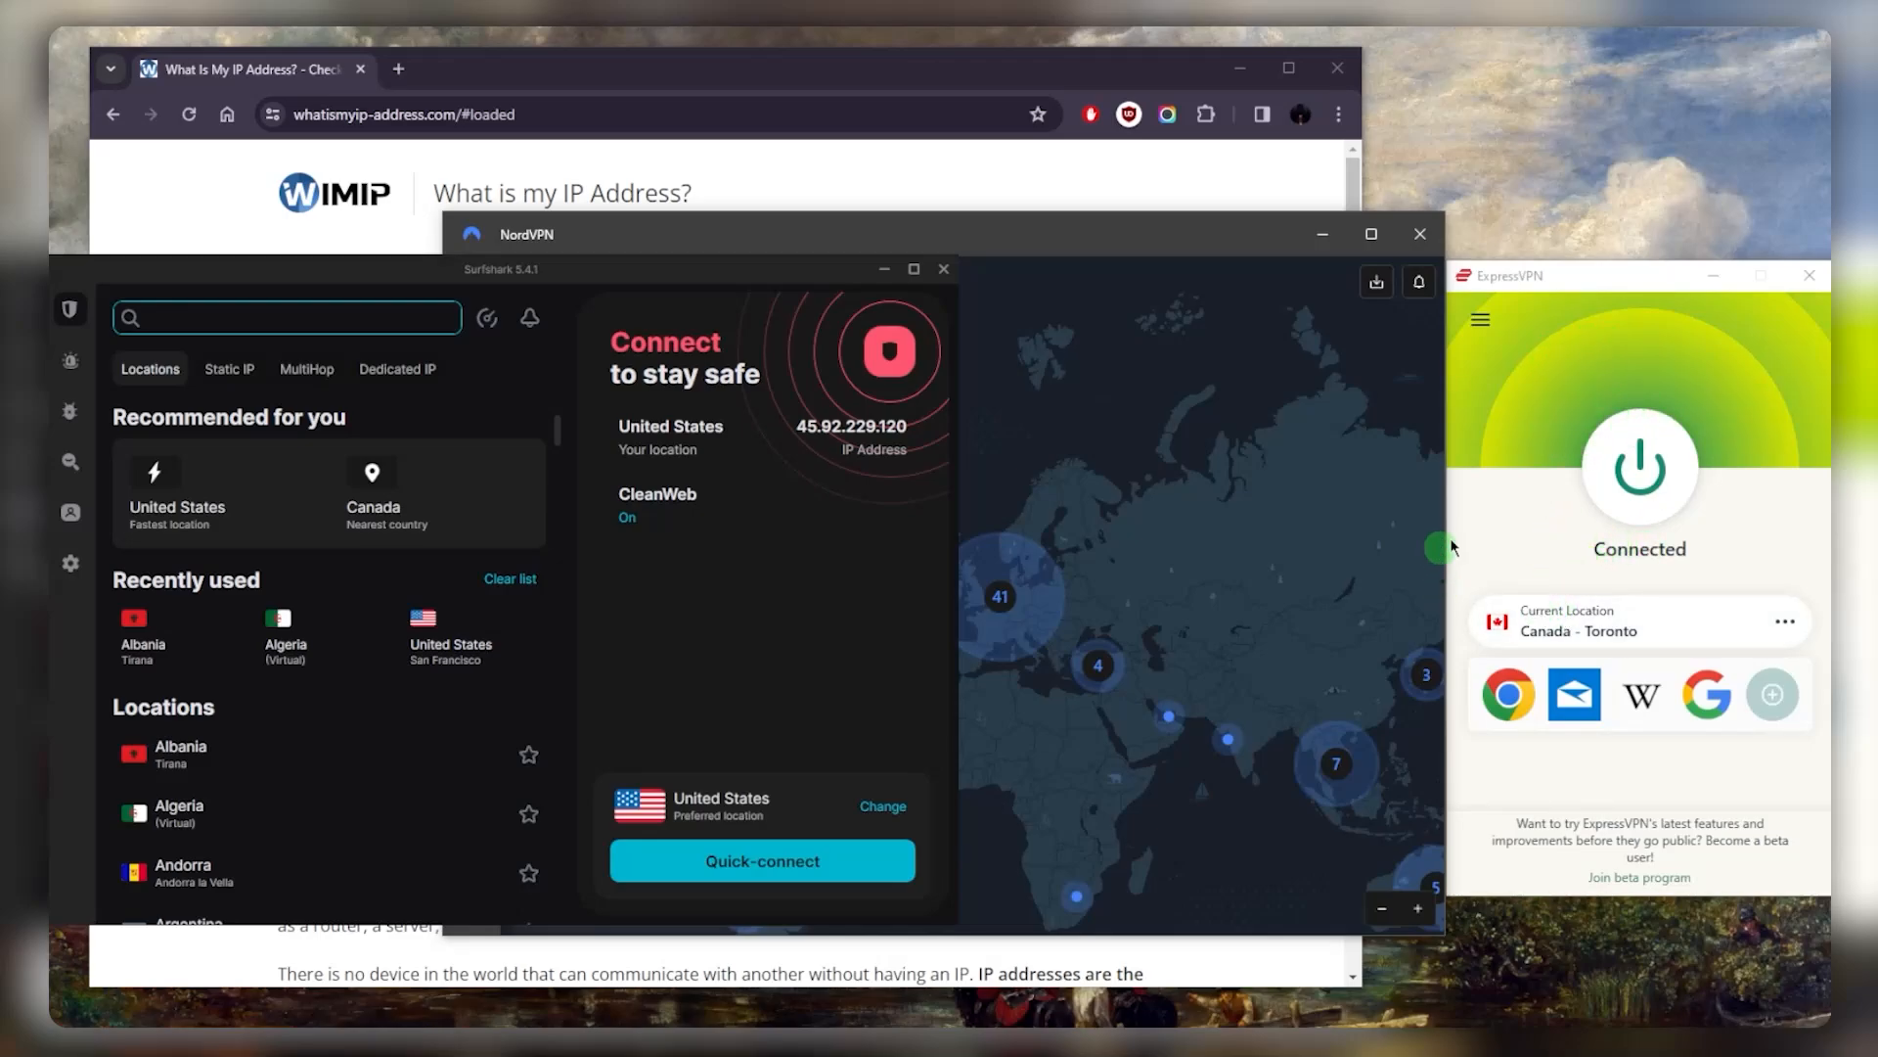
{"action": "mouse_move", "coordinate": [1519, 636]}
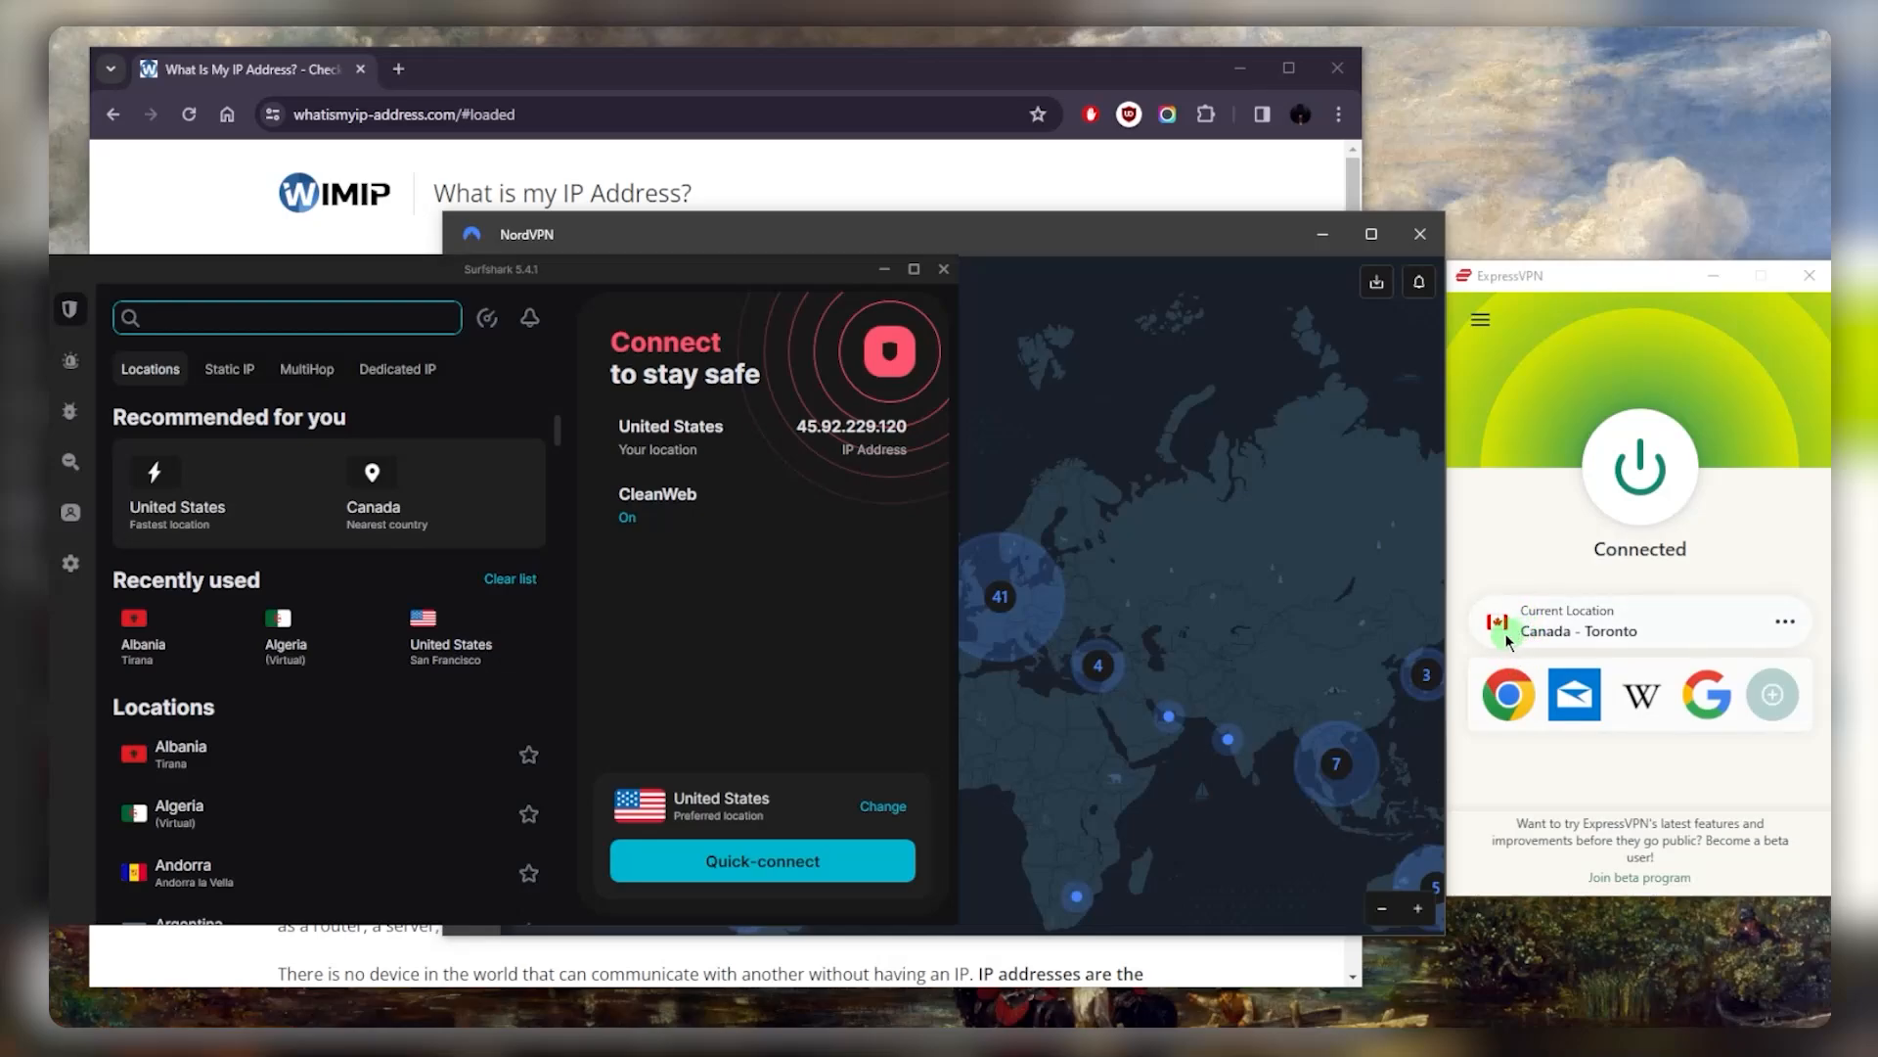
{"action": "mouse_move", "coordinate": [1384, 518]}
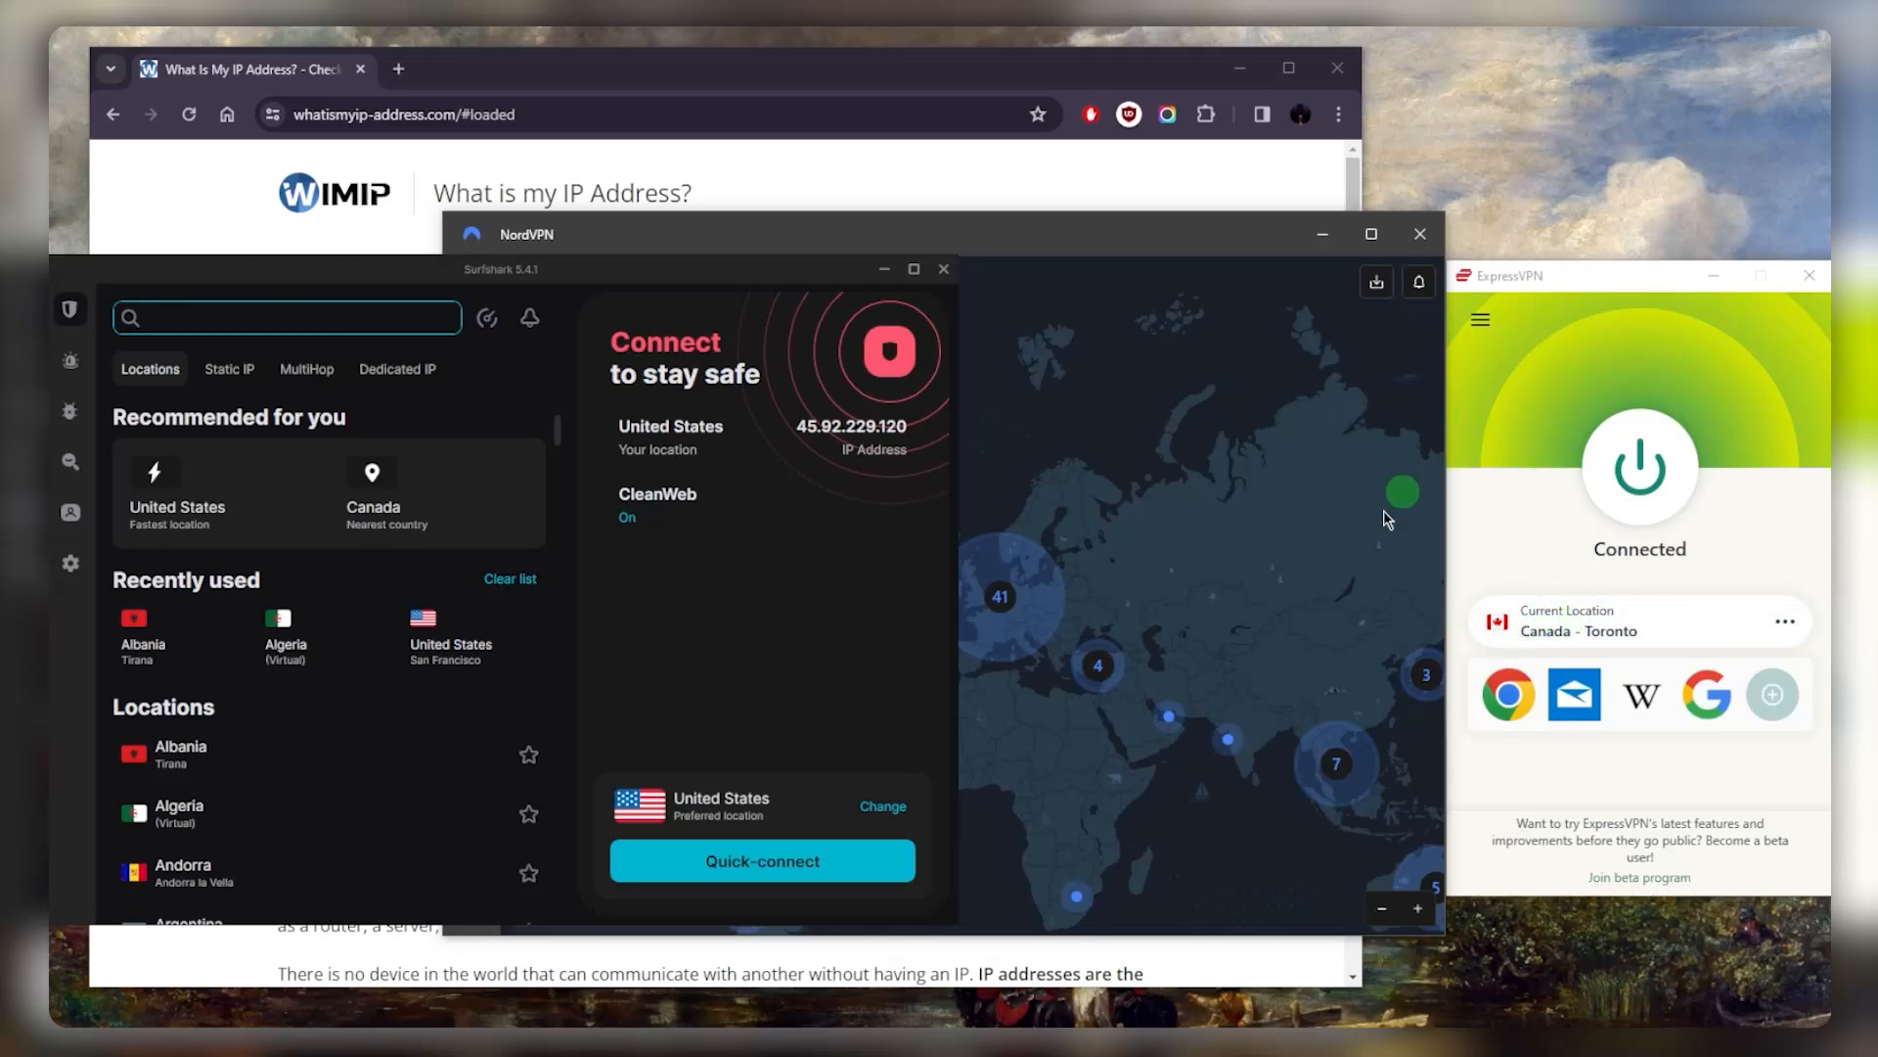
{"action": "mouse_move", "coordinate": [1366, 509]}
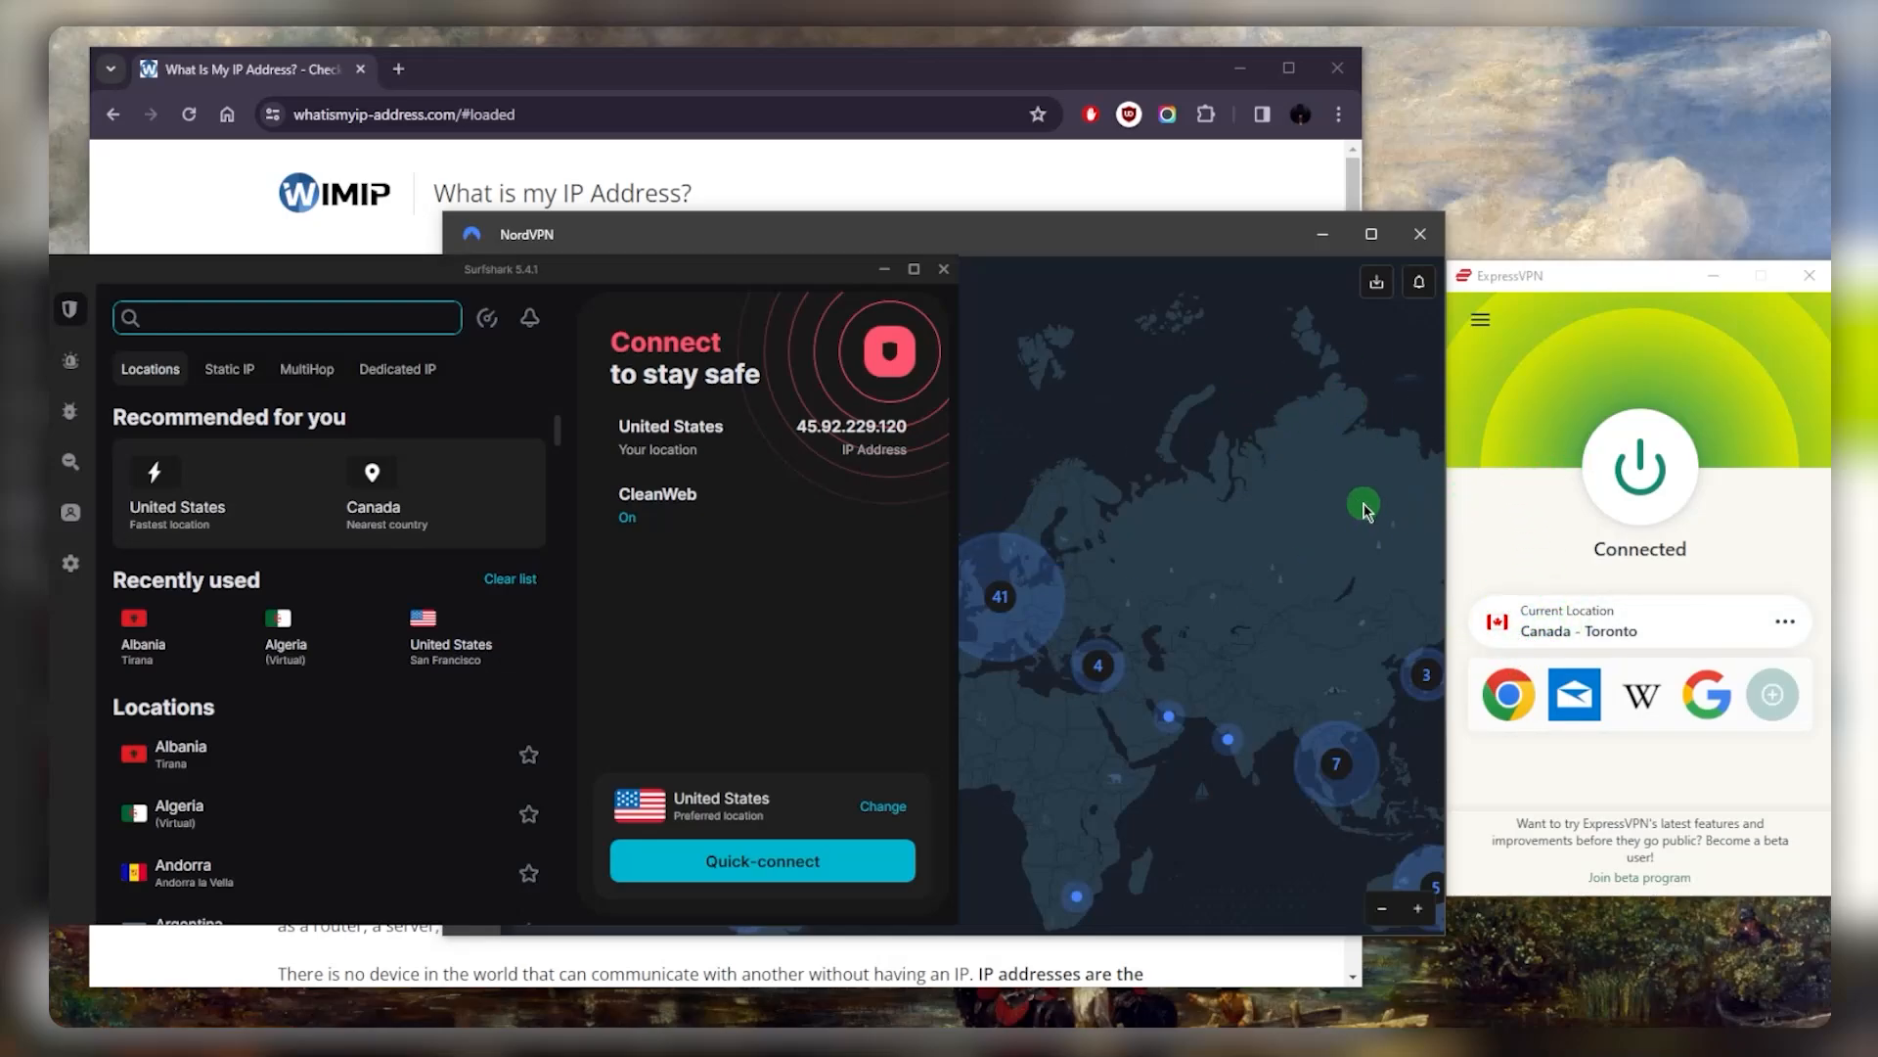
{"action": "mouse_move", "coordinate": [1561, 453]}
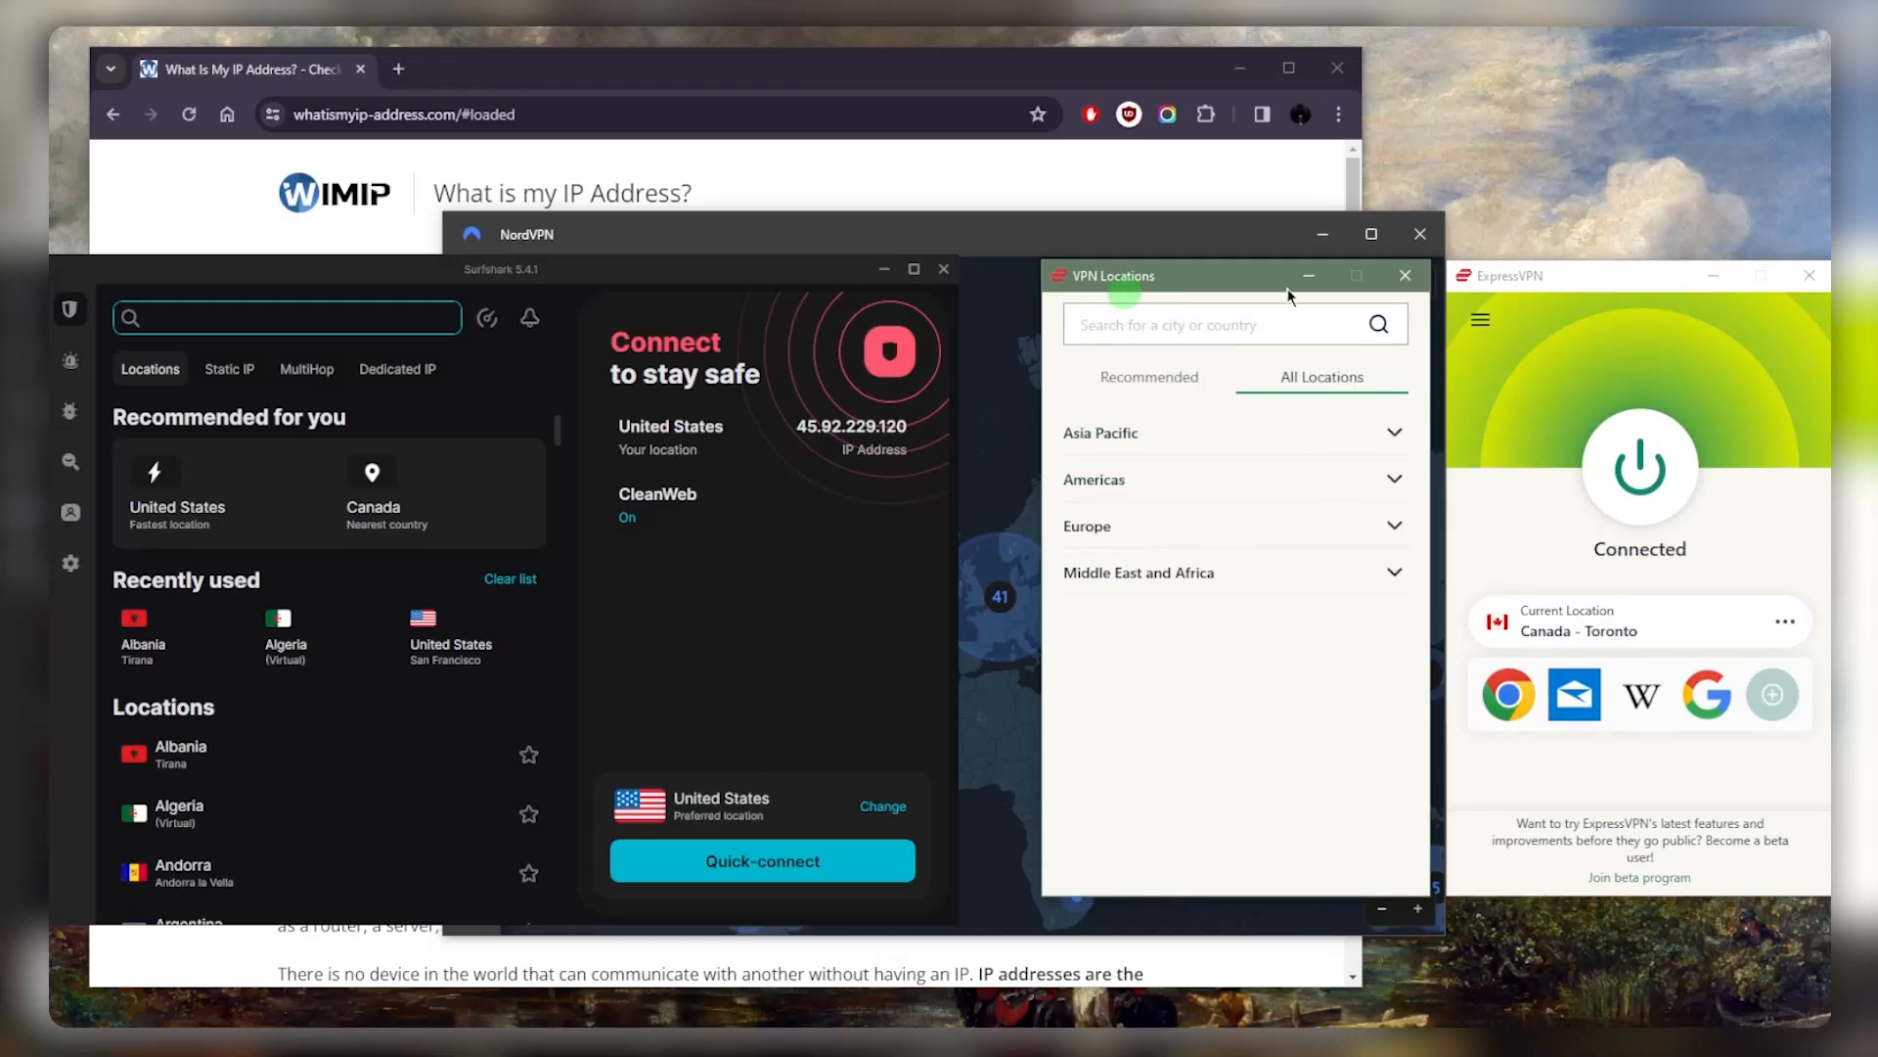
{"action": "mouse_move", "coordinate": [1405, 274]}
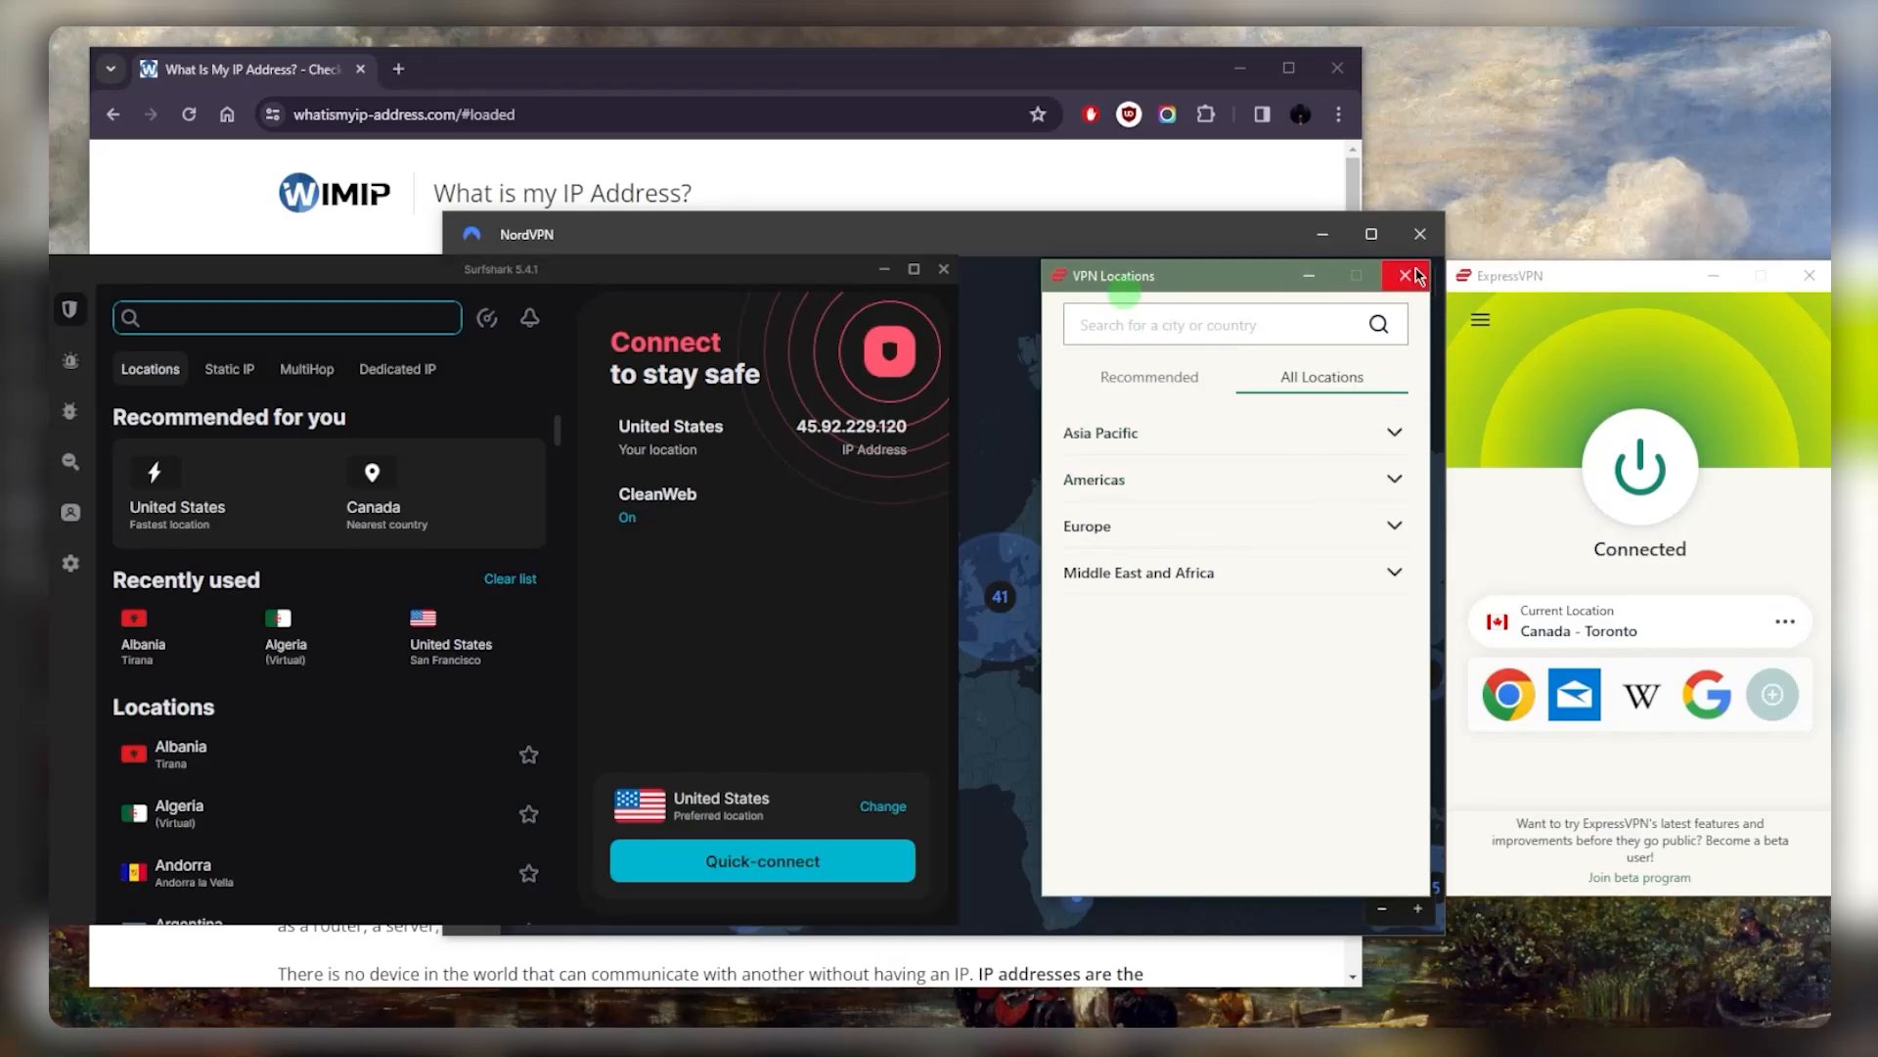
{"action": "mouse_move", "coordinate": [1407, 276]}
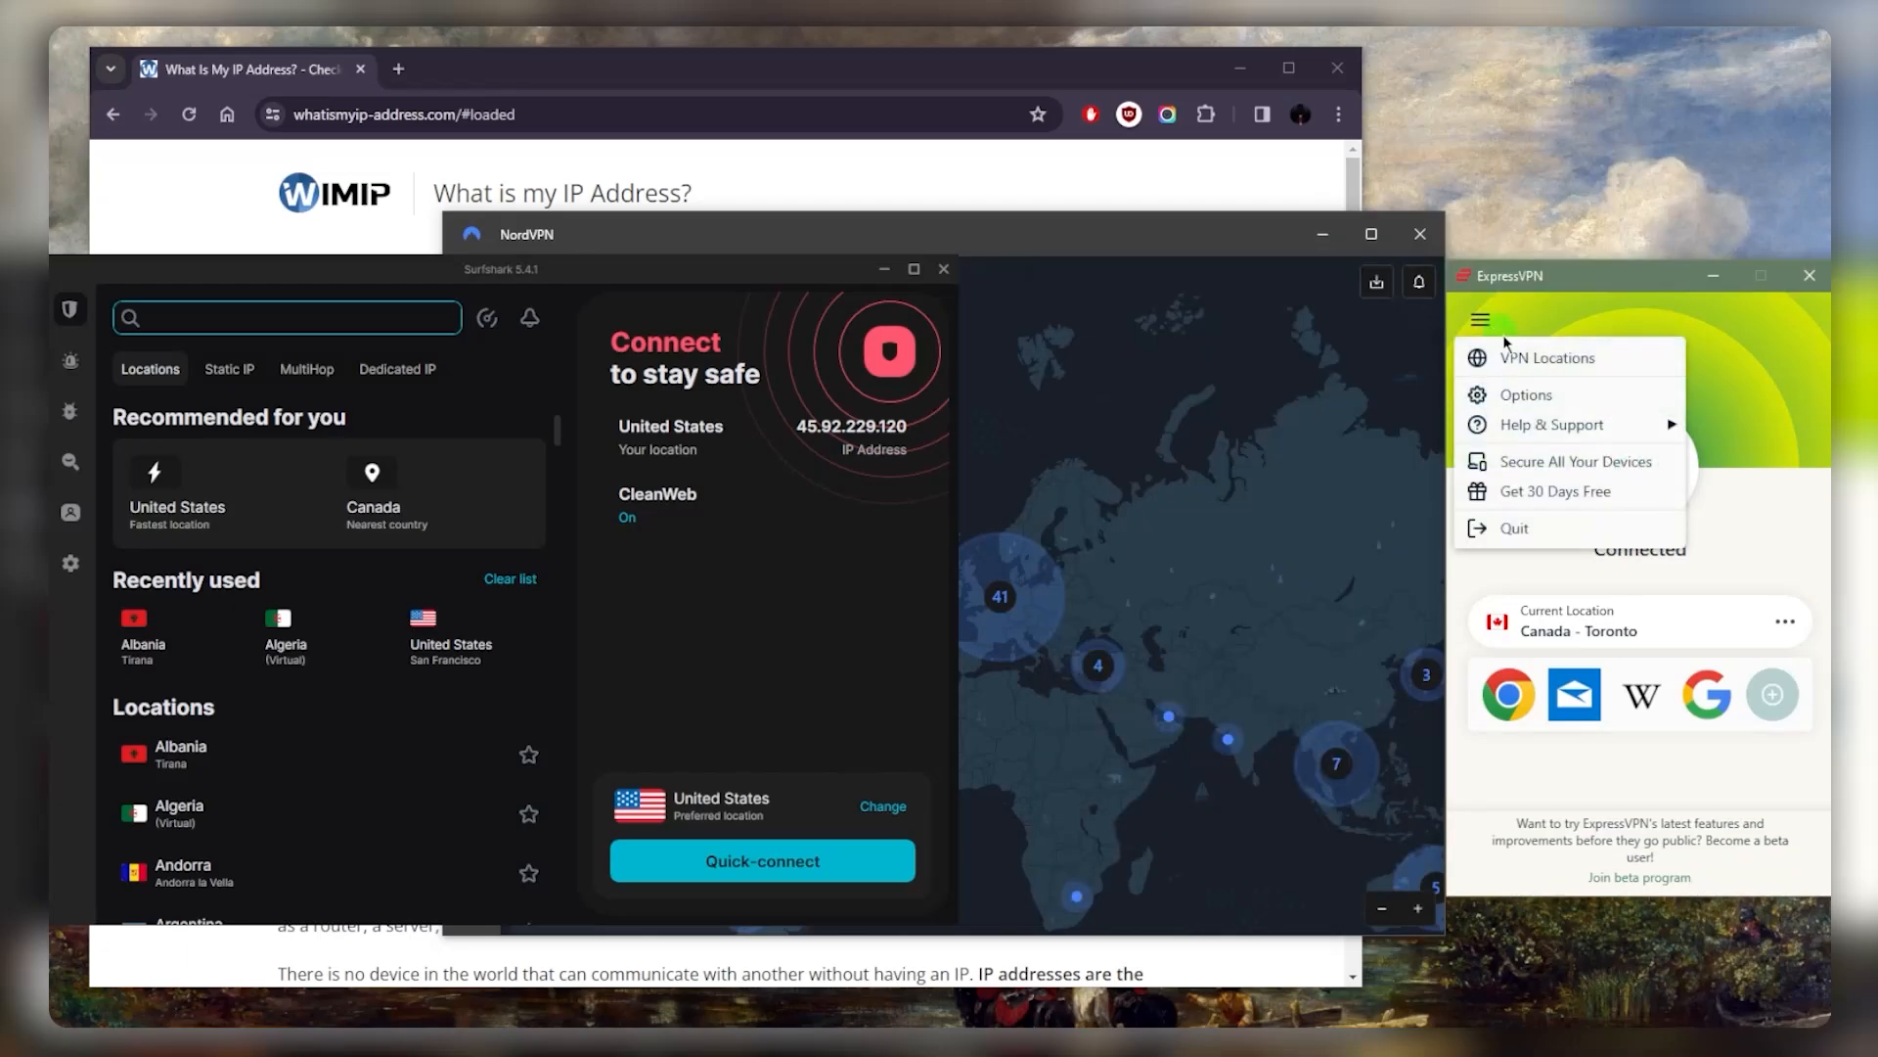
{"action": "mouse_move", "coordinate": [1547, 357]}
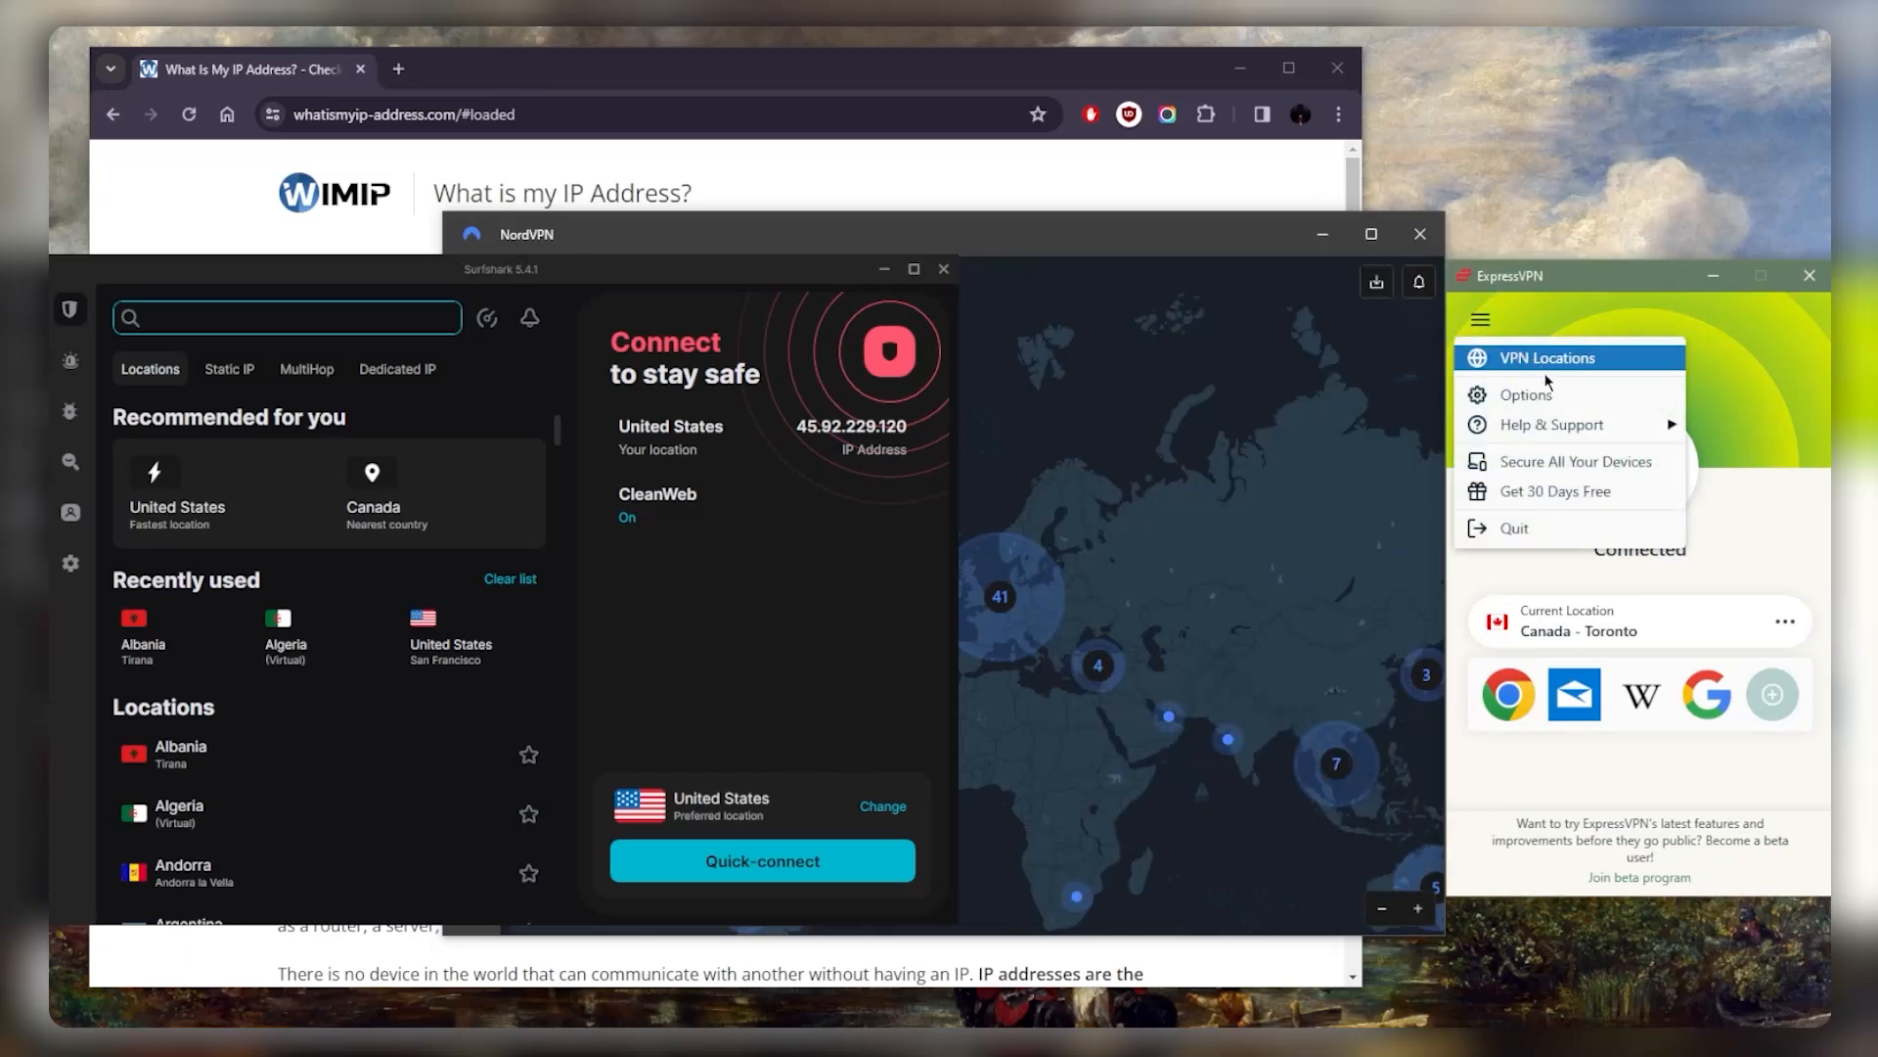
- Open ExpressVPN's Options window on the General settings
{"action": "left_click", "coordinate": [1526, 394]}
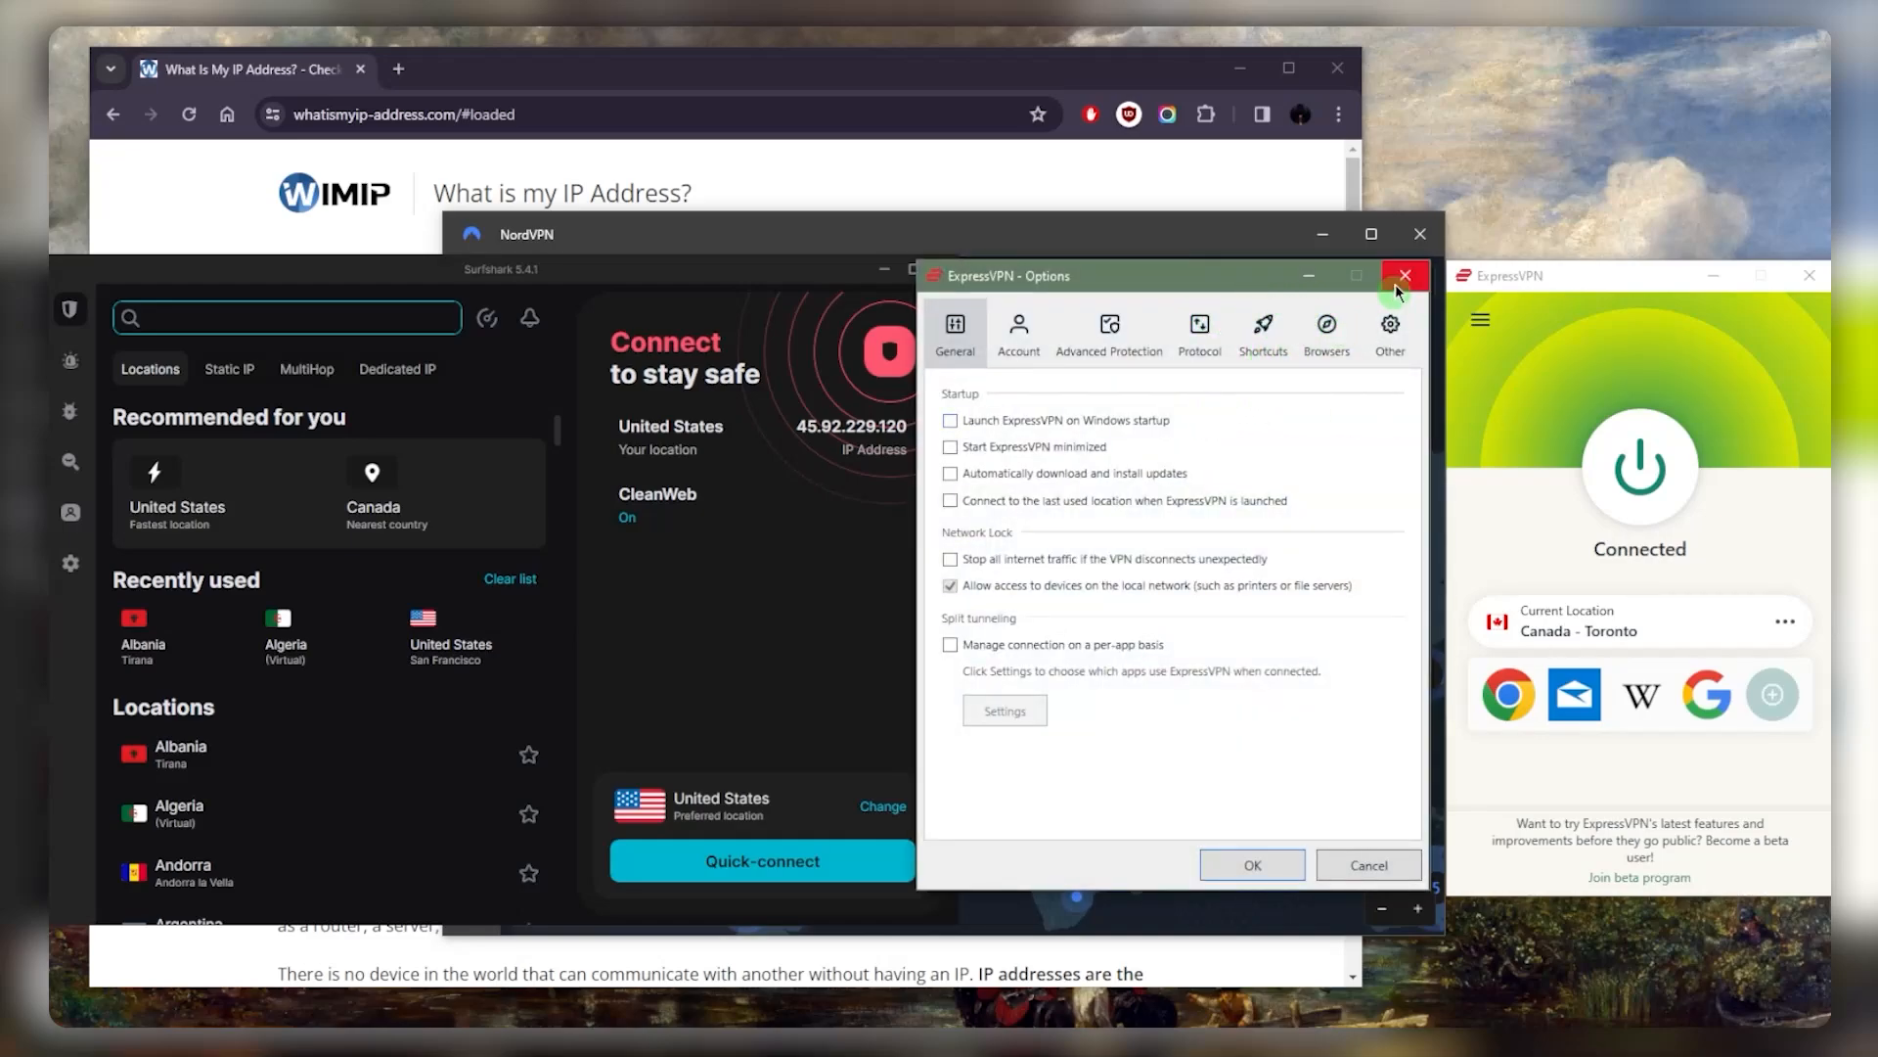
{"action": "mouse_move", "coordinate": [1404, 276]}
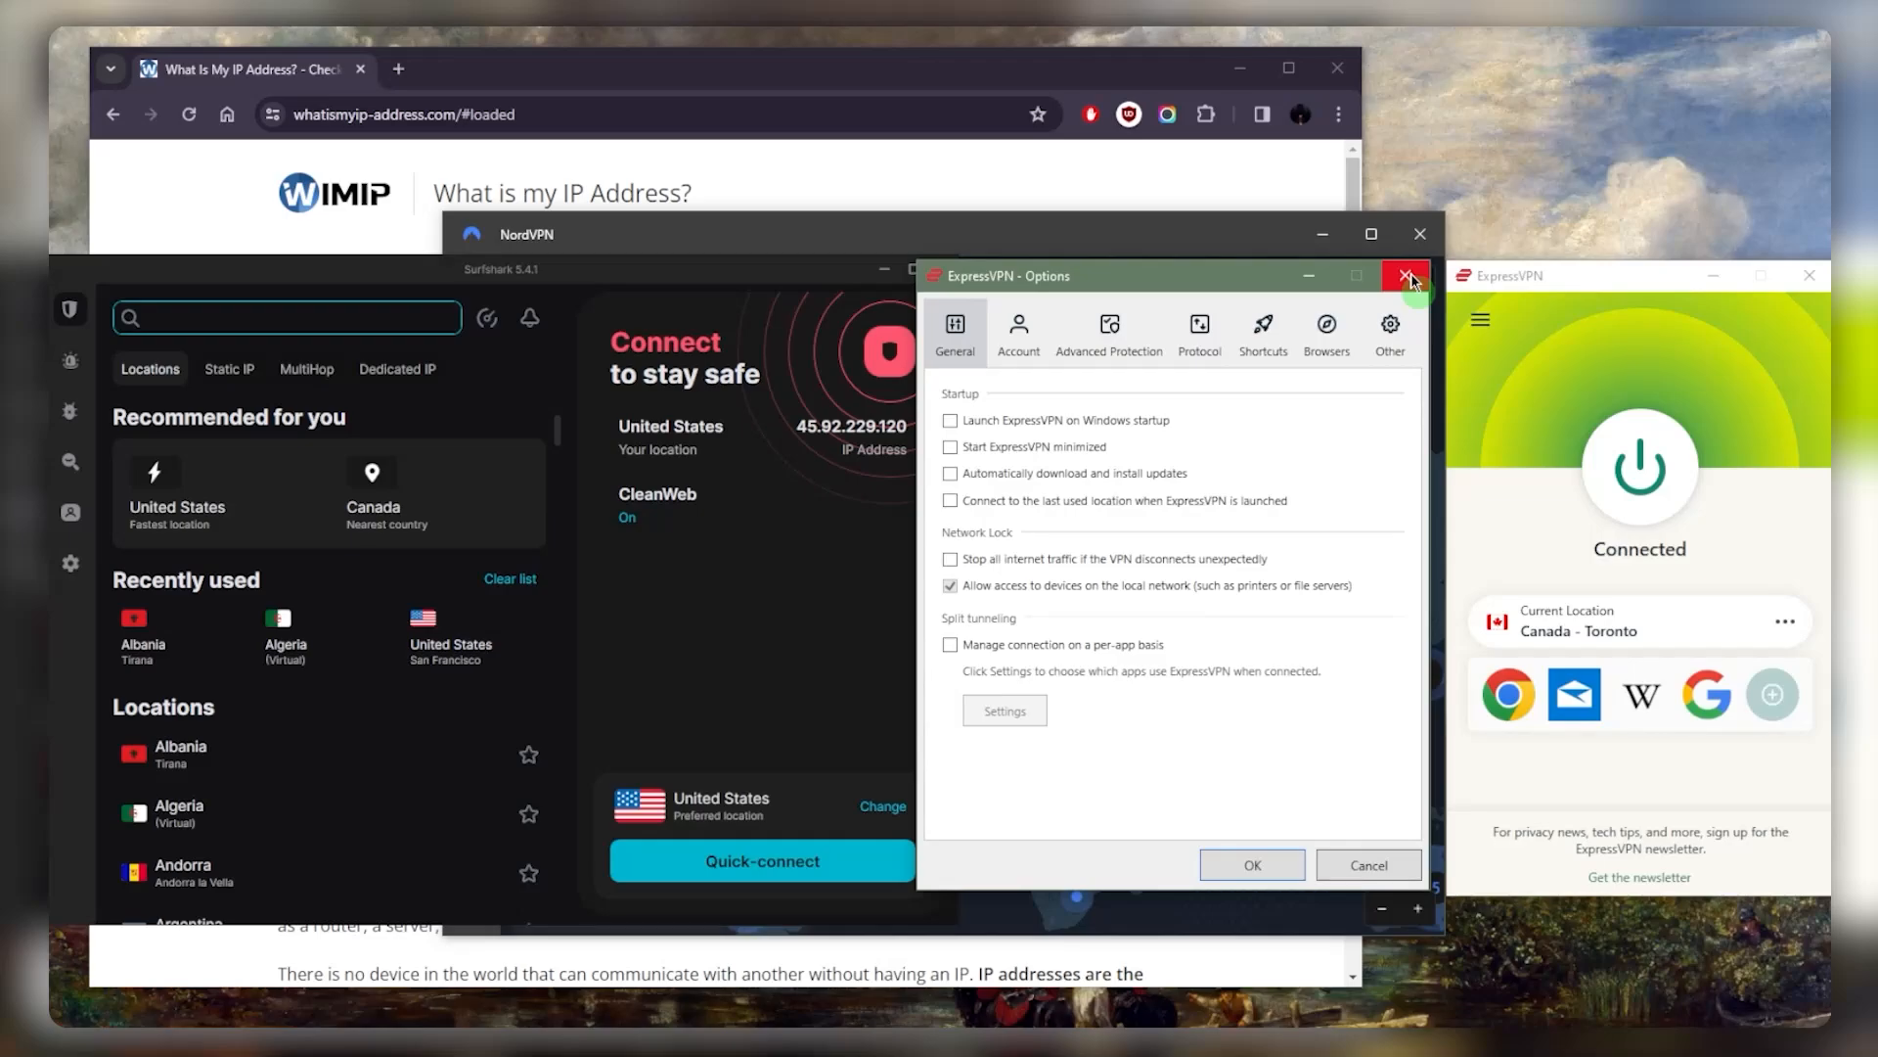
- Close ExpressVPN Options, browse NordVPN's Threat Protection, Meshnet and Dark Web Monitor, then return to map
{"action": "left_click", "coordinate": [1407, 276]}
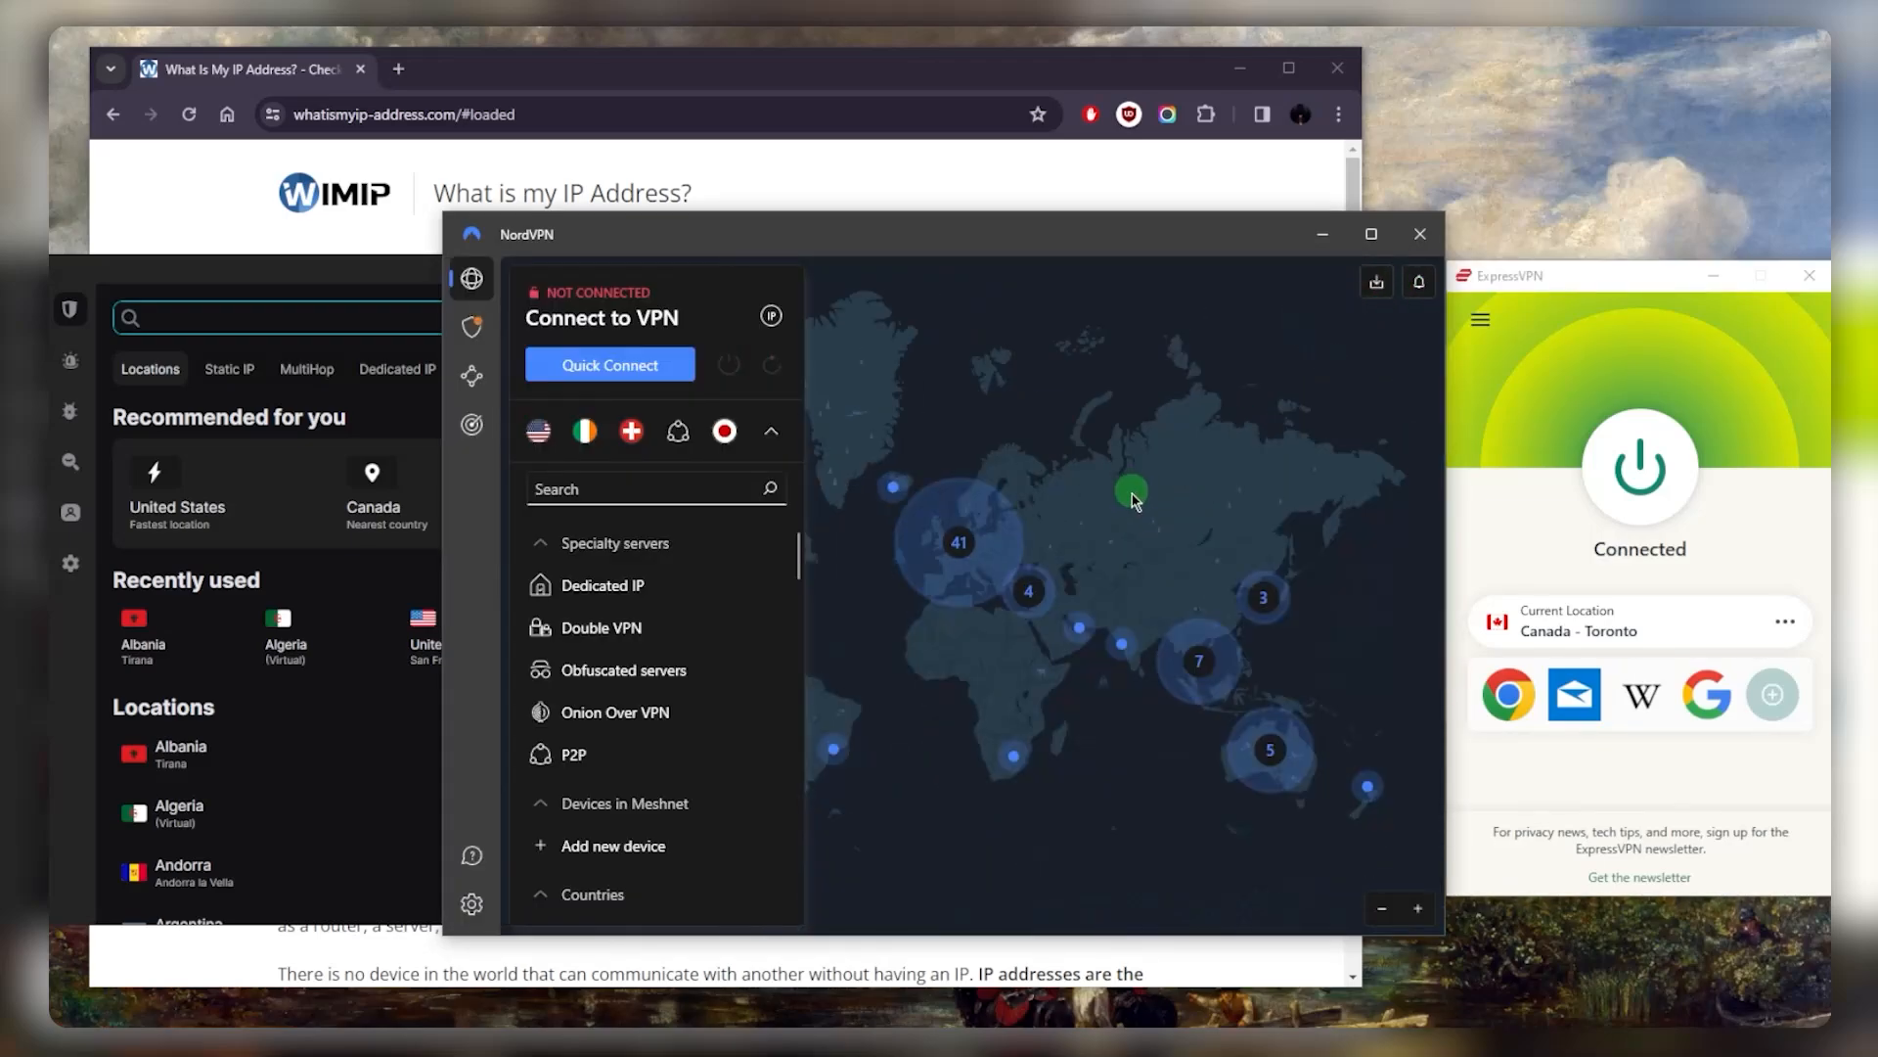
{"action": "mouse_move", "coordinate": [956, 399]}
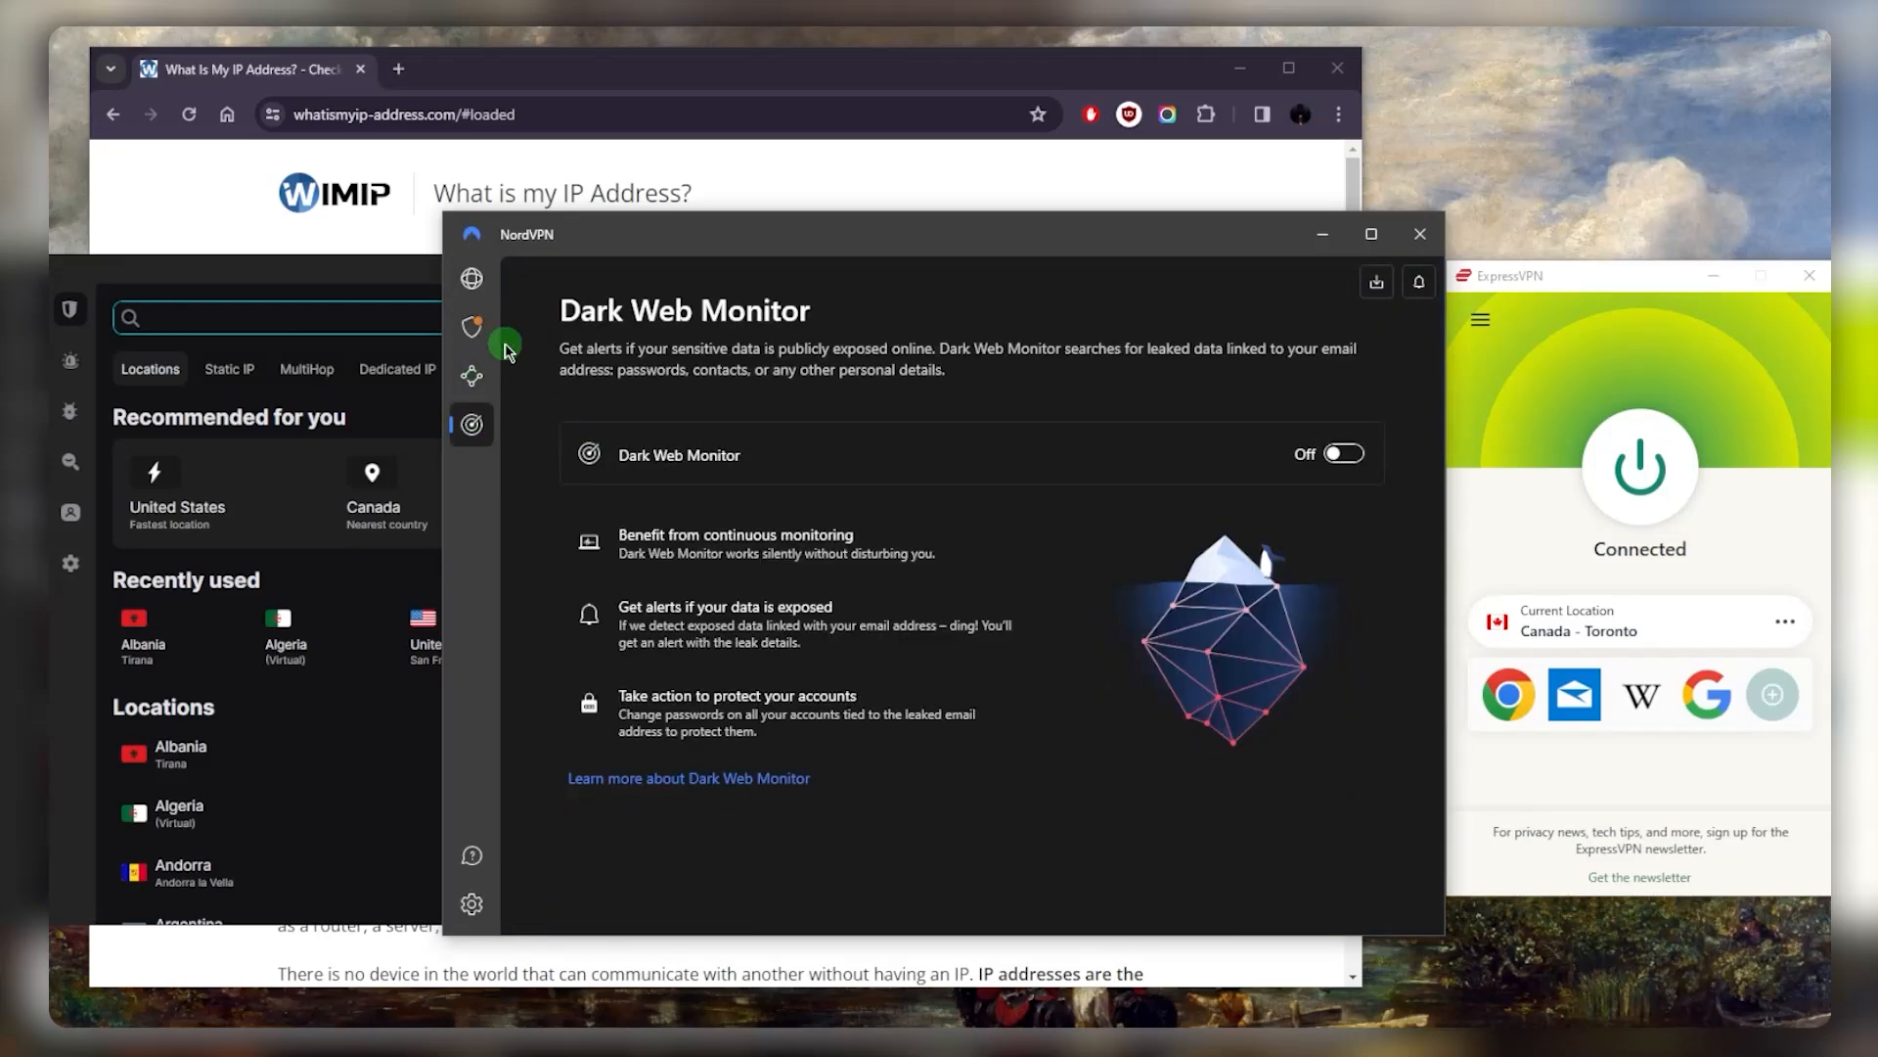
{"action": "left_click", "coordinate": [471, 326]}
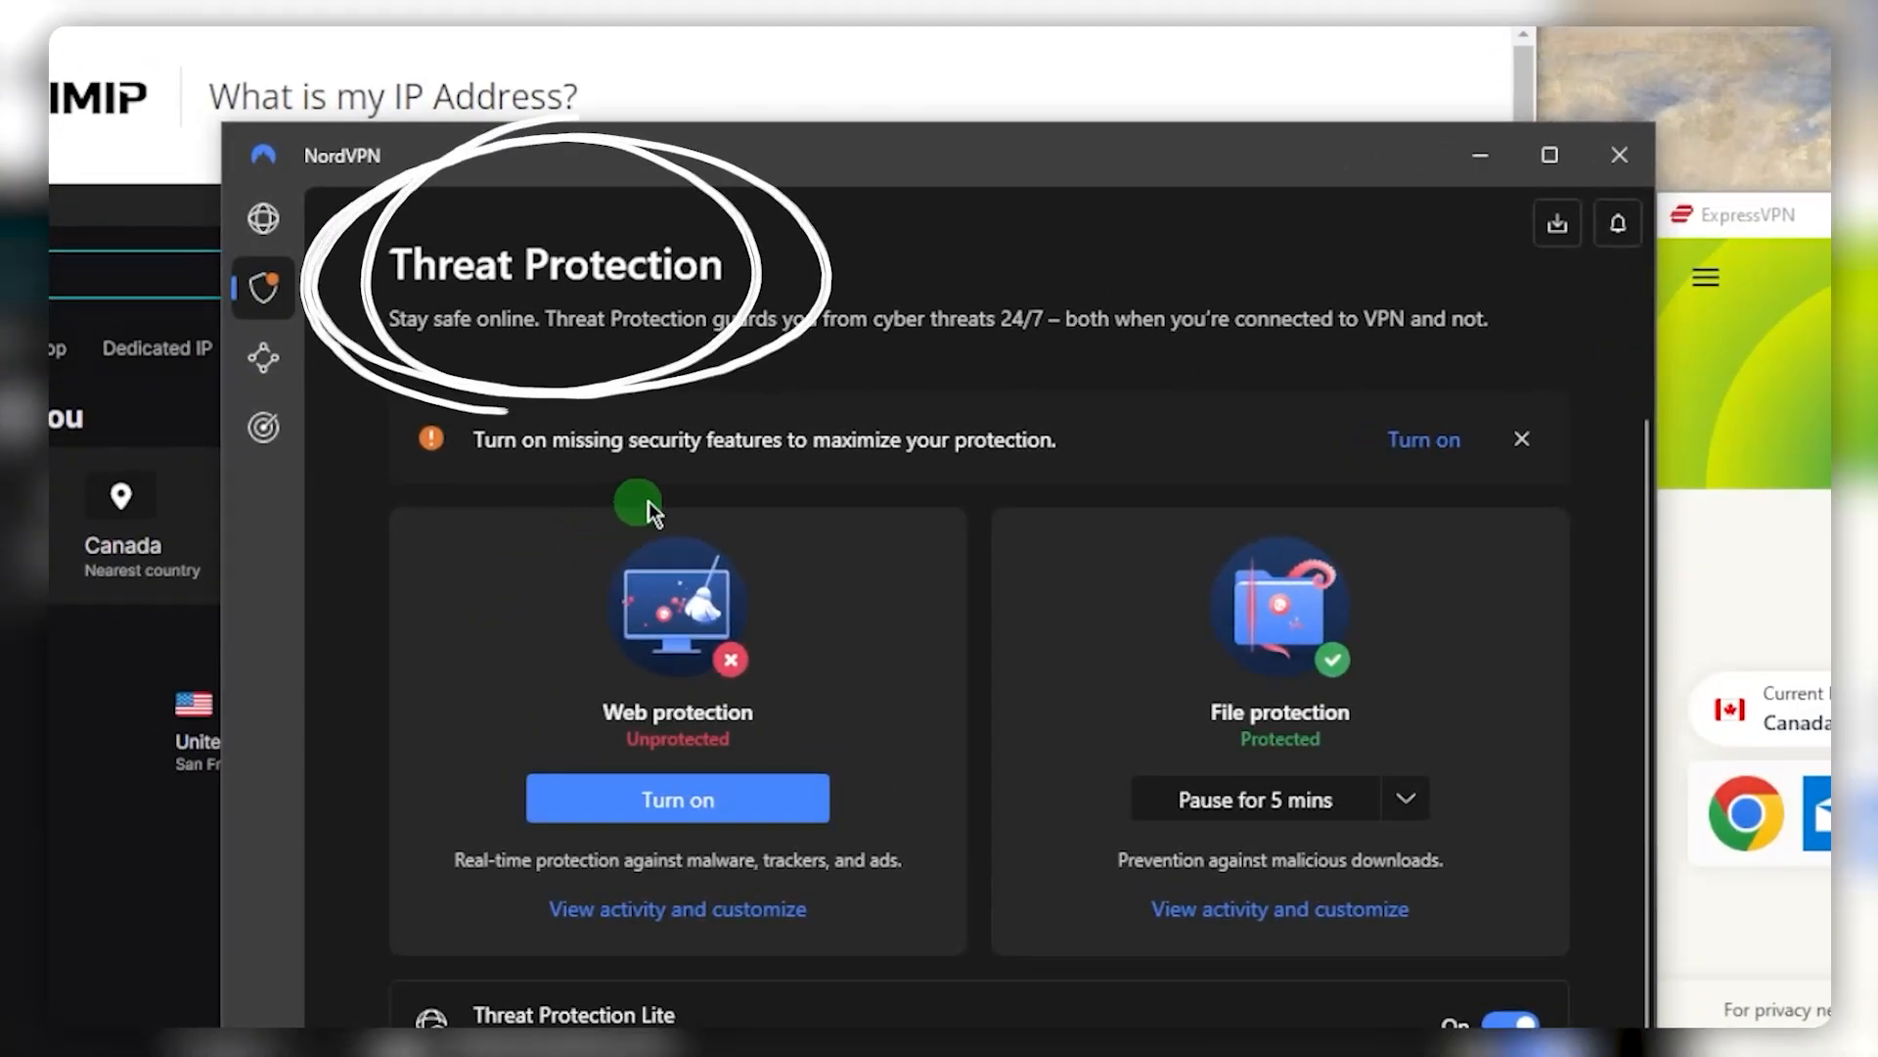
{"action": "mouse_move", "coordinate": [898, 474]}
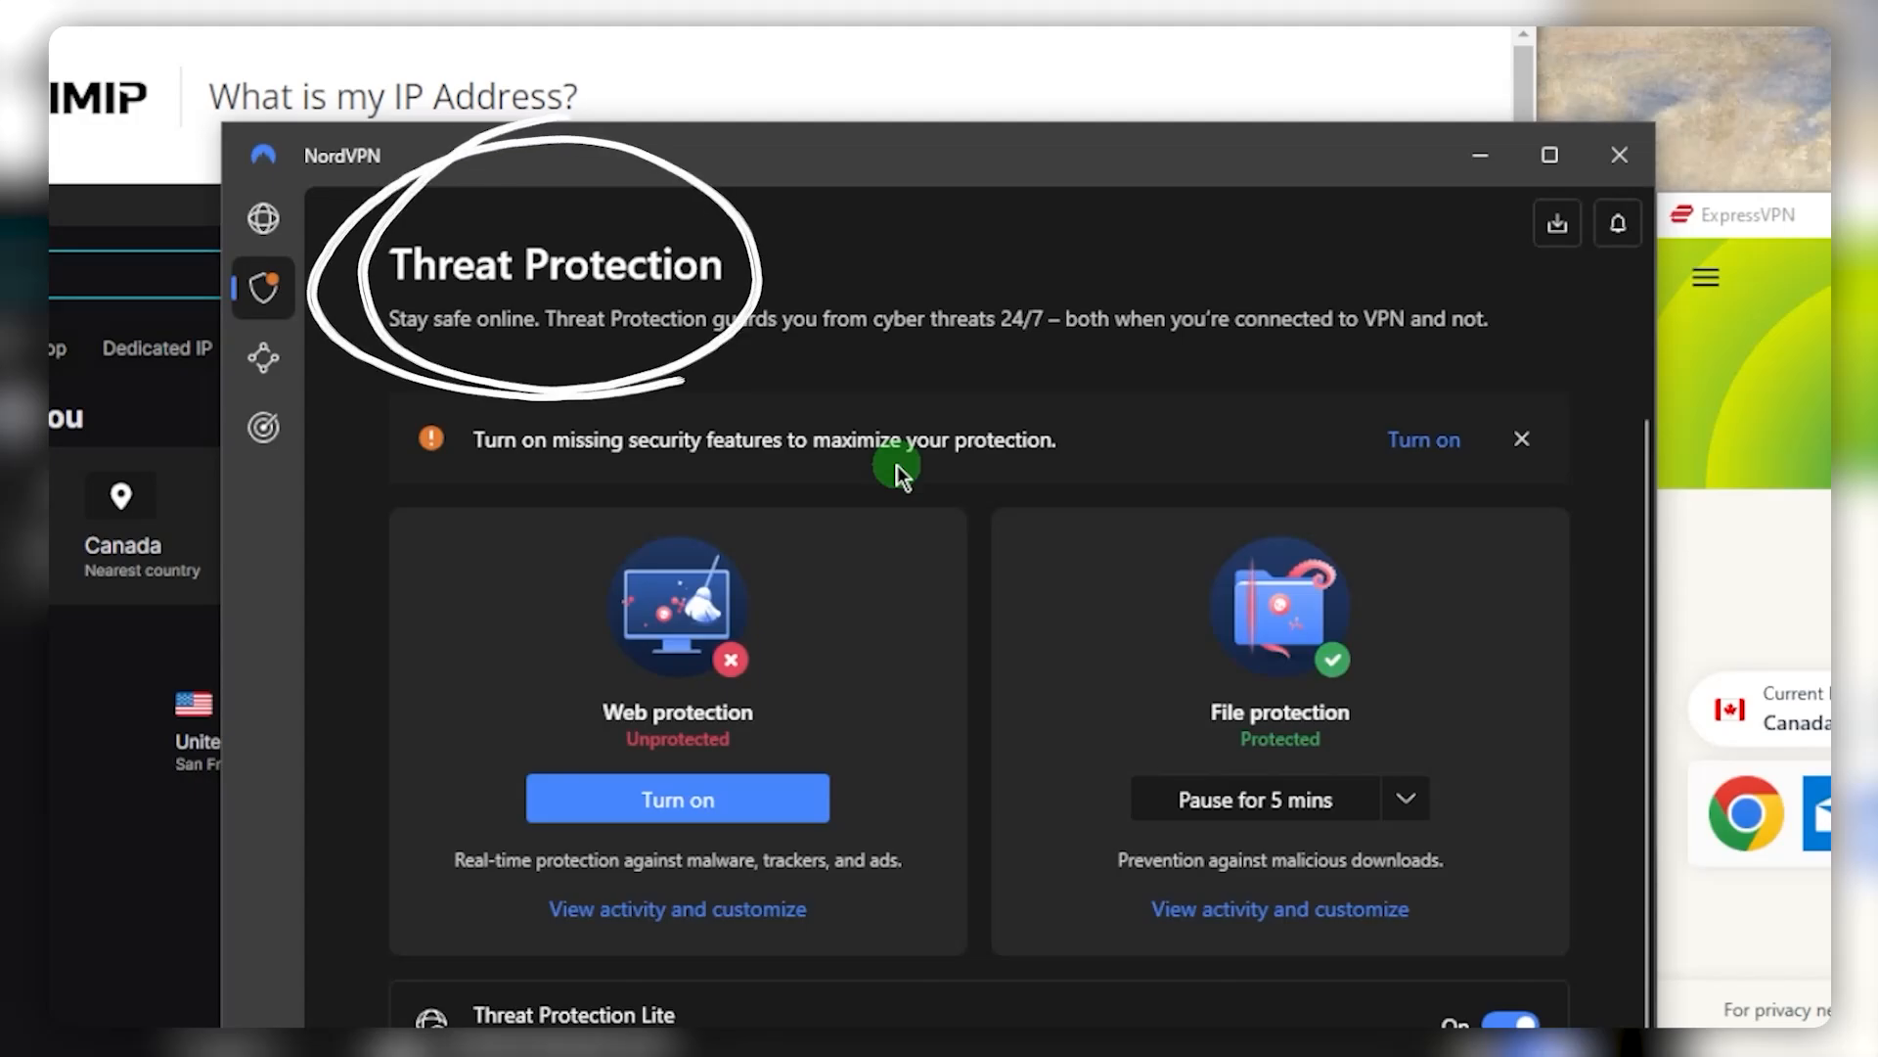
{"action": "left_click", "coordinate": [270, 357]}
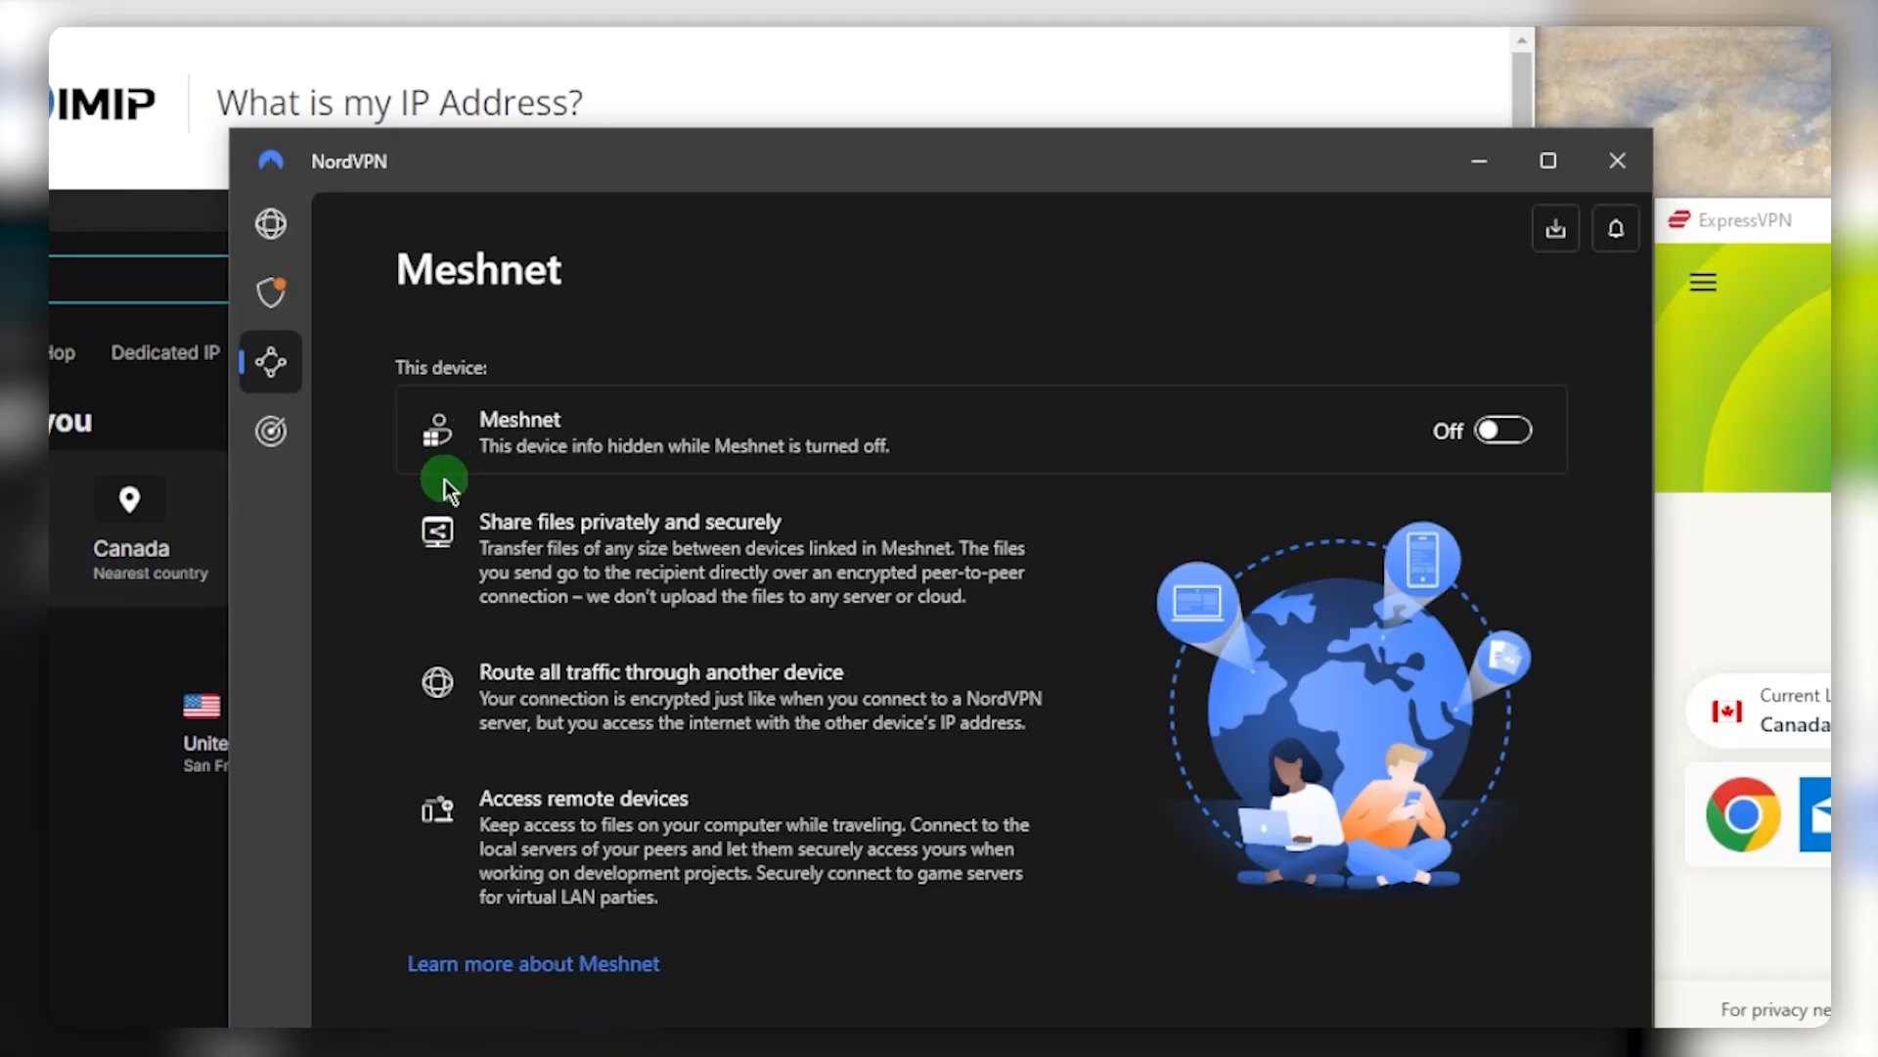
{"action": "mouse_move", "coordinate": [869, 677]}
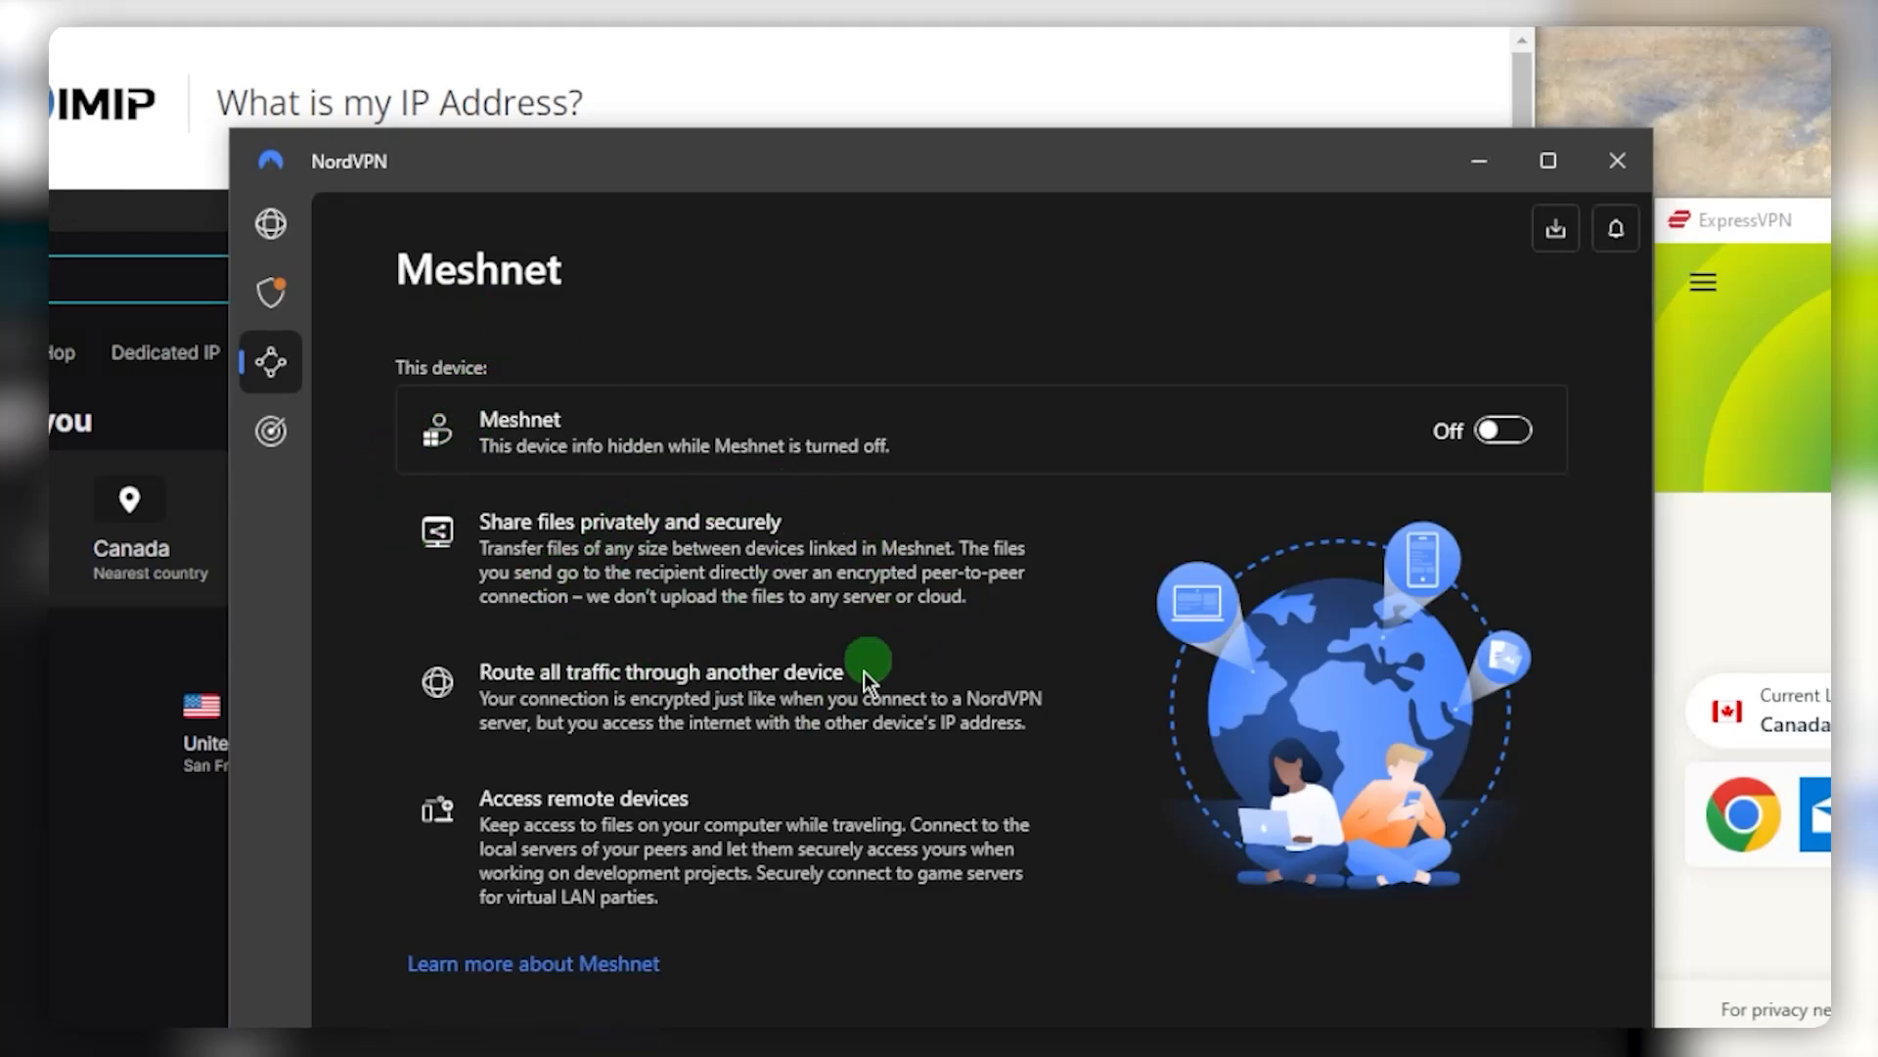
{"action": "mouse_move", "coordinate": [455, 450]}
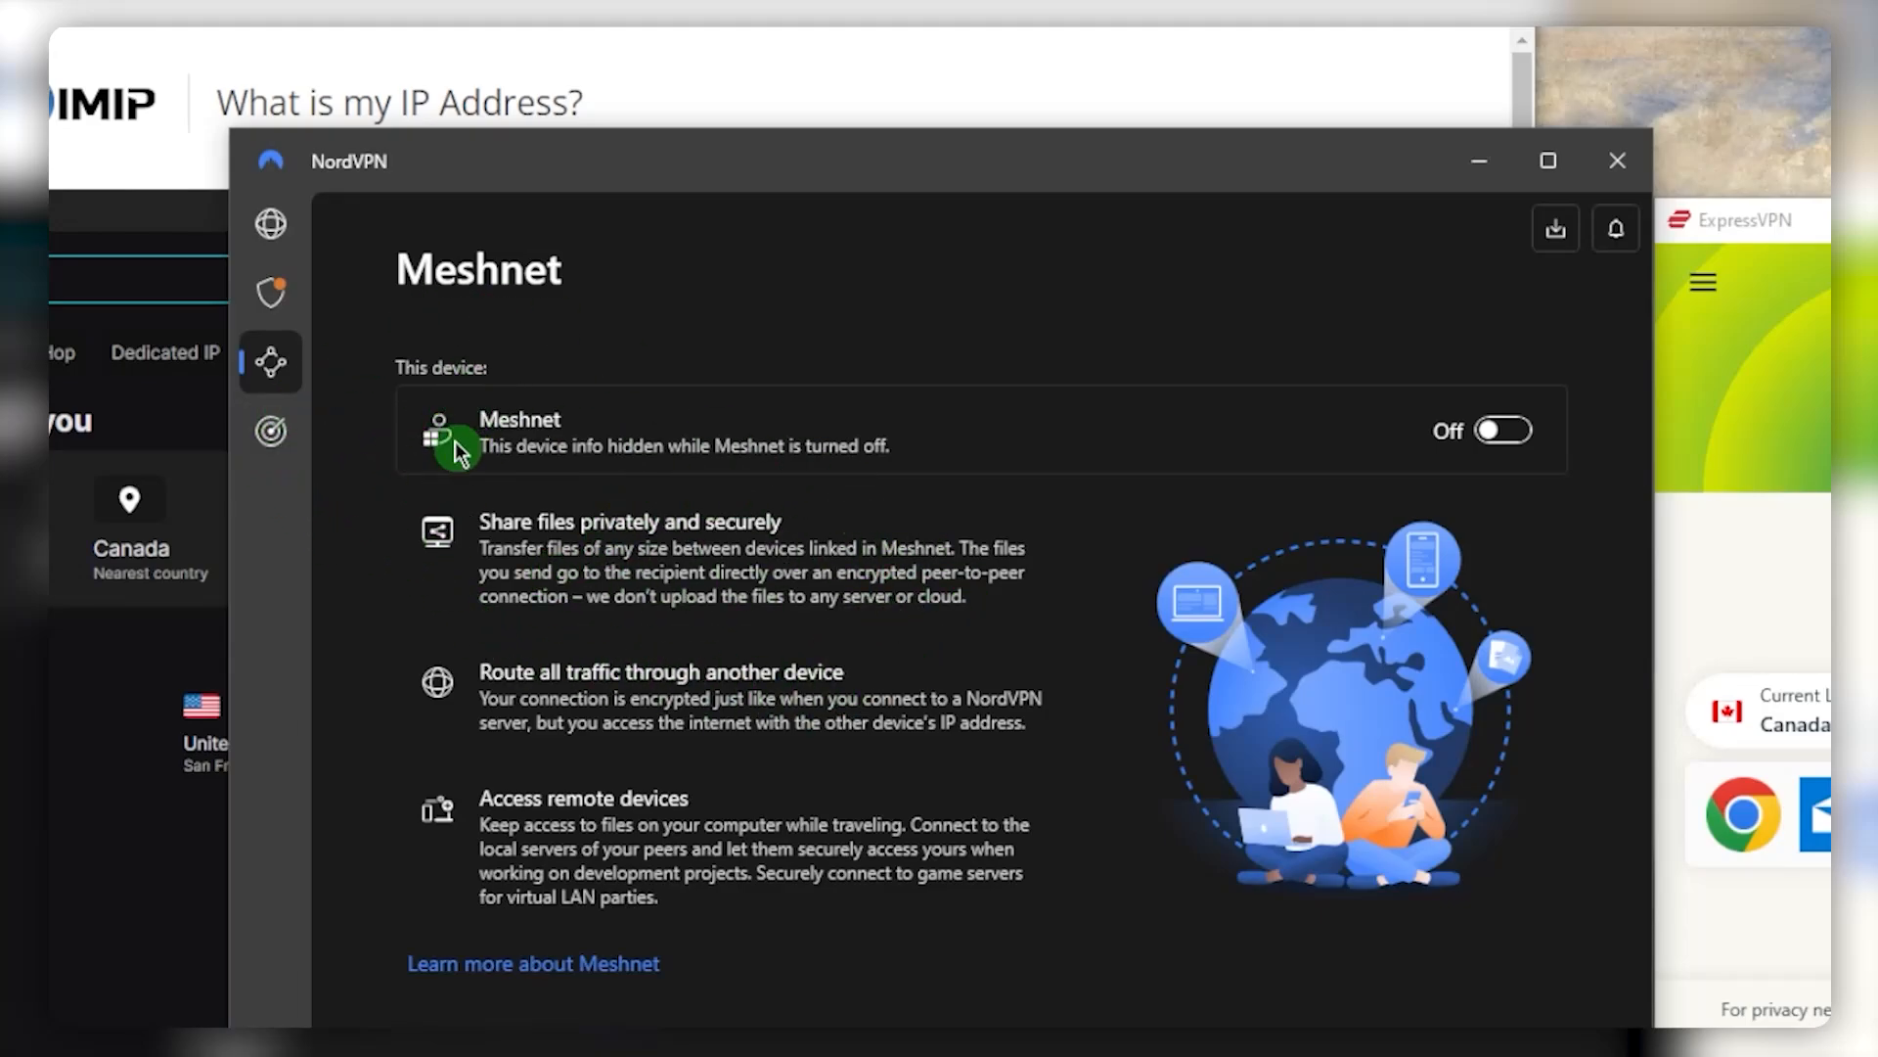
{"action": "mouse_move", "coordinate": [378, 193]}
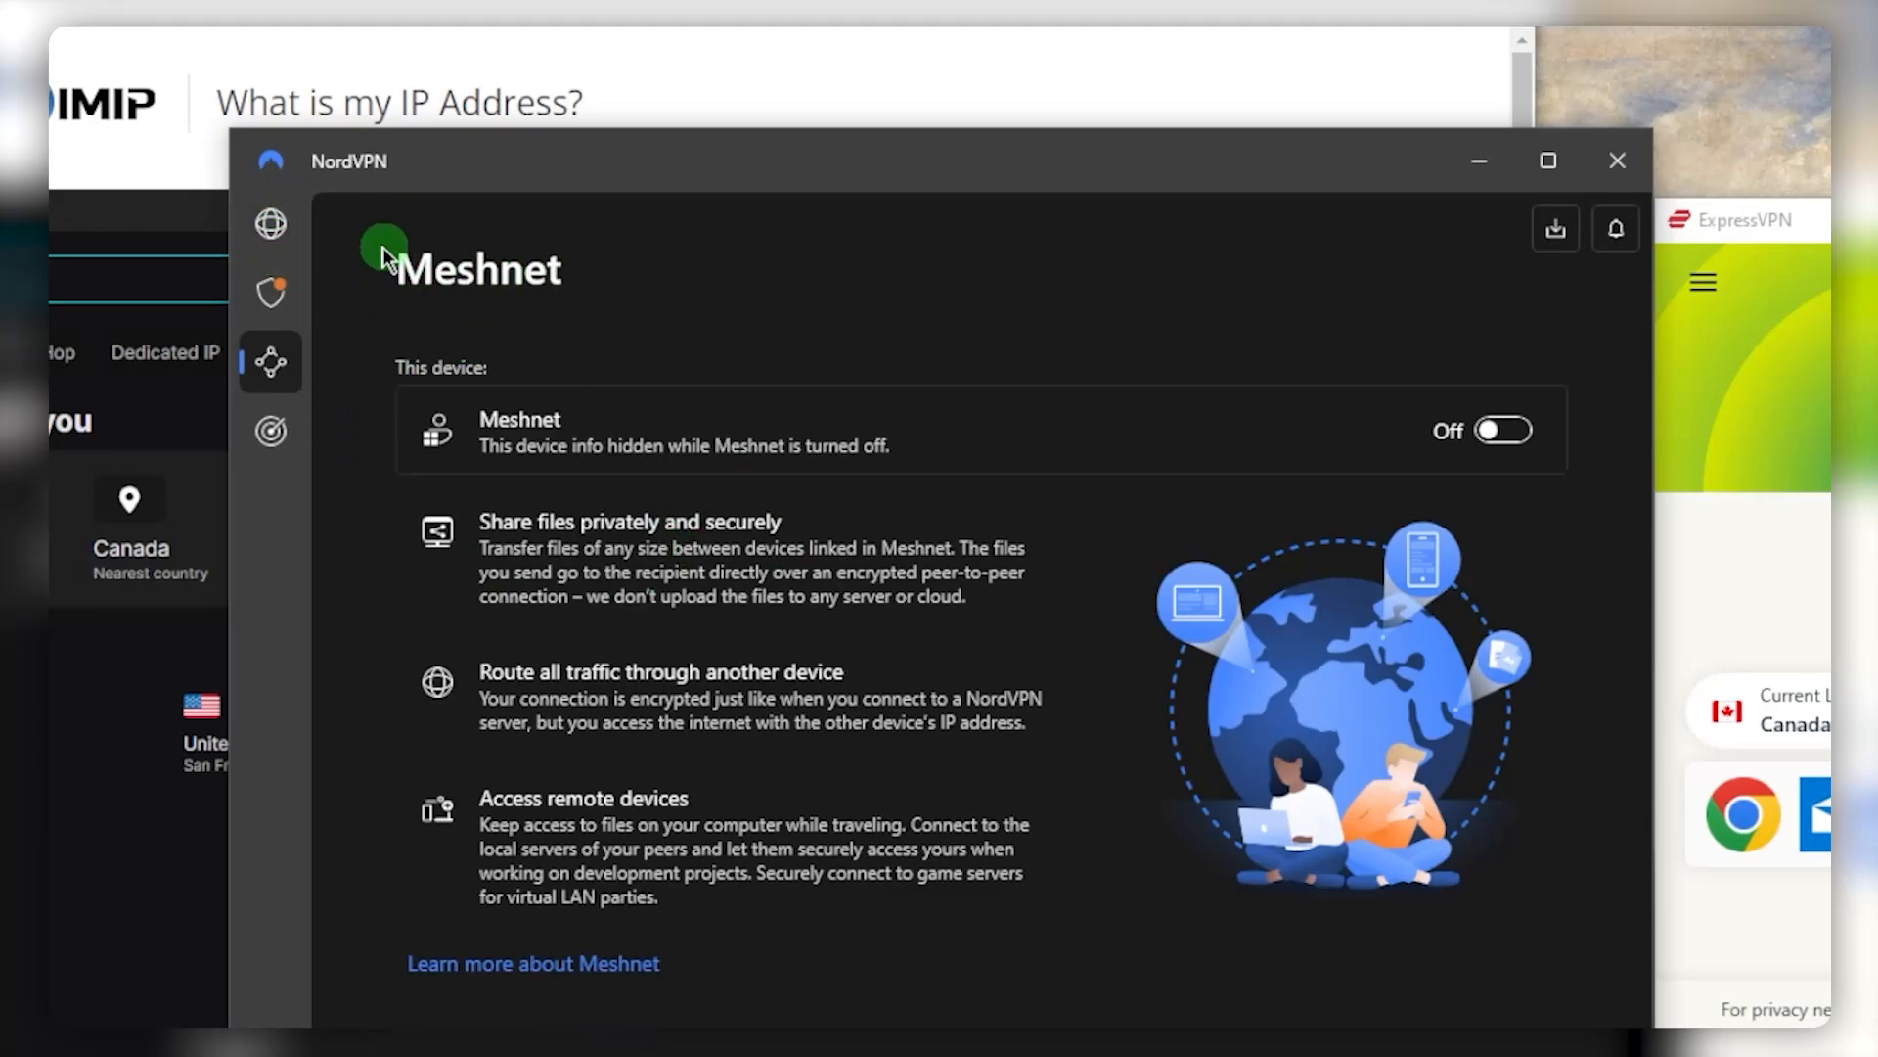
{"action": "mouse_move", "coordinate": [501, 273]}
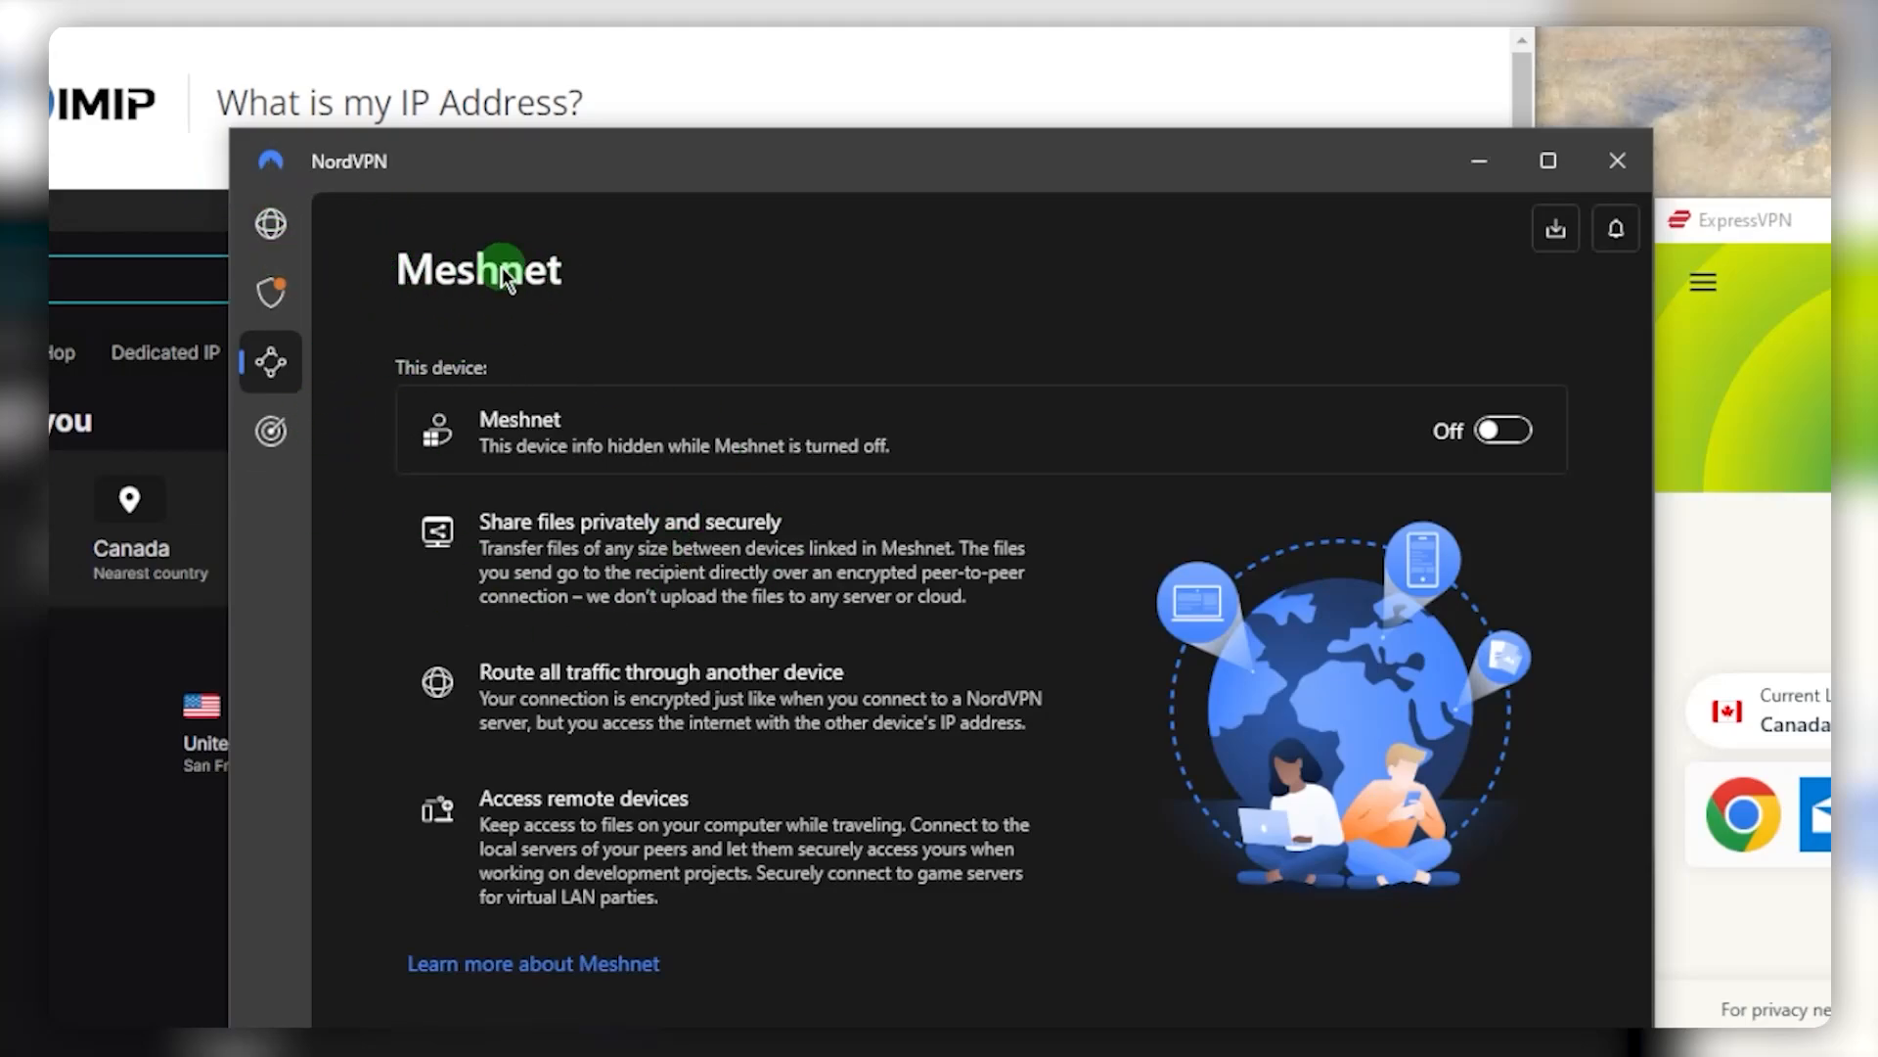
{"action": "left_click", "coordinate": [270, 432]}
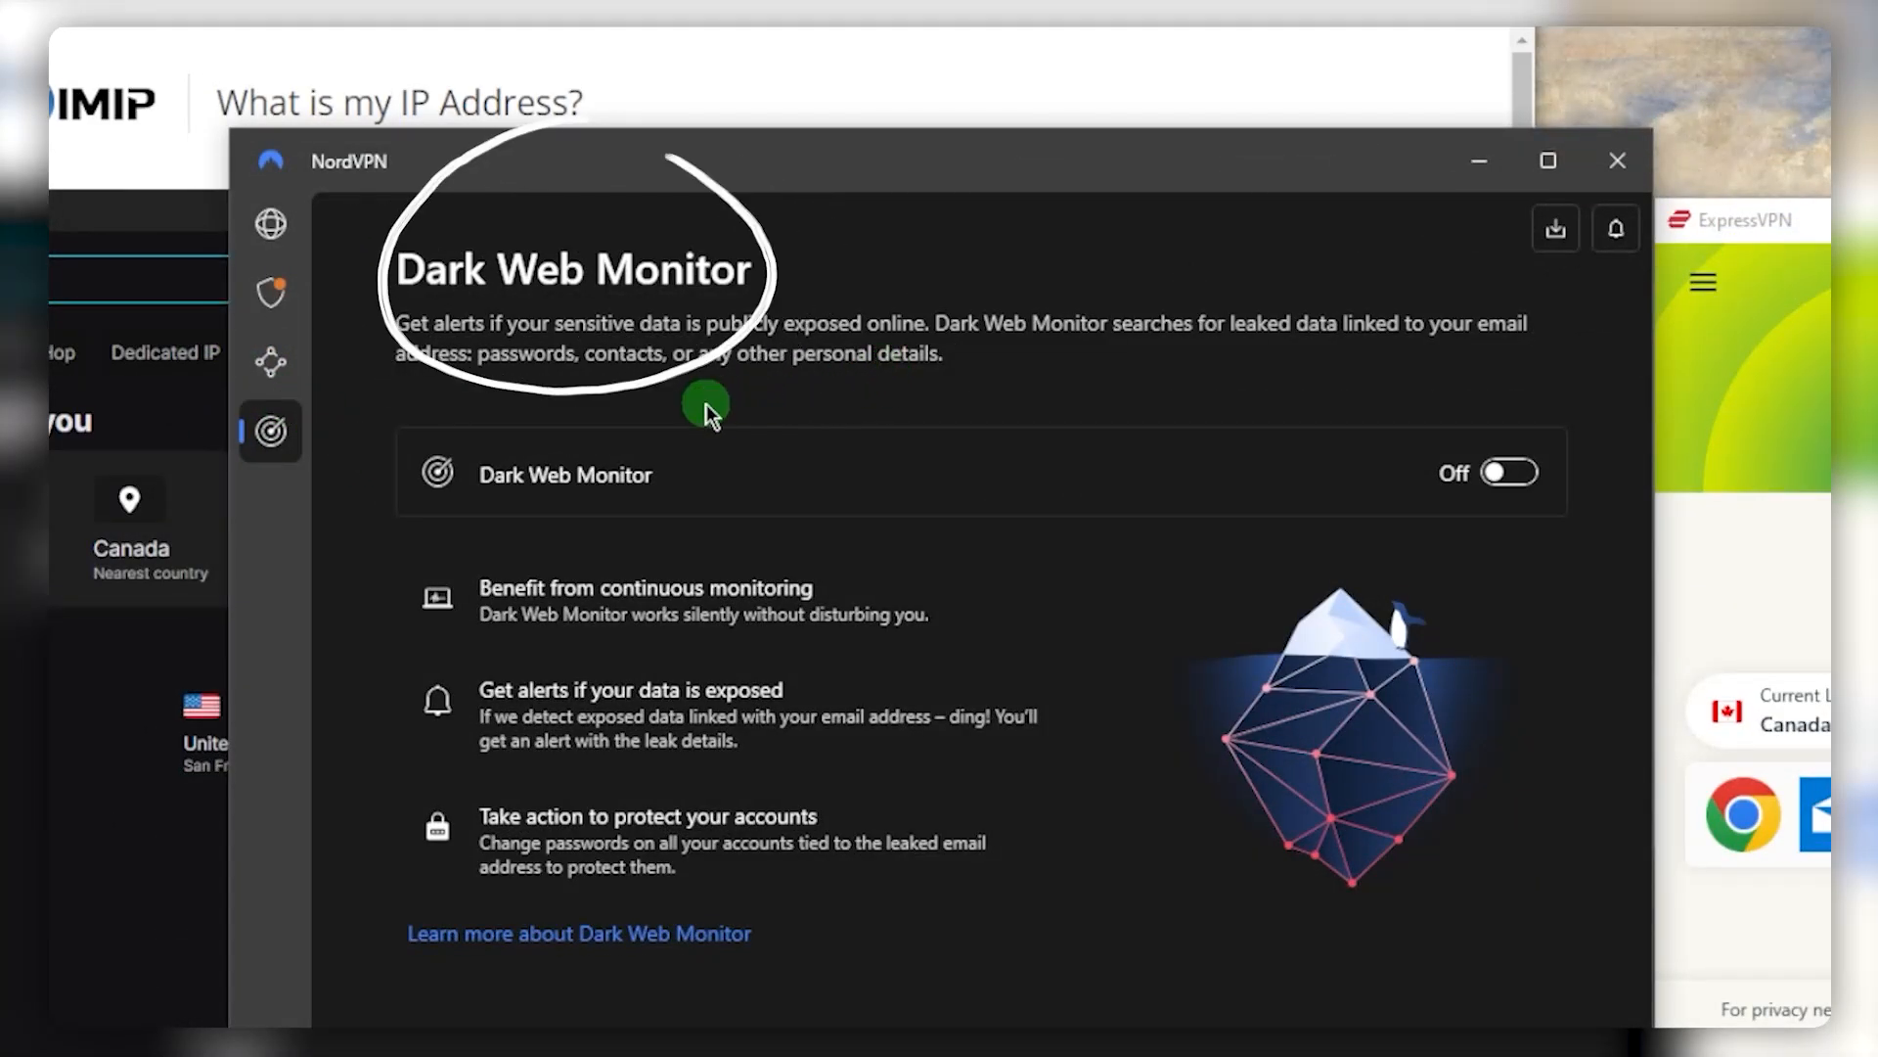
{"action": "left_click", "coordinate": [270, 224]}
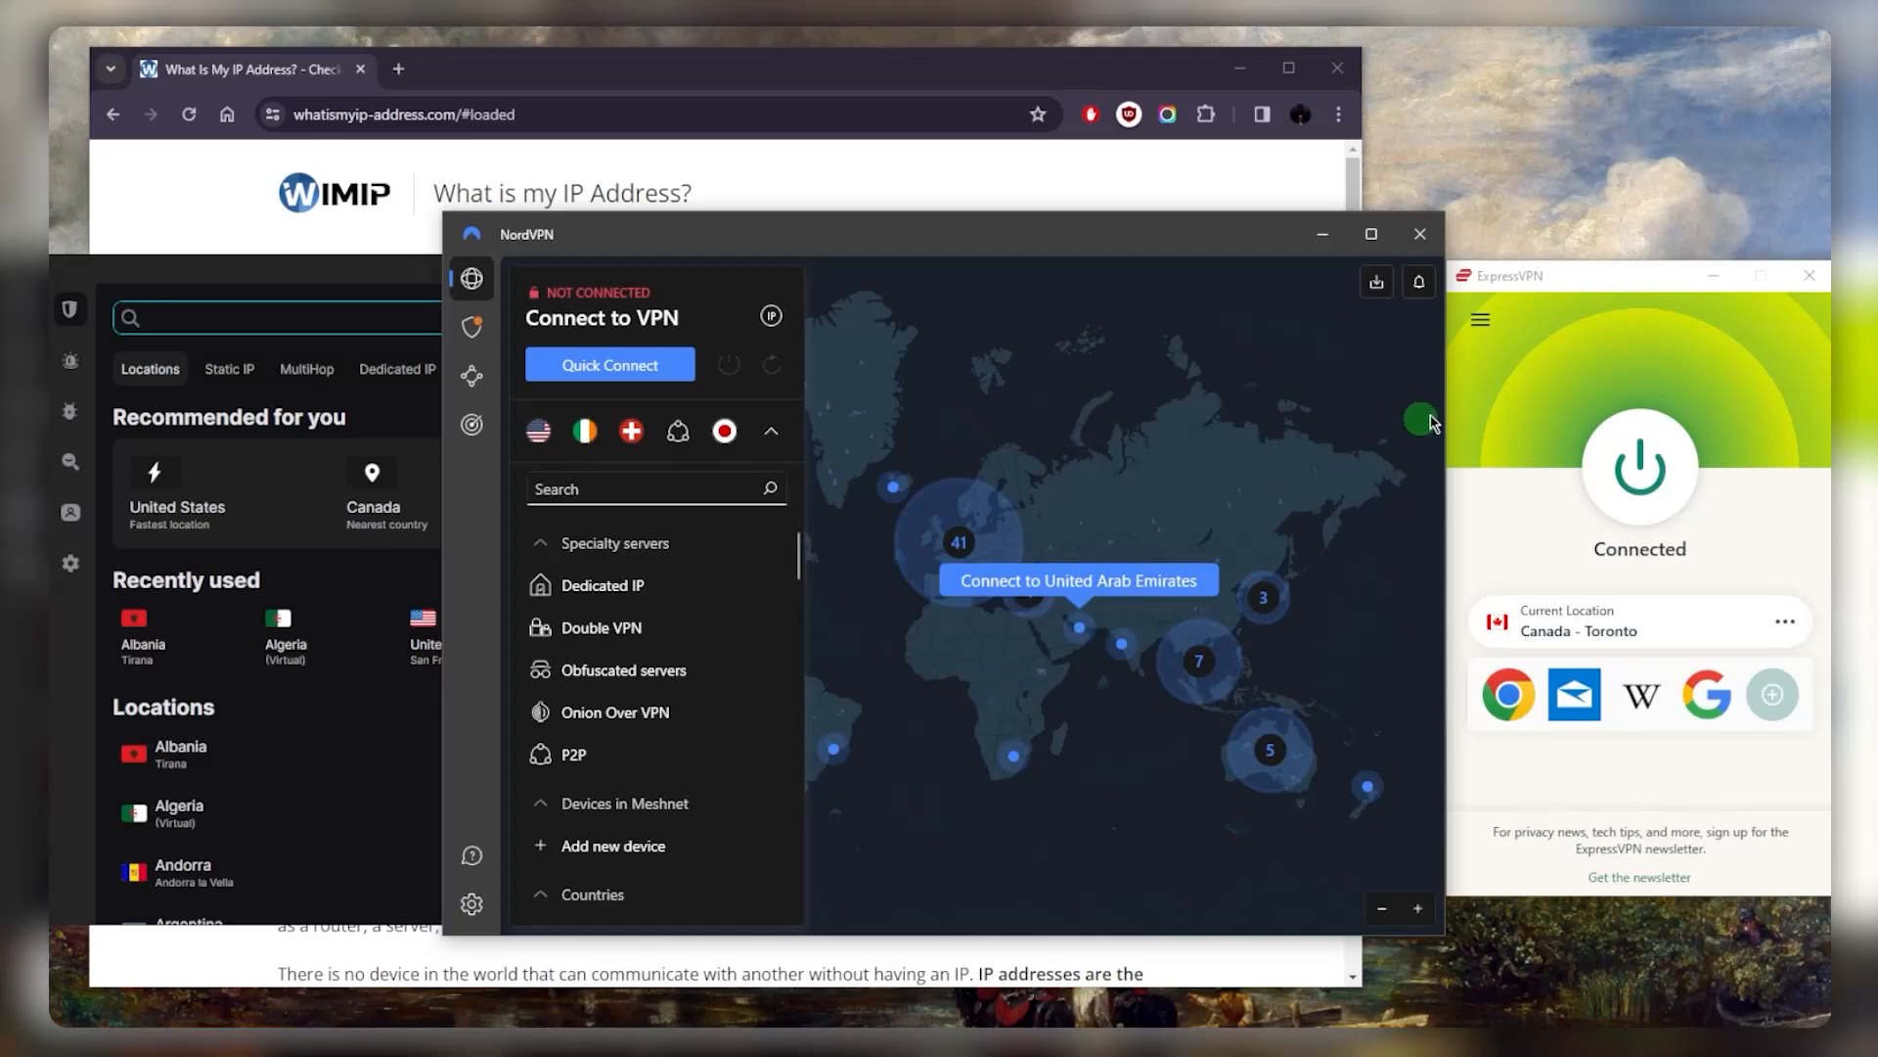
{"action": "mouse_move", "coordinate": [946, 554]}
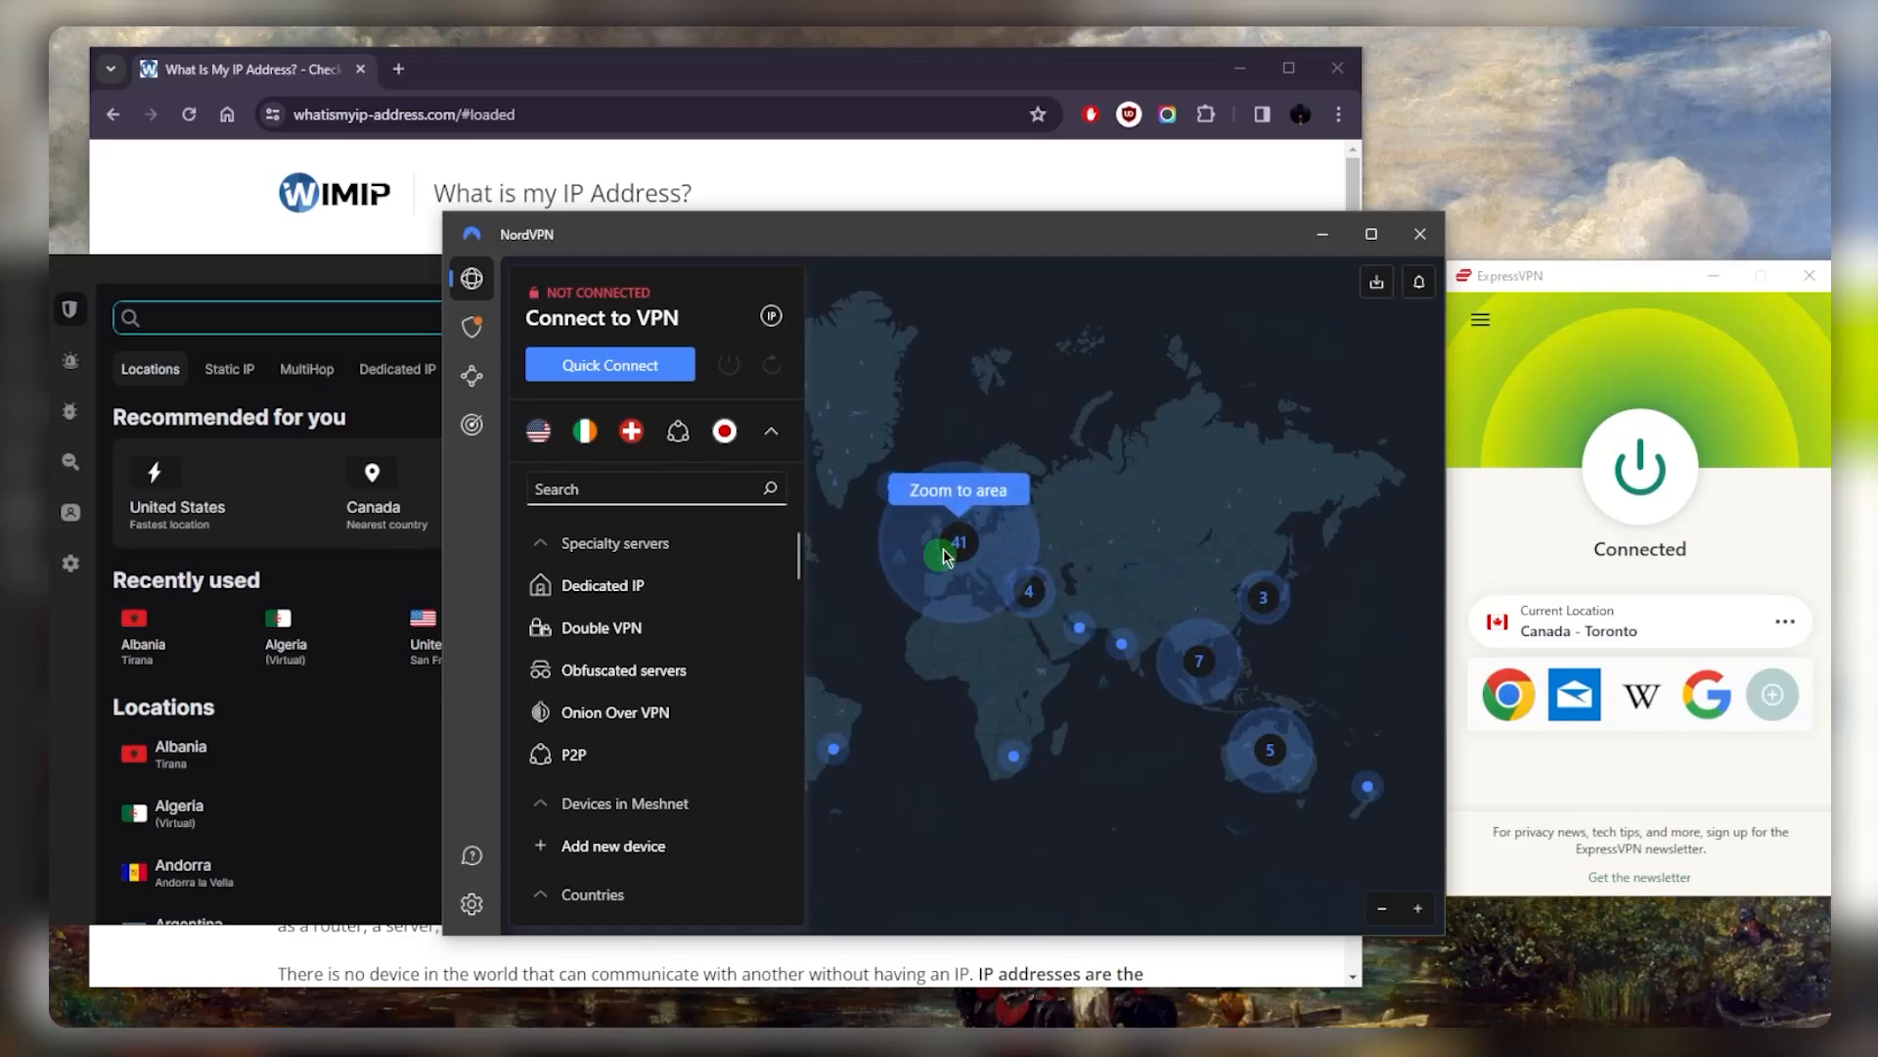
{"action": "mouse_move", "coordinate": [1064, 527]}
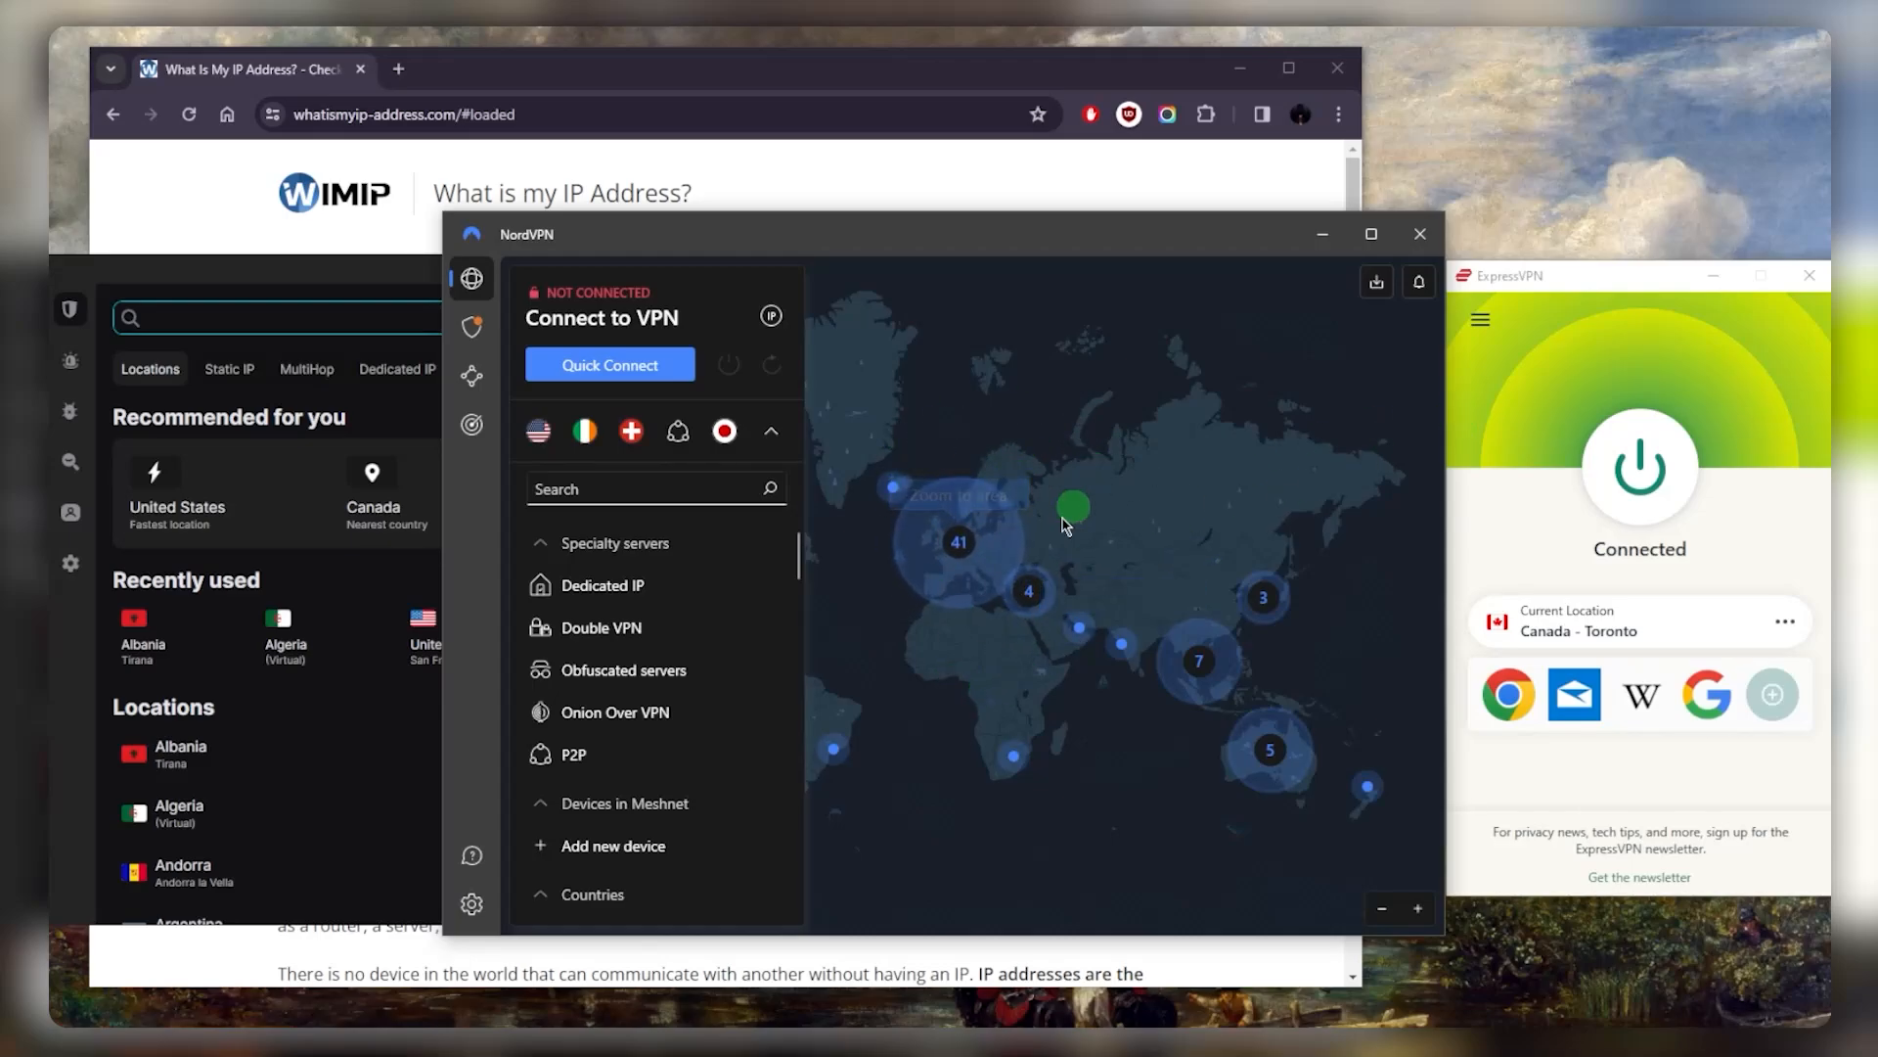
{"action": "mouse_move", "coordinate": [1124, 489]}
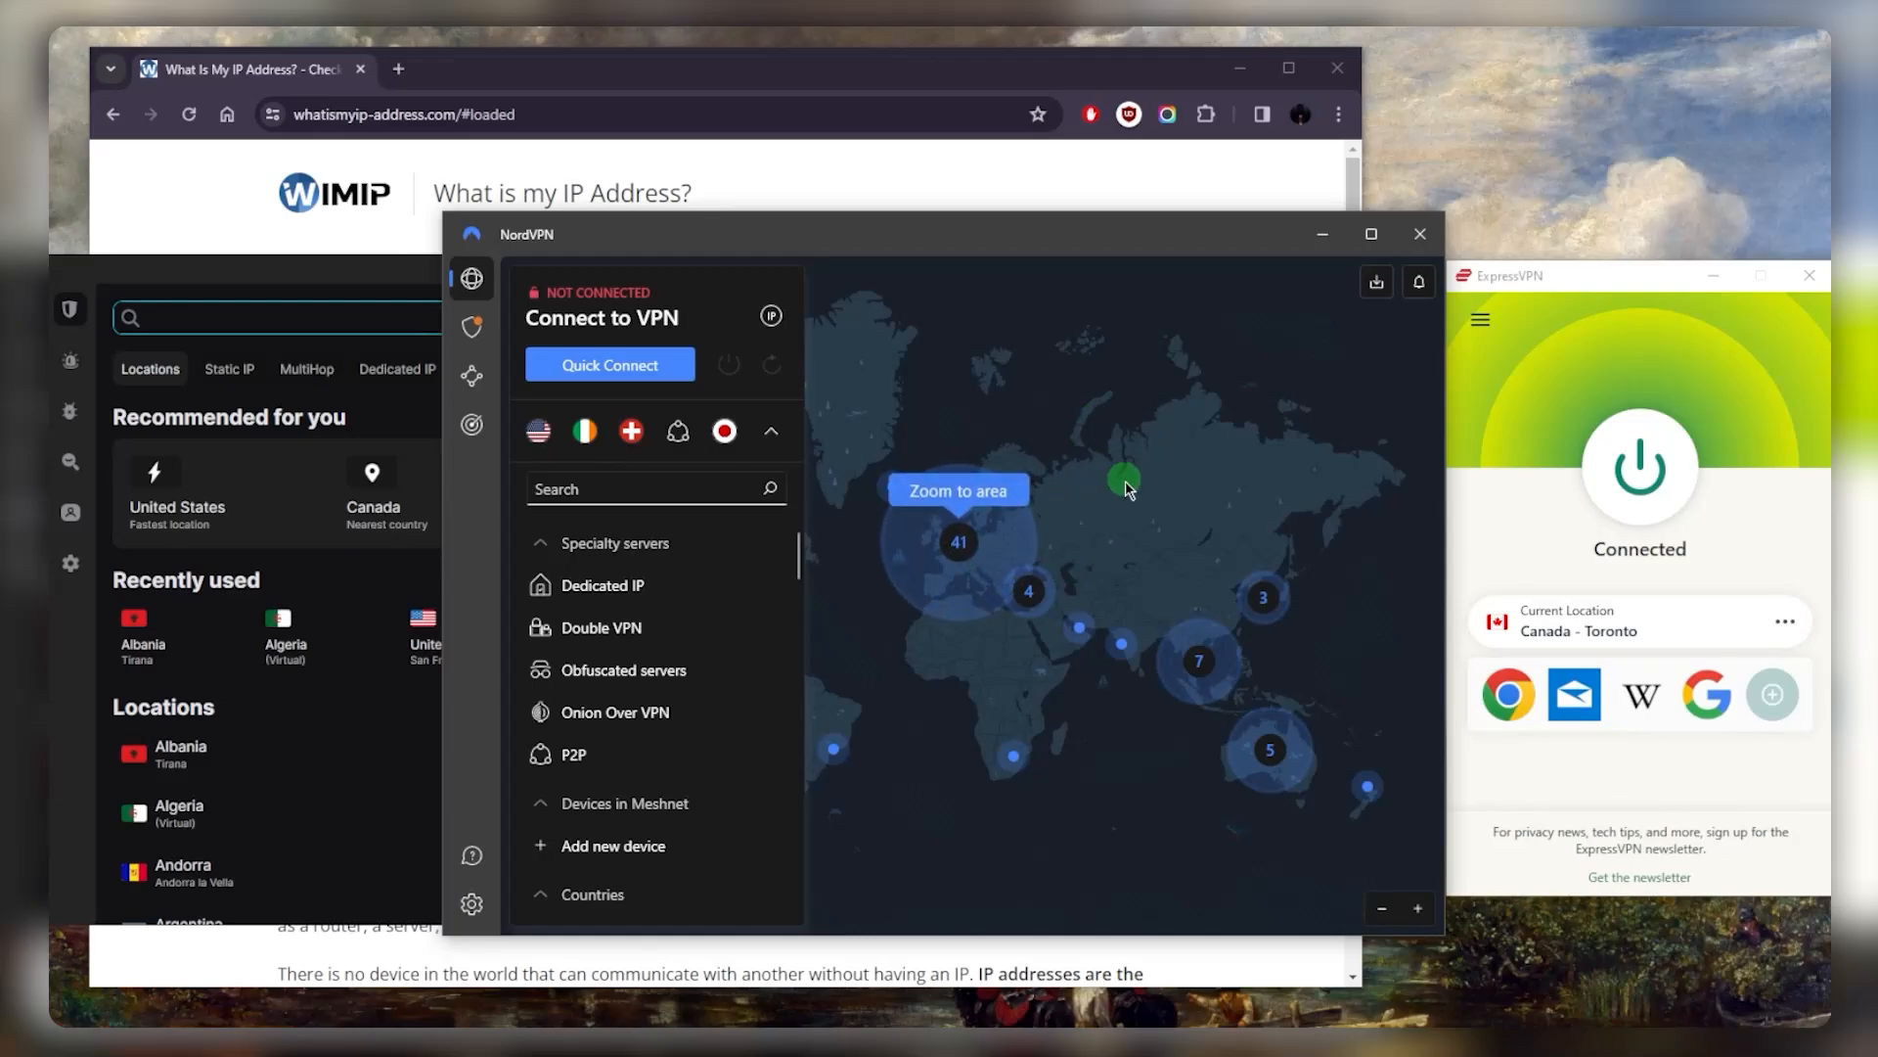
{"action": "mouse_move", "coordinate": [1003, 546]}
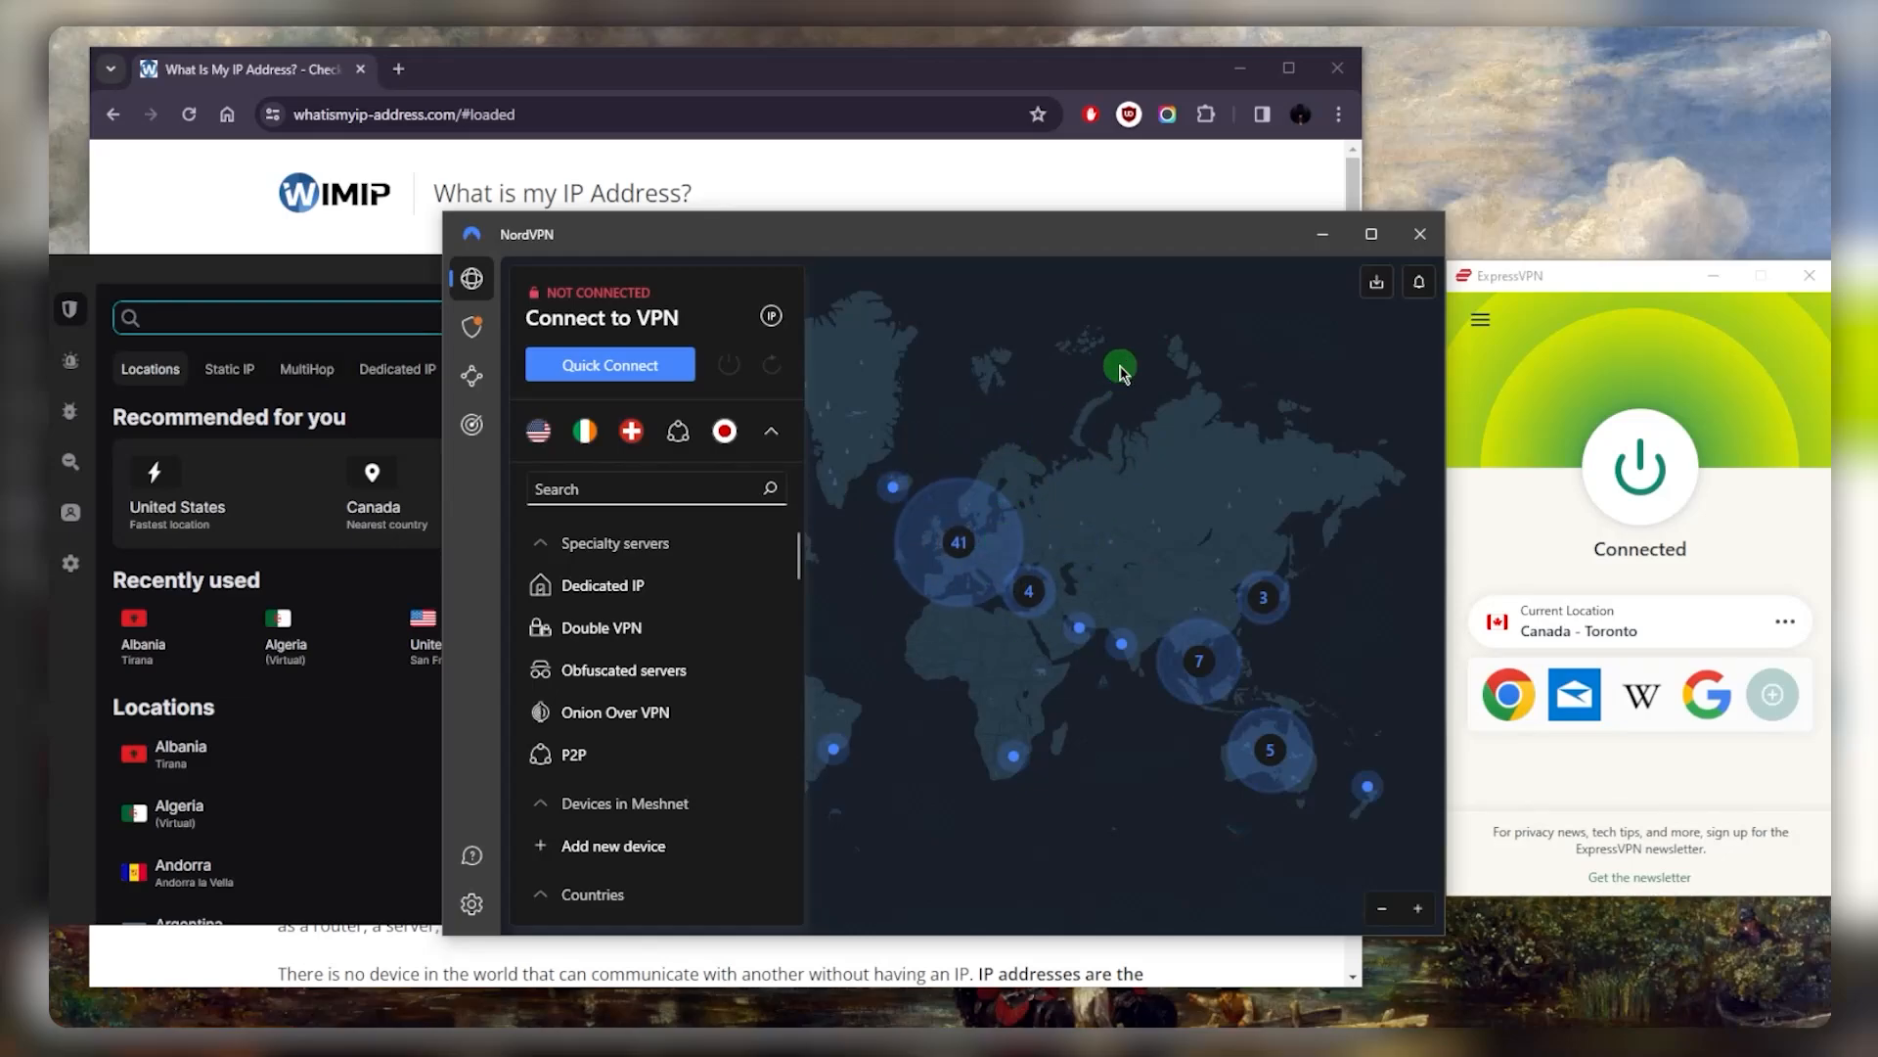
{"action": "mouse_move", "coordinate": [1131, 465]}
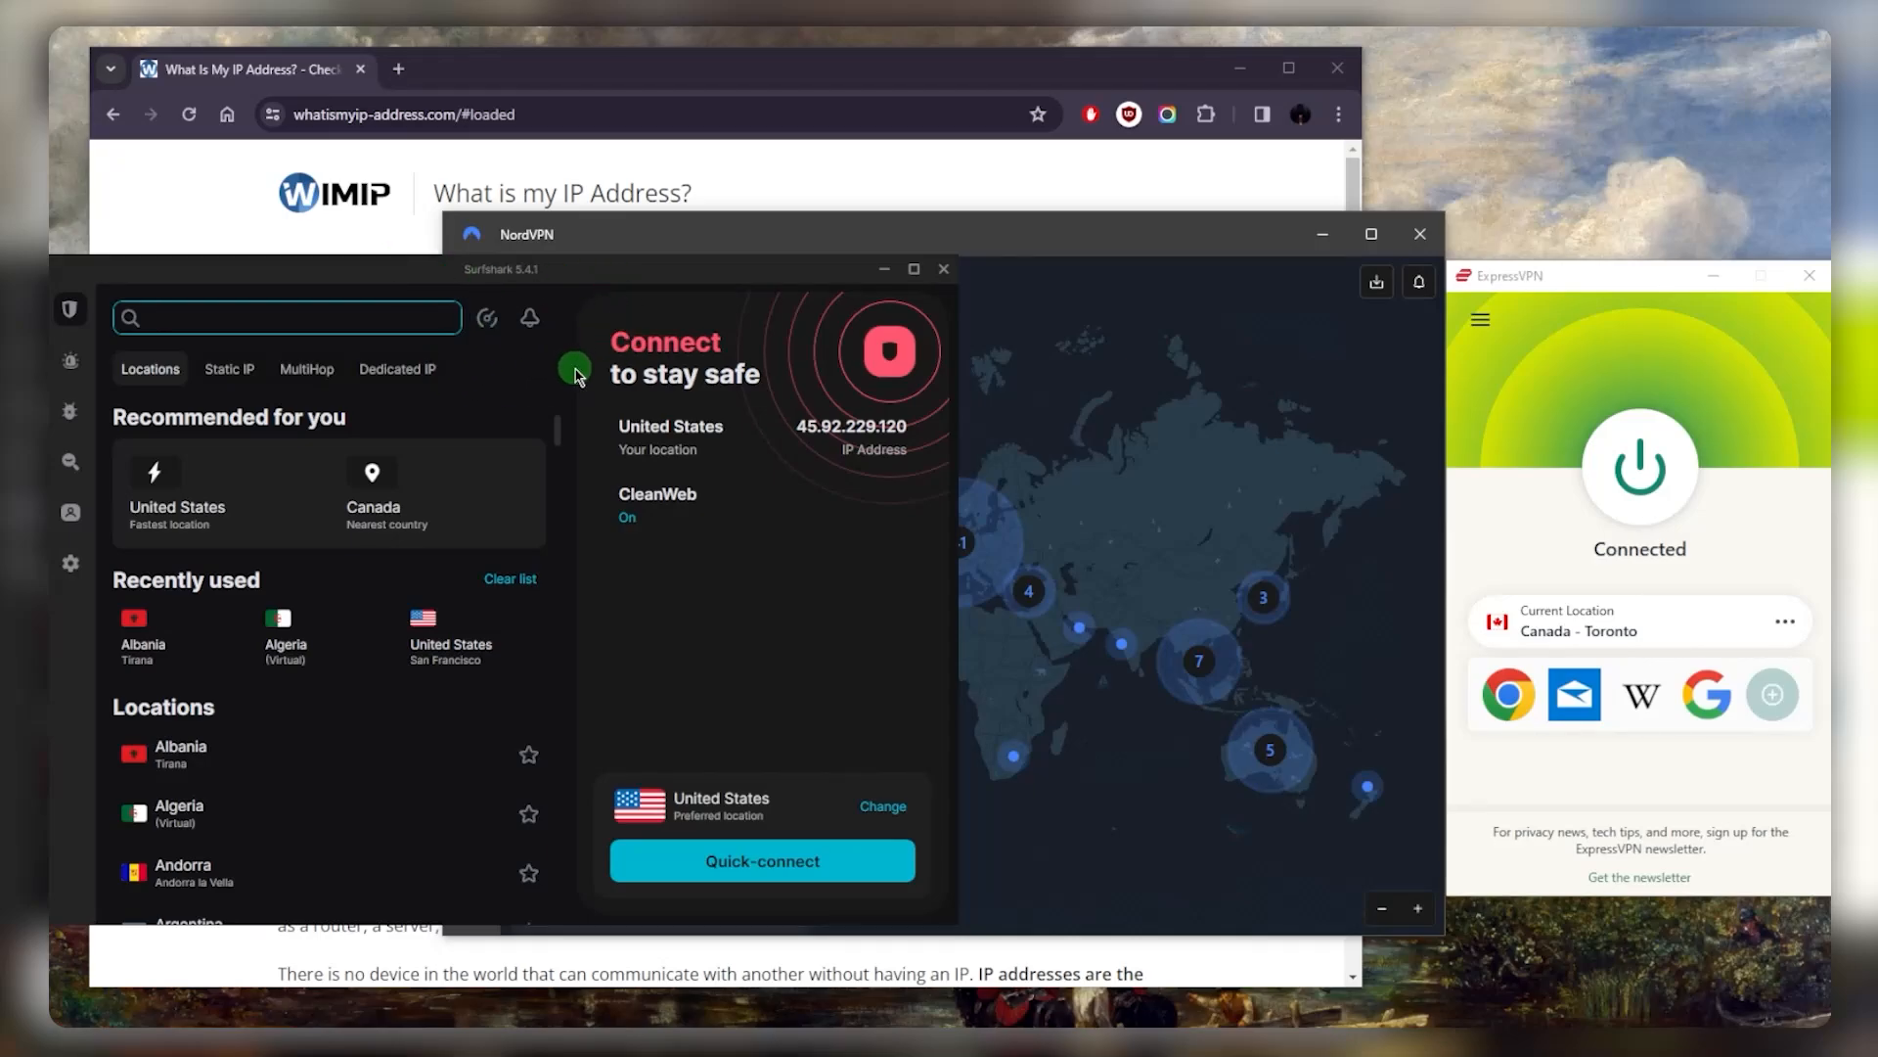
{"action": "mouse_move", "coordinate": [1458, 342]}
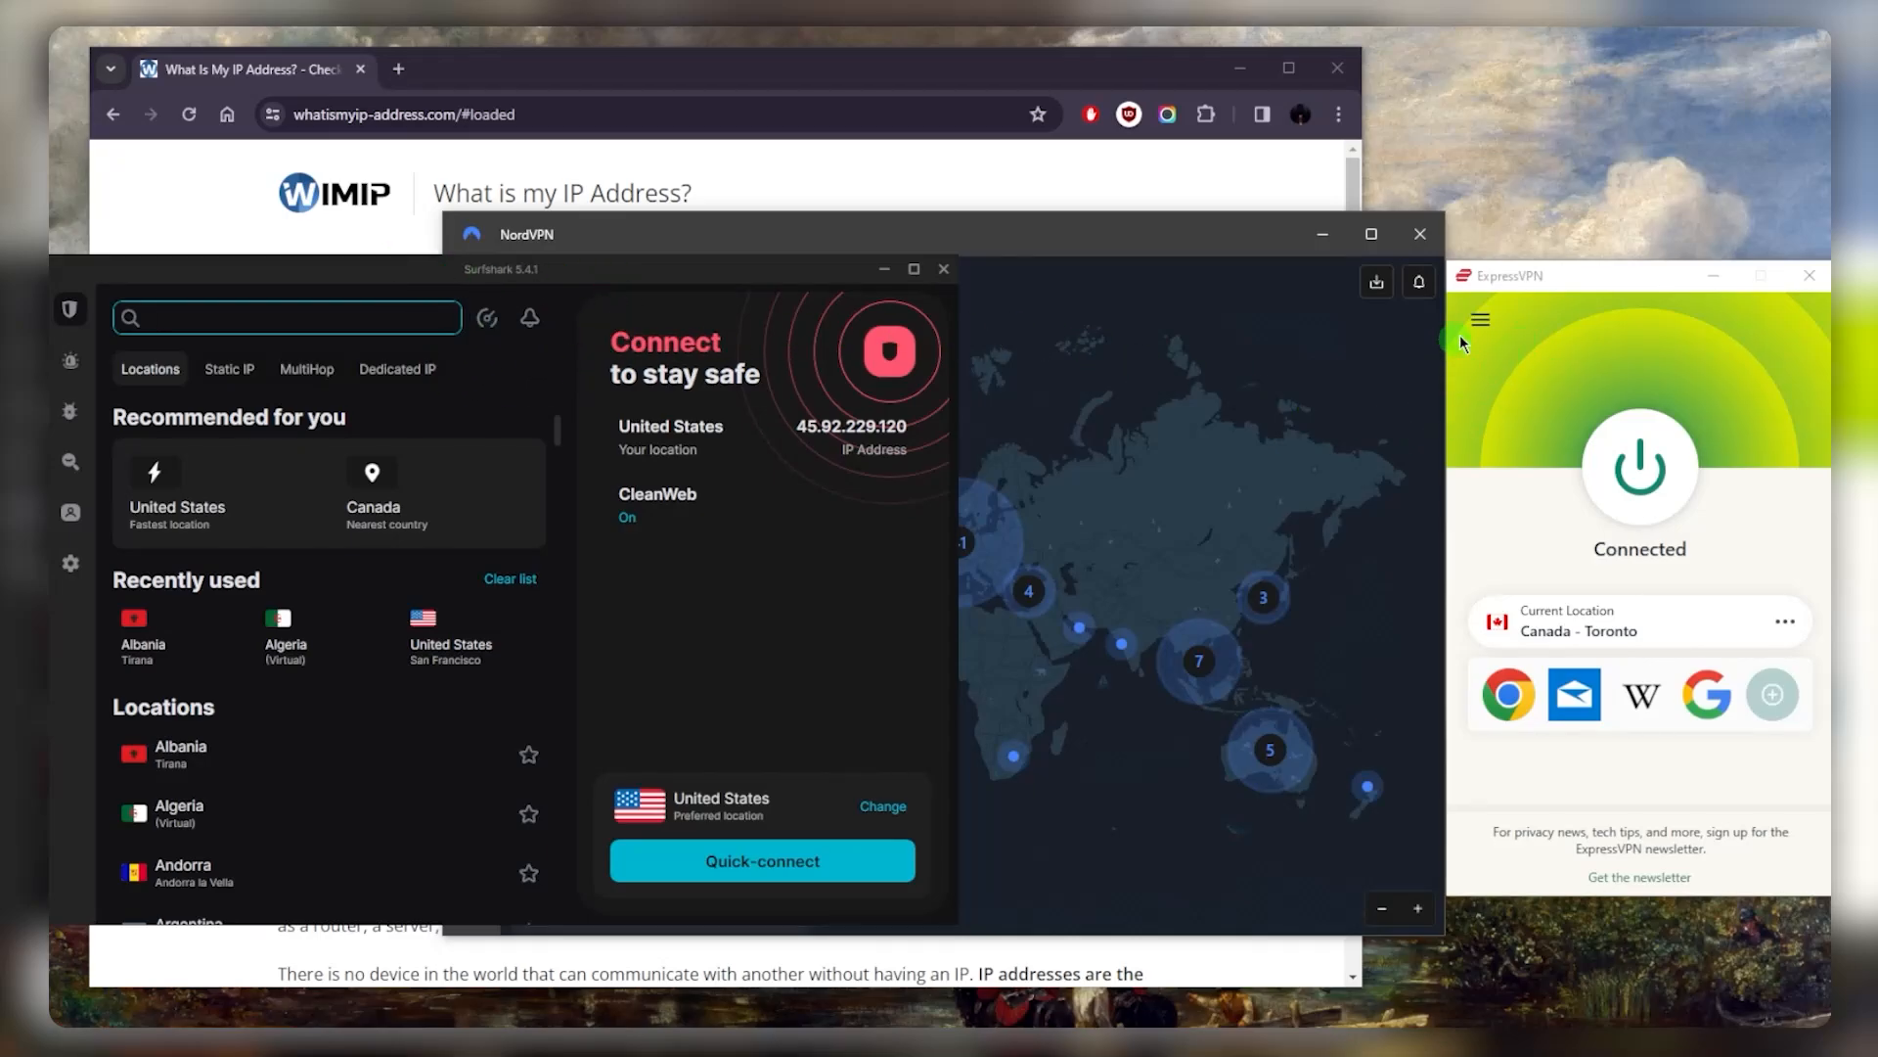
{"action": "mouse_move", "coordinate": [1105, 439]}
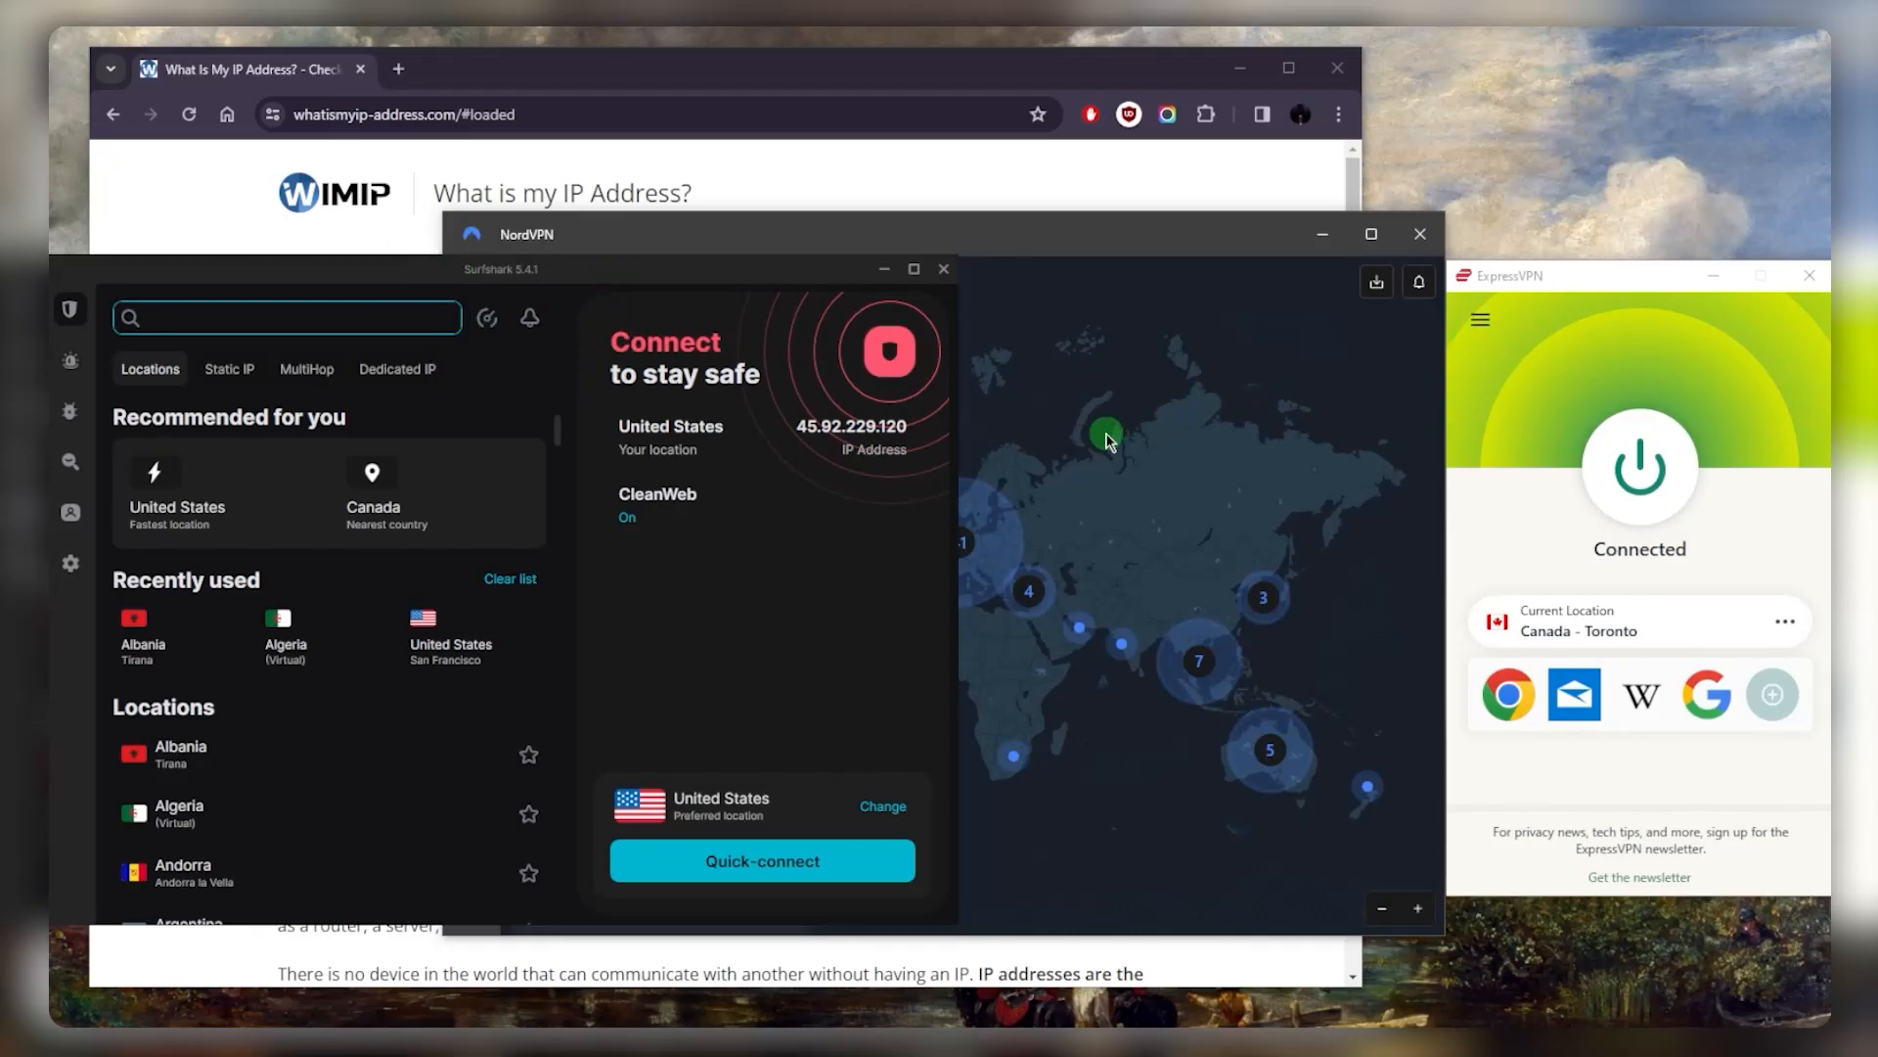
{"action": "mouse_move", "coordinate": [993, 488]}
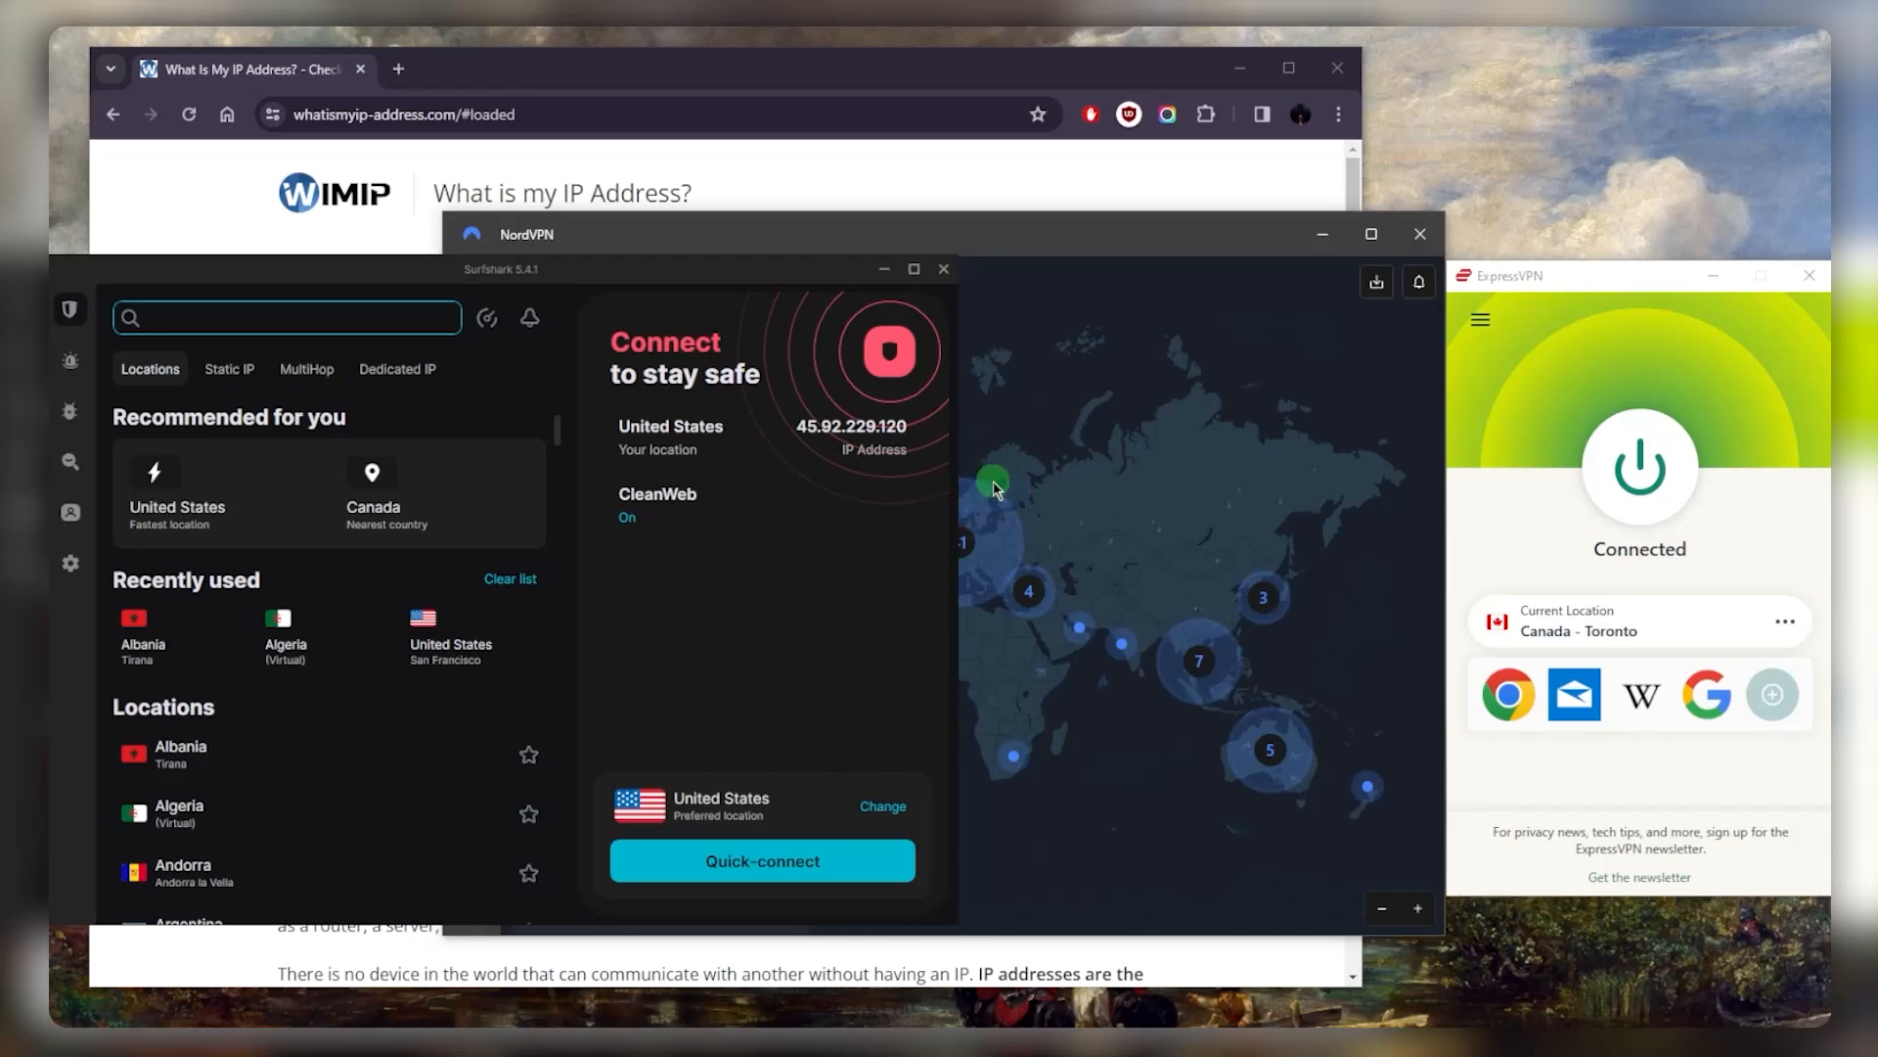
{"action": "mouse_move", "coordinate": [1033, 447]}
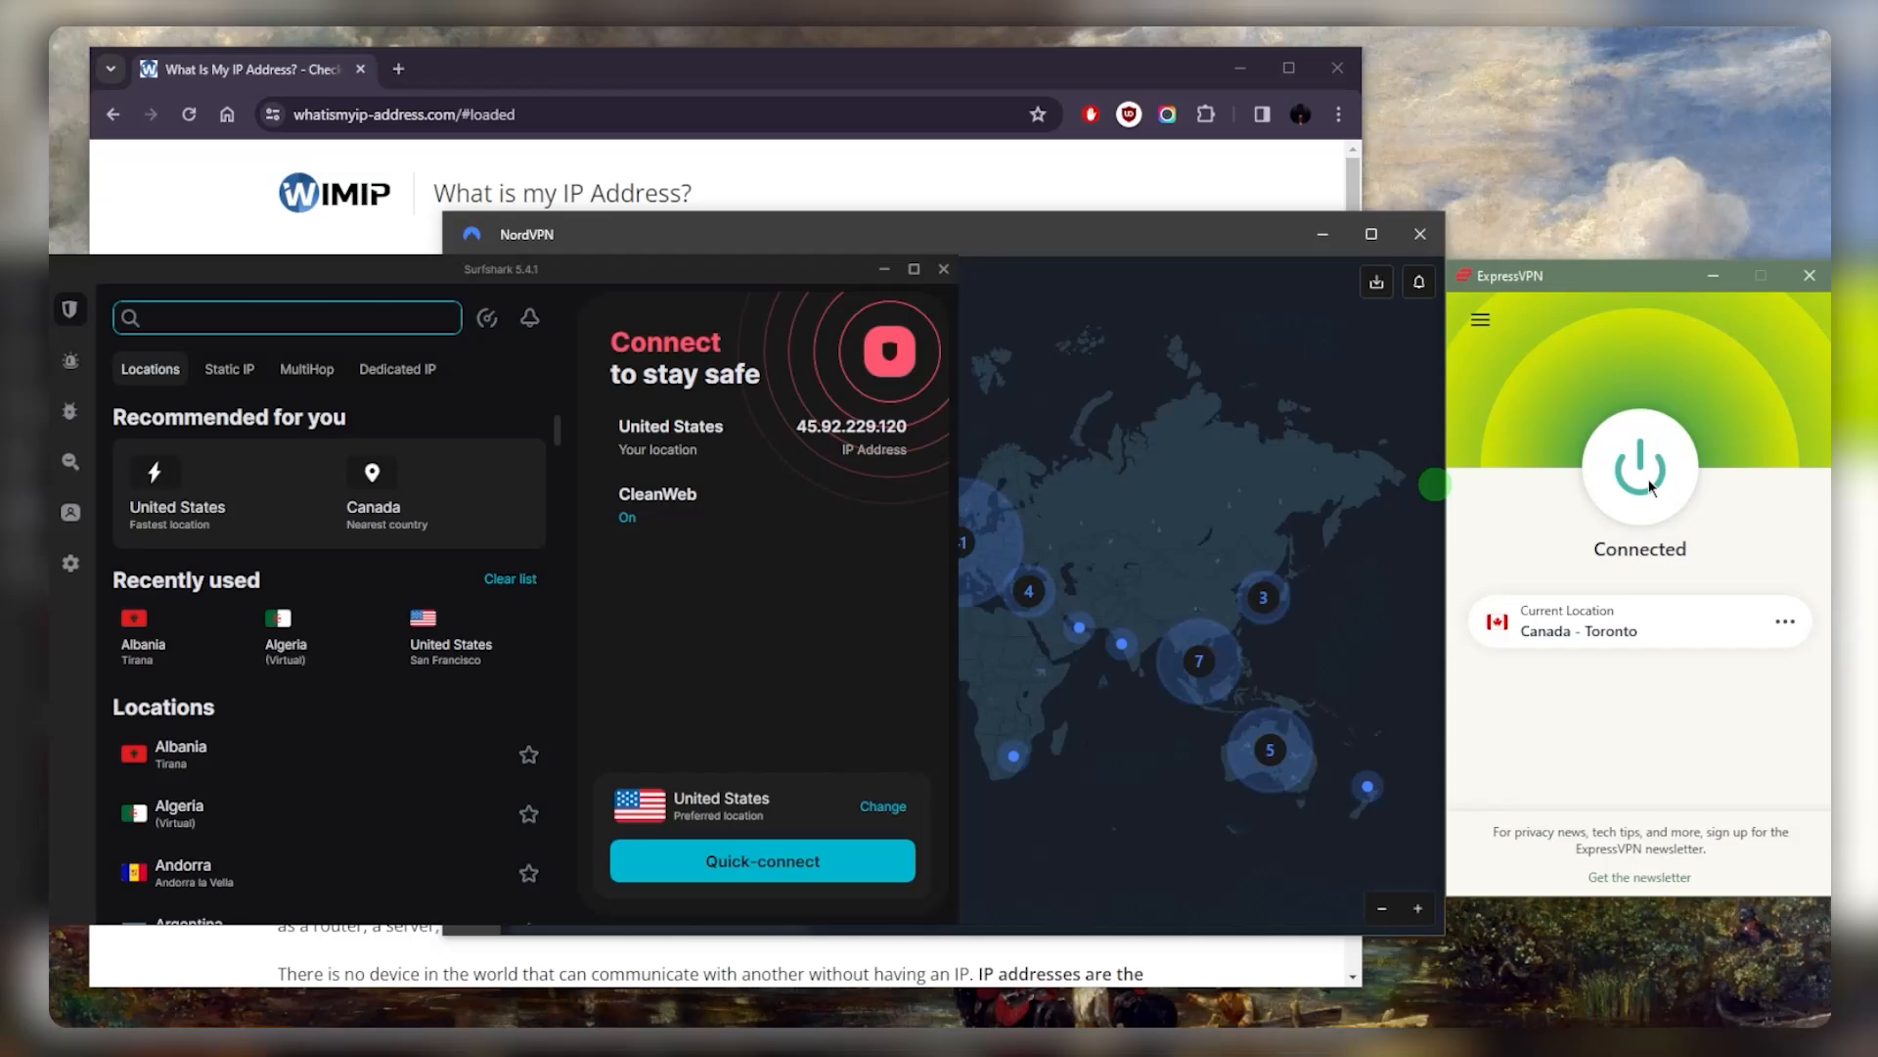
- Disconnect ExpressVPN from the Canada – Toronto server
{"action": "left_click", "coordinate": [1637, 466]}
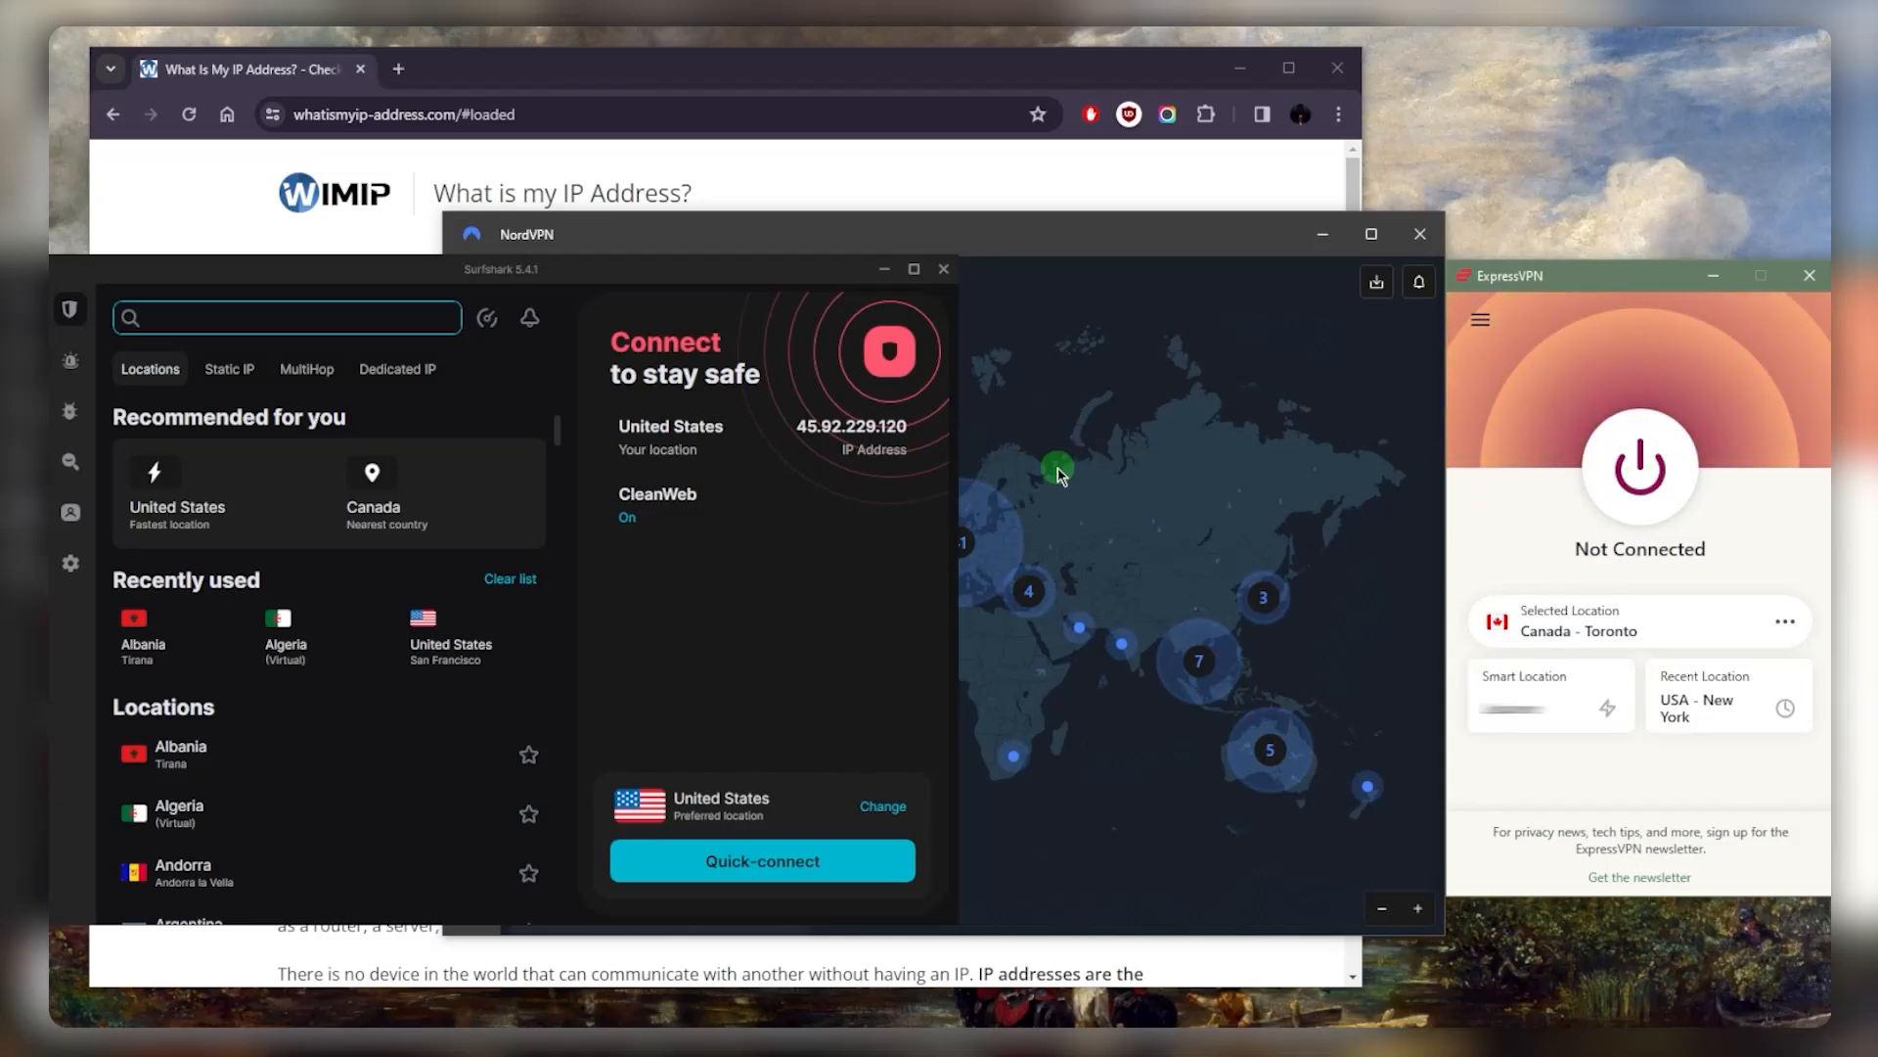
{"action": "mouse_move", "coordinate": [933, 463]}
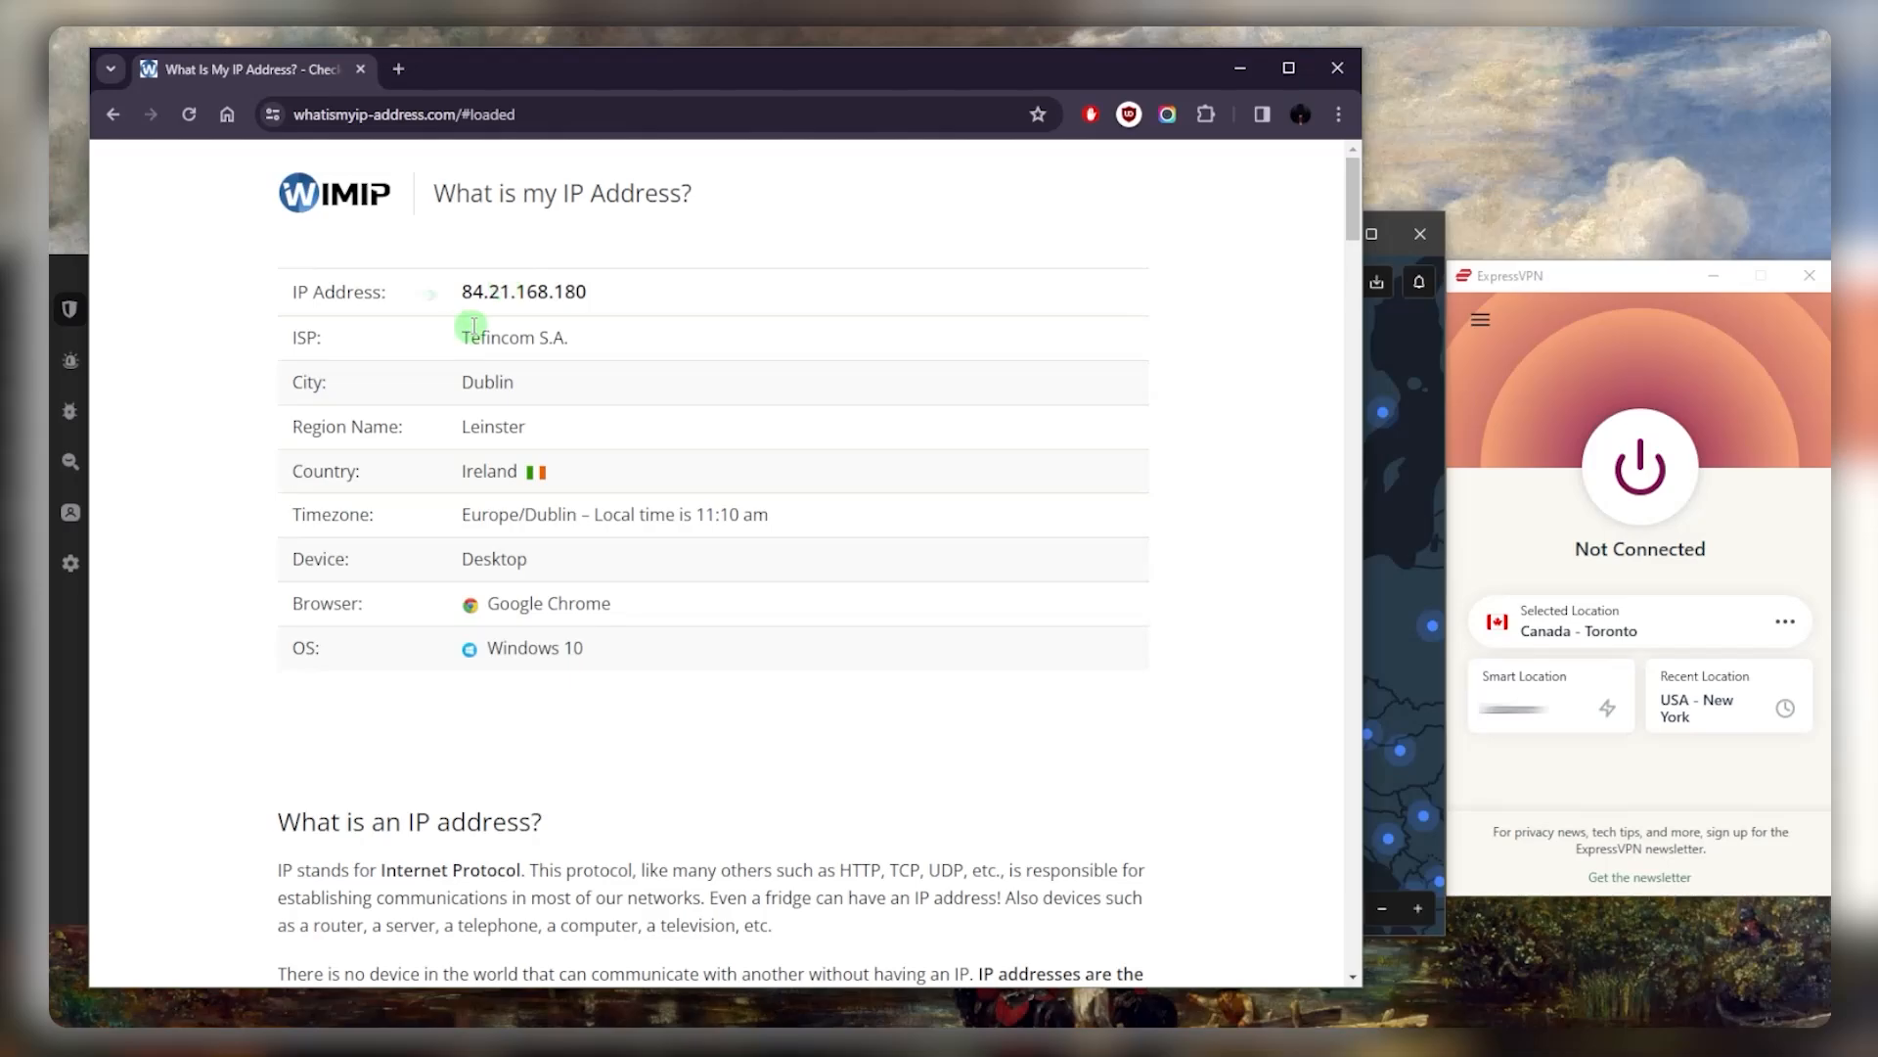
{"action": "mouse_move", "coordinate": [485, 298]}
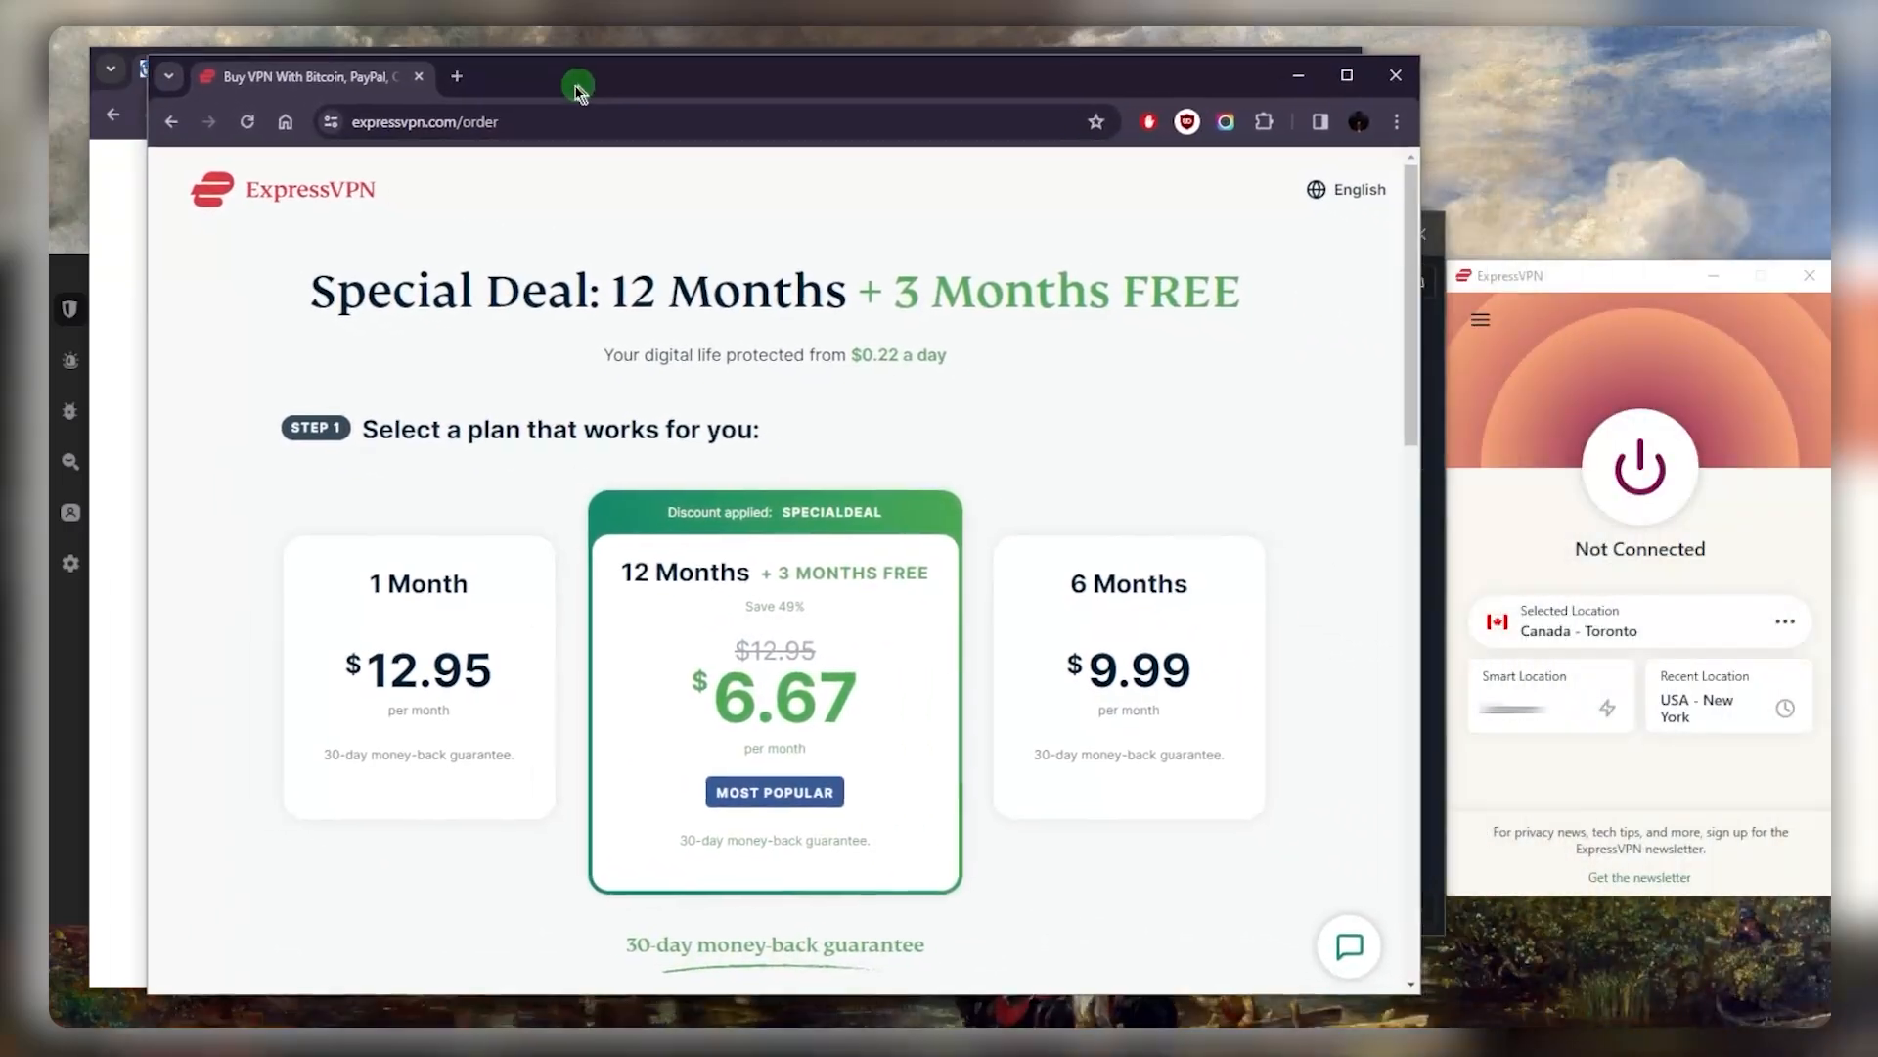
- Scroll expressvpn.com/order to the 1-month, 6-month and 12-months-plus-3-free plans
{"action": "scroll", "scroll_direction": "down", "scroll_amount": 3}
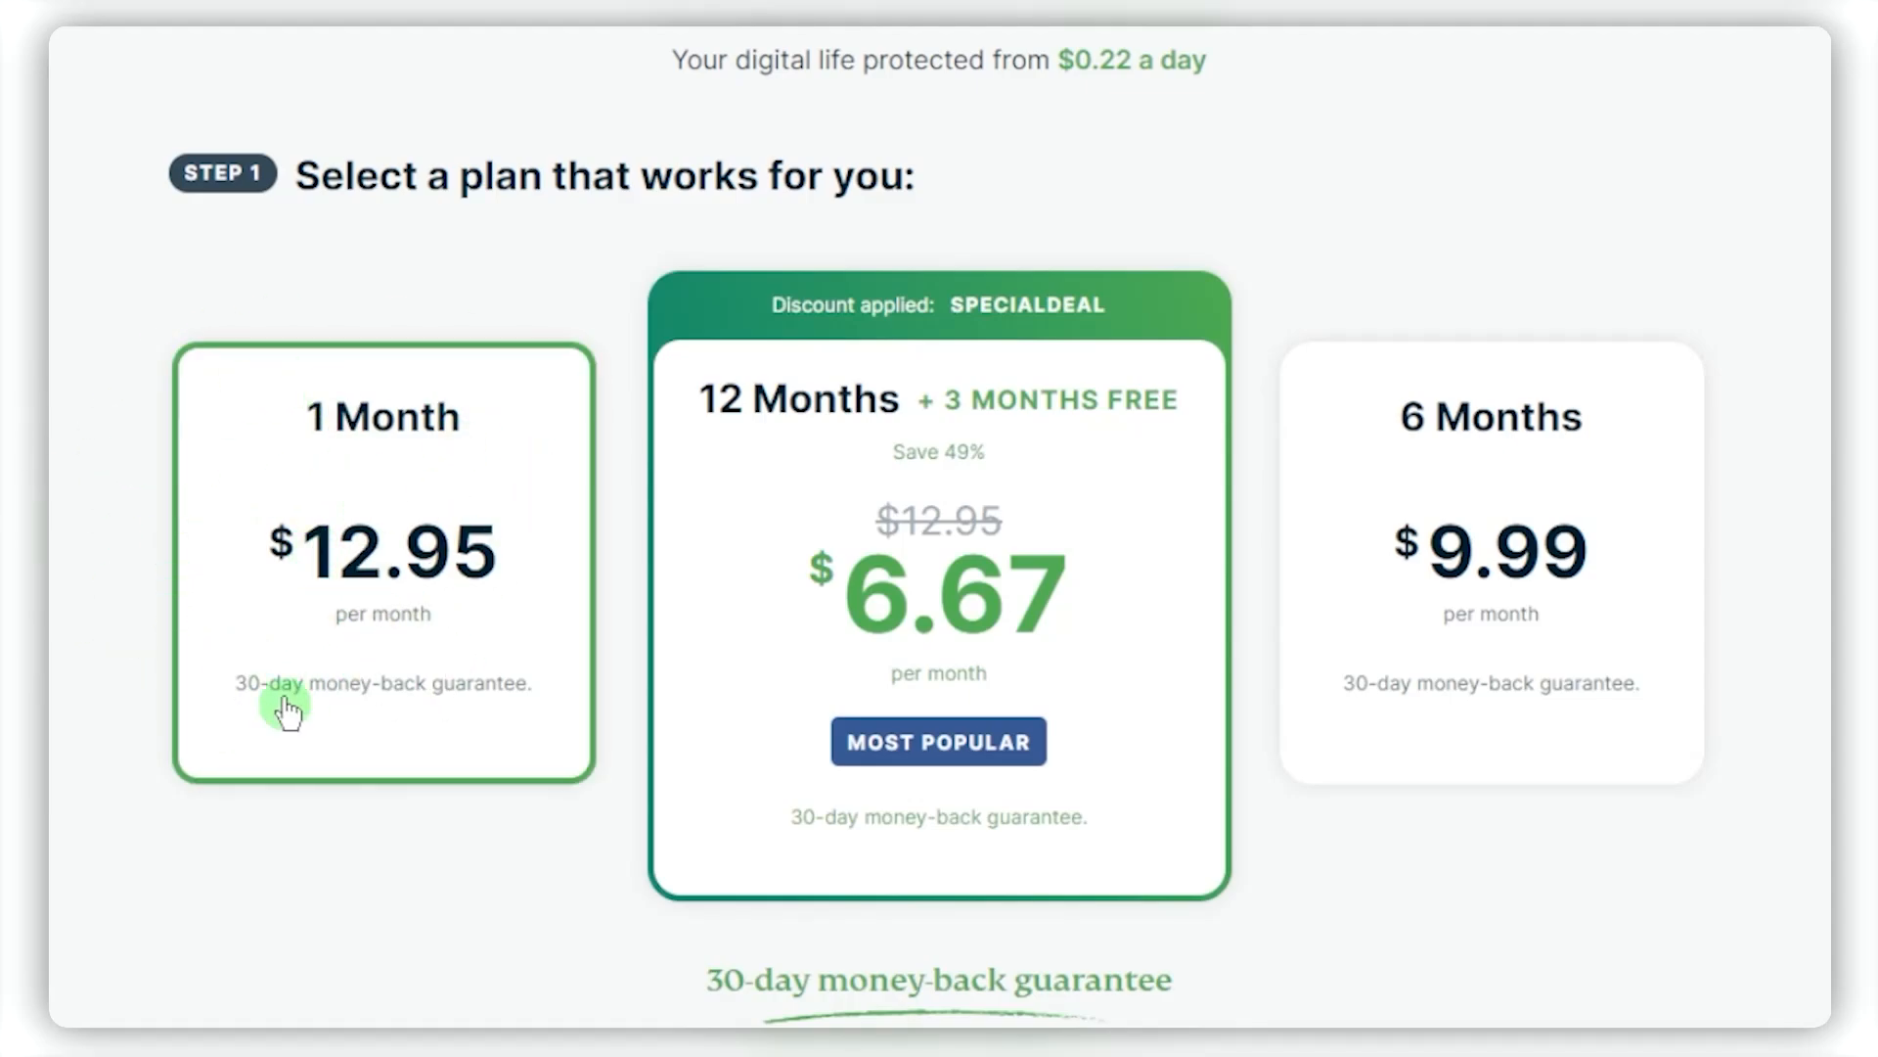
{"action": "mouse_move", "coordinate": [838, 407]}
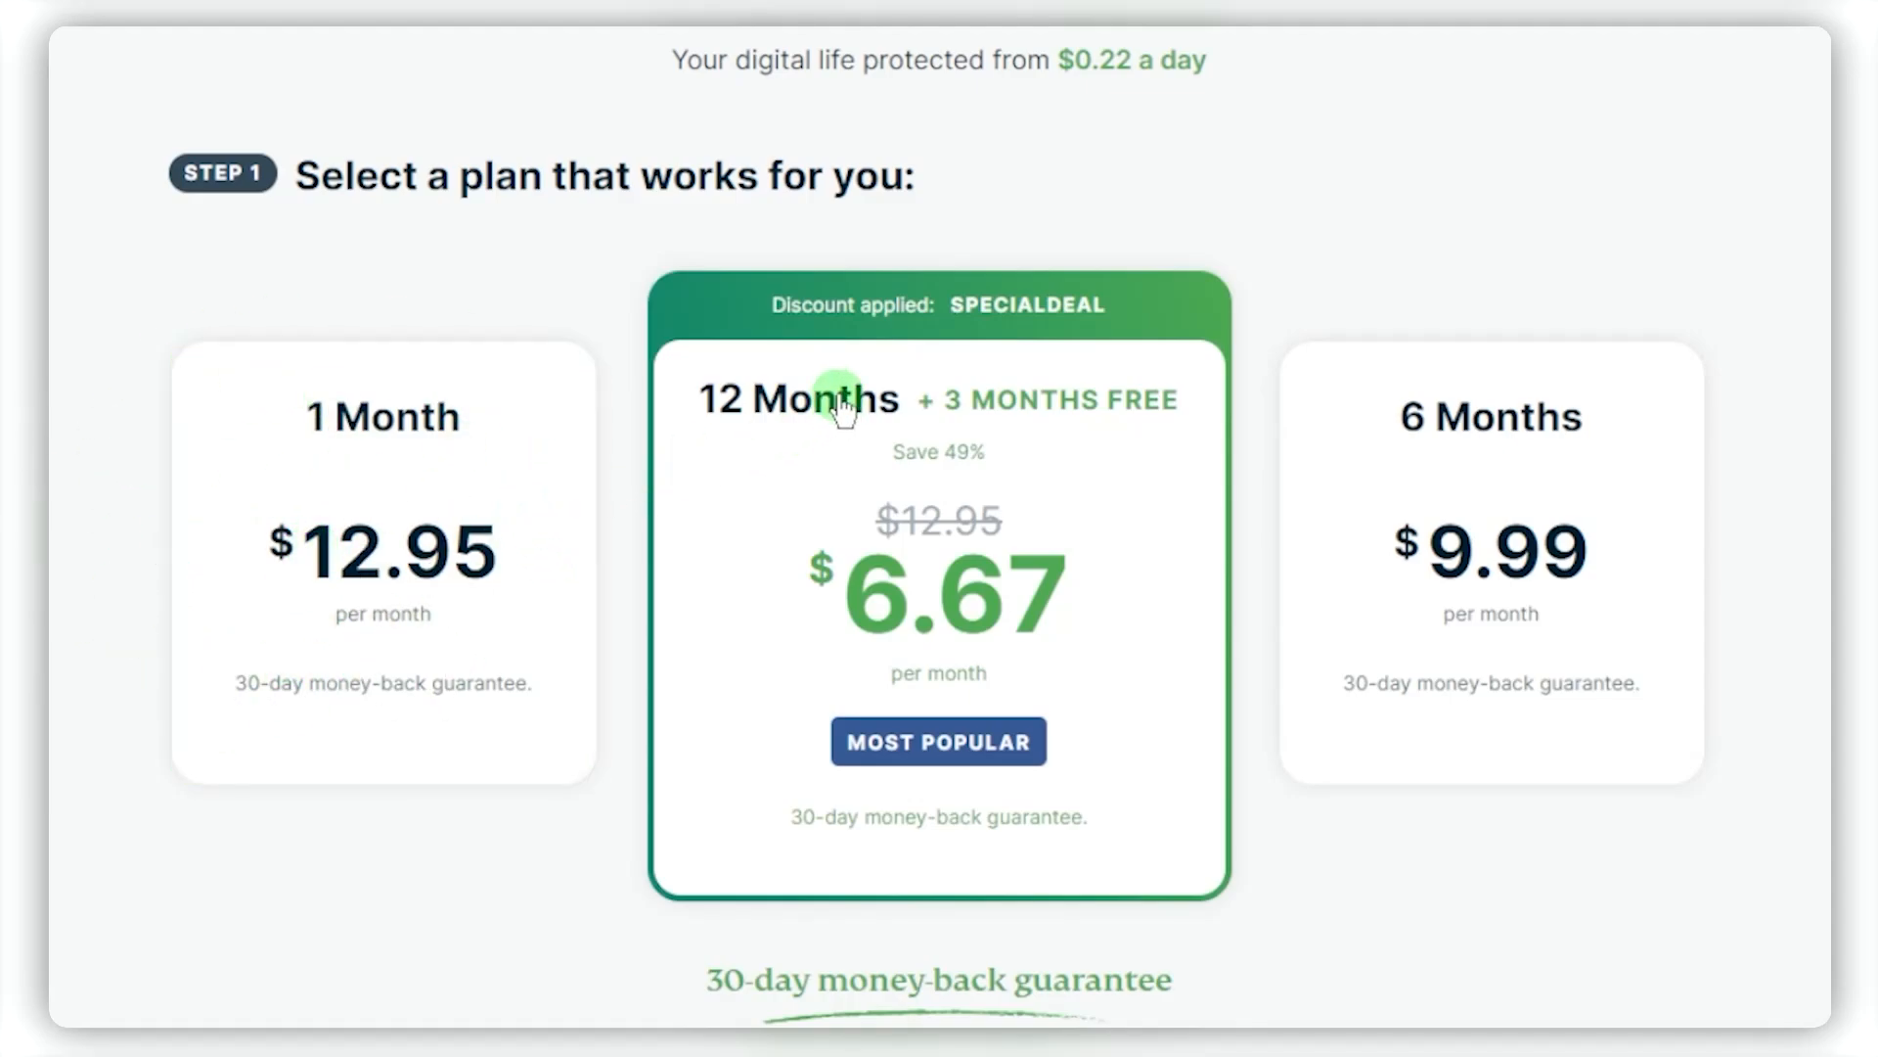
{"action": "mouse_move", "coordinate": [923, 413]}
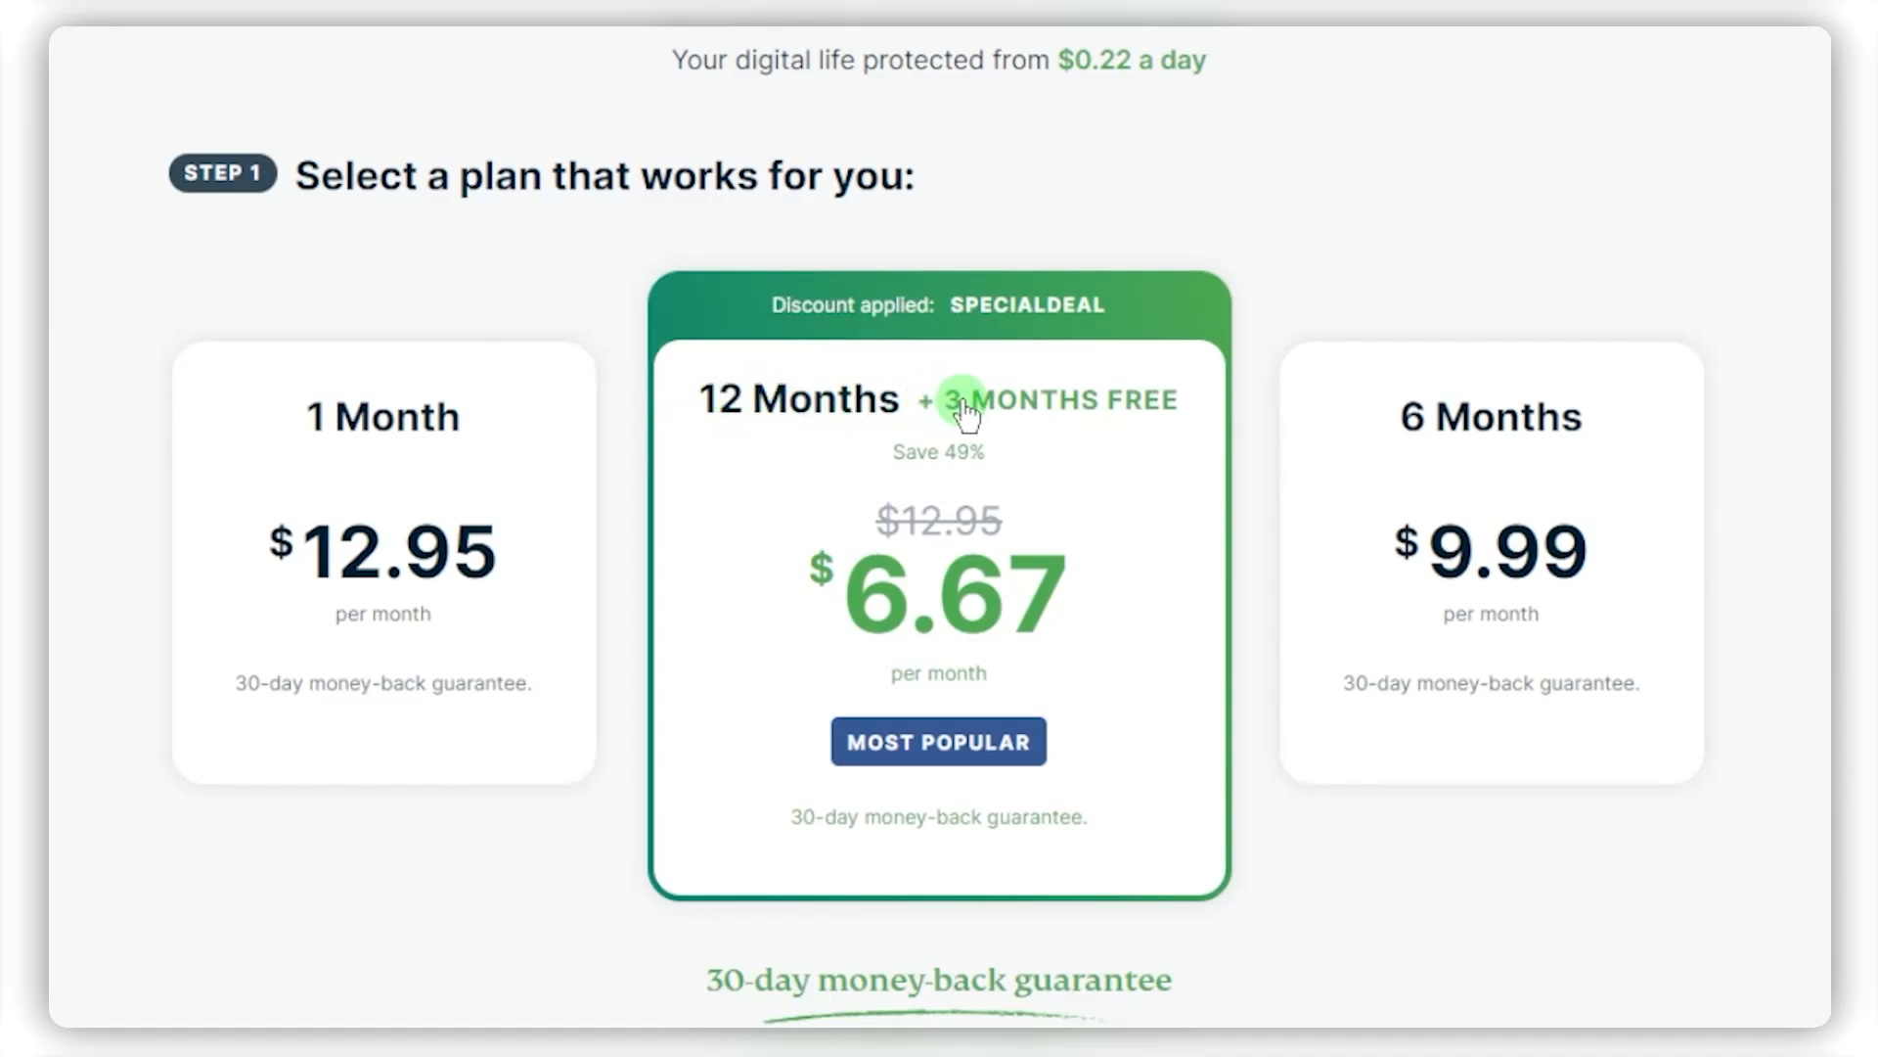
{"action": "mouse_move", "coordinate": [809, 829]}
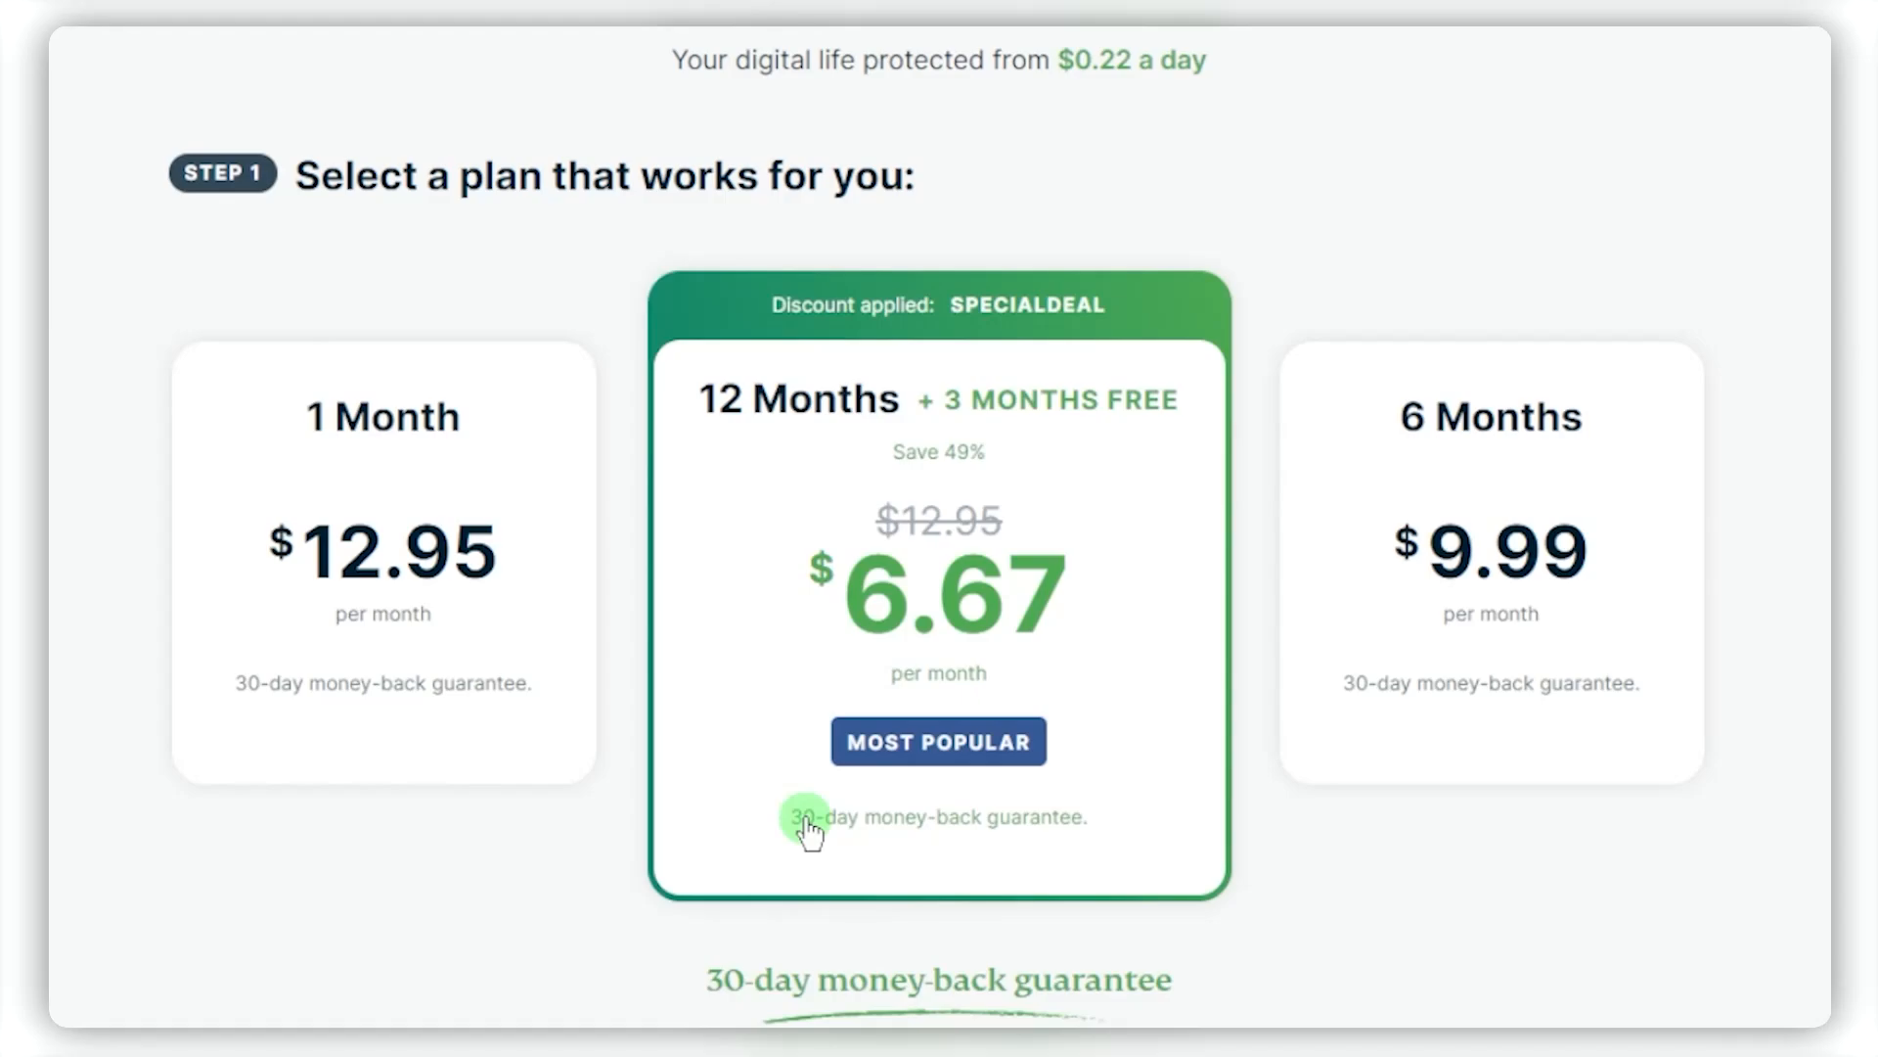
{"action": "mouse_move", "coordinate": [855, 829]}
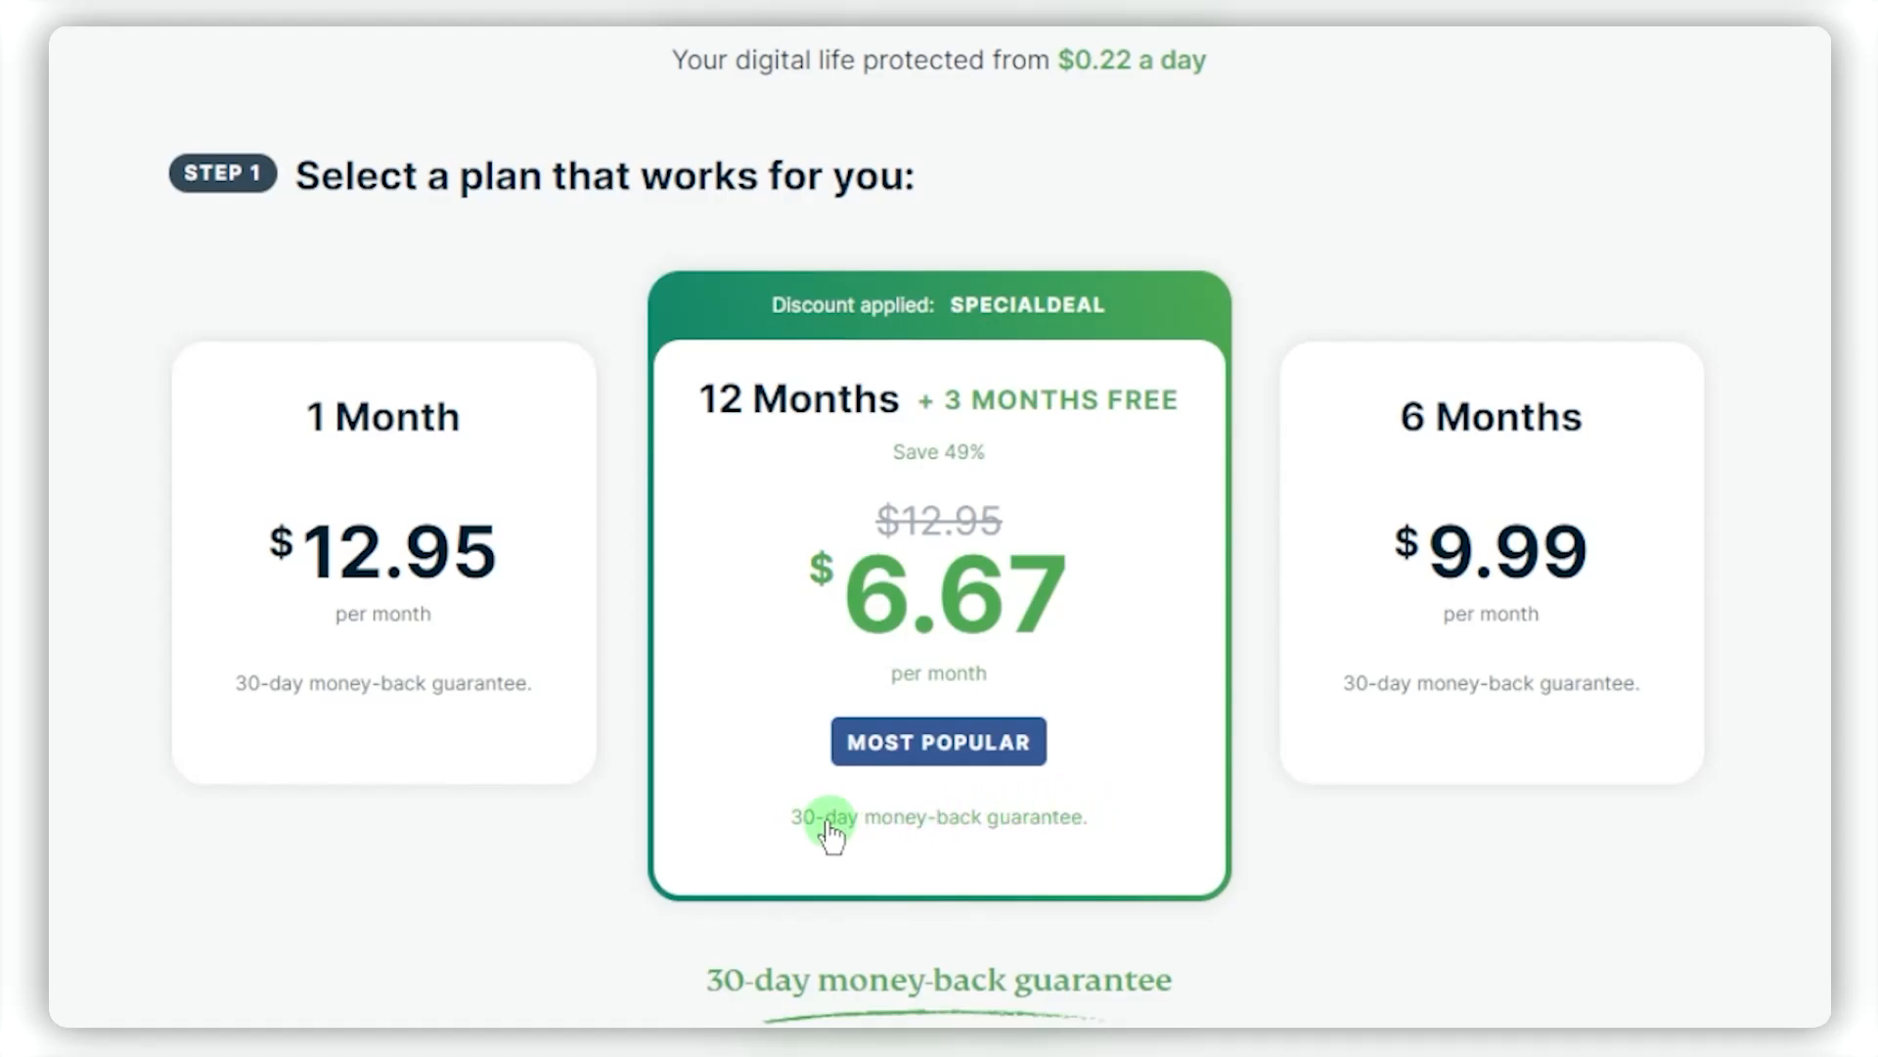
{"action": "mouse_move", "coordinate": [762, 826]}
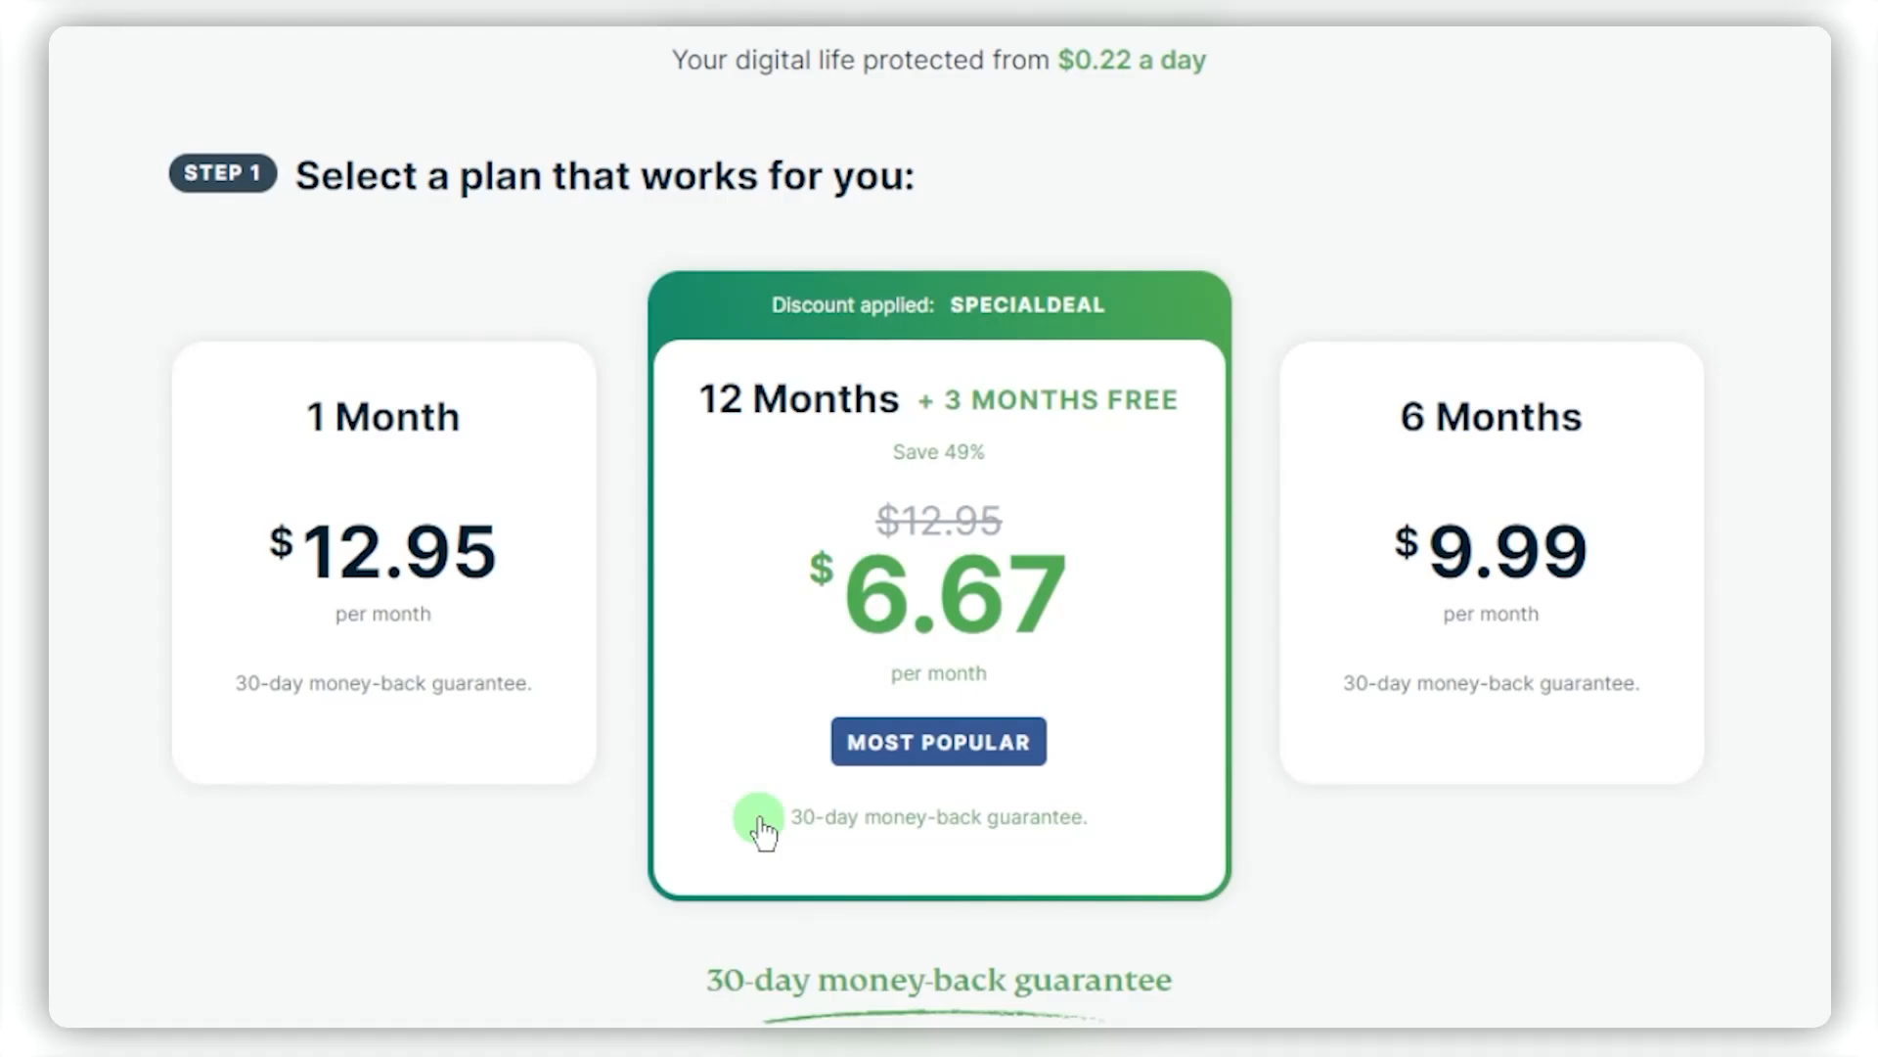
{"action": "mouse_move", "coordinate": [725, 982]}
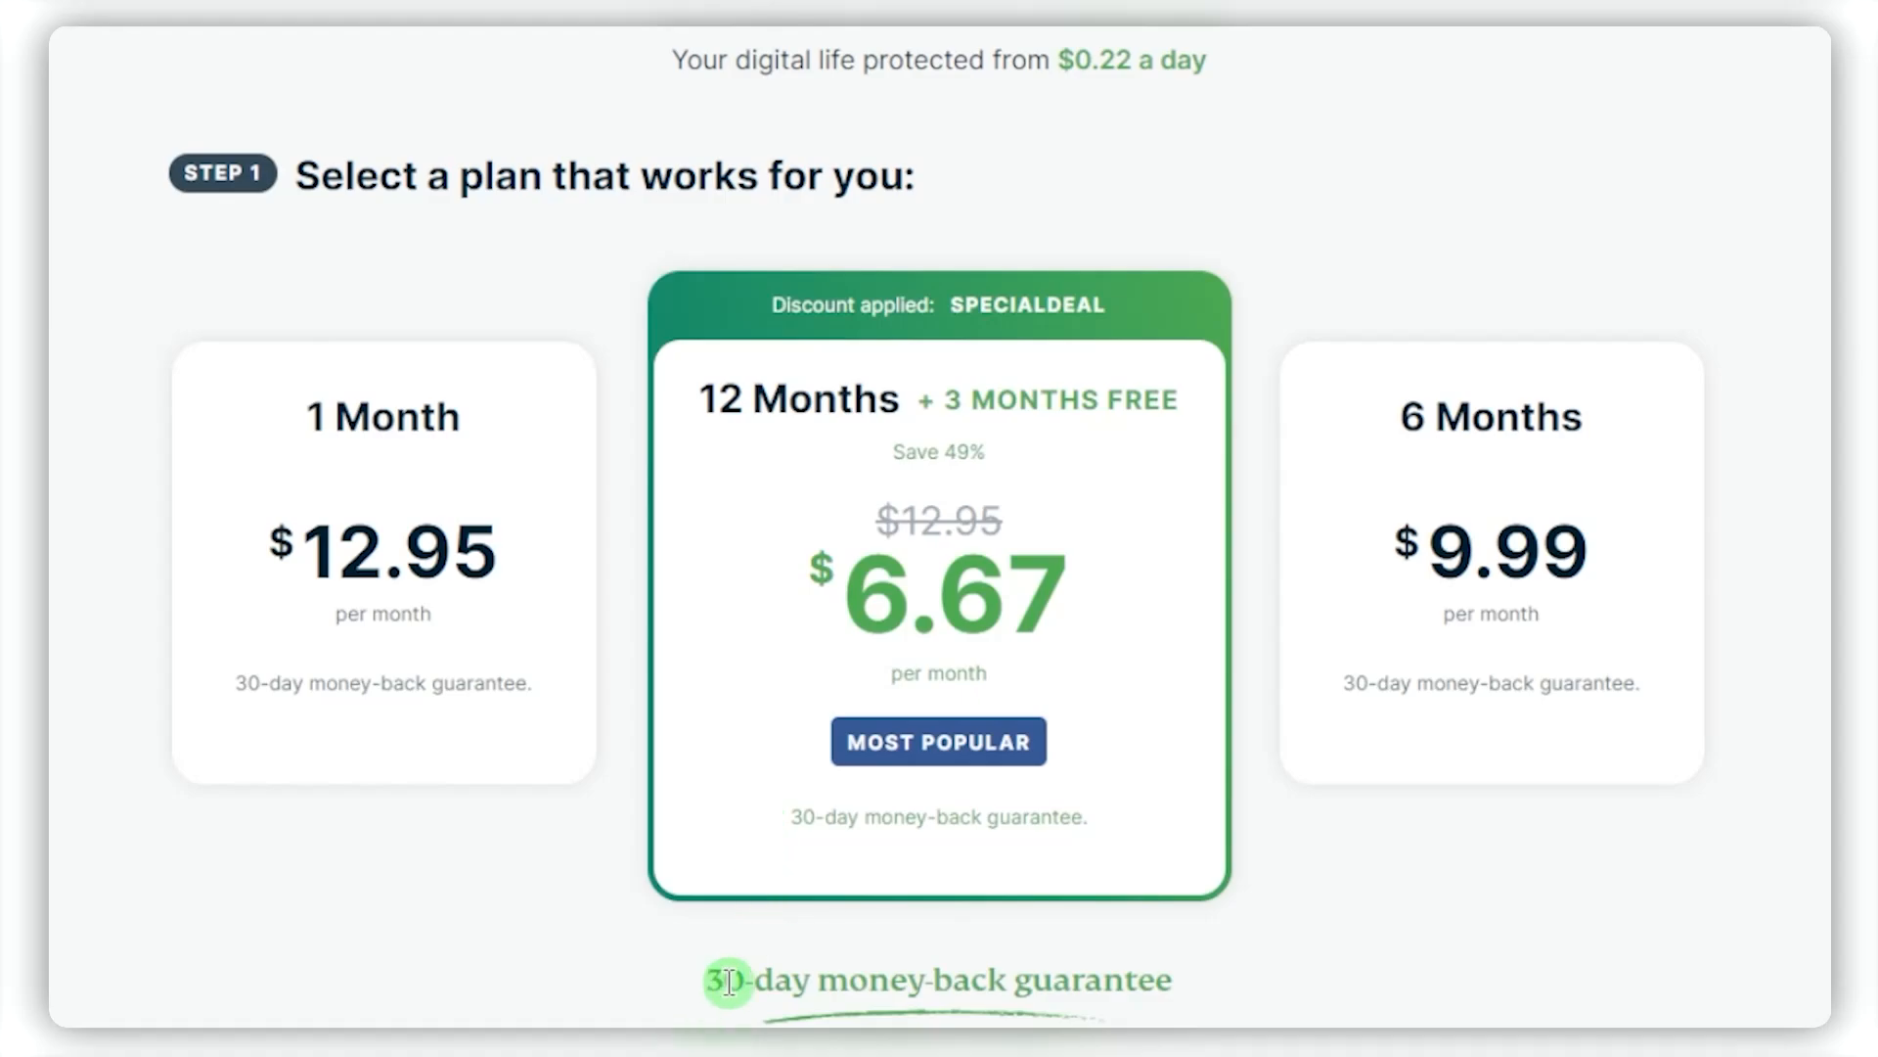
{"action": "mouse_move", "coordinate": [1019, 922]}
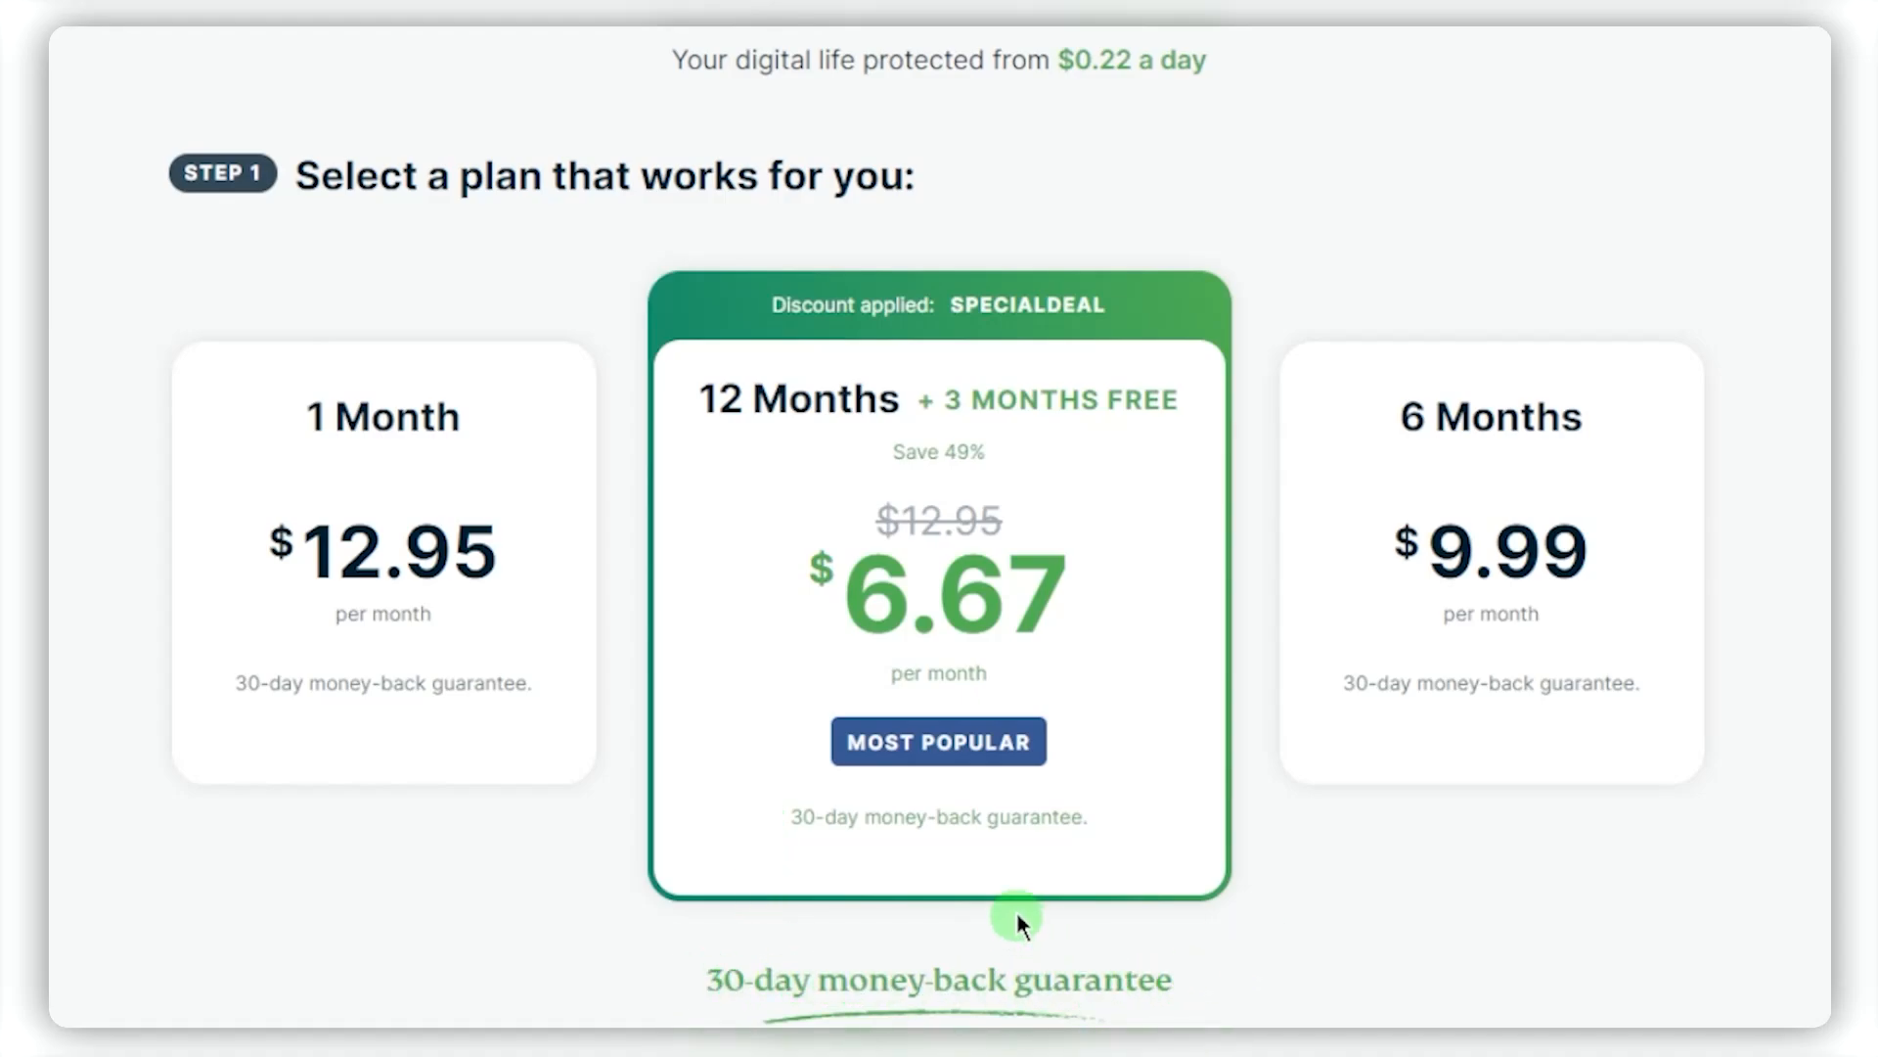
{"action": "mouse_move", "coordinate": [950, 858]}
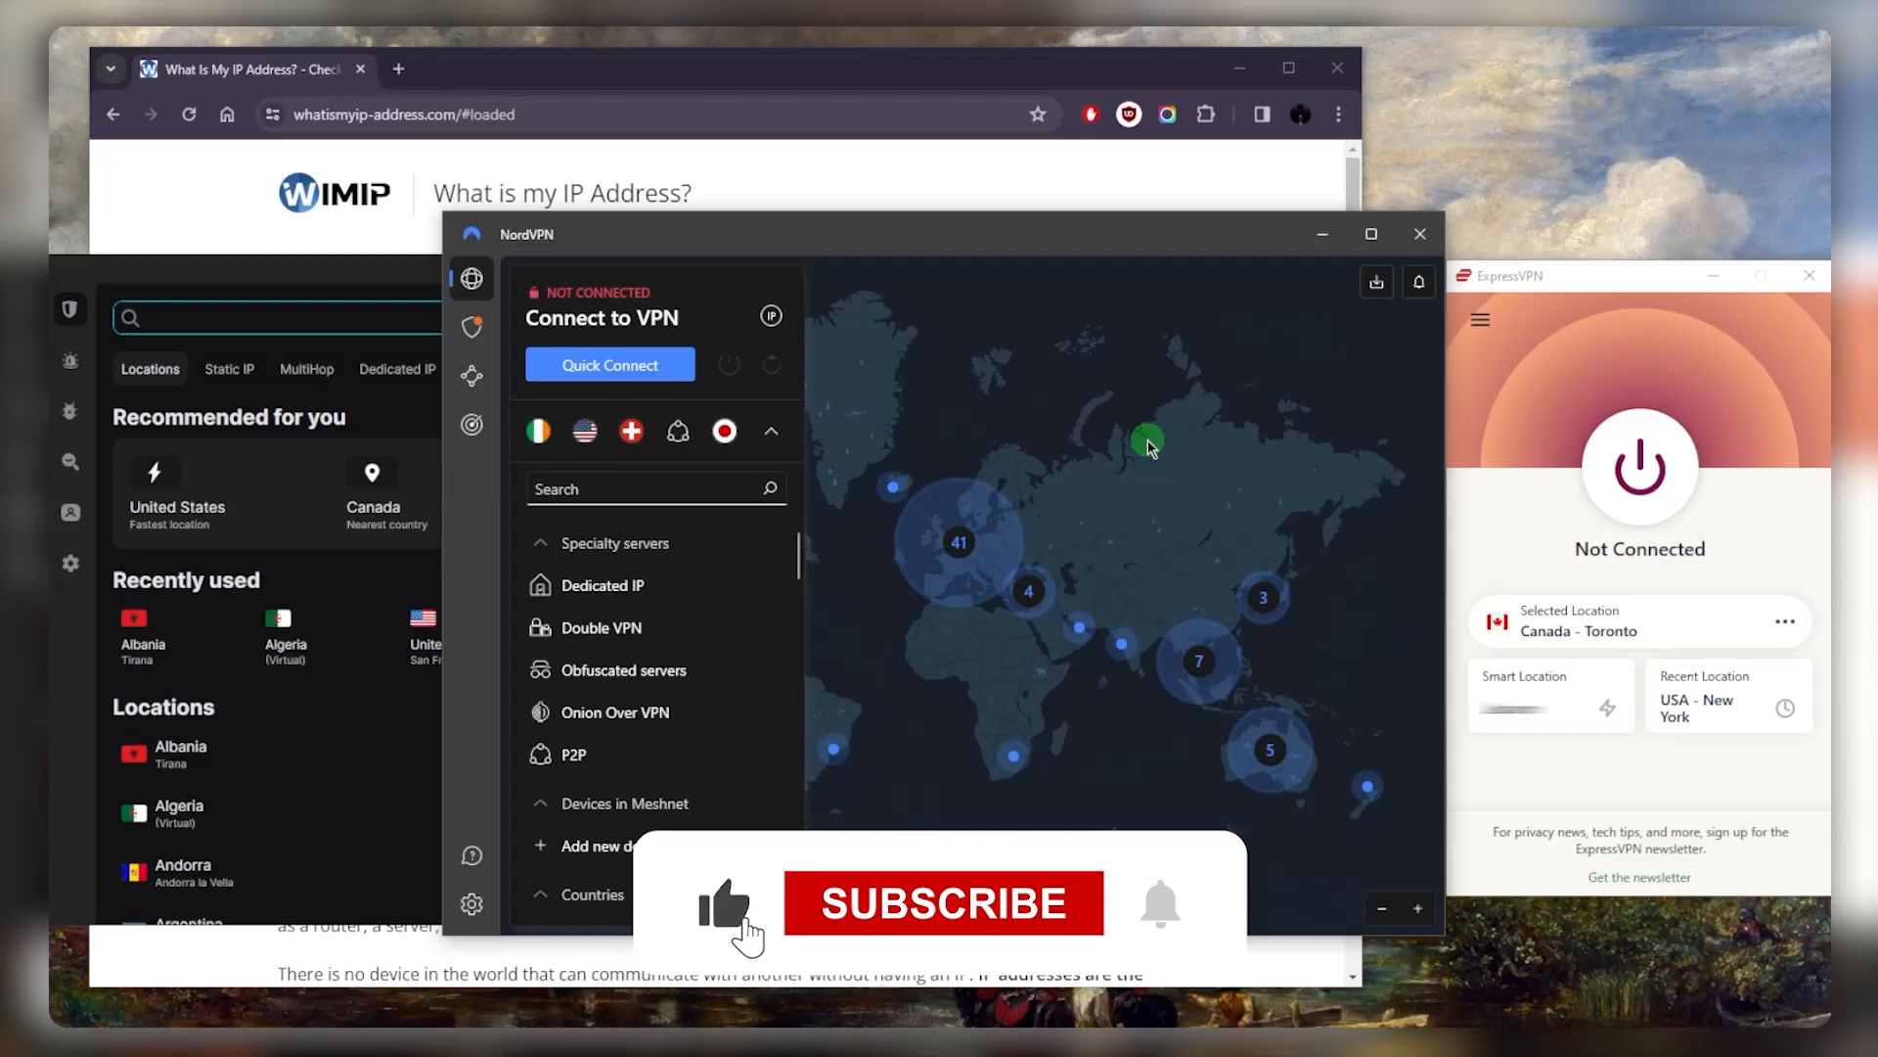
- Bring the Not Connected NordVPN window to the foreground
{"action": "left_click", "coordinate": [943, 903]}
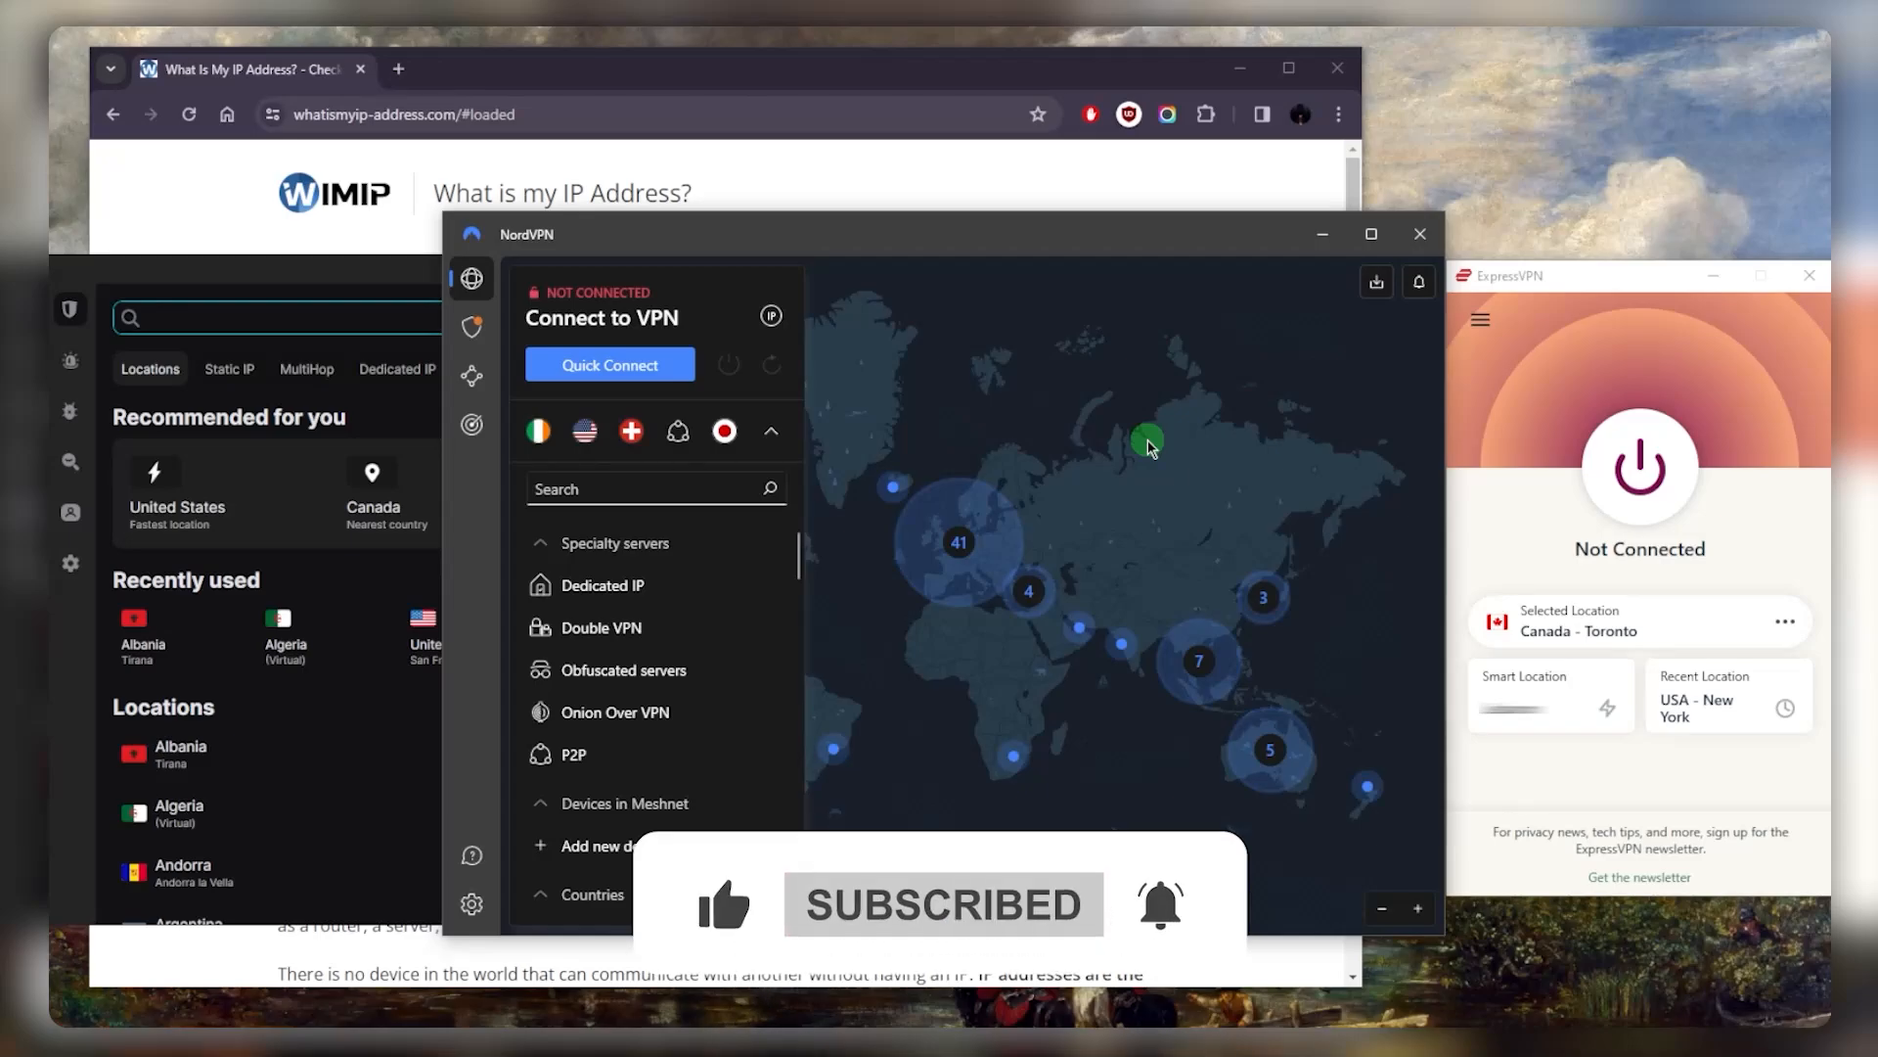